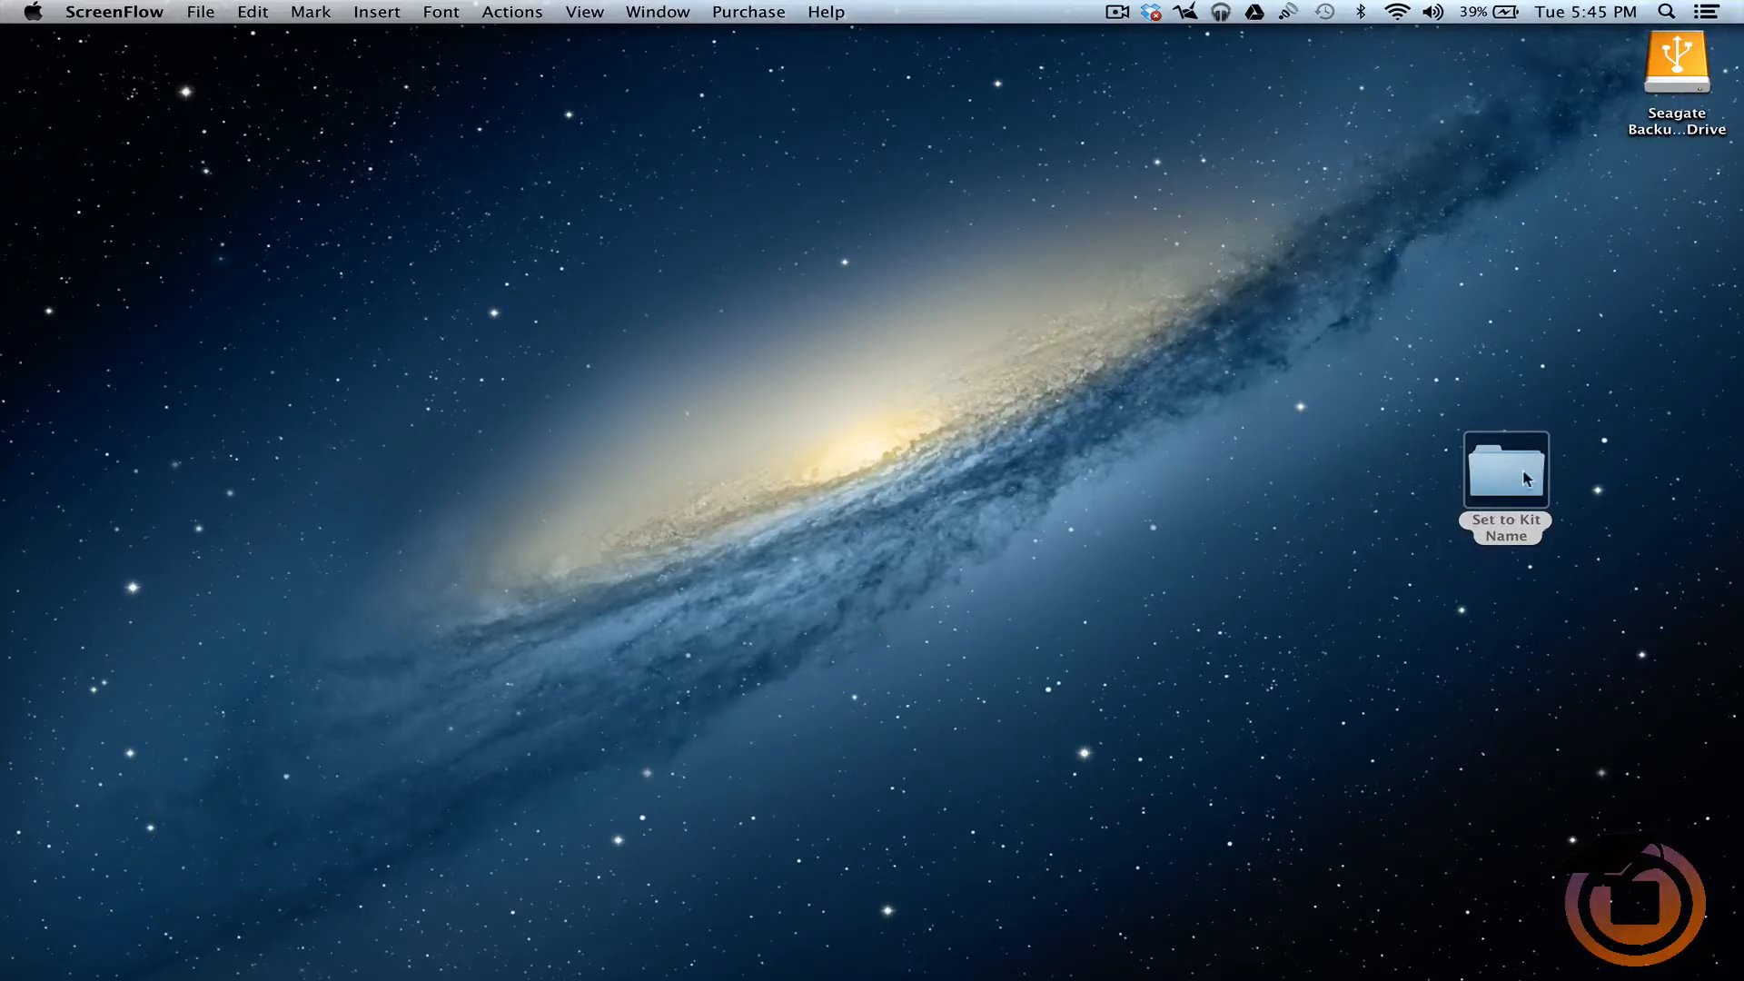
Look inside the Set to Kit Name folder, then close its window again.
{"action": "double_click", "coordinate": [1504, 469]}
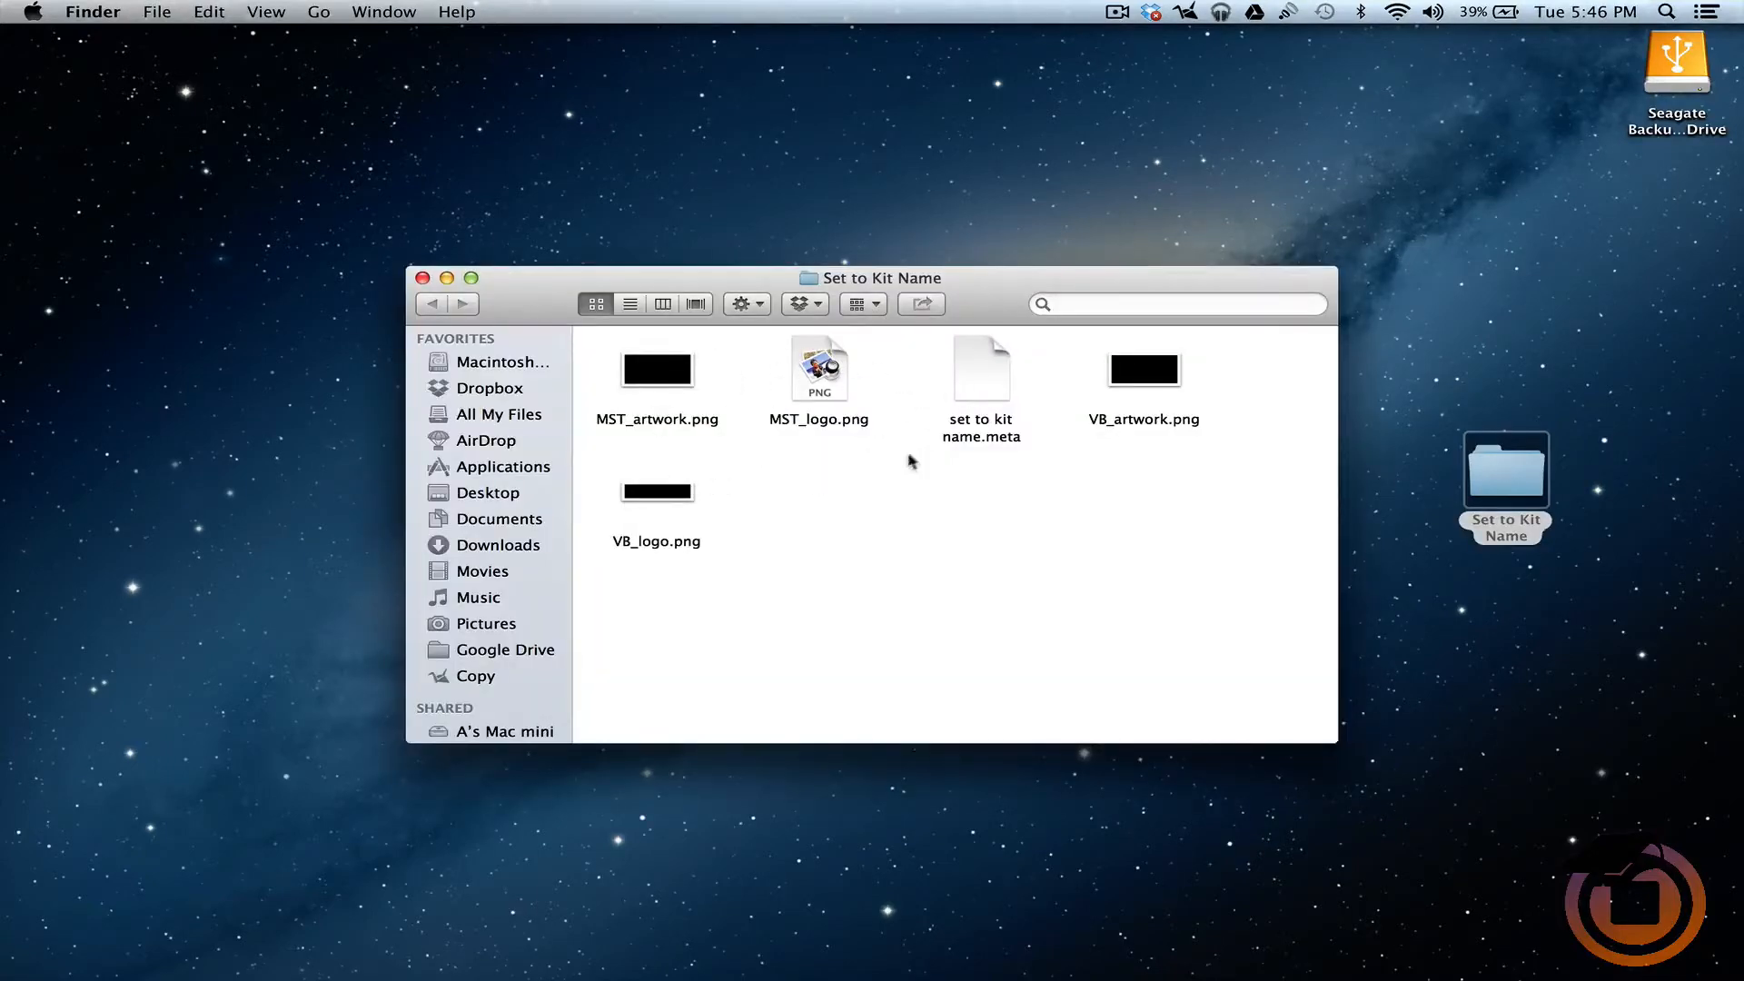
{"action": "mouse_move", "coordinate": [856, 399]}
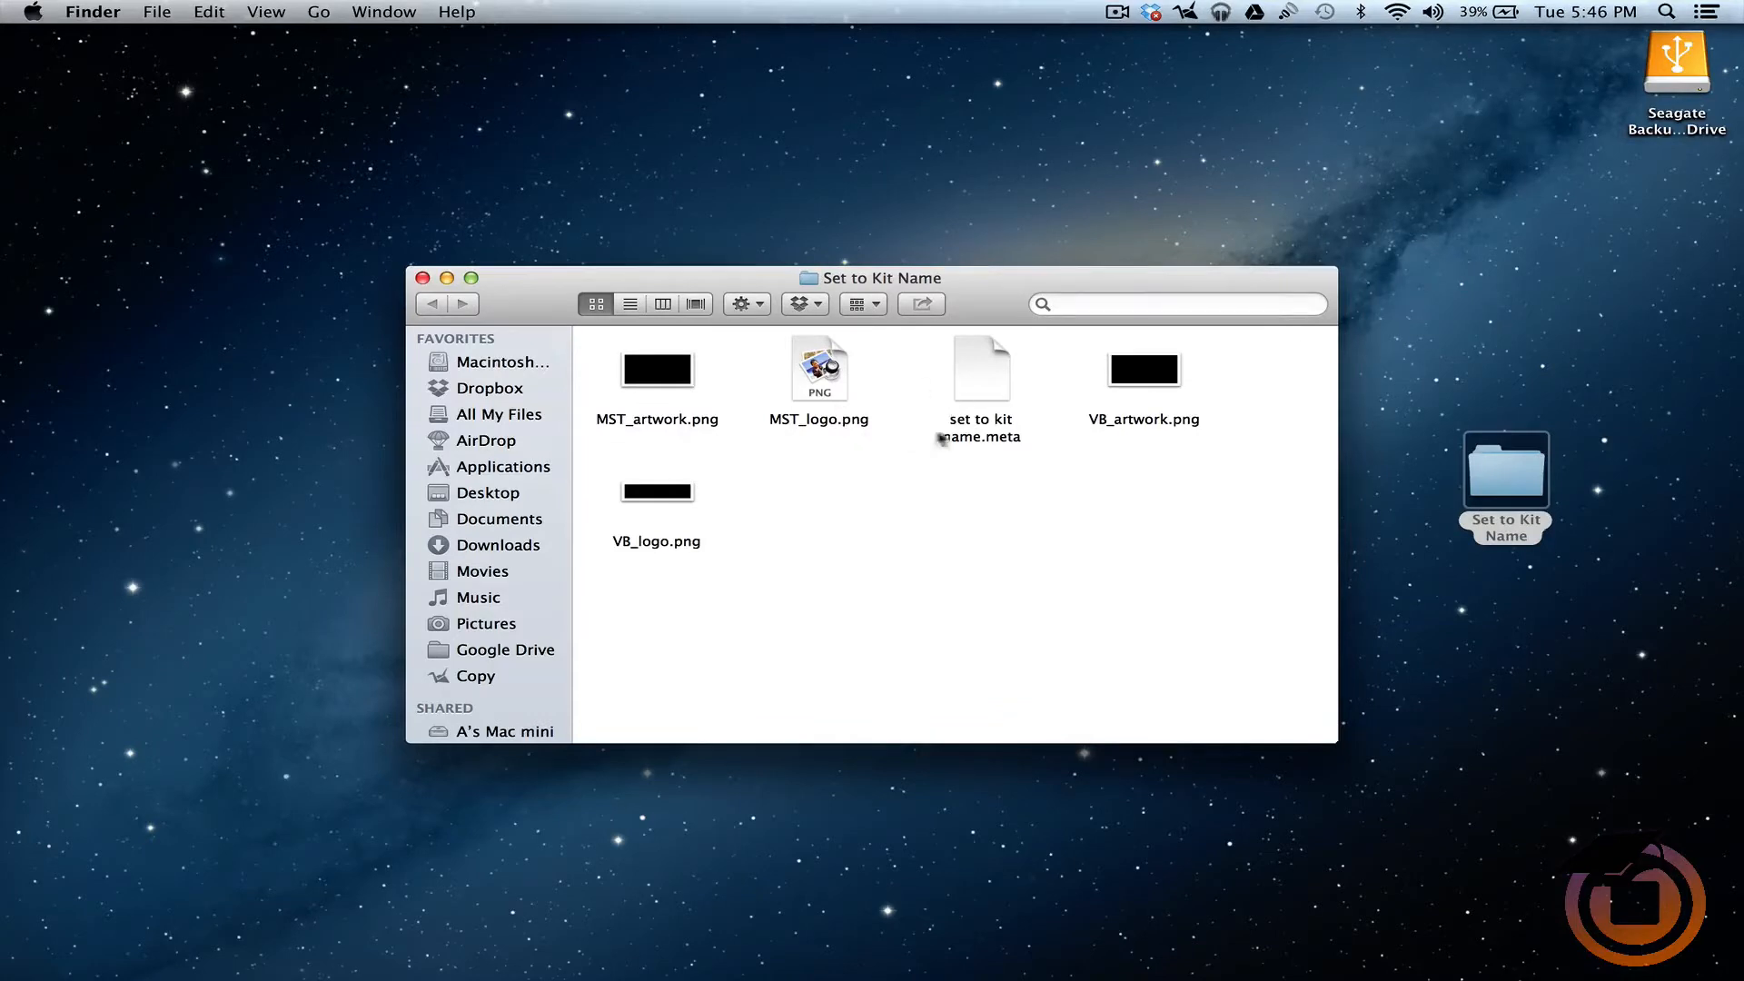
{"action": "mouse_move", "coordinate": [784, 398]}
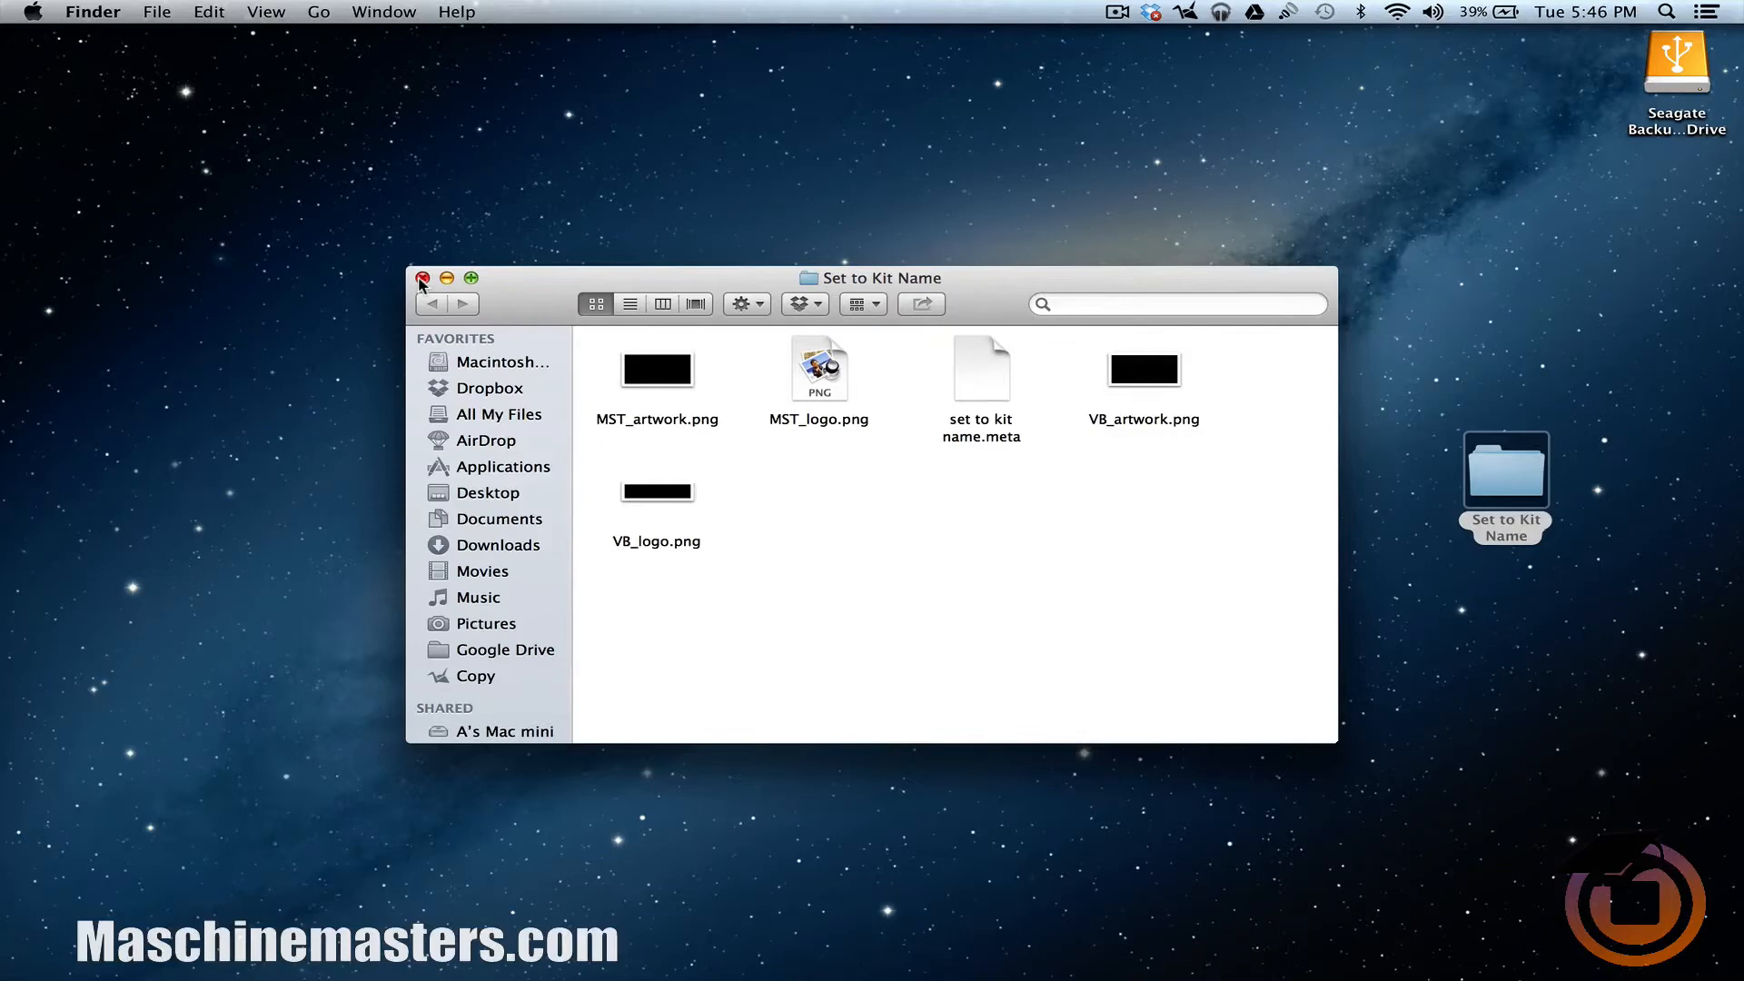
{"action": "left_click", "coordinate": [423, 278]}
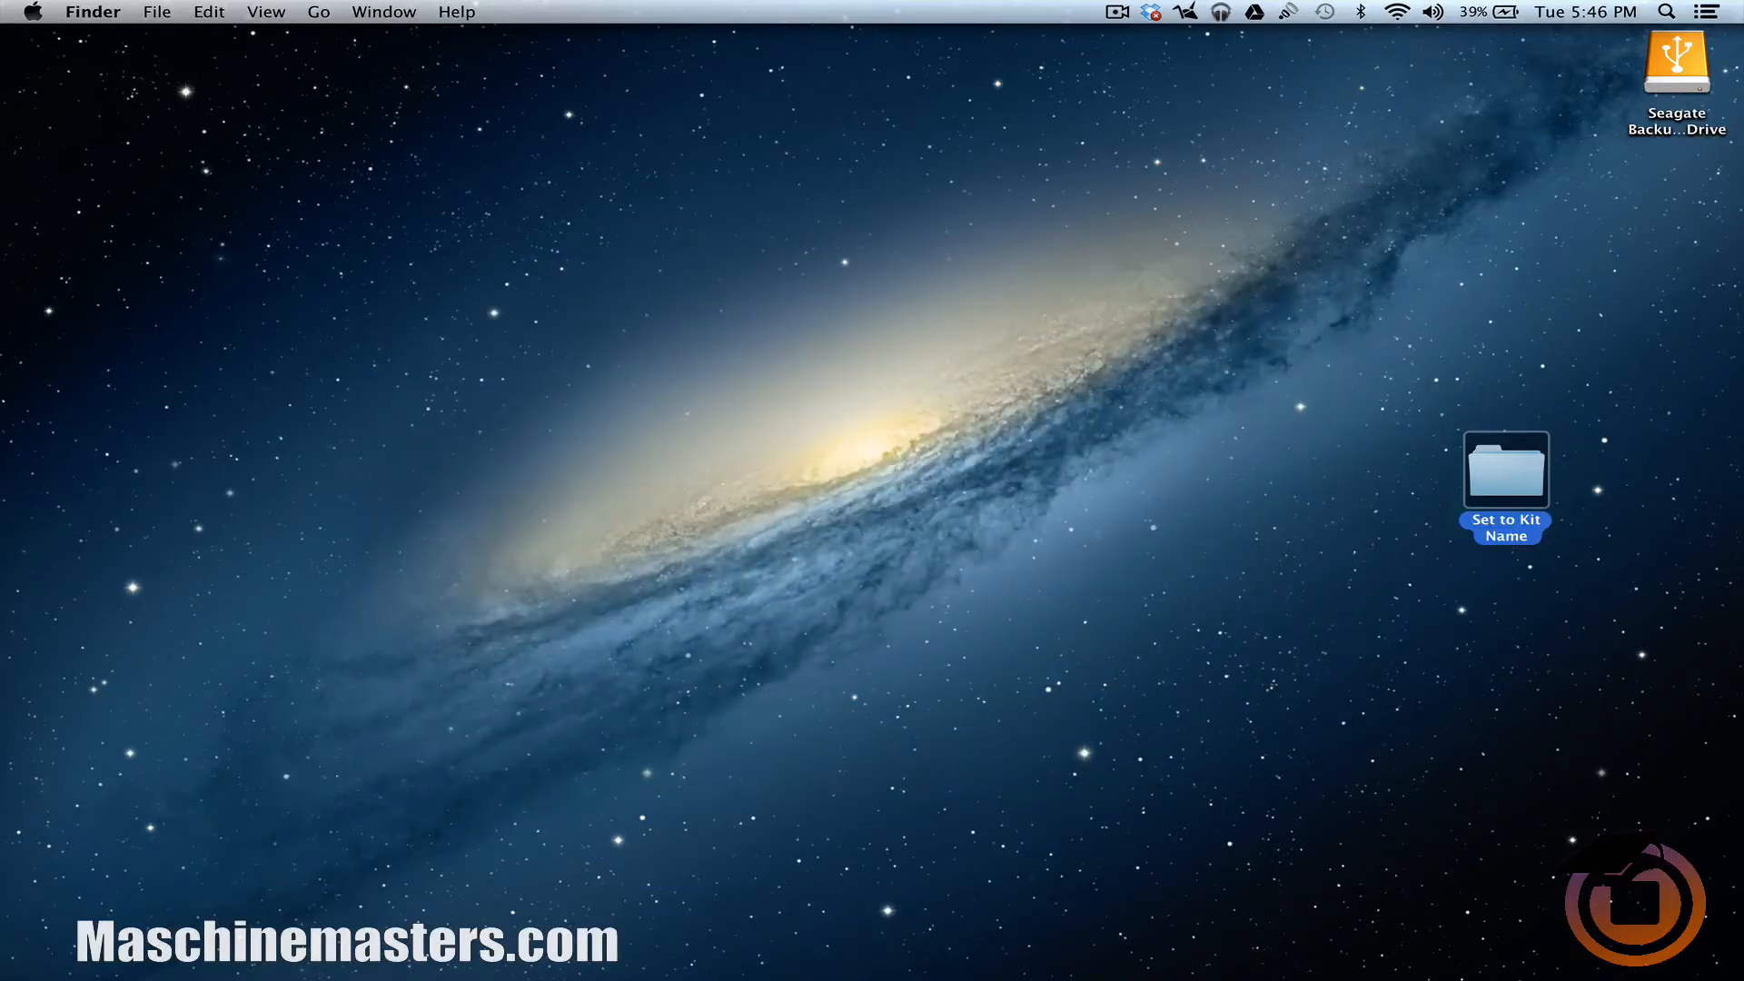
{"action": "mouse_move", "coordinate": [575, 970]}
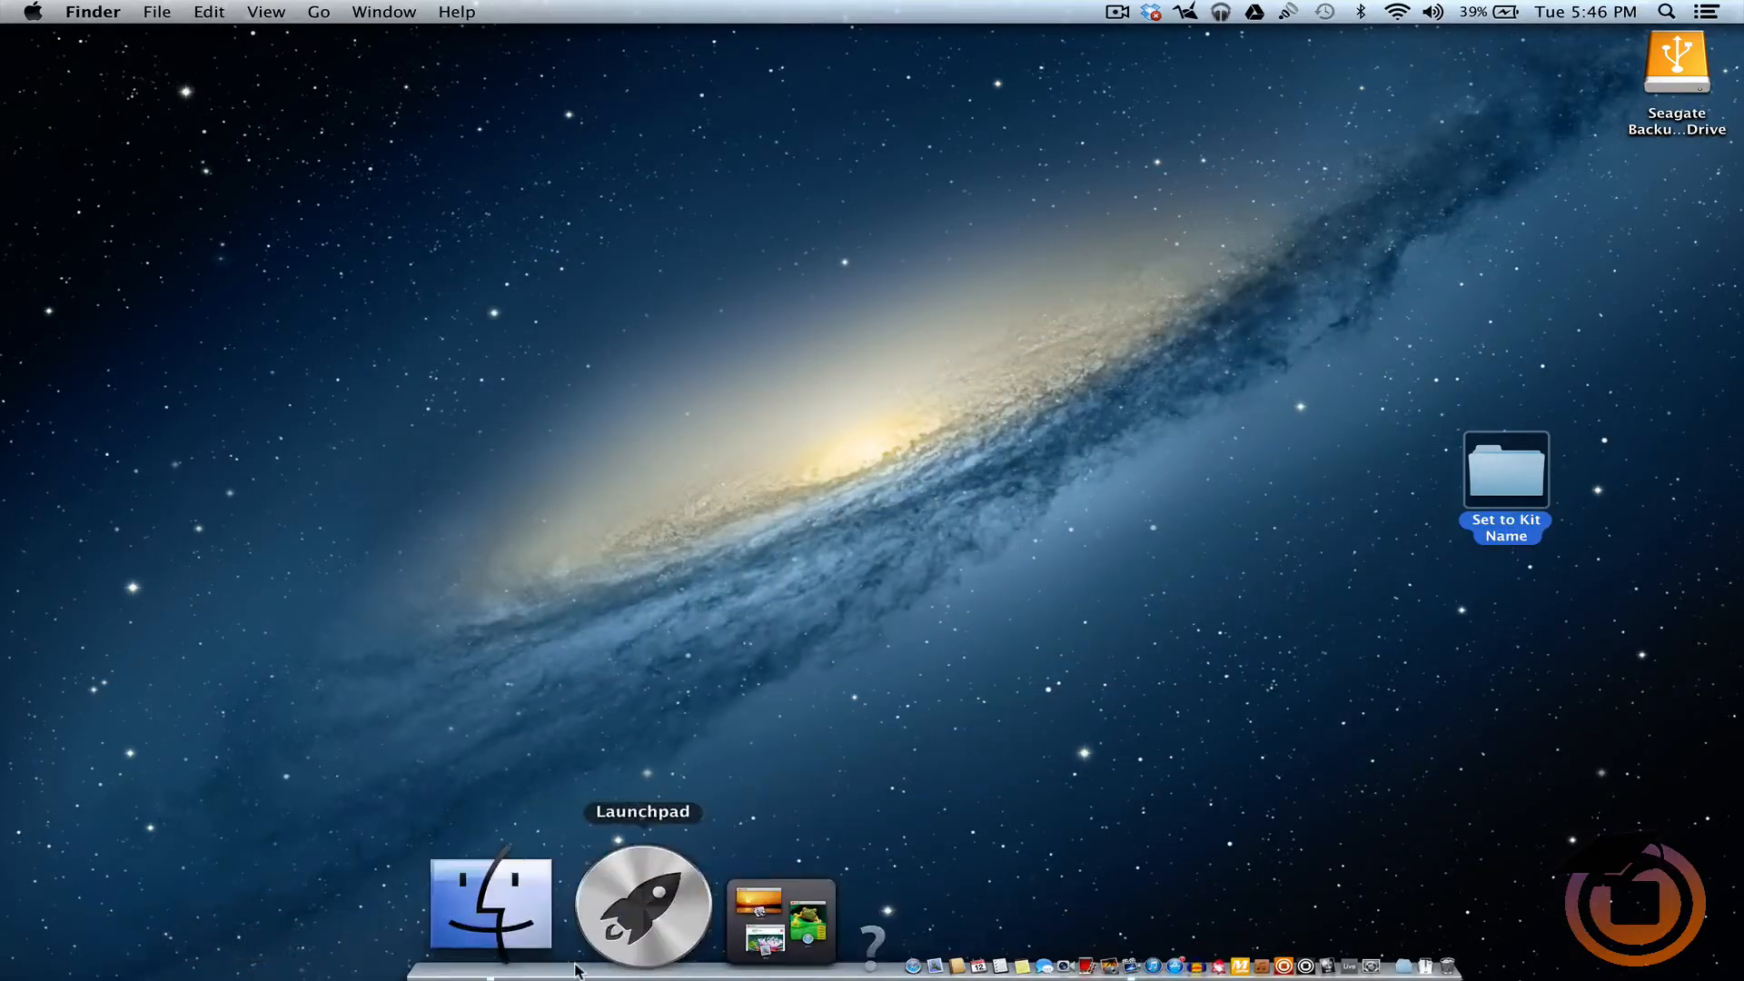
{"action": "left_click", "coordinate": [641, 906]}
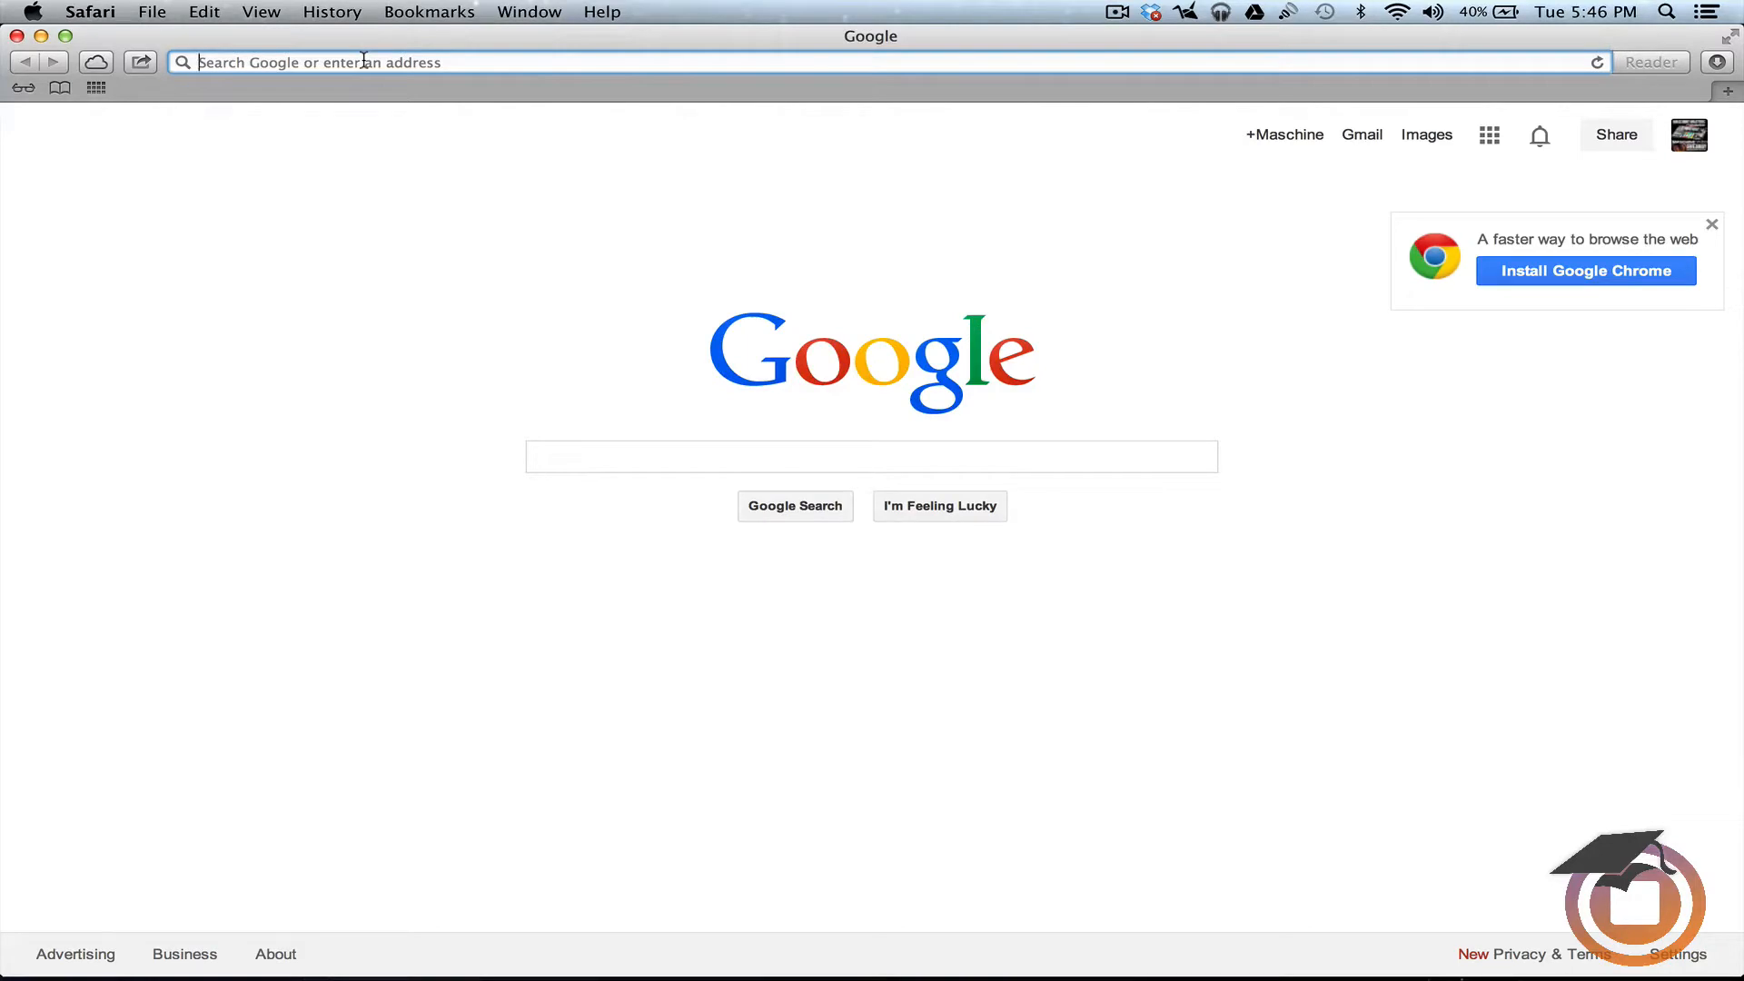
{"action": "type", "text": "www.hiphopdrumsamples.com"}
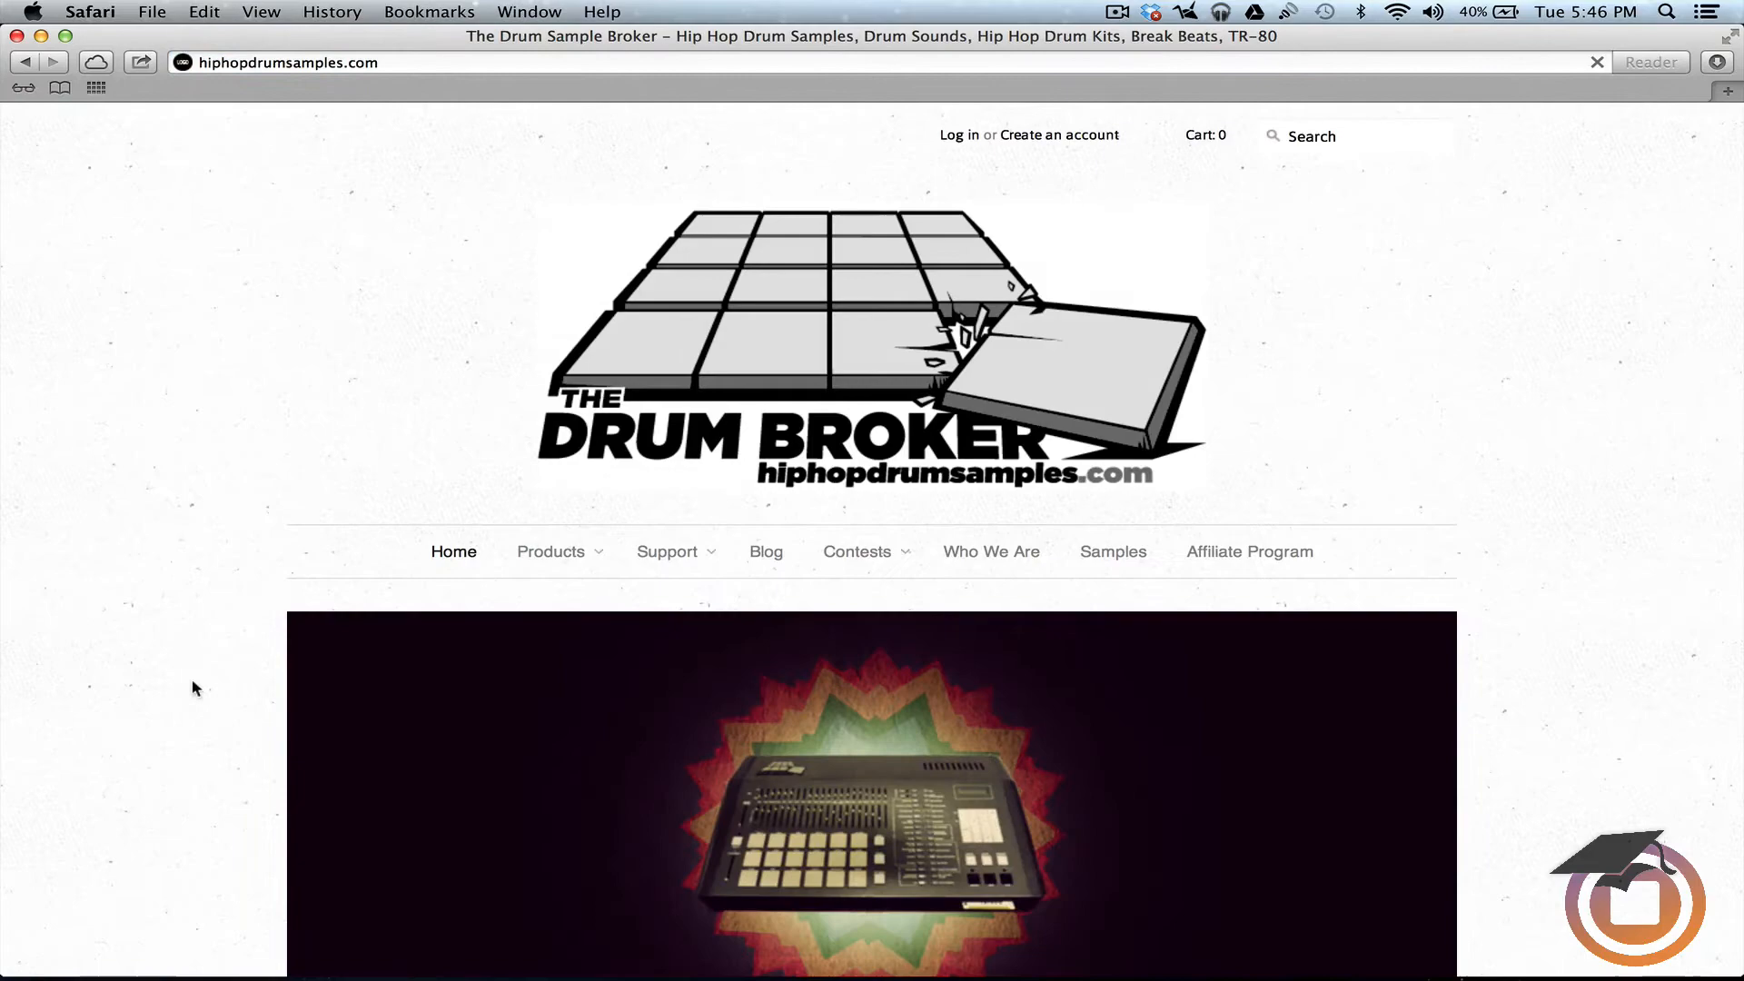
{"action": "scroll", "scroll_direction": "down", "scroll_amount": 3}
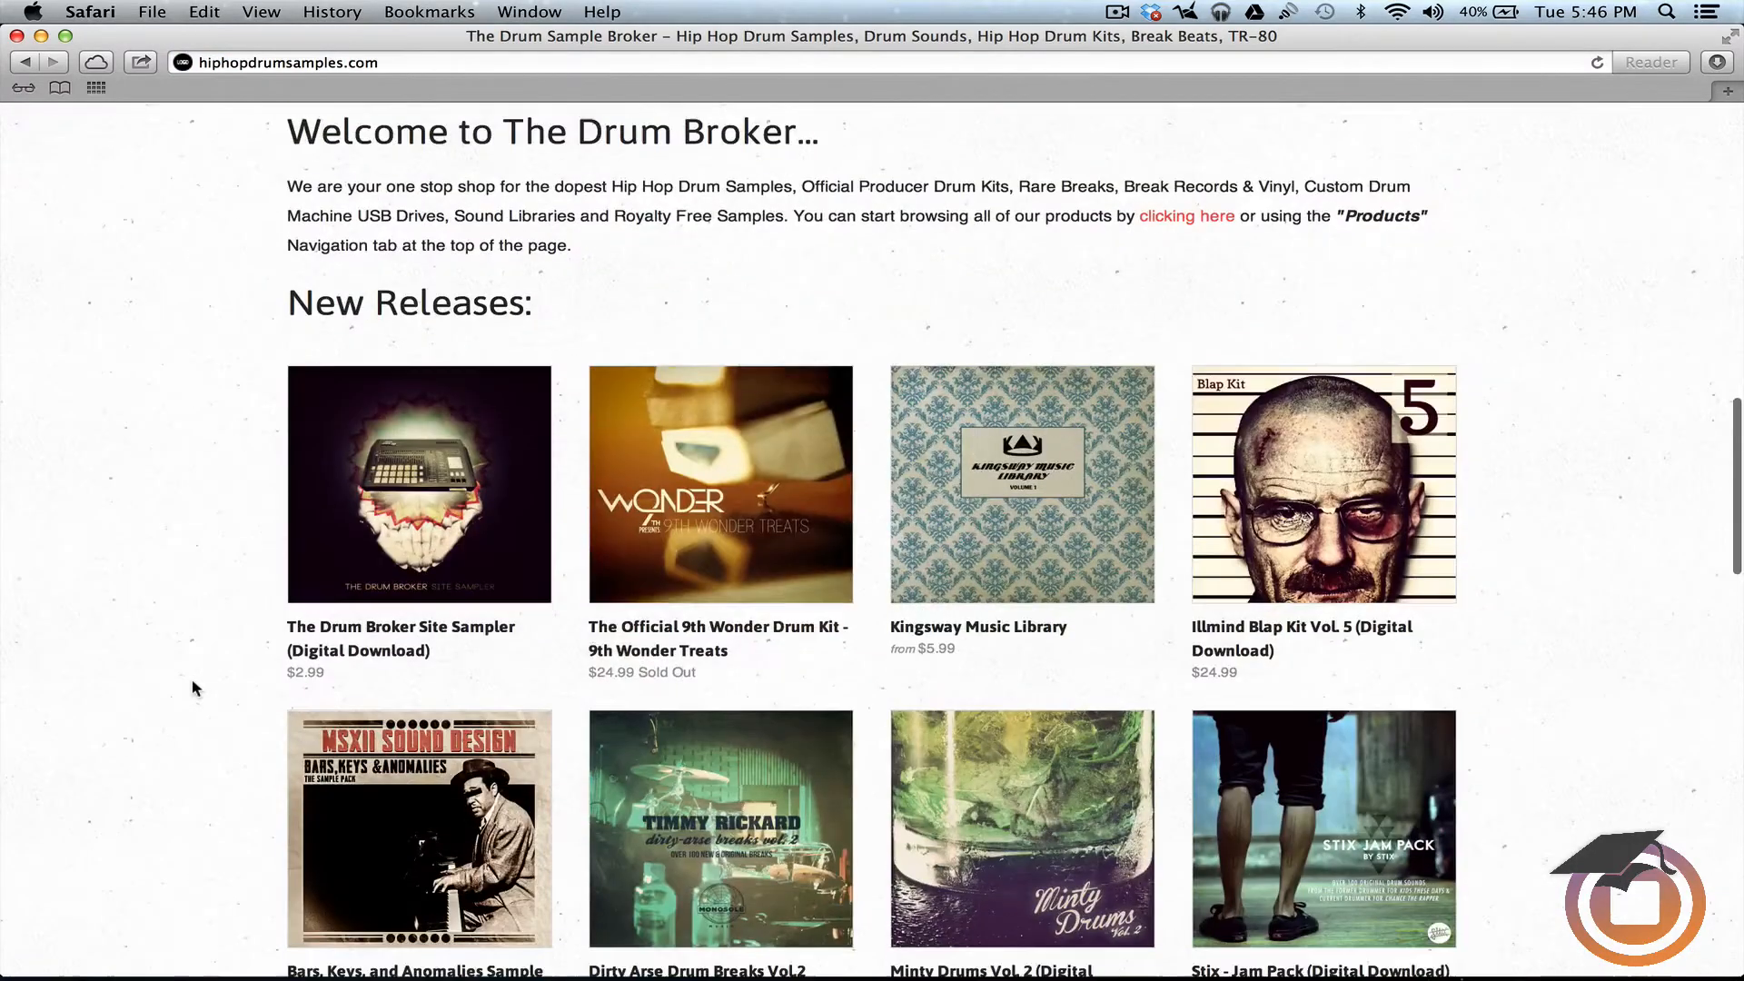
{"action": "scroll", "scroll_direction": "down", "scroll_amount": 3}
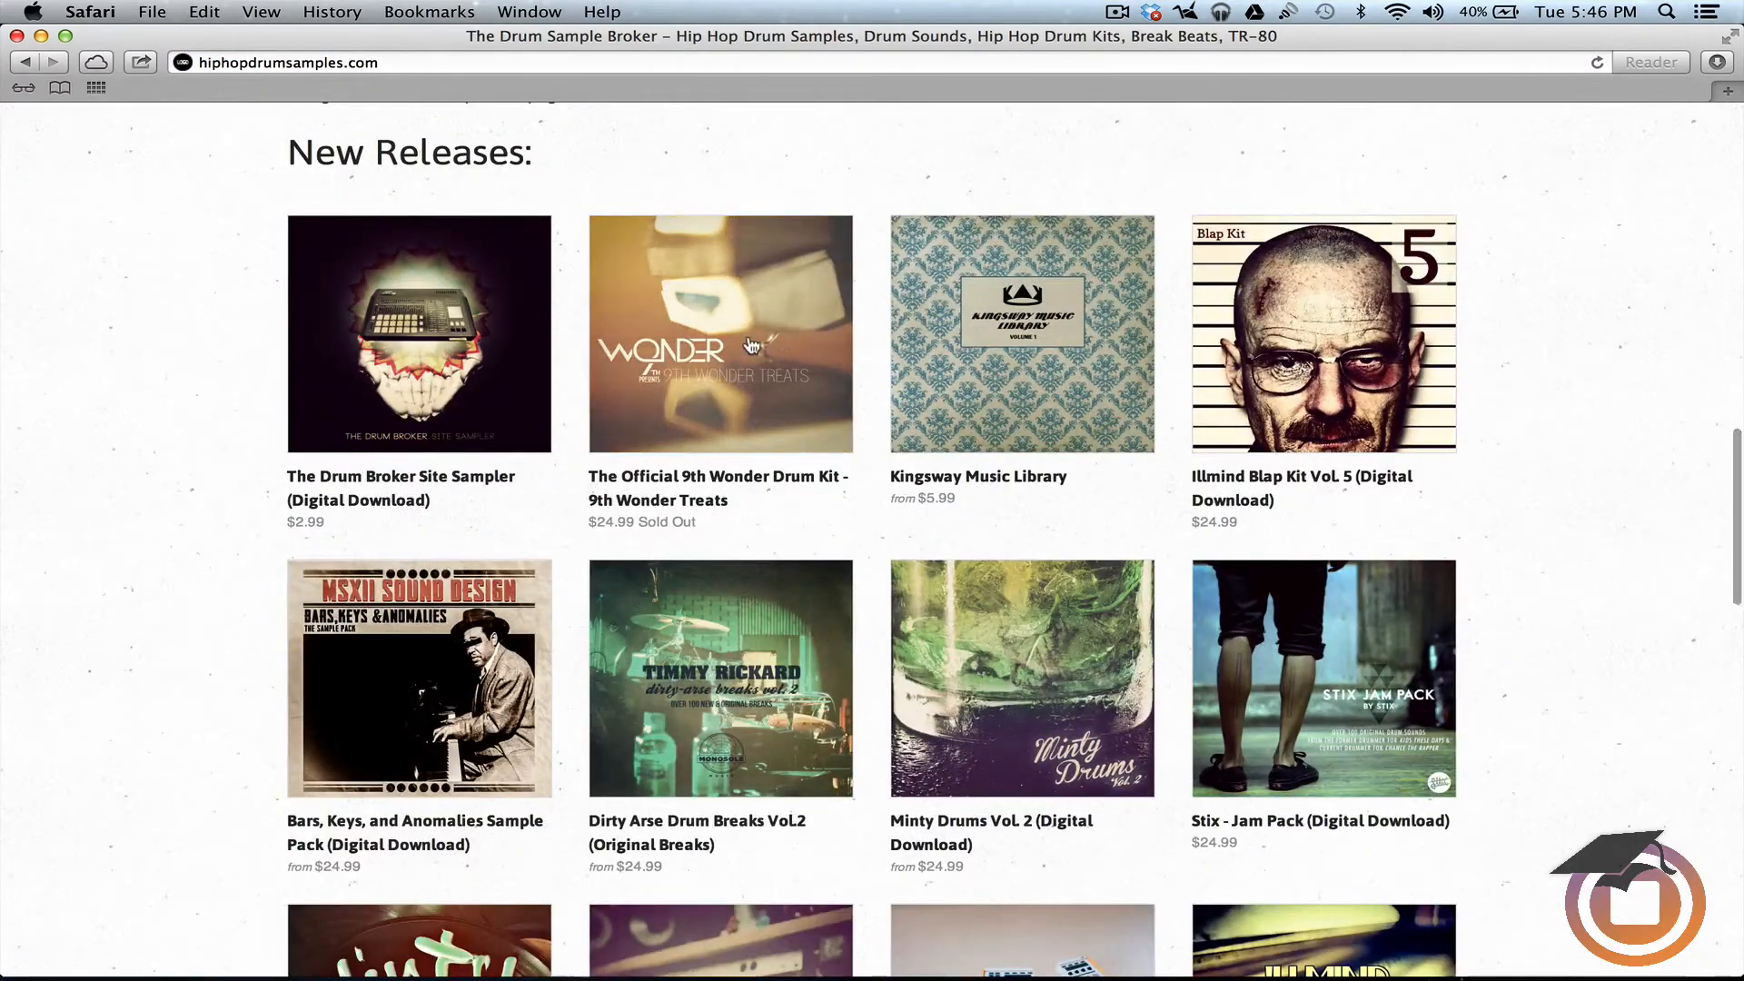
{"action": "mouse_move", "coordinate": [740, 380]}
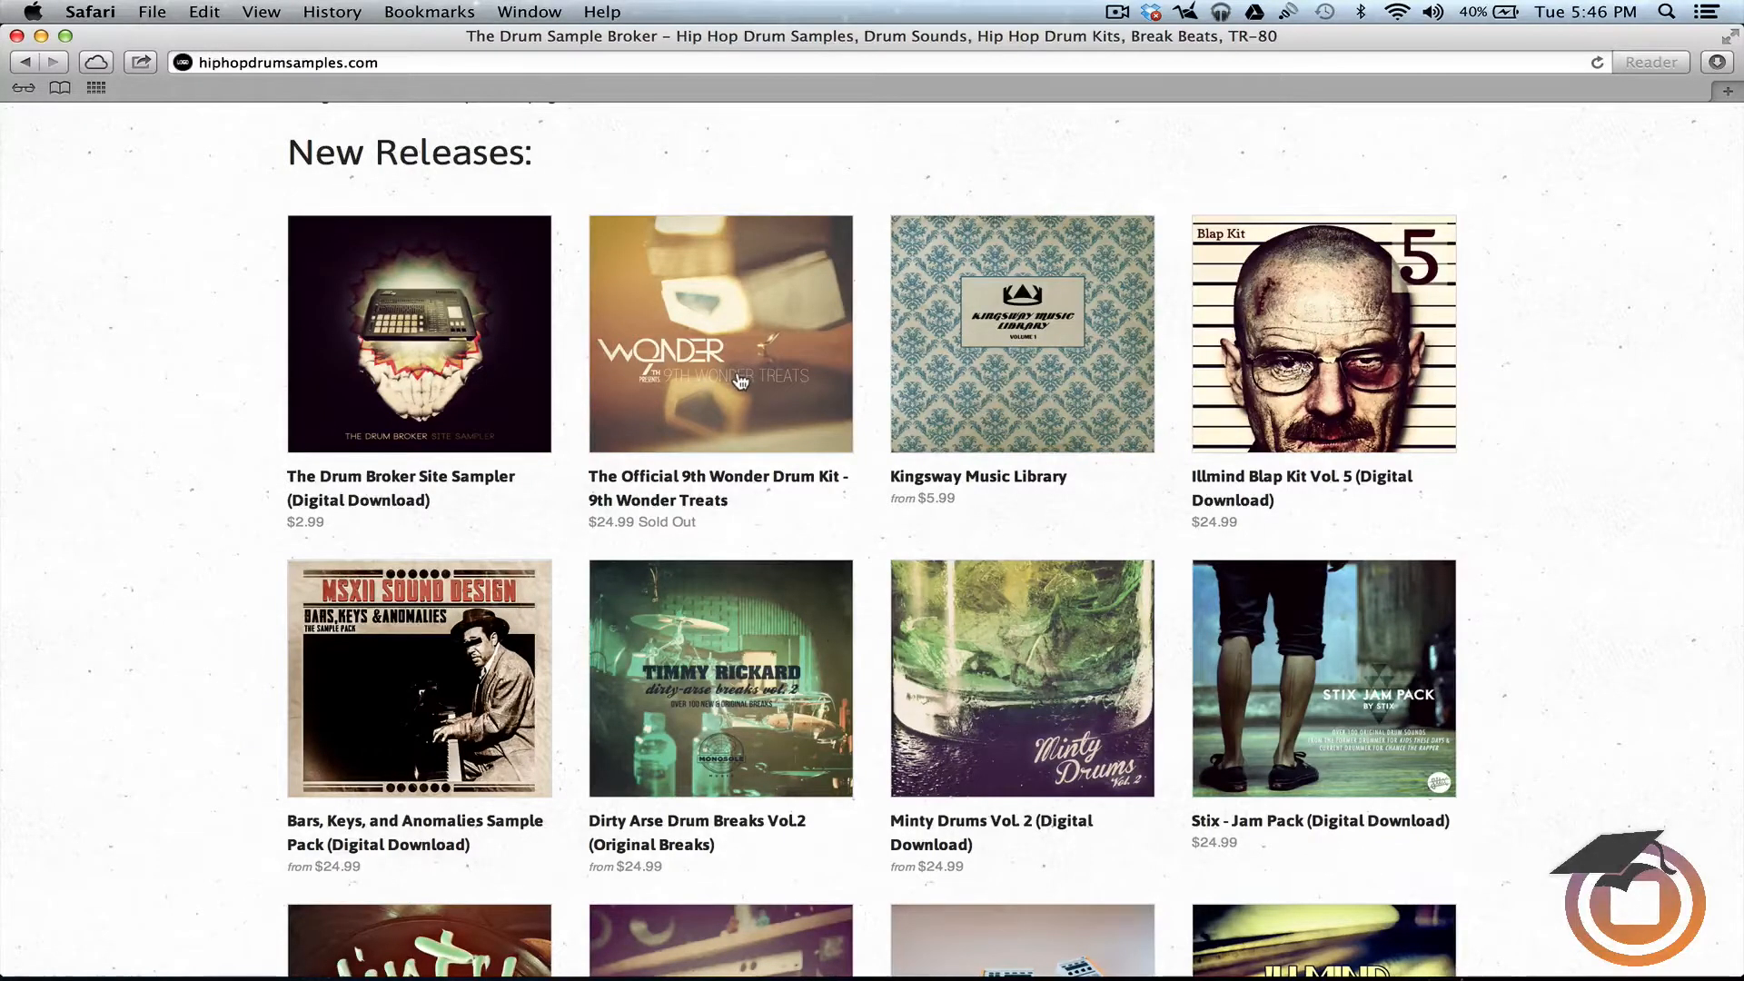
{"action": "mouse_move", "coordinate": [728, 372]}
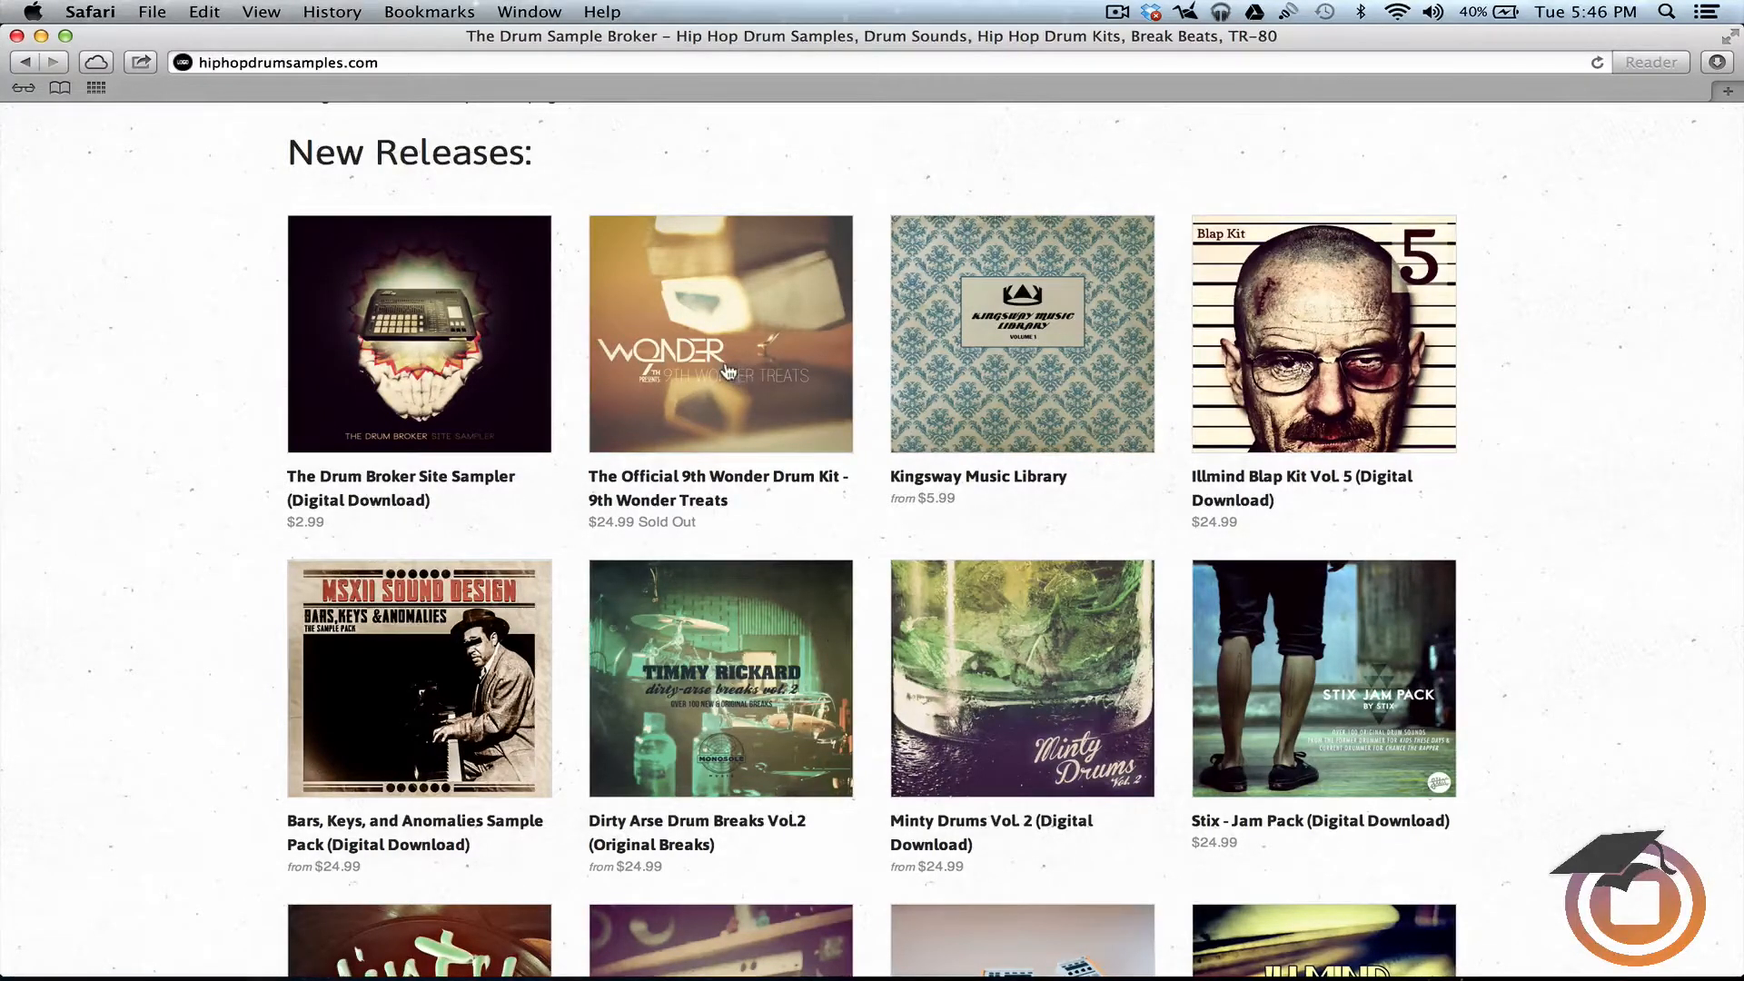
{"action": "mouse_move", "coordinate": [696, 330]}
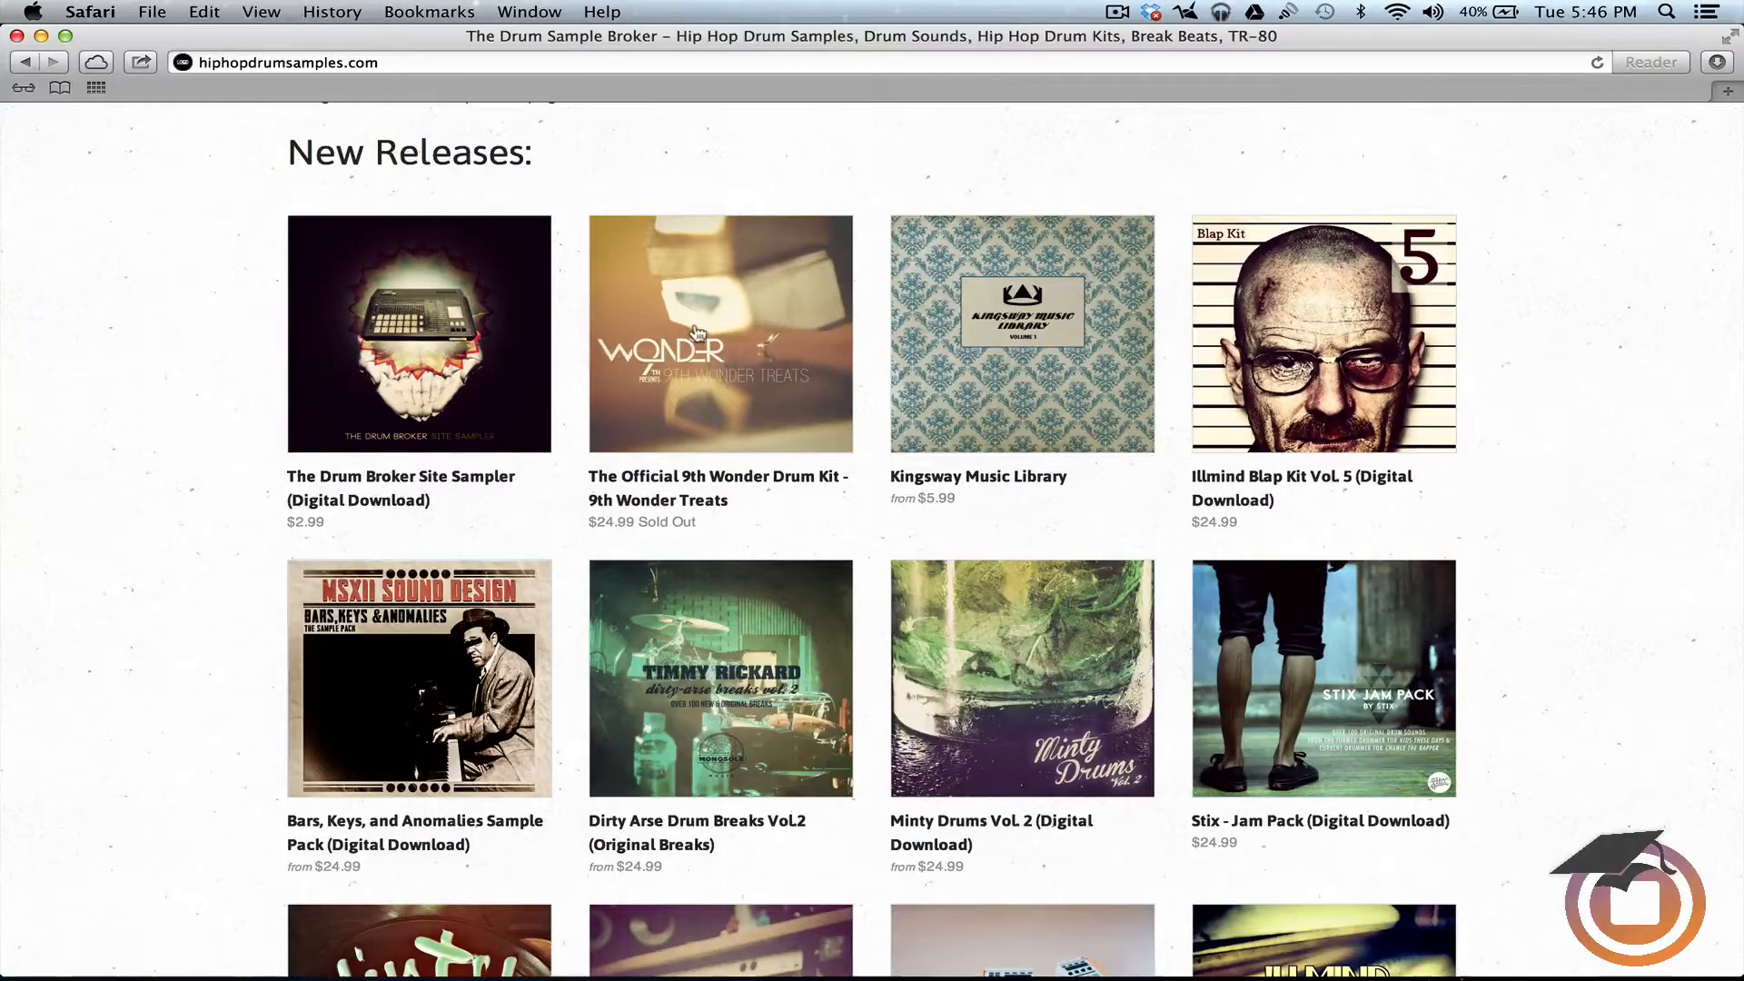
{"action": "mouse_move", "coordinate": [719, 354]}
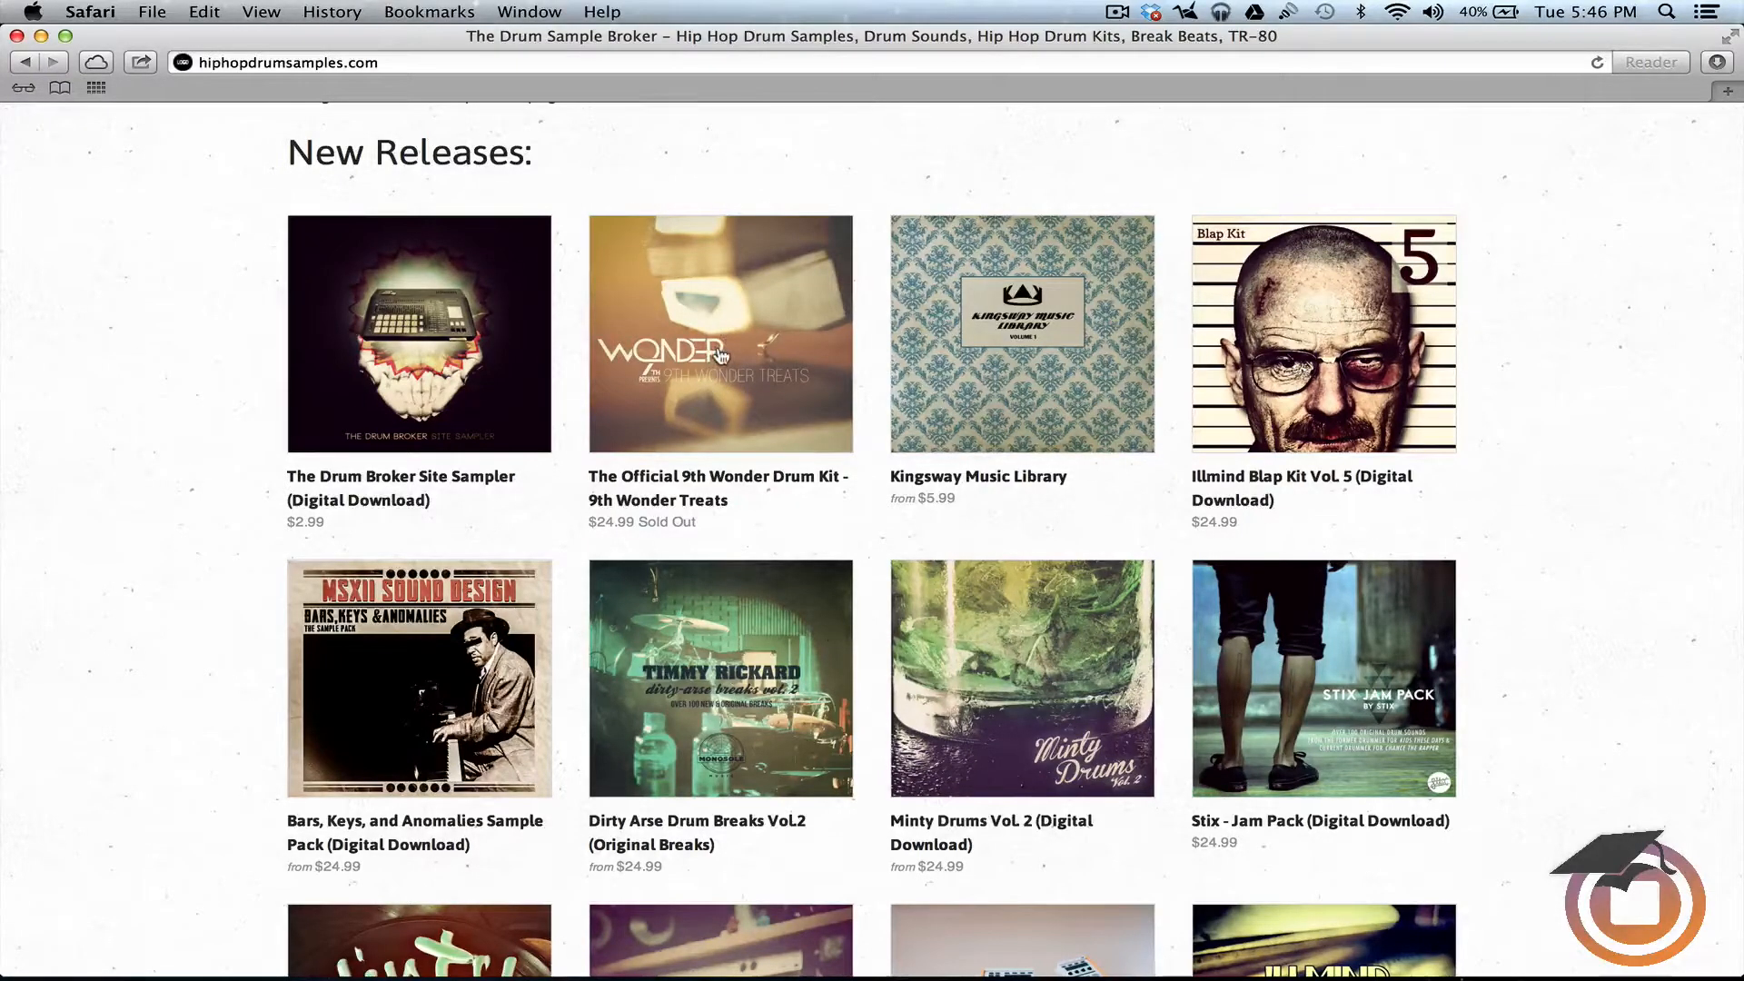
Save the 9th Wonder Drum Kit cover image, then quit Safari back to the desktop.
{"action": "right_click", "coordinate": [719, 334]}
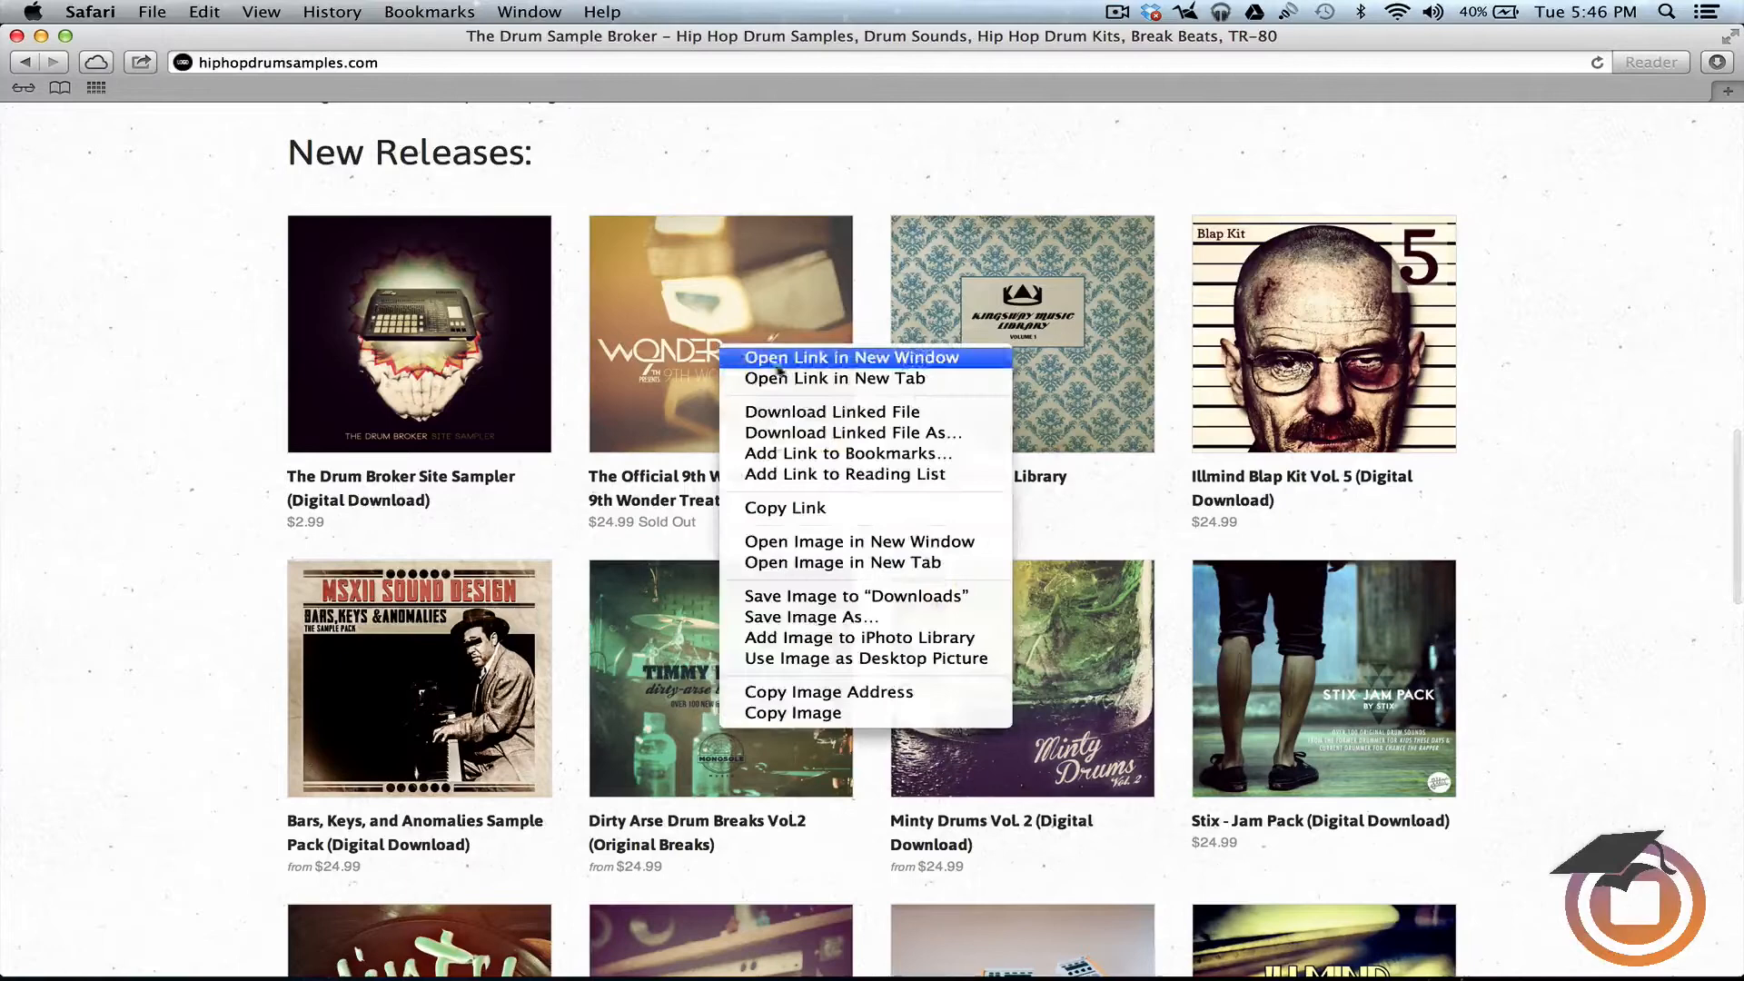
{"action": "mouse_move", "coordinate": [835, 583]}
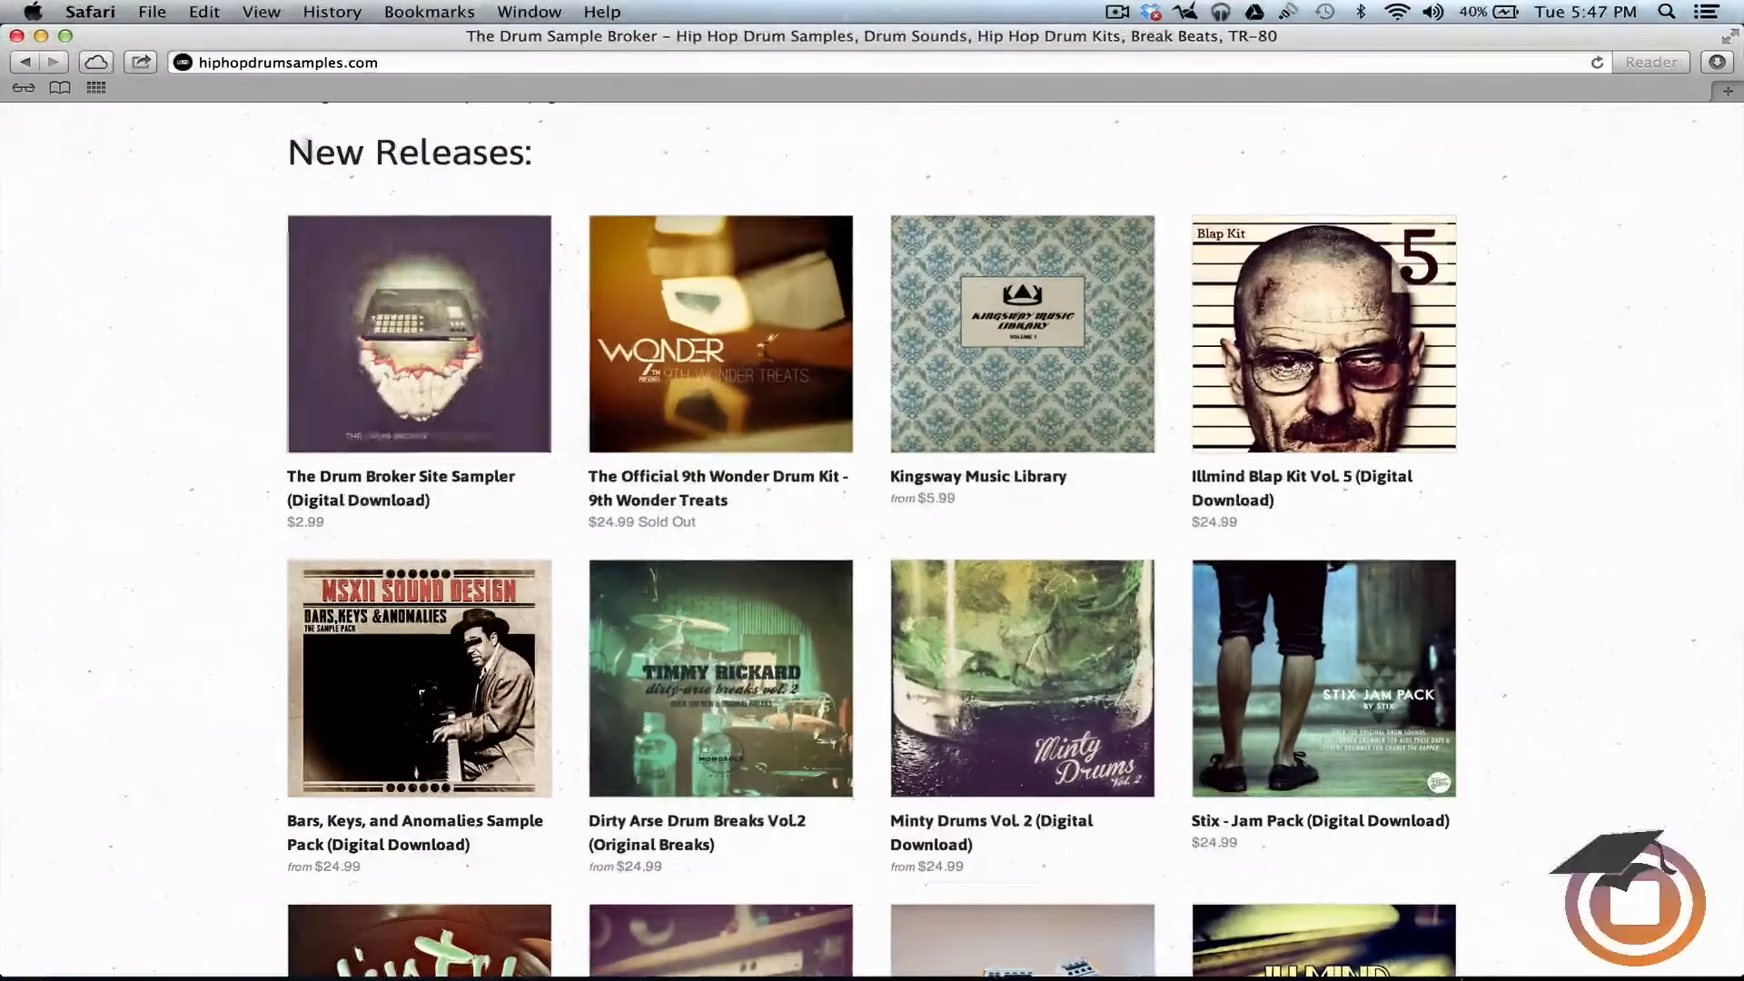
{"action": "left_click", "coordinate": [91, 13]}
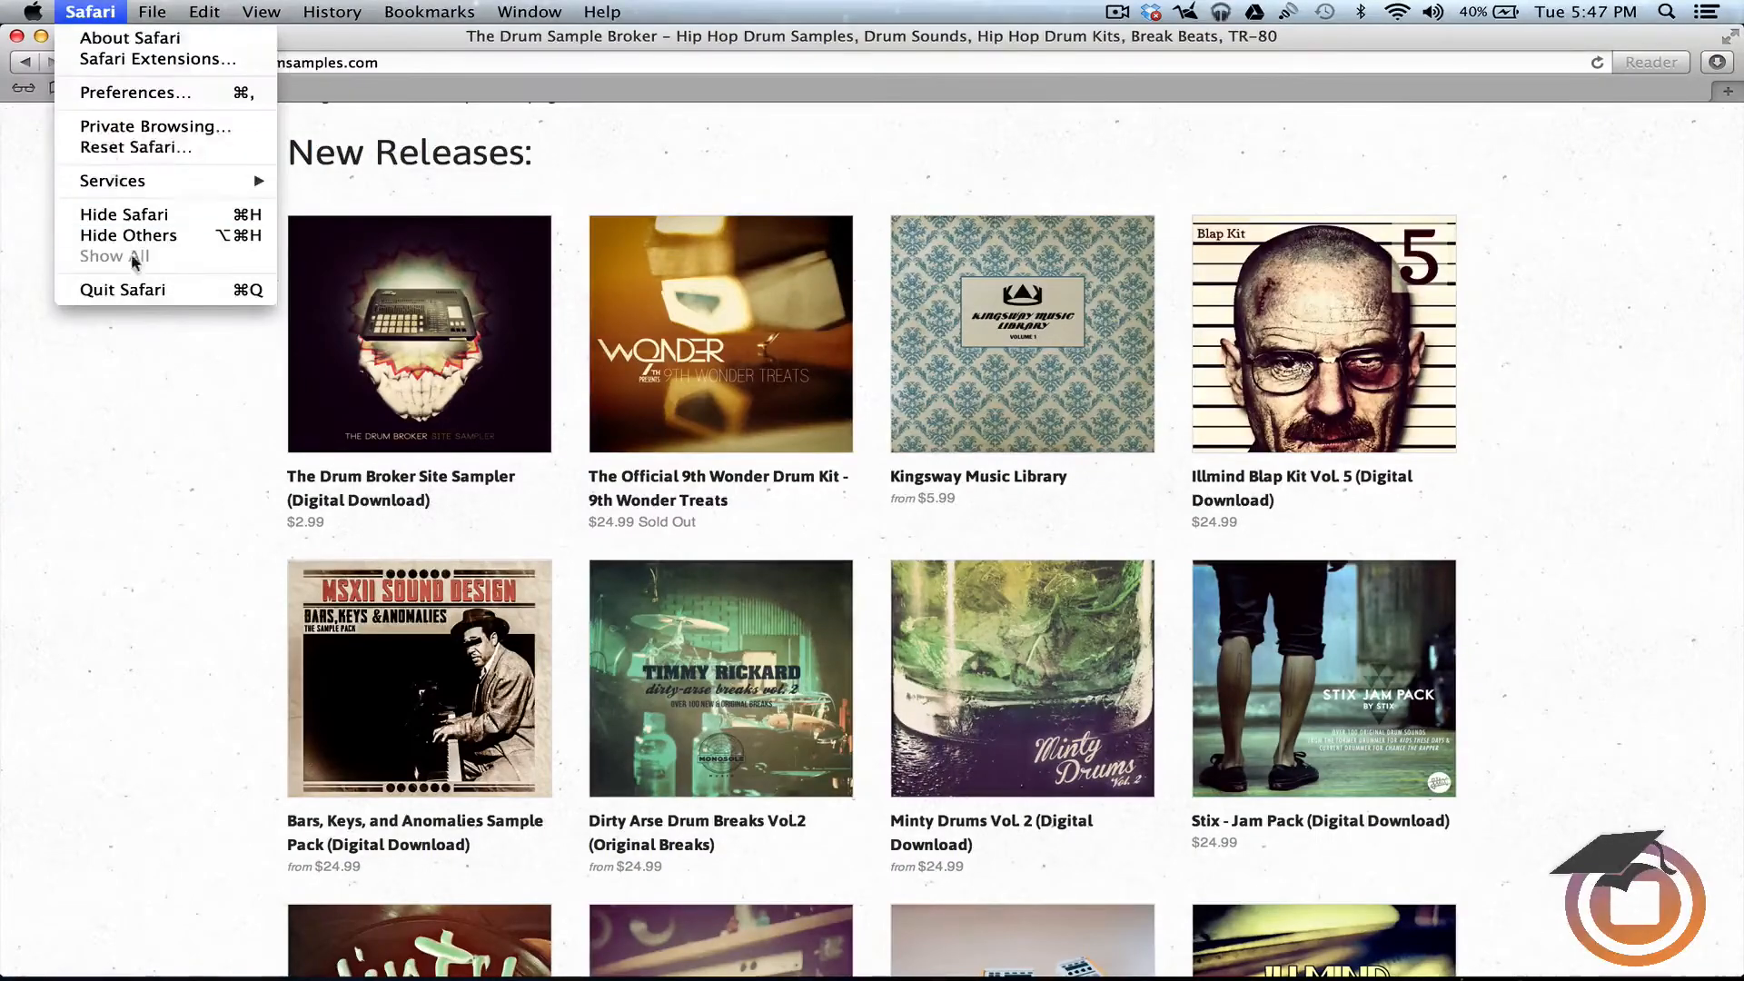
{"action": "left_click", "coordinate": [124, 215]}
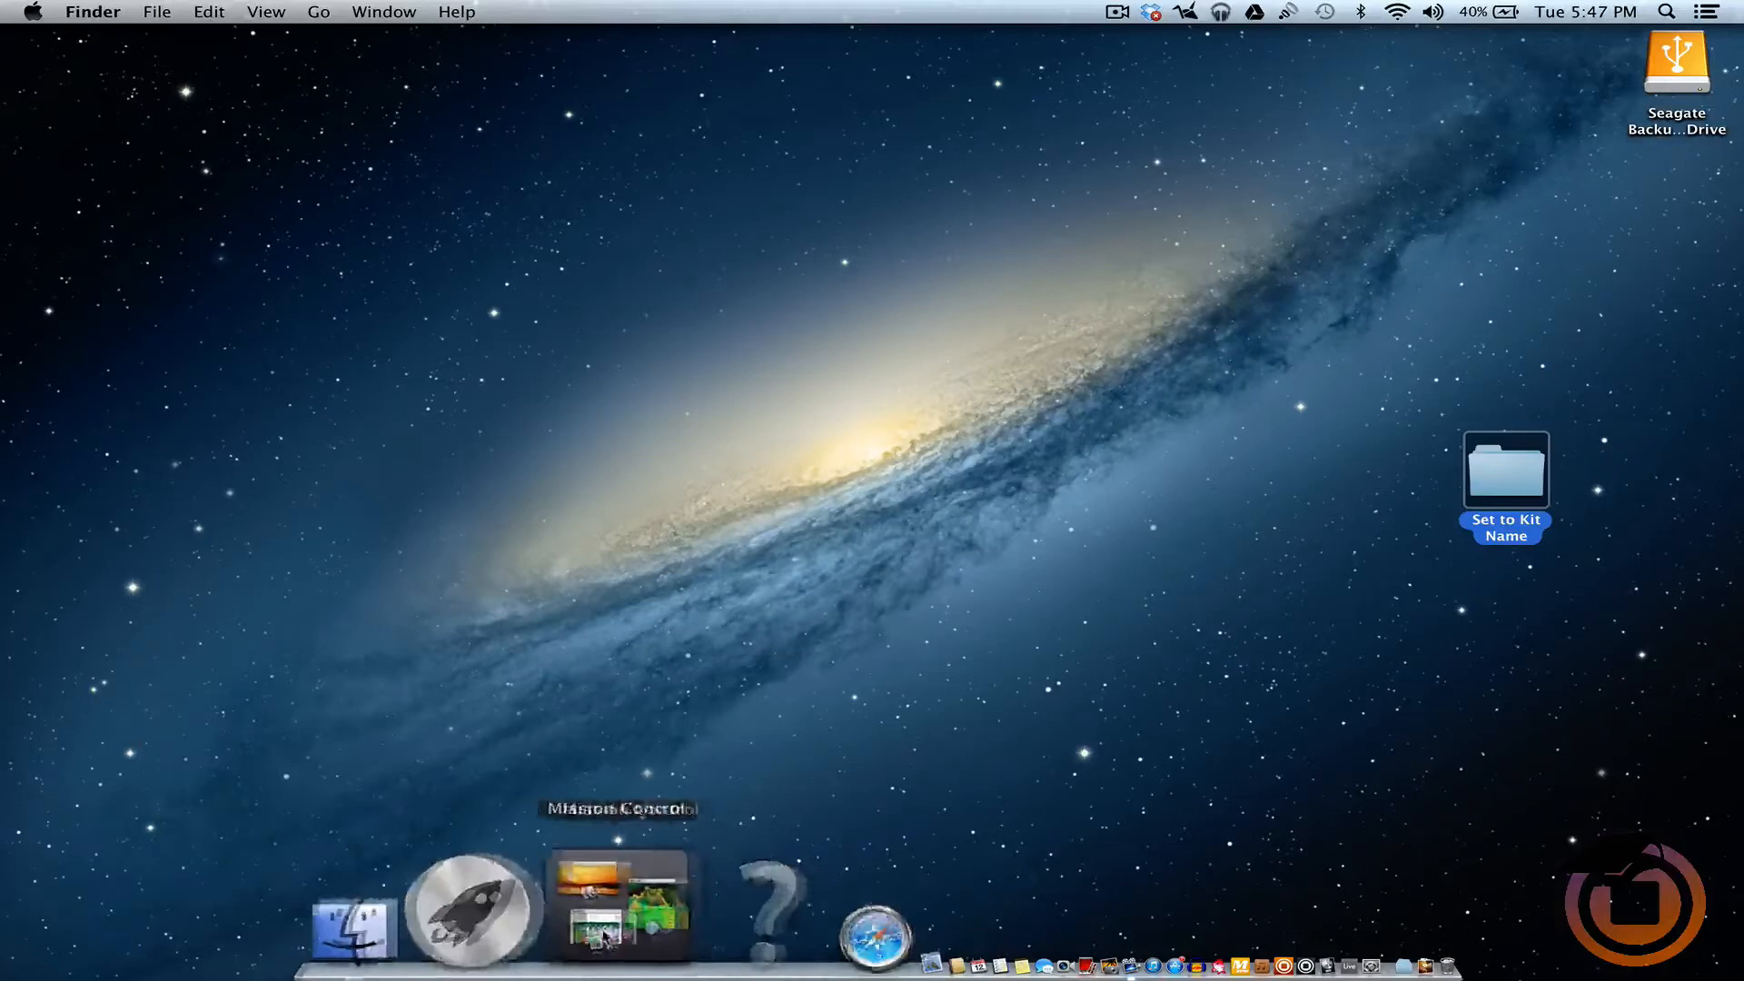
Move the downloaded 9th-wonder-treats JPG beside the Set to Kit Name folder.
{"action": "left_click", "coordinate": [352, 919]}
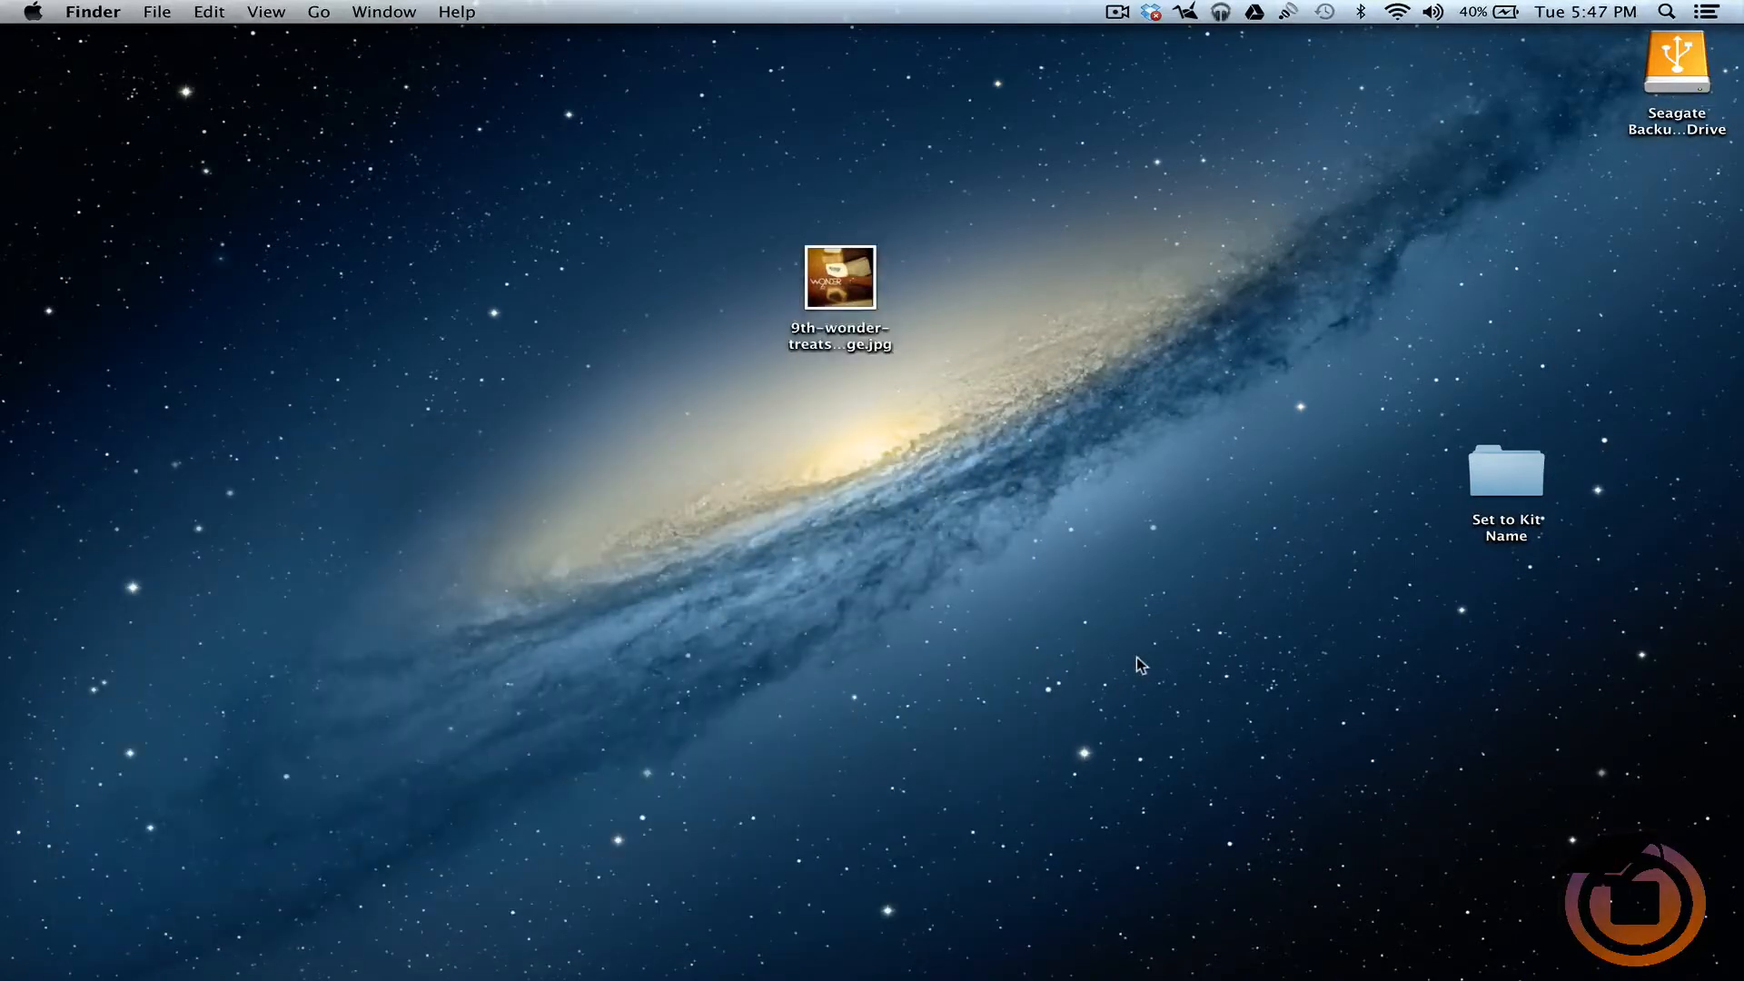
{"action": "left_click", "coordinate": [839, 276]}
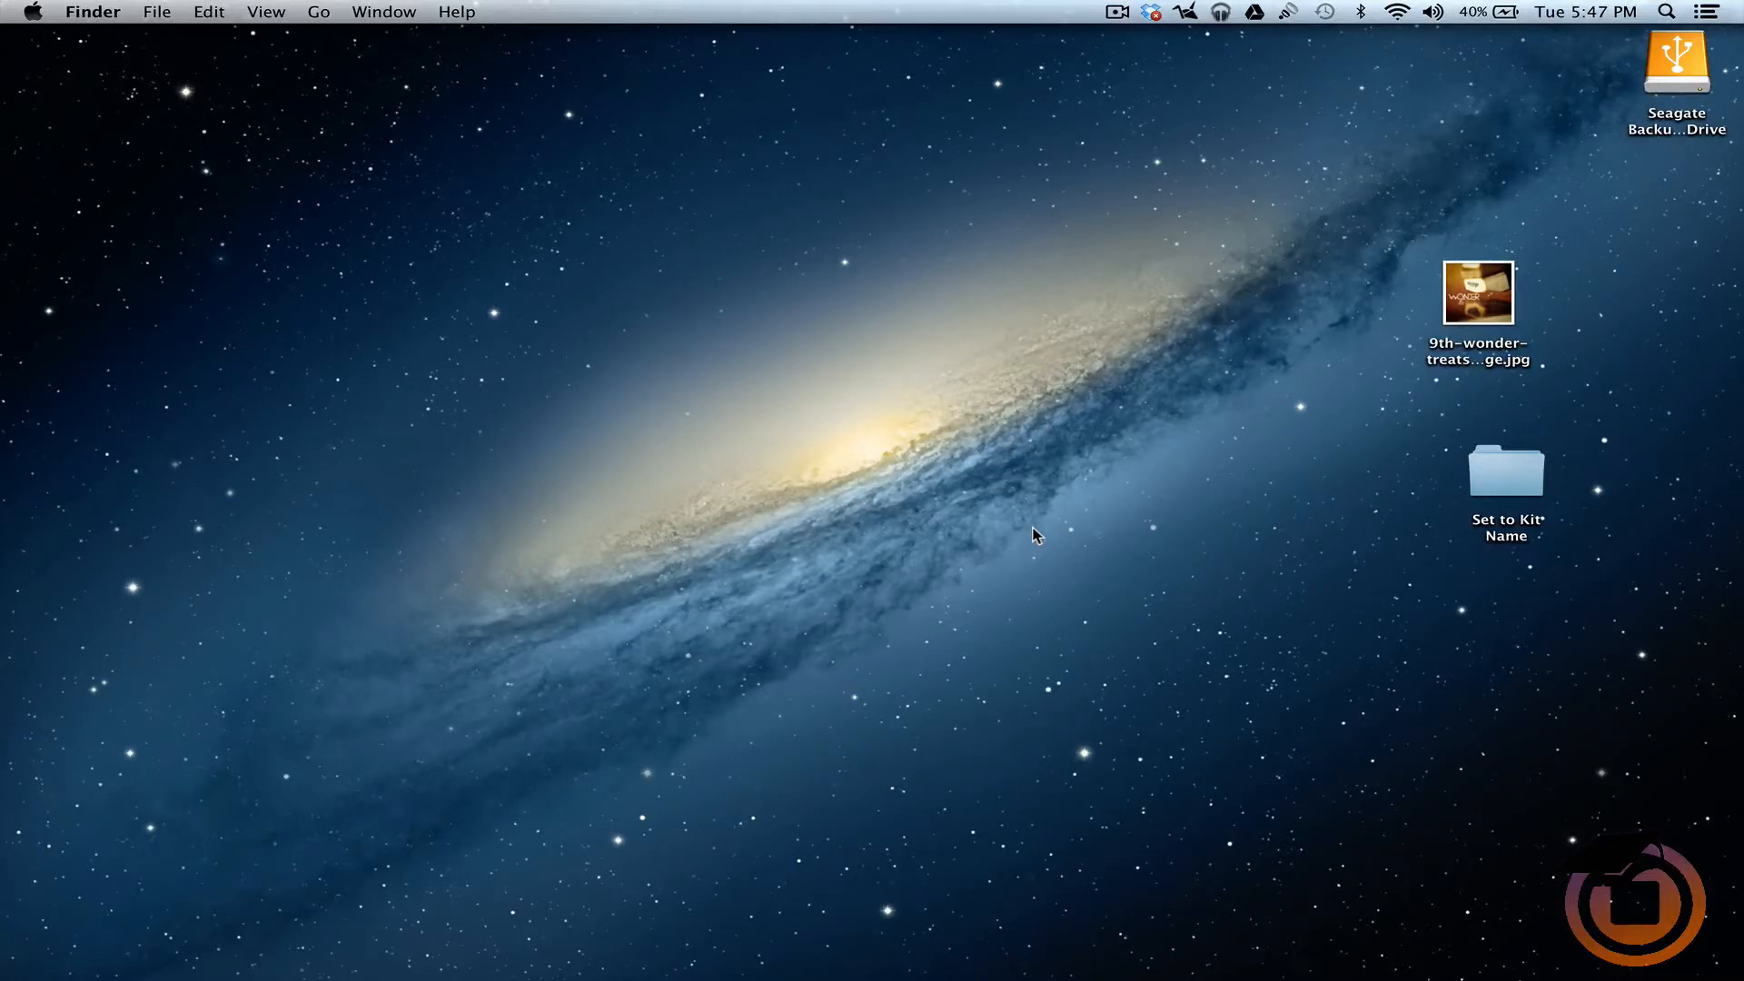
{"action": "mouse_move", "coordinate": [1153, 483]}
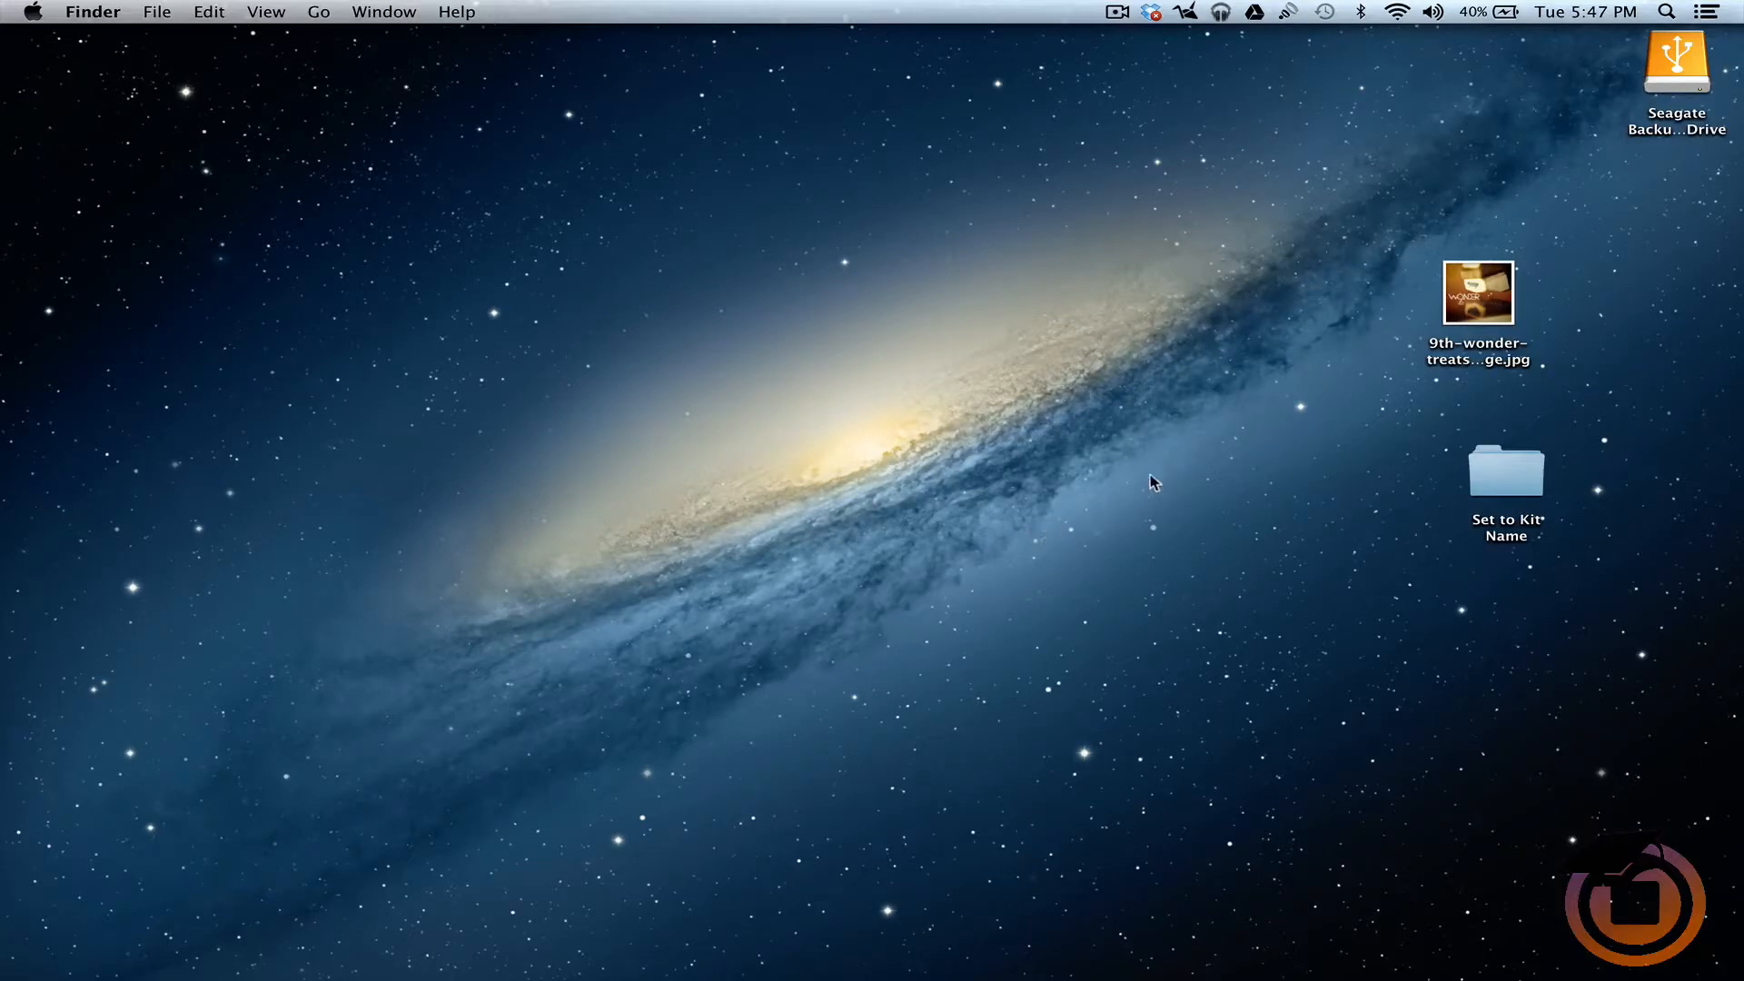
{"action": "mouse_move", "coordinate": [1465, 496]}
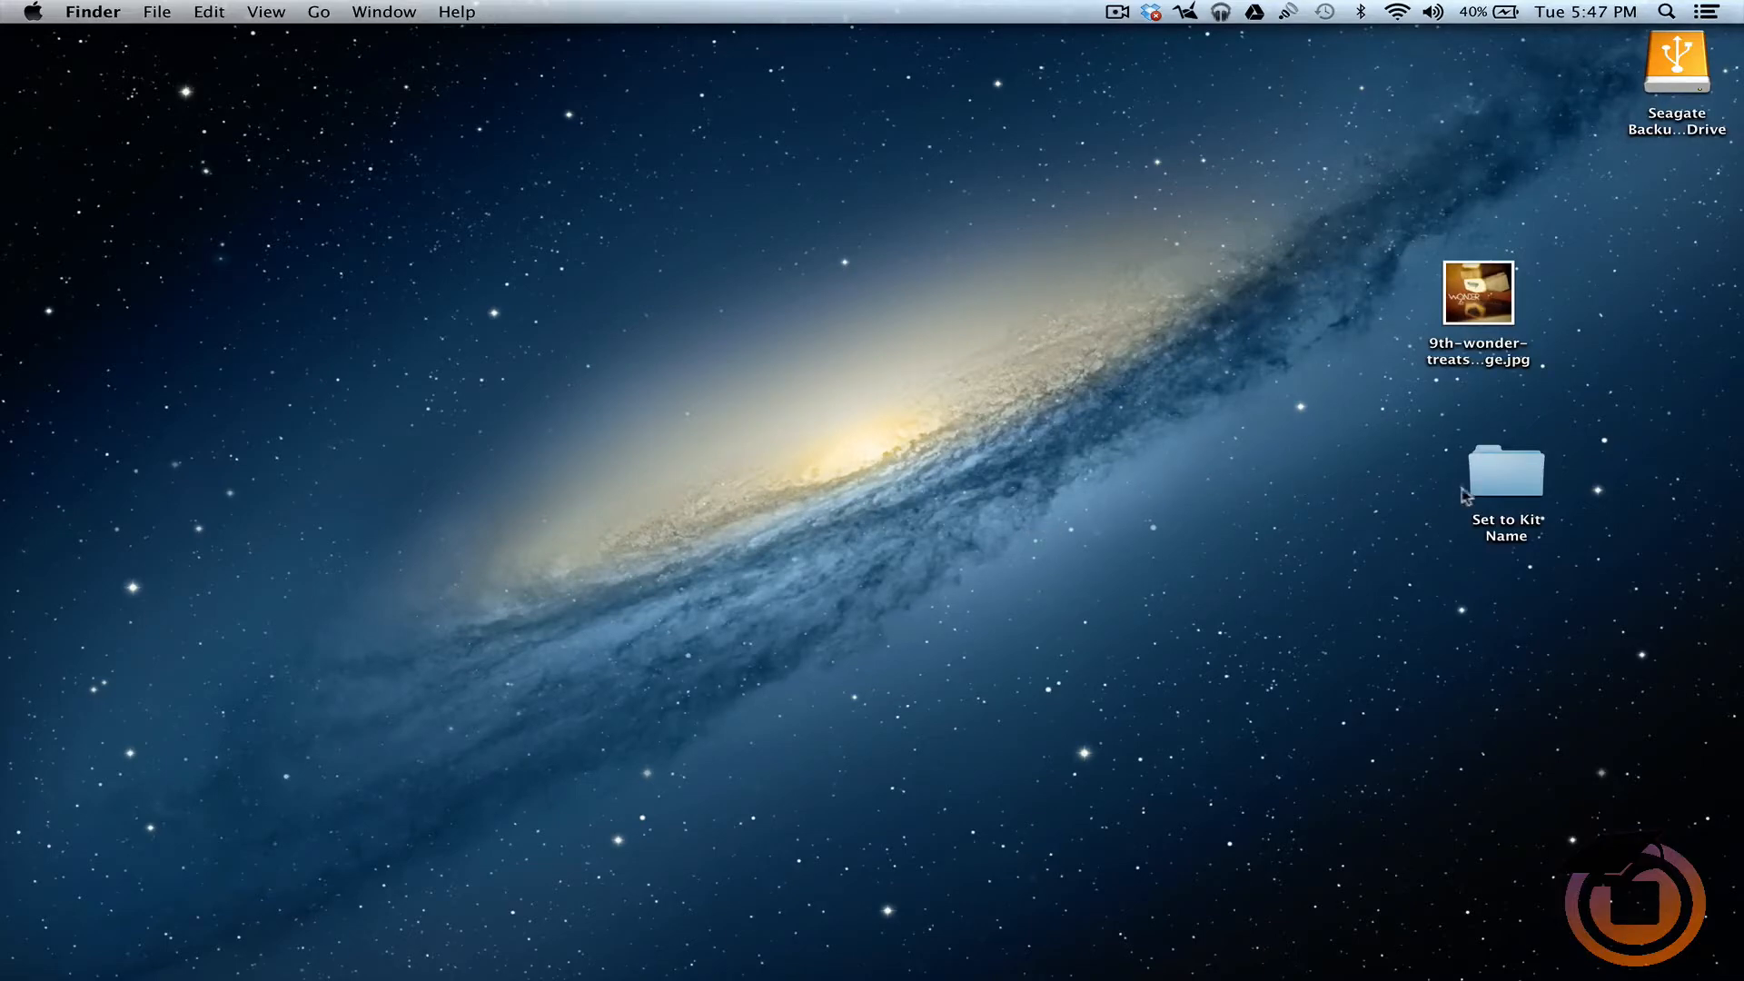
{"action": "mouse_move", "coordinate": [1504, 491]}
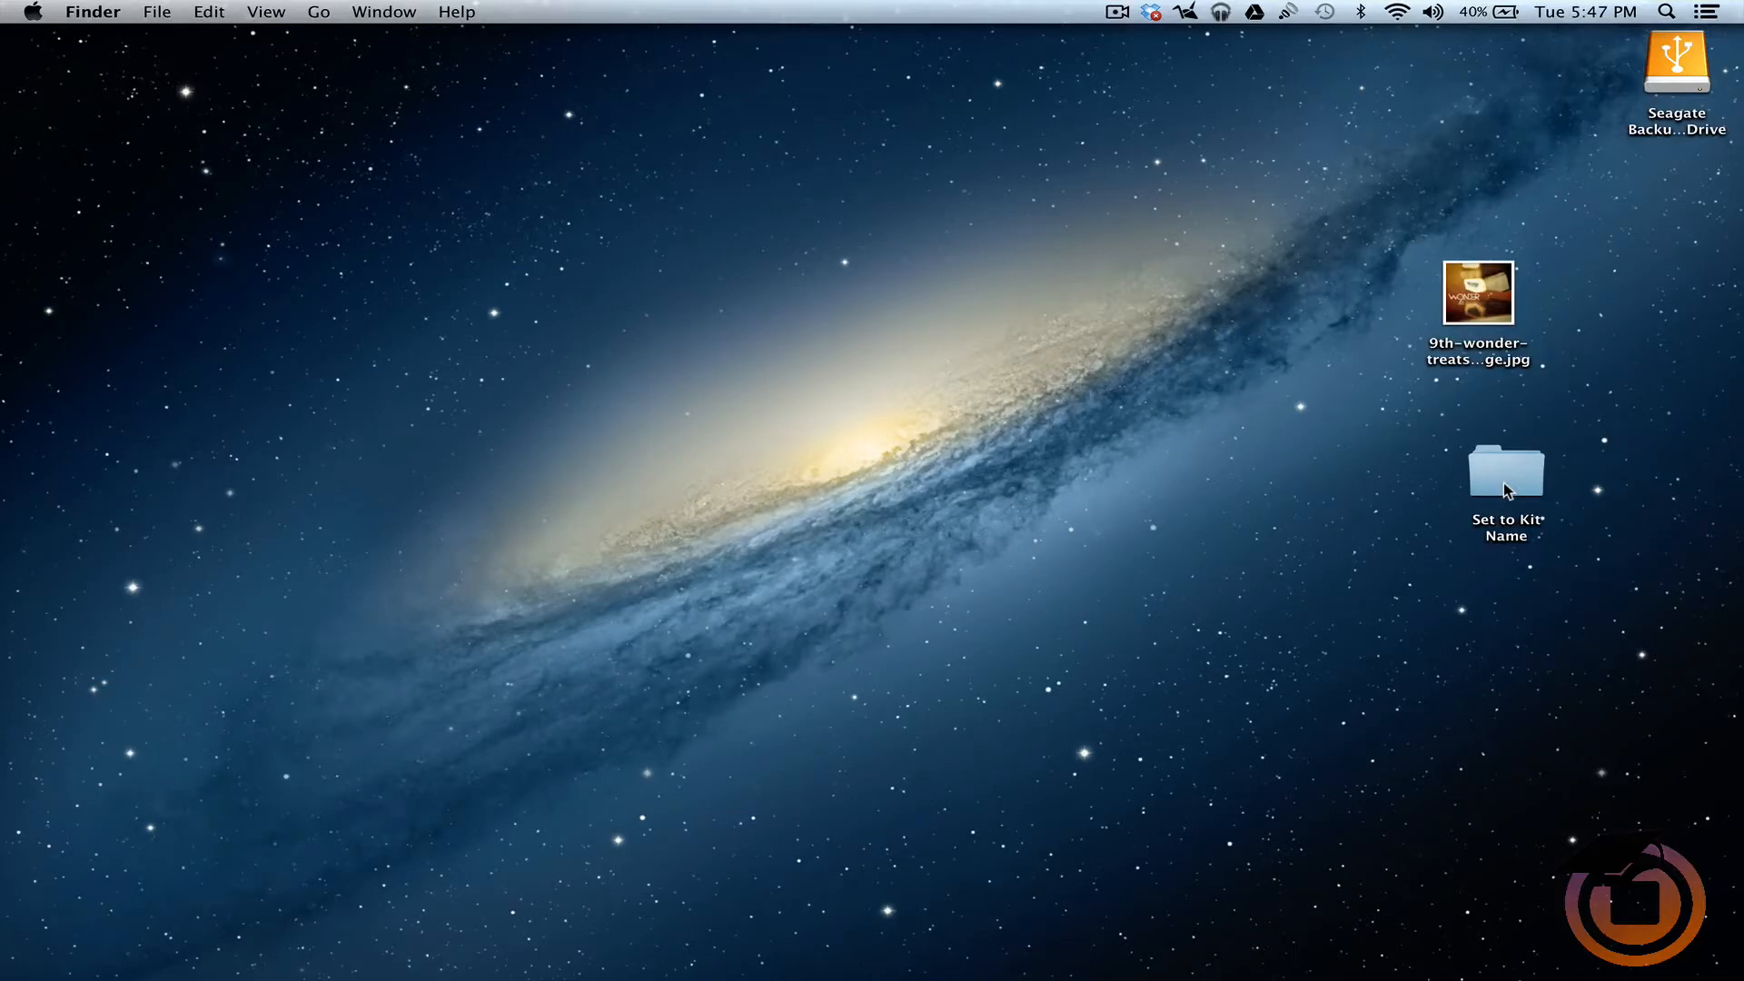
Show the Set to Kit Name folder's MST_artwork, MST_logo, VB_artwork and meta files.
{"action": "double_click", "coordinate": [1504, 471]}
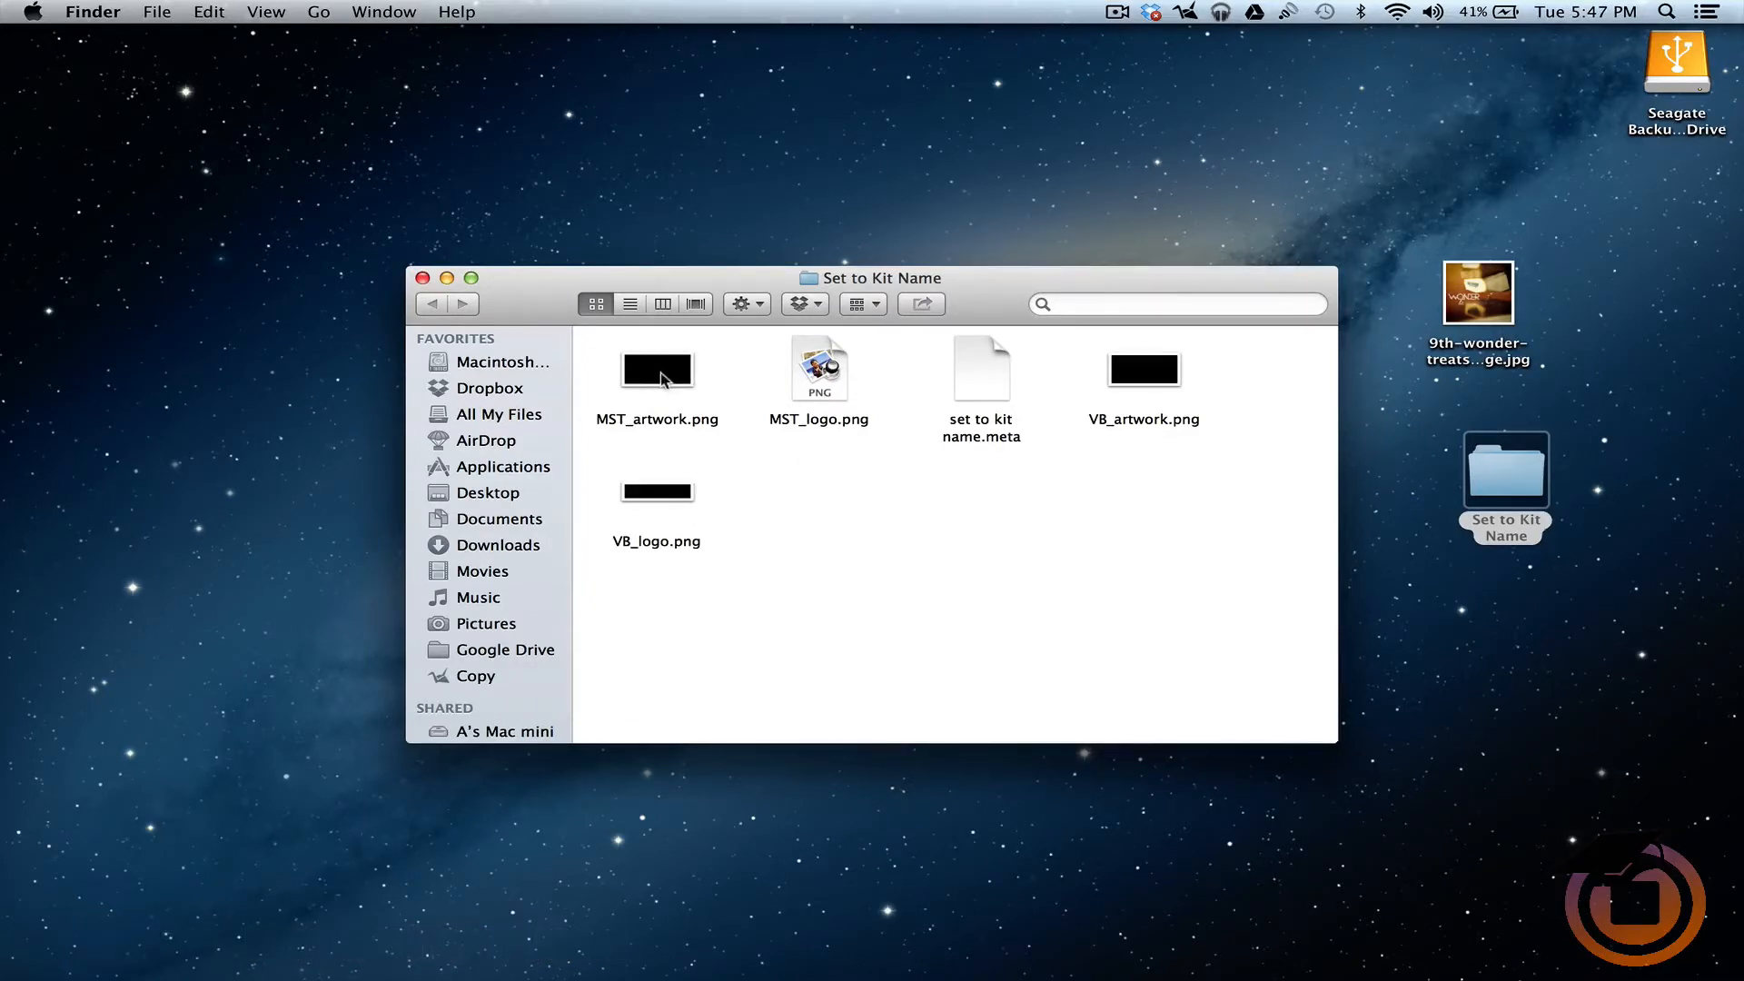
{"action": "mouse_move", "coordinate": [1117, 383]}
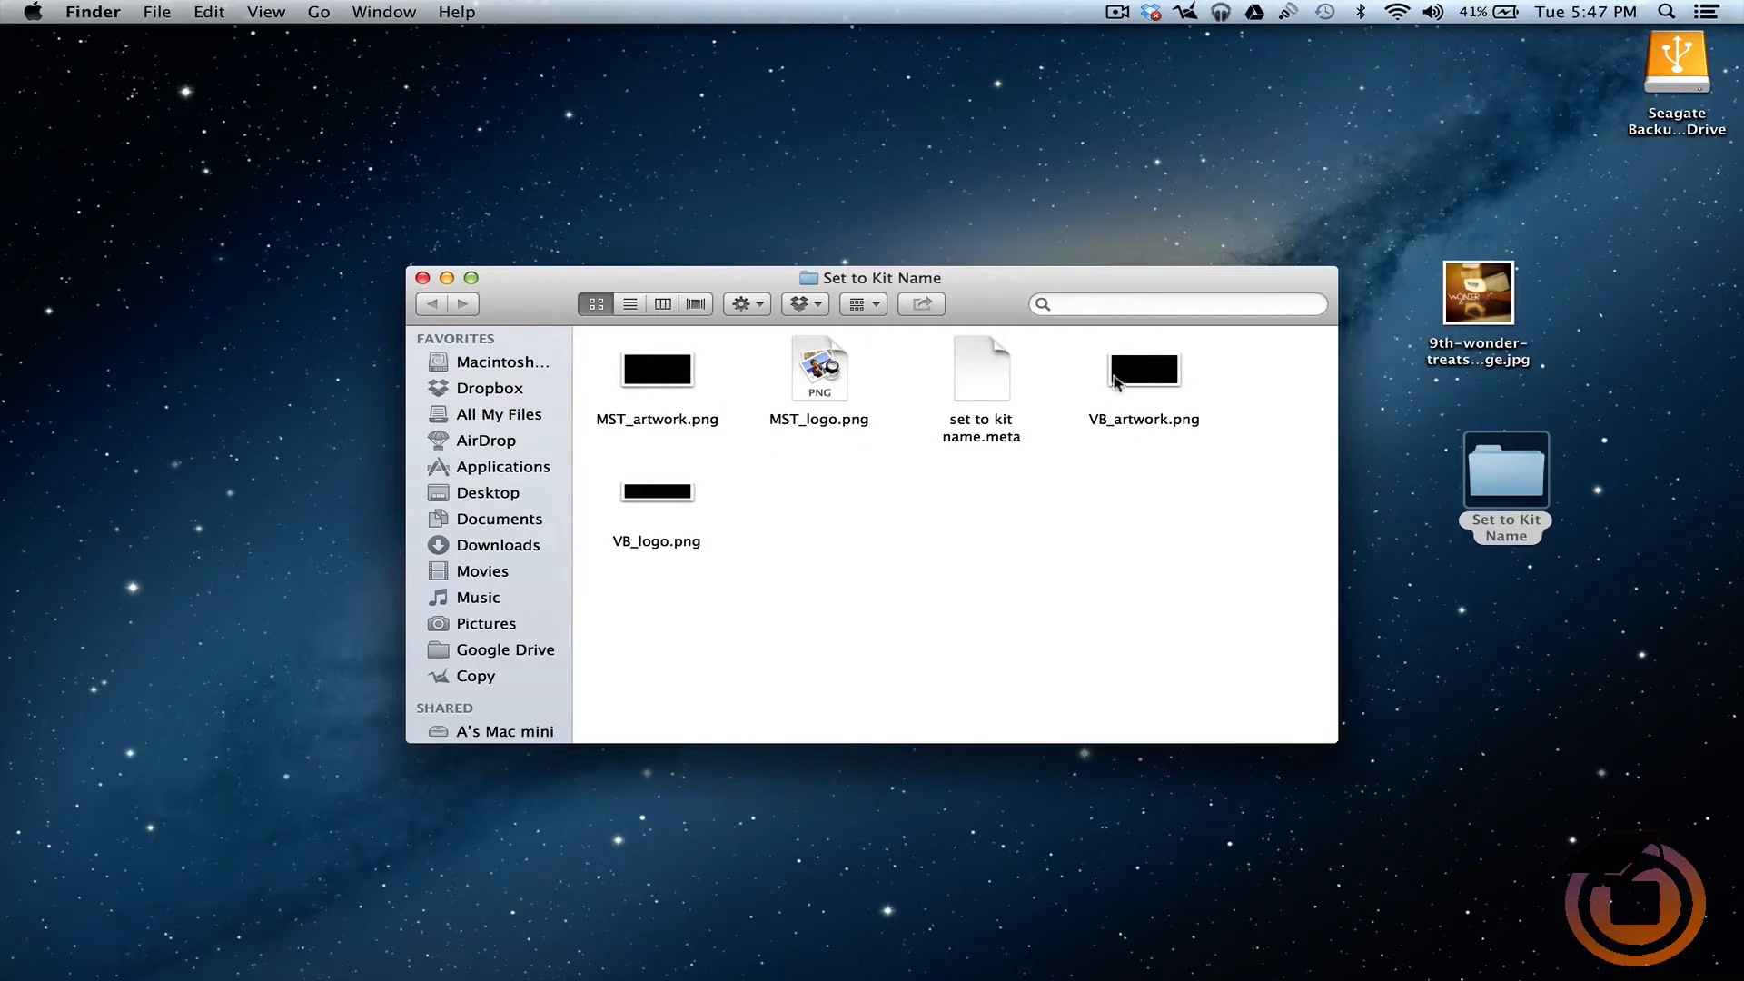
{"action": "mouse_move", "coordinate": [1138, 436]}
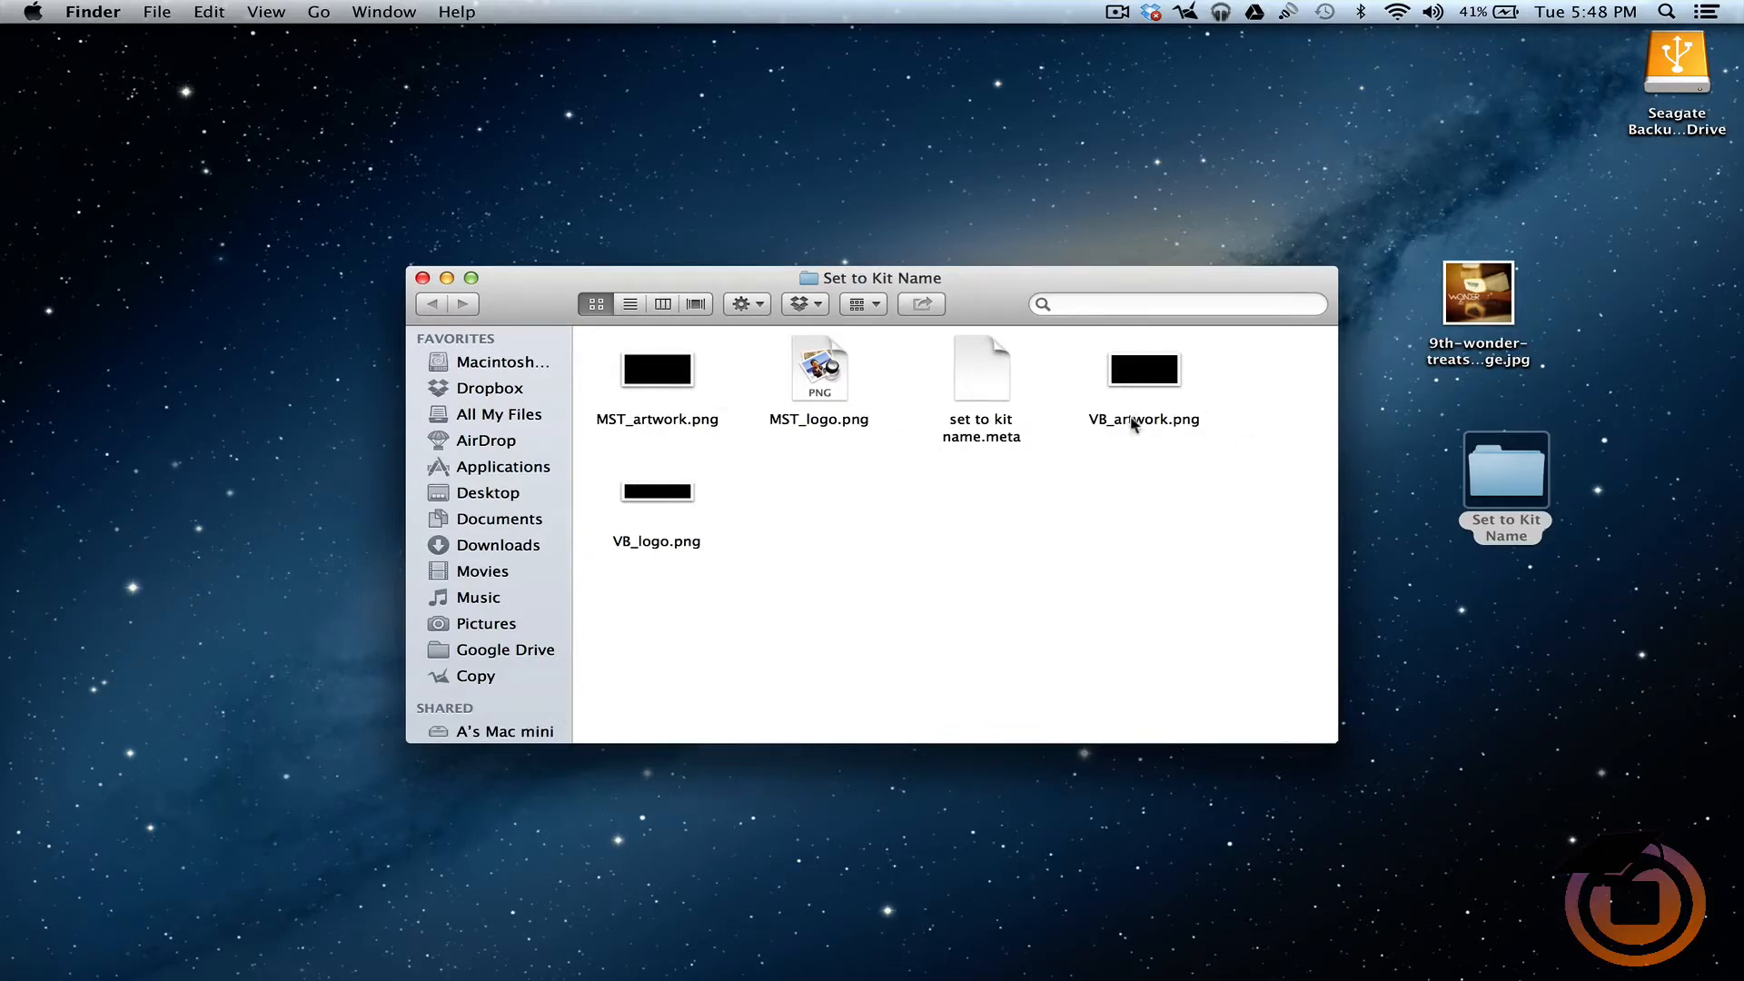
{"action": "mouse_move", "coordinate": [1160, 372]}
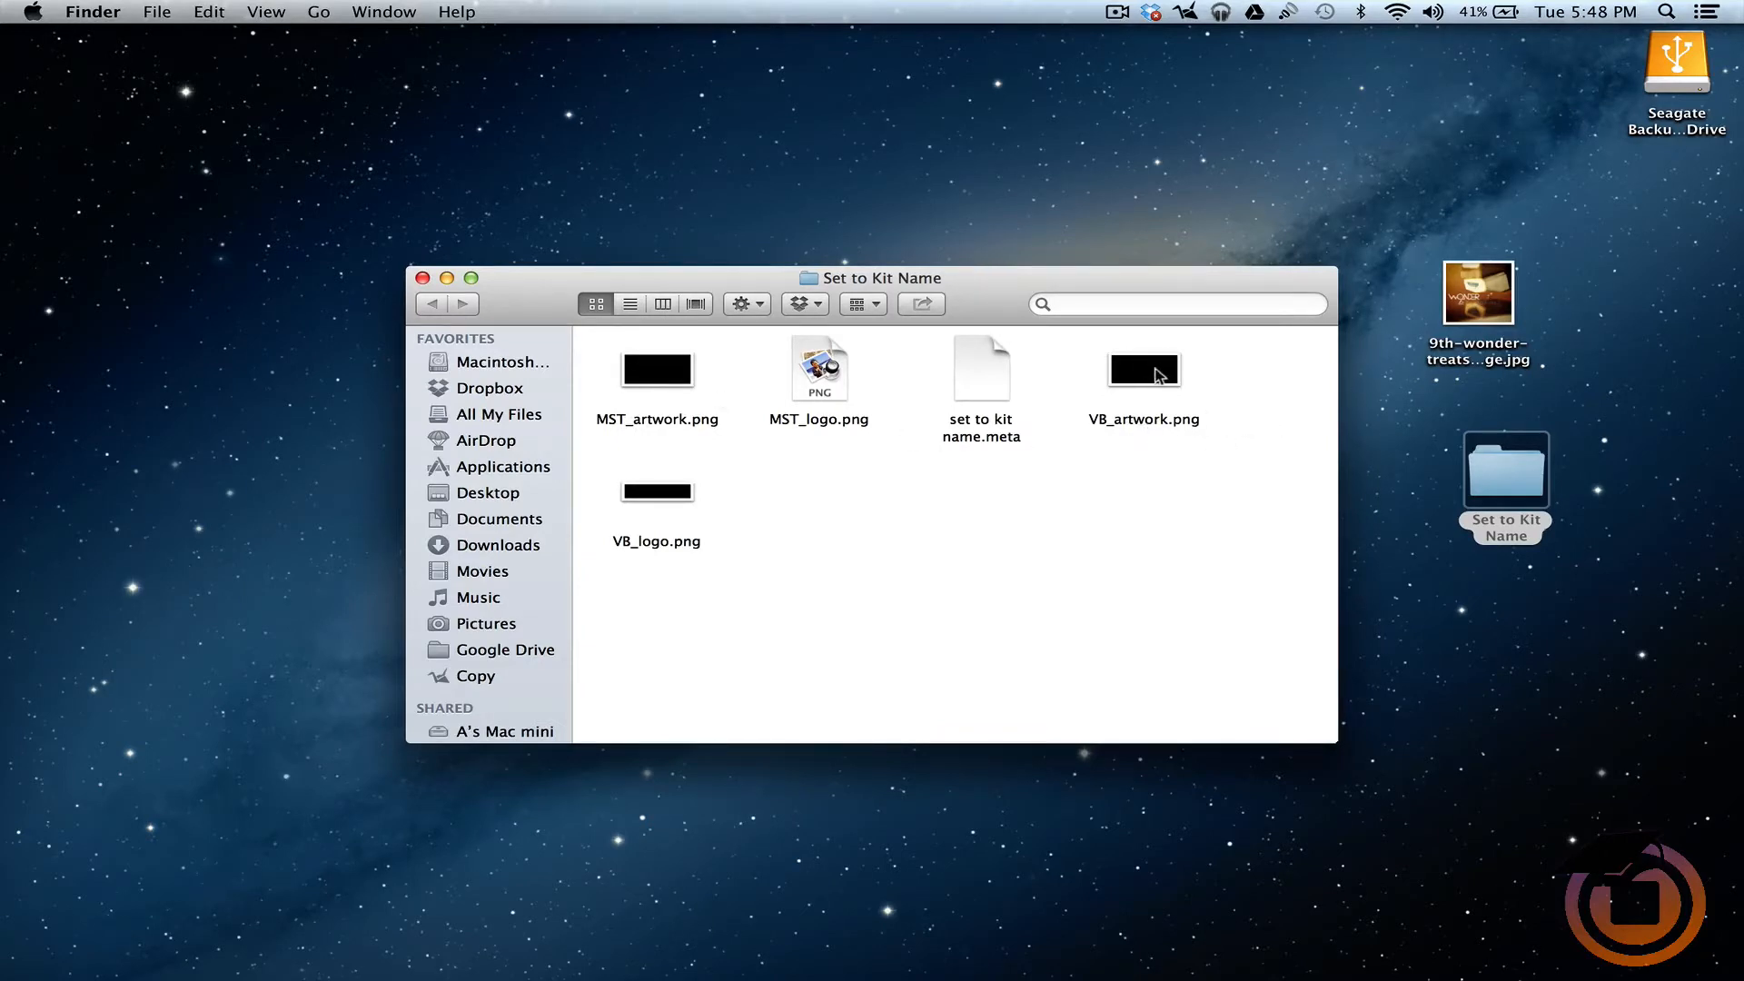
{"action": "mouse_move", "coordinate": [959, 477]}
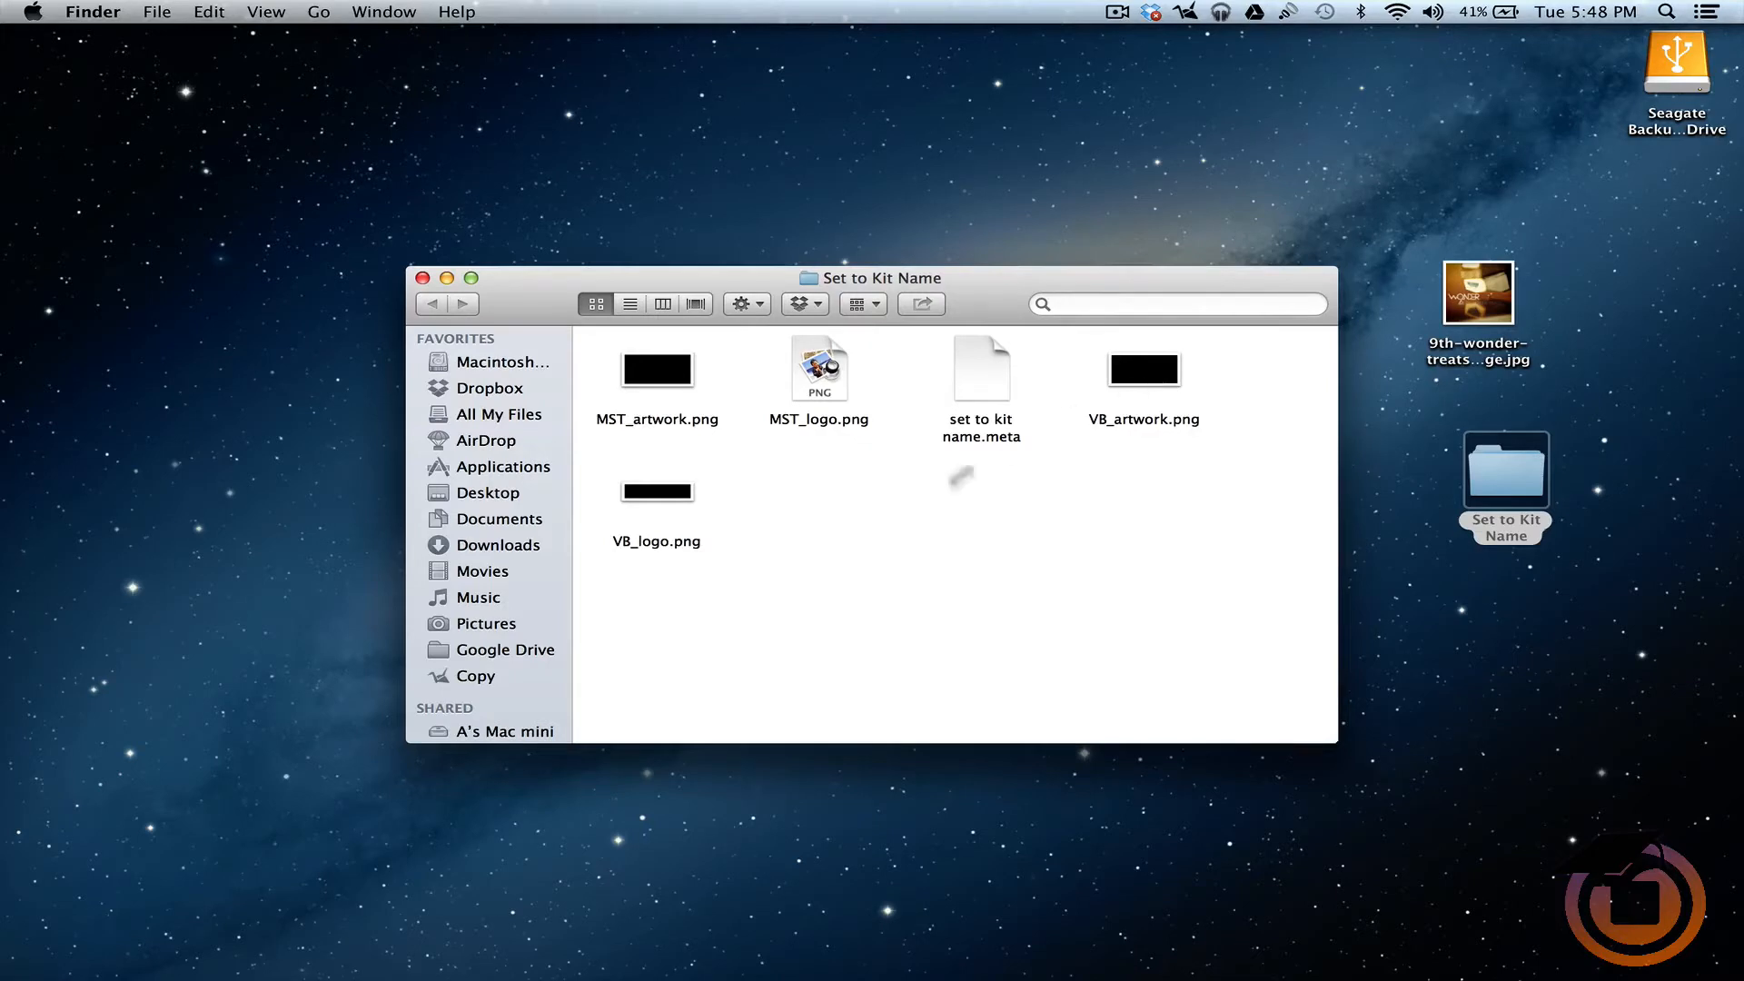
{"action": "mouse_move", "coordinate": [785, 433]}
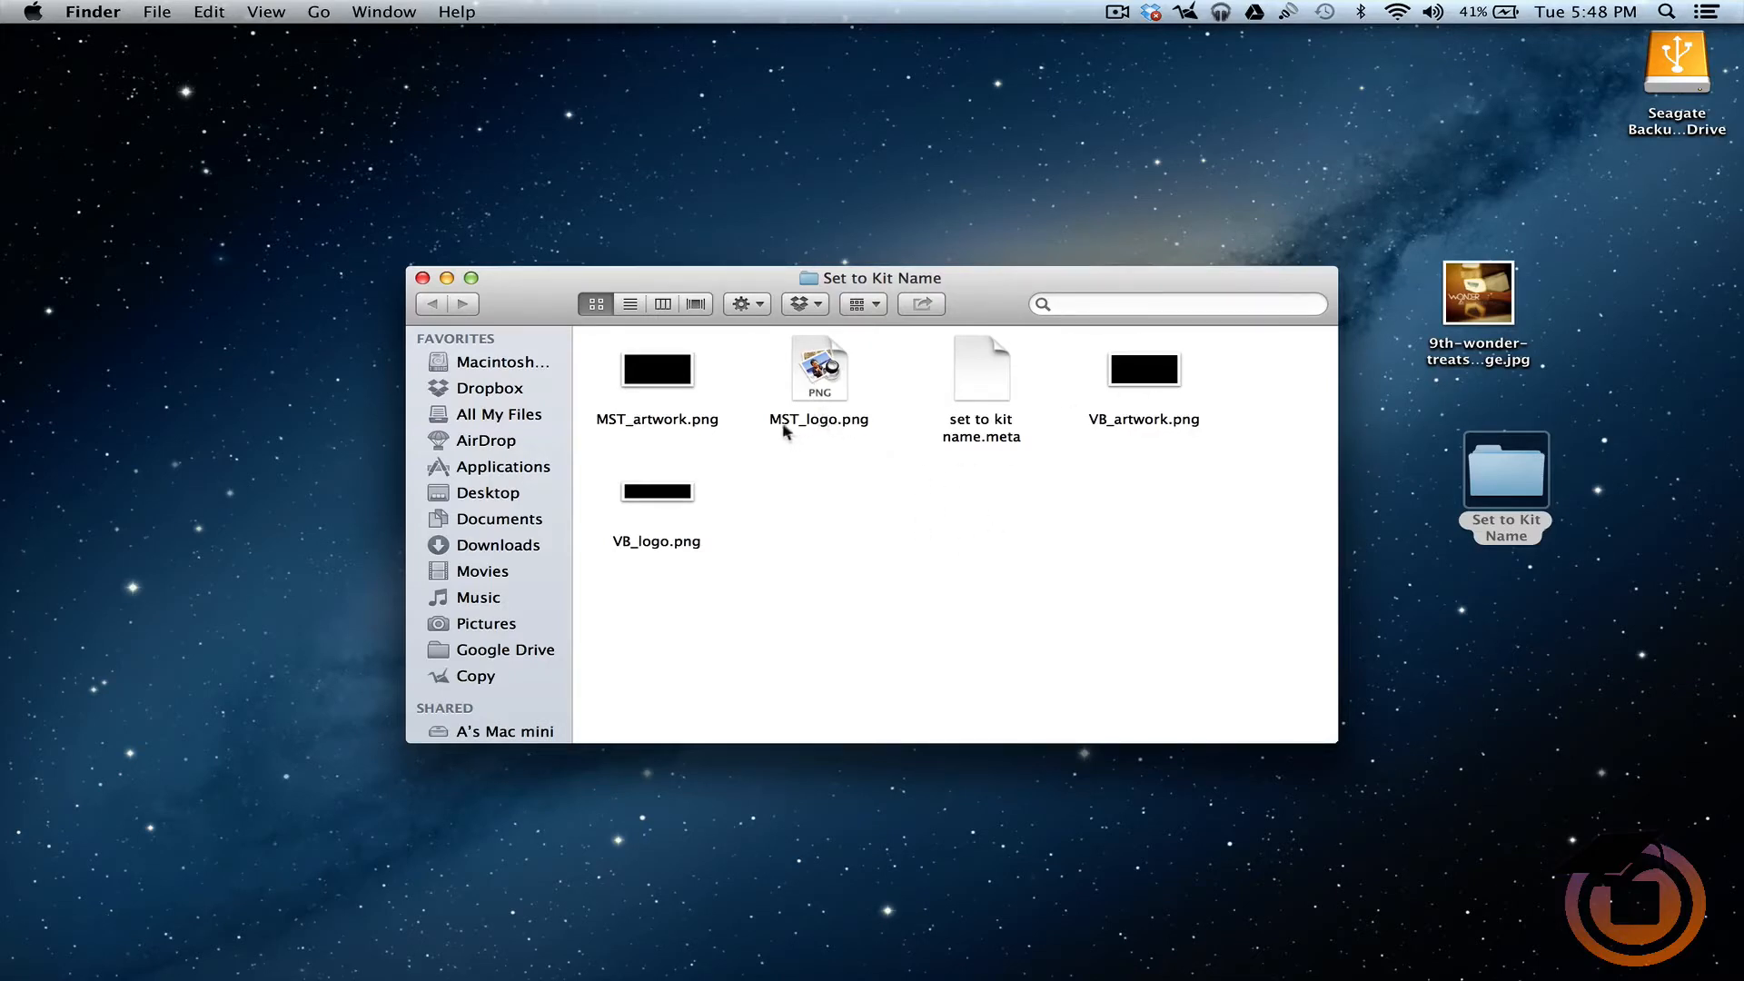
{"action": "mouse_move", "coordinate": [814, 385]}
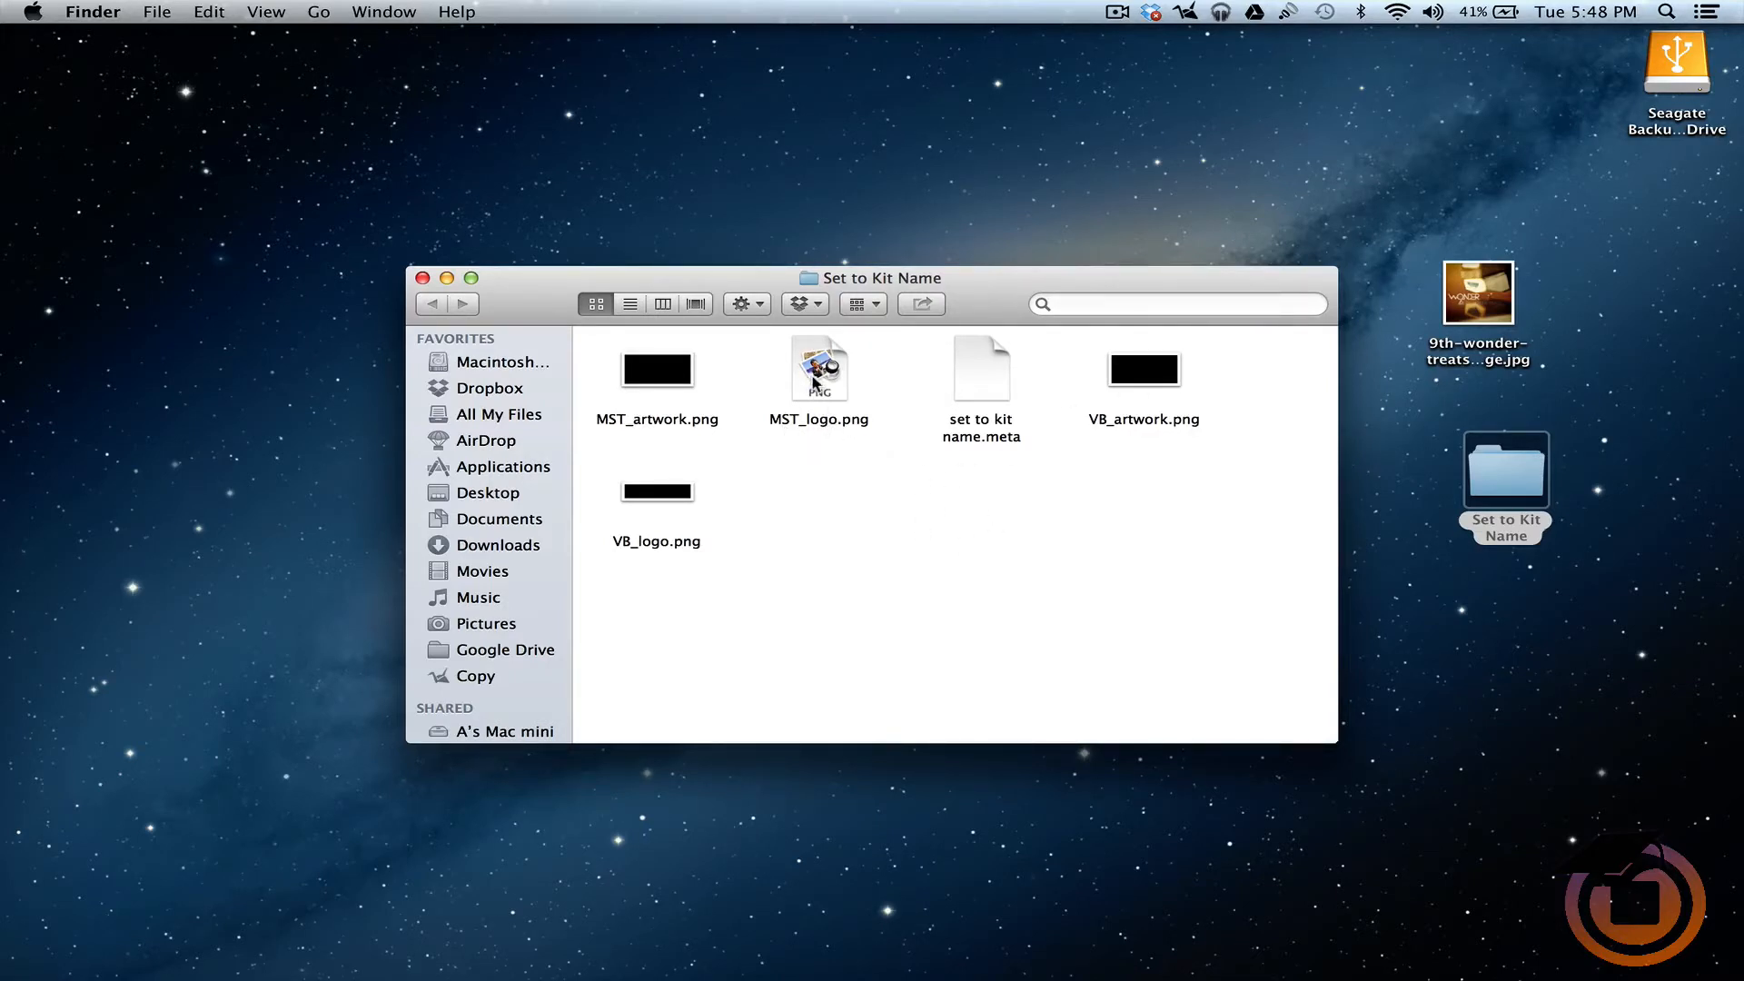
{"action": "mouse_move", "coordinate": [650, 548]}
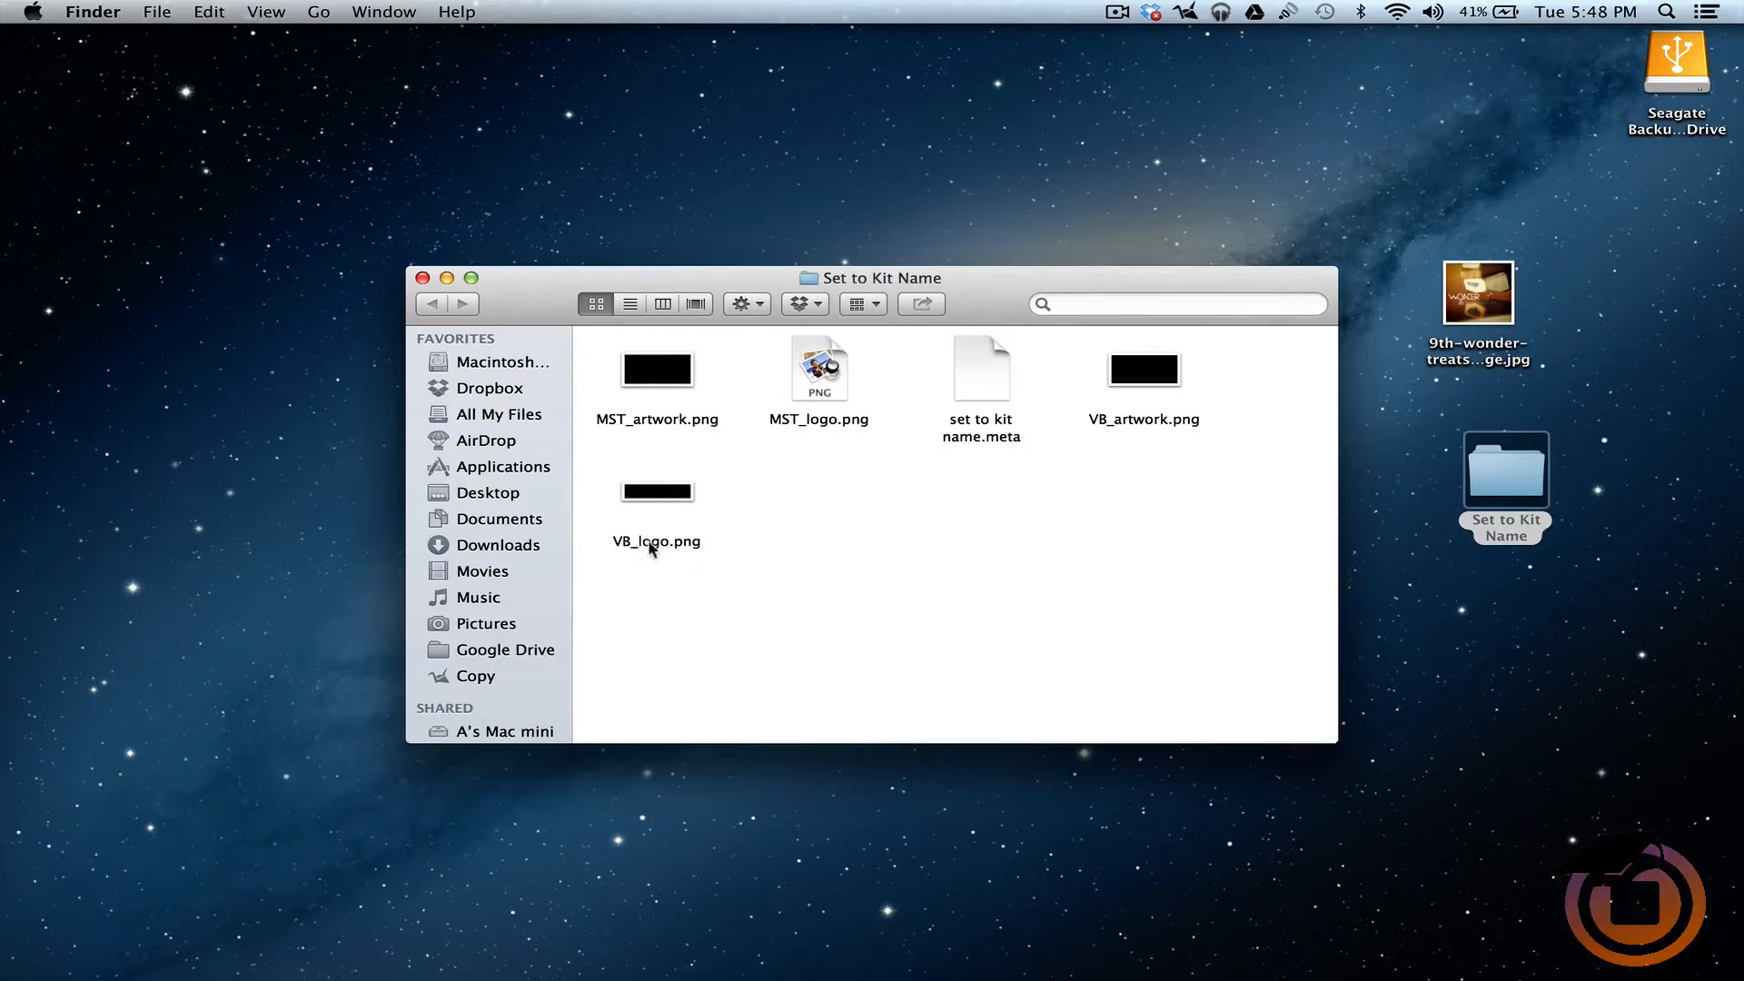
{"action": "mouse_move", "coordinate": [695, 541]}
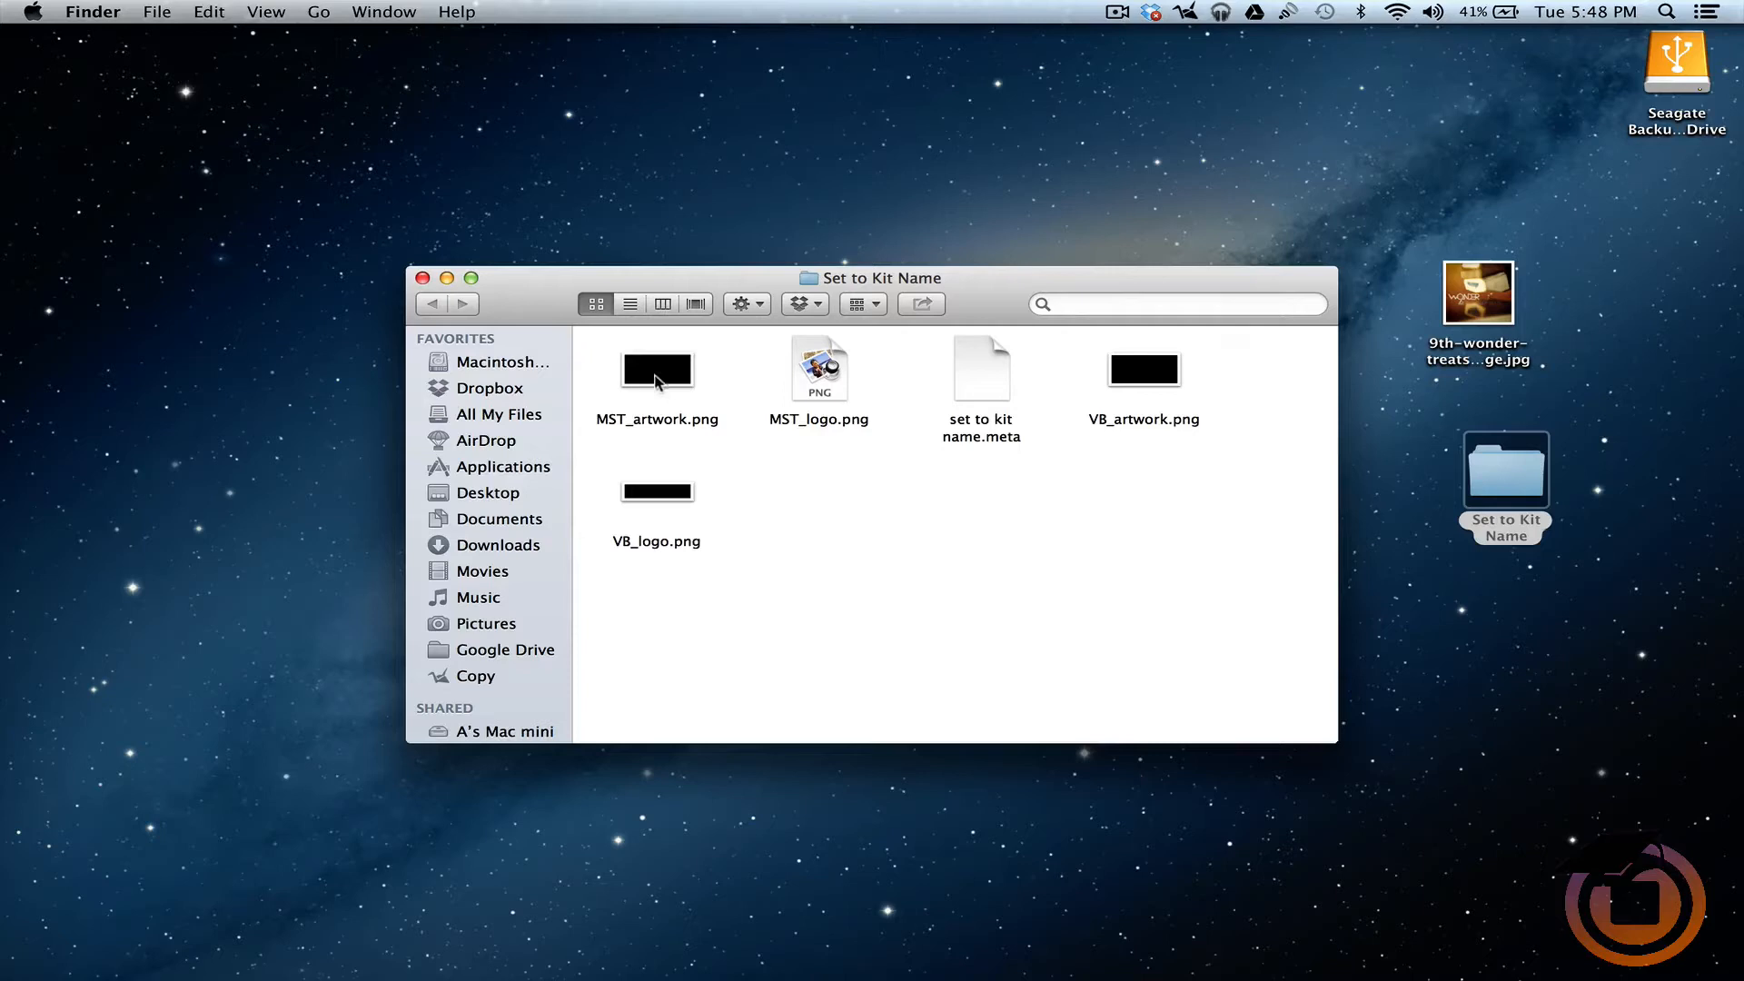
{"action": "mouse_move", "coordinate": [643, 429]}
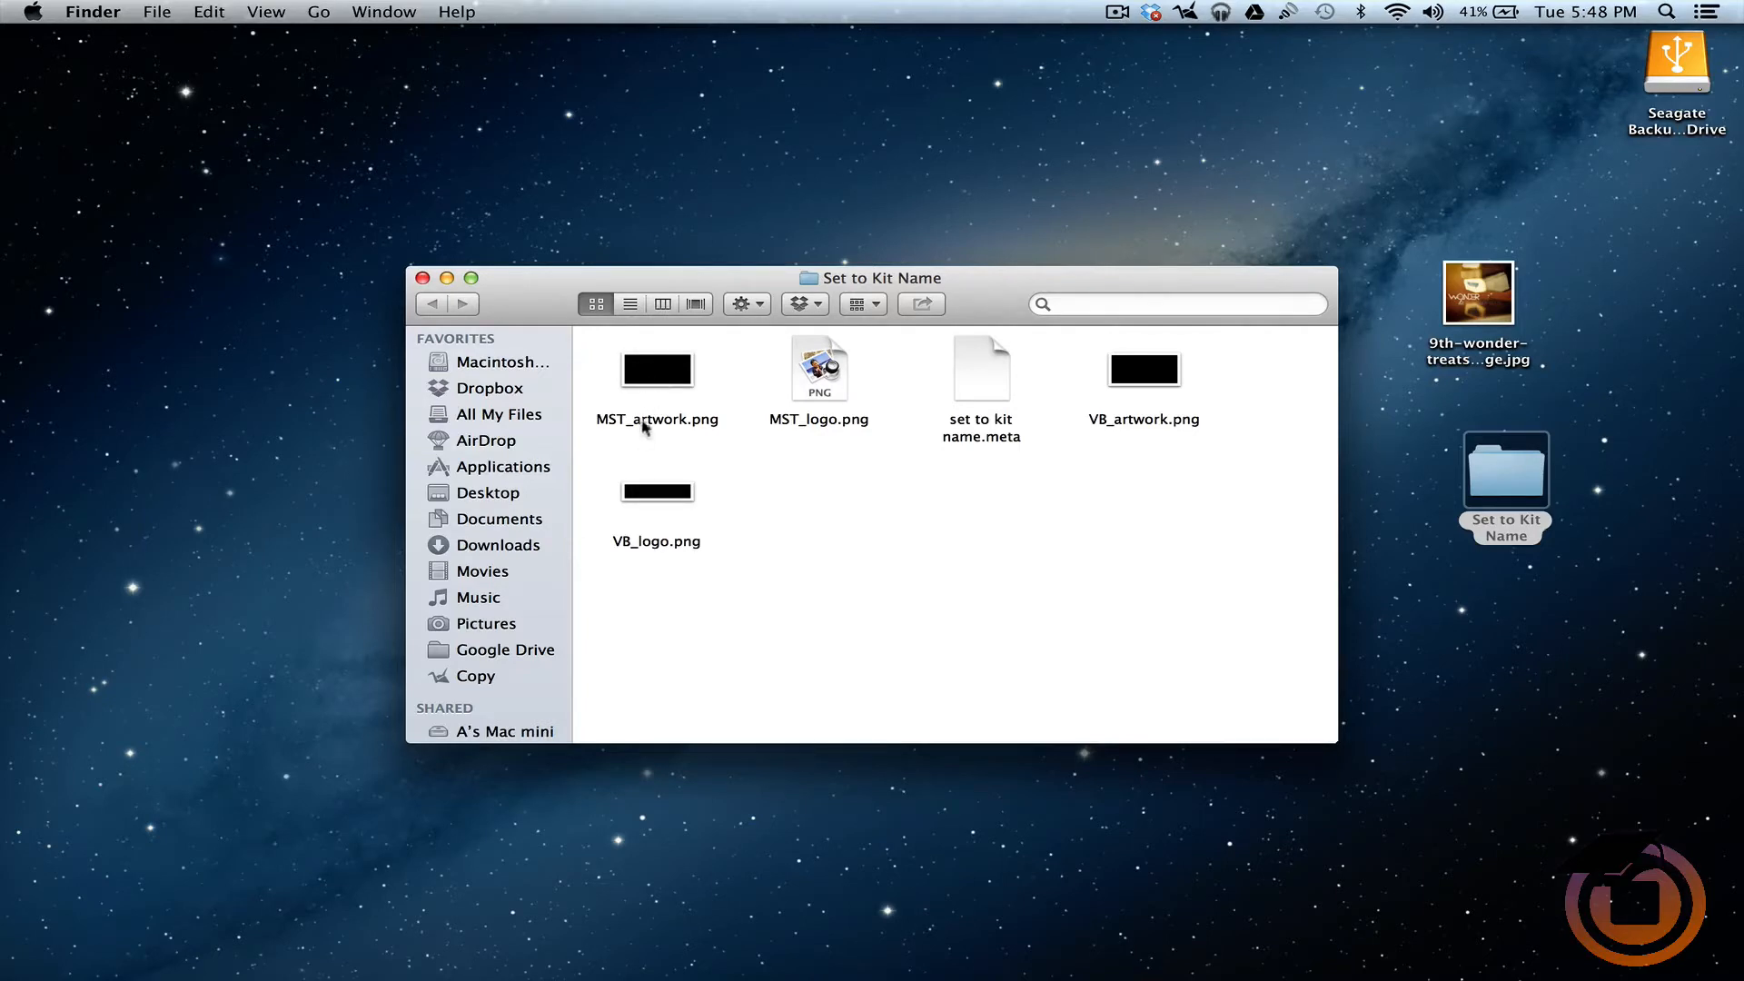
{"action": "double_click", "coordinate": [655, 368]}
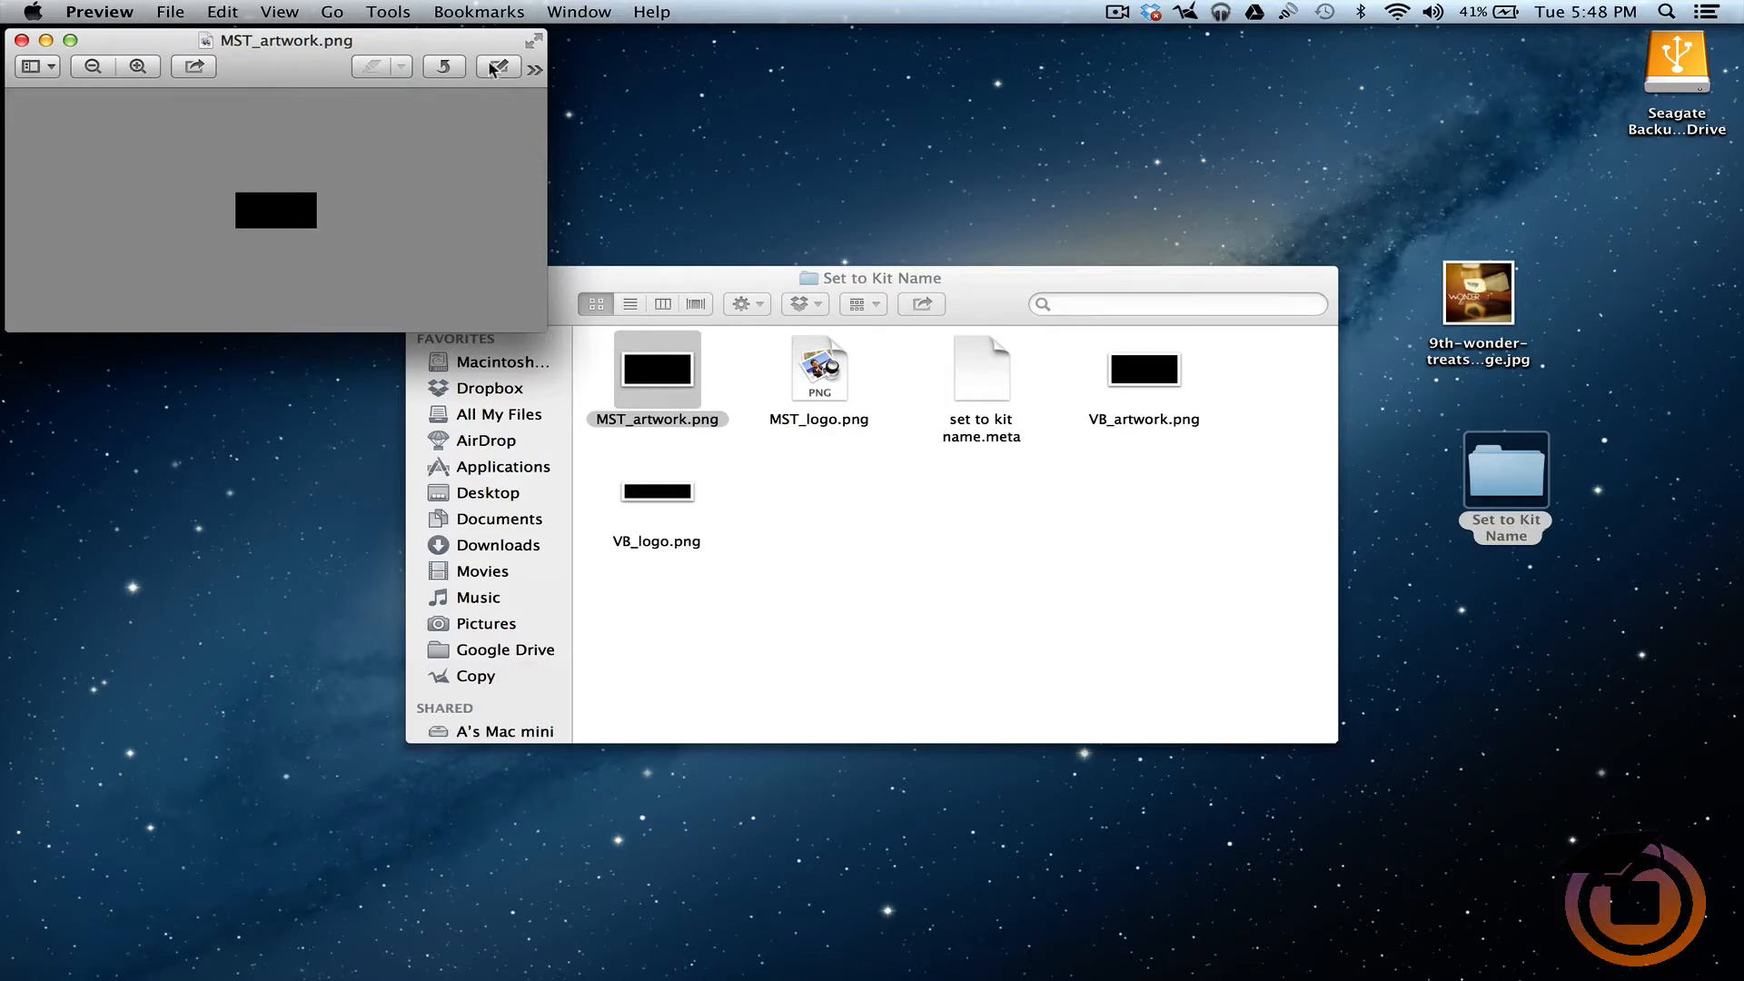
{"action": "left_click", "coordinate": [498, 67]}
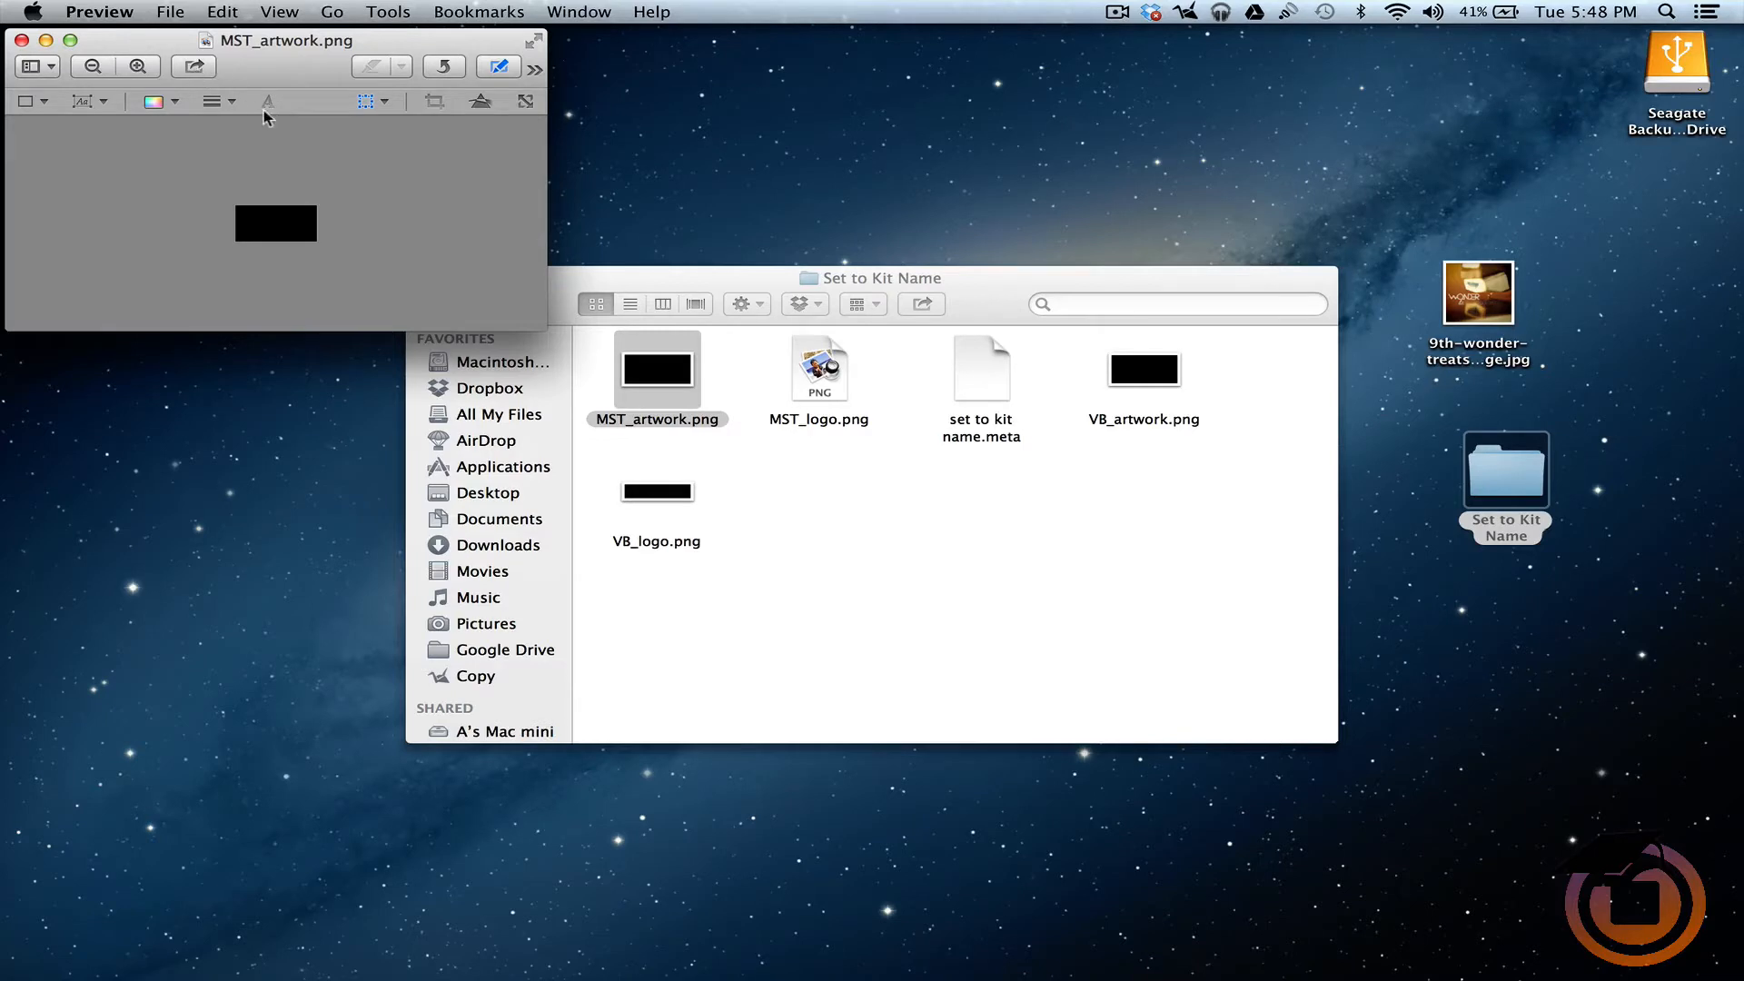
{"action": "mouse_move", "coordinate": [372, 131]}
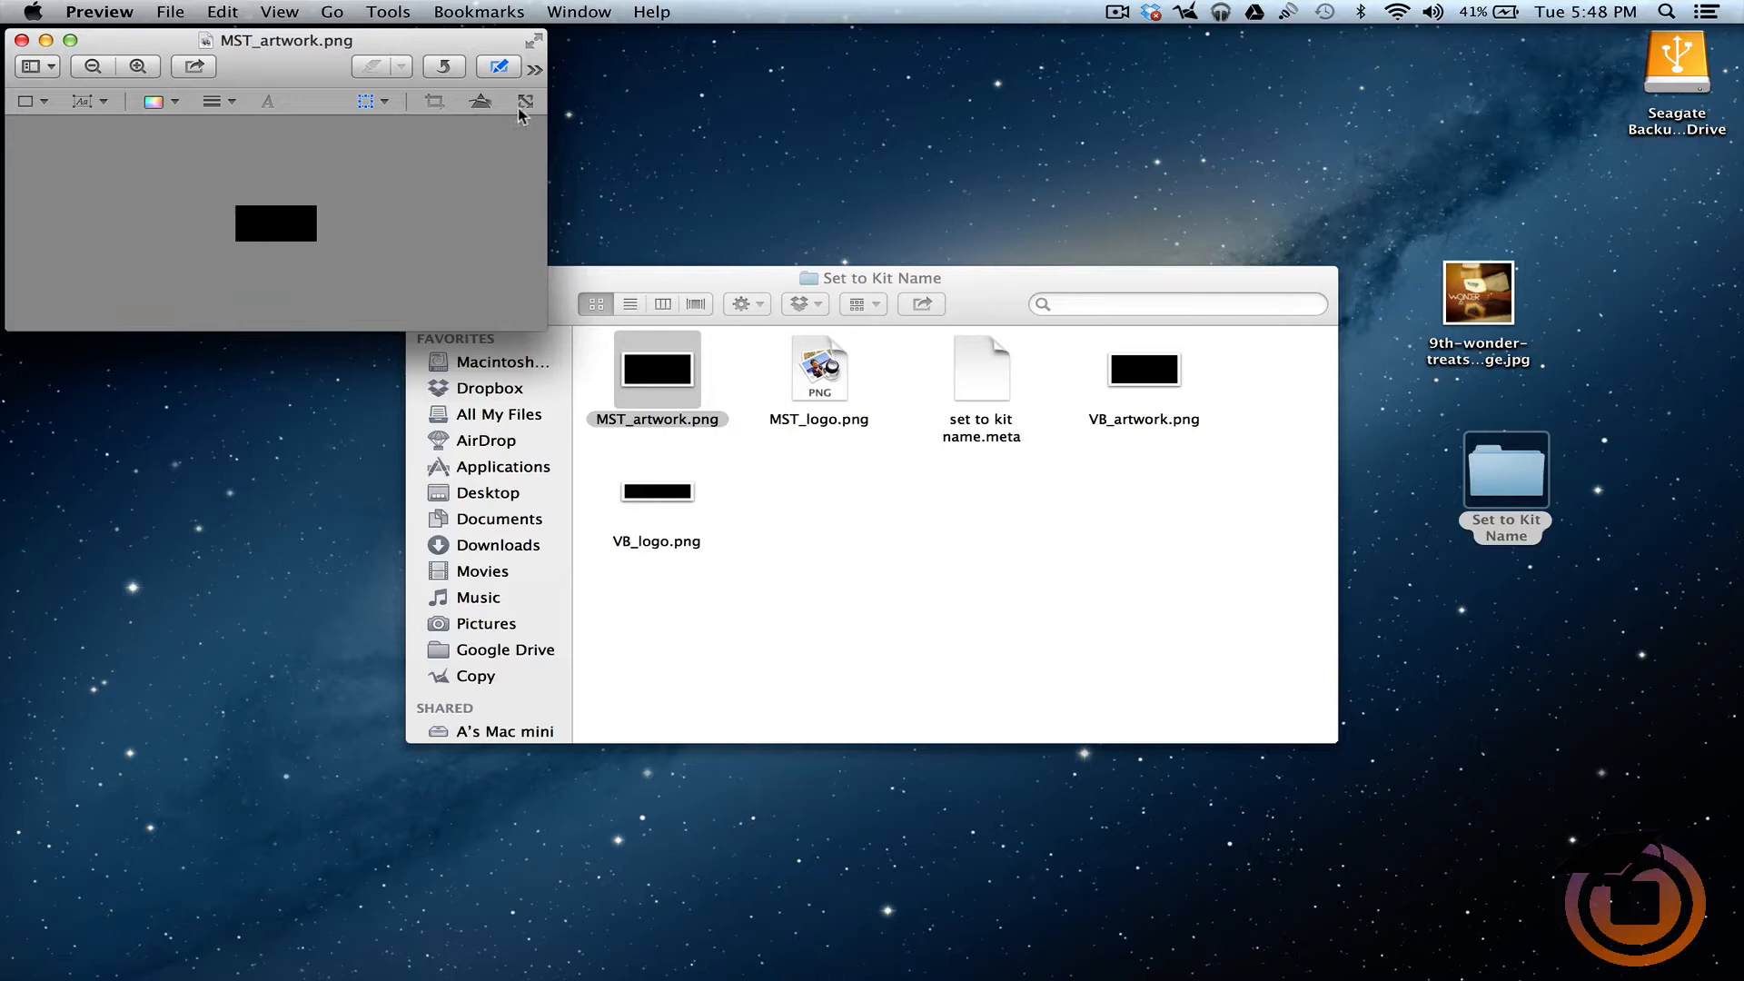
{"action": "mouse_move", "coordinate": [483, 127]}
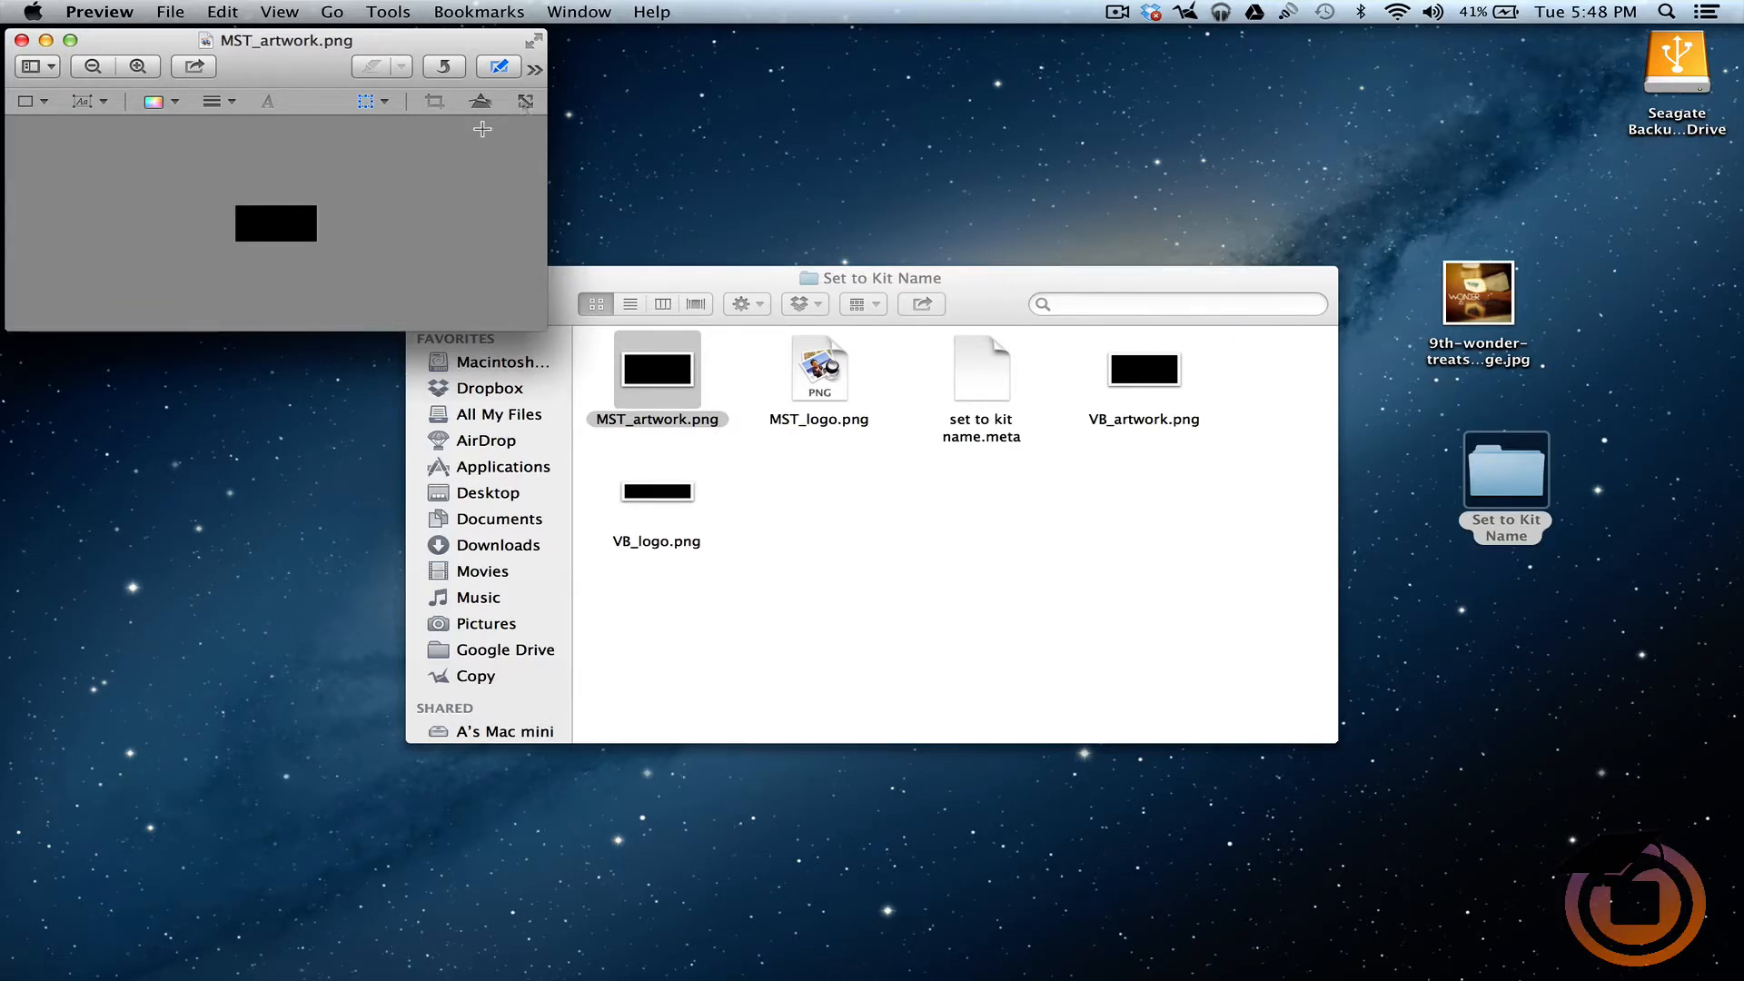
{"action": "left_click", "coordinate": [386, 11]}
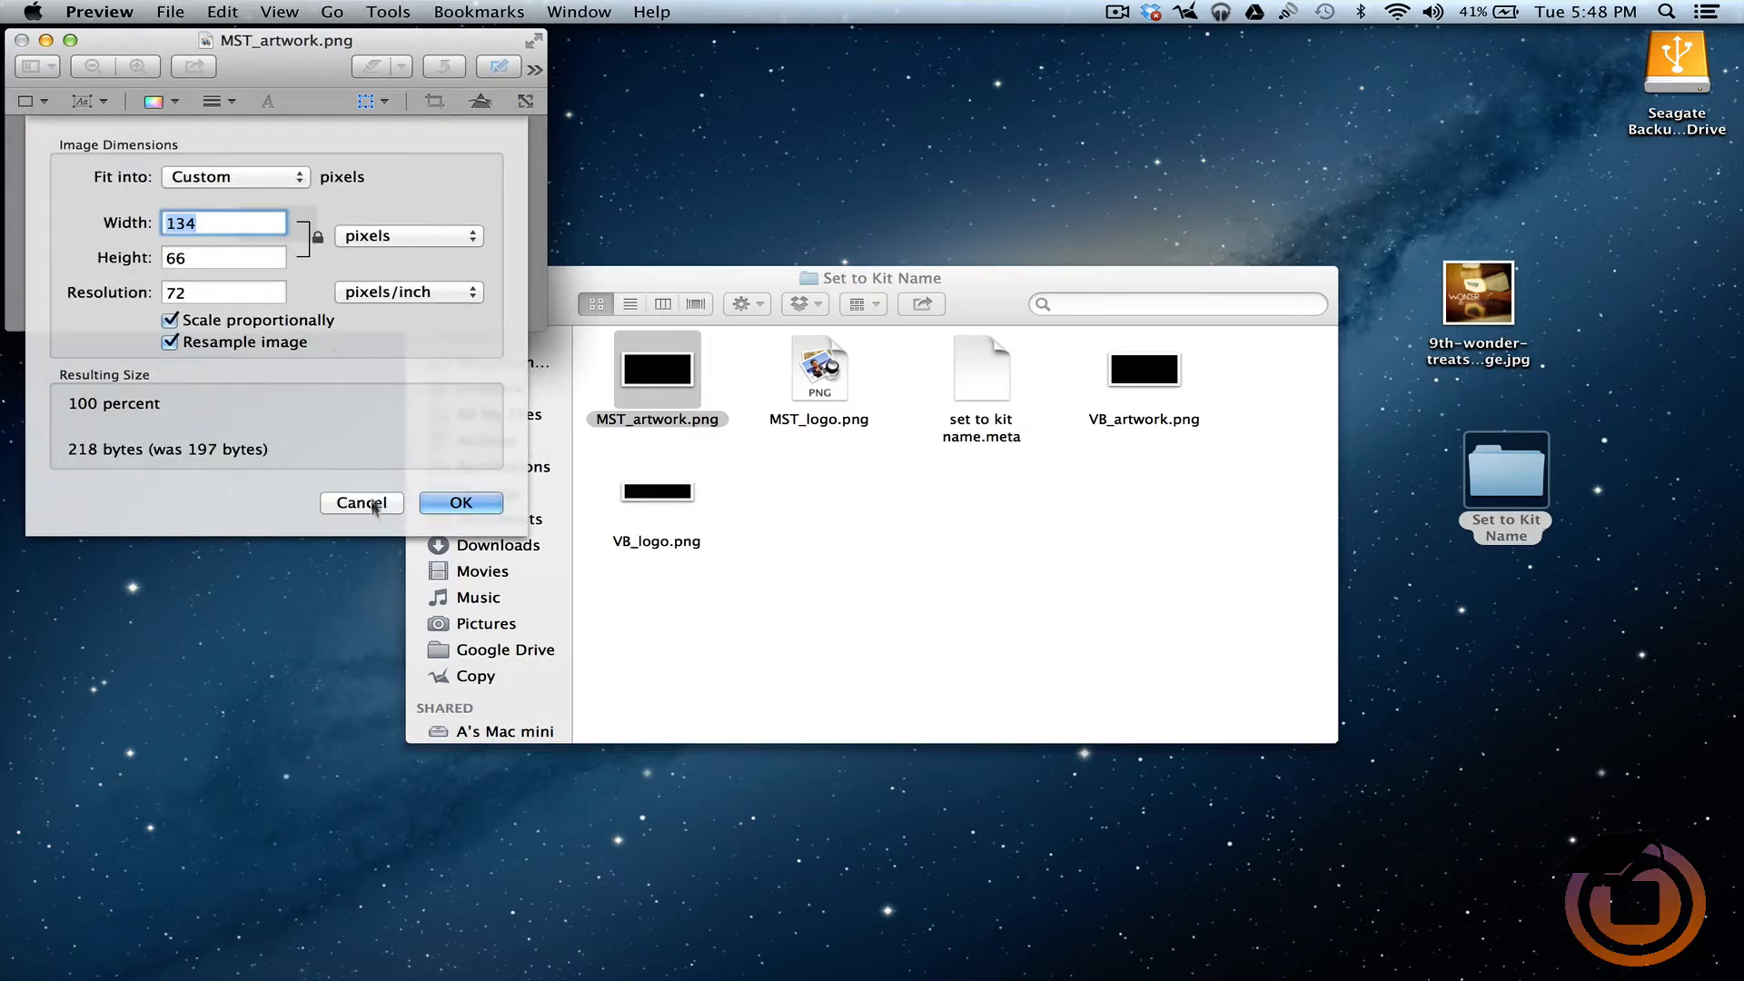
{"action": "left_click", "coordinate": [459, 501]}
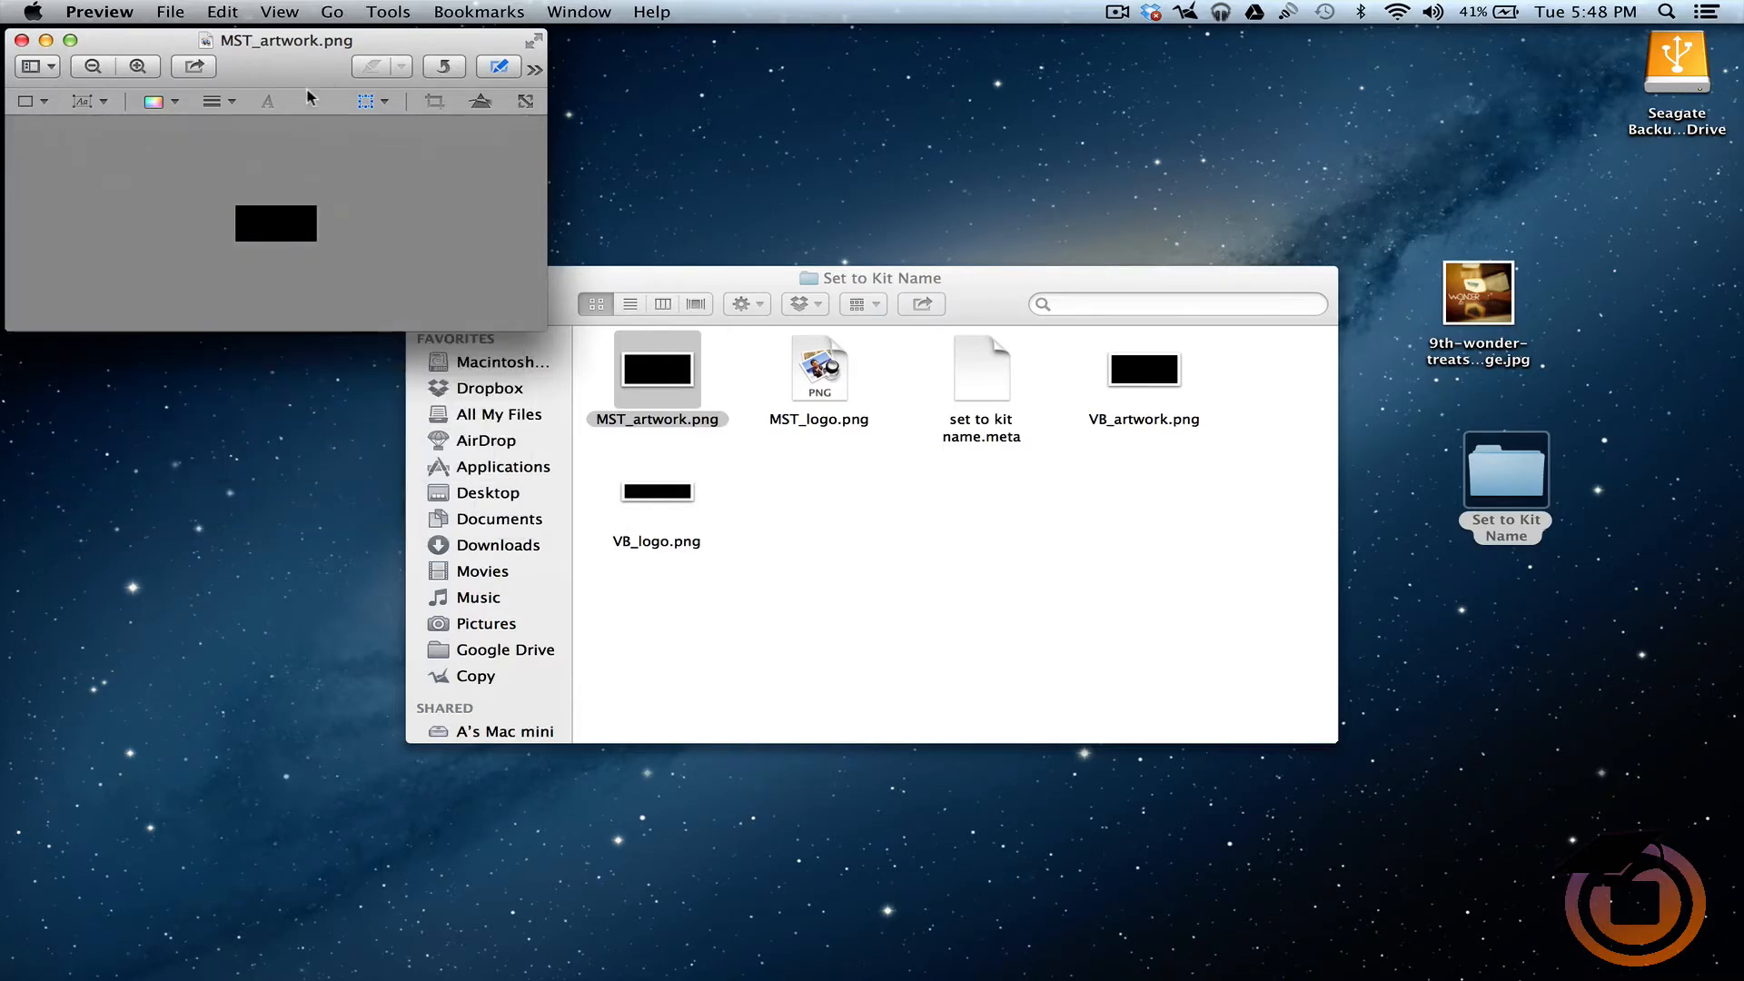
{"action": "left_click", "coordinate": [16, 40]}
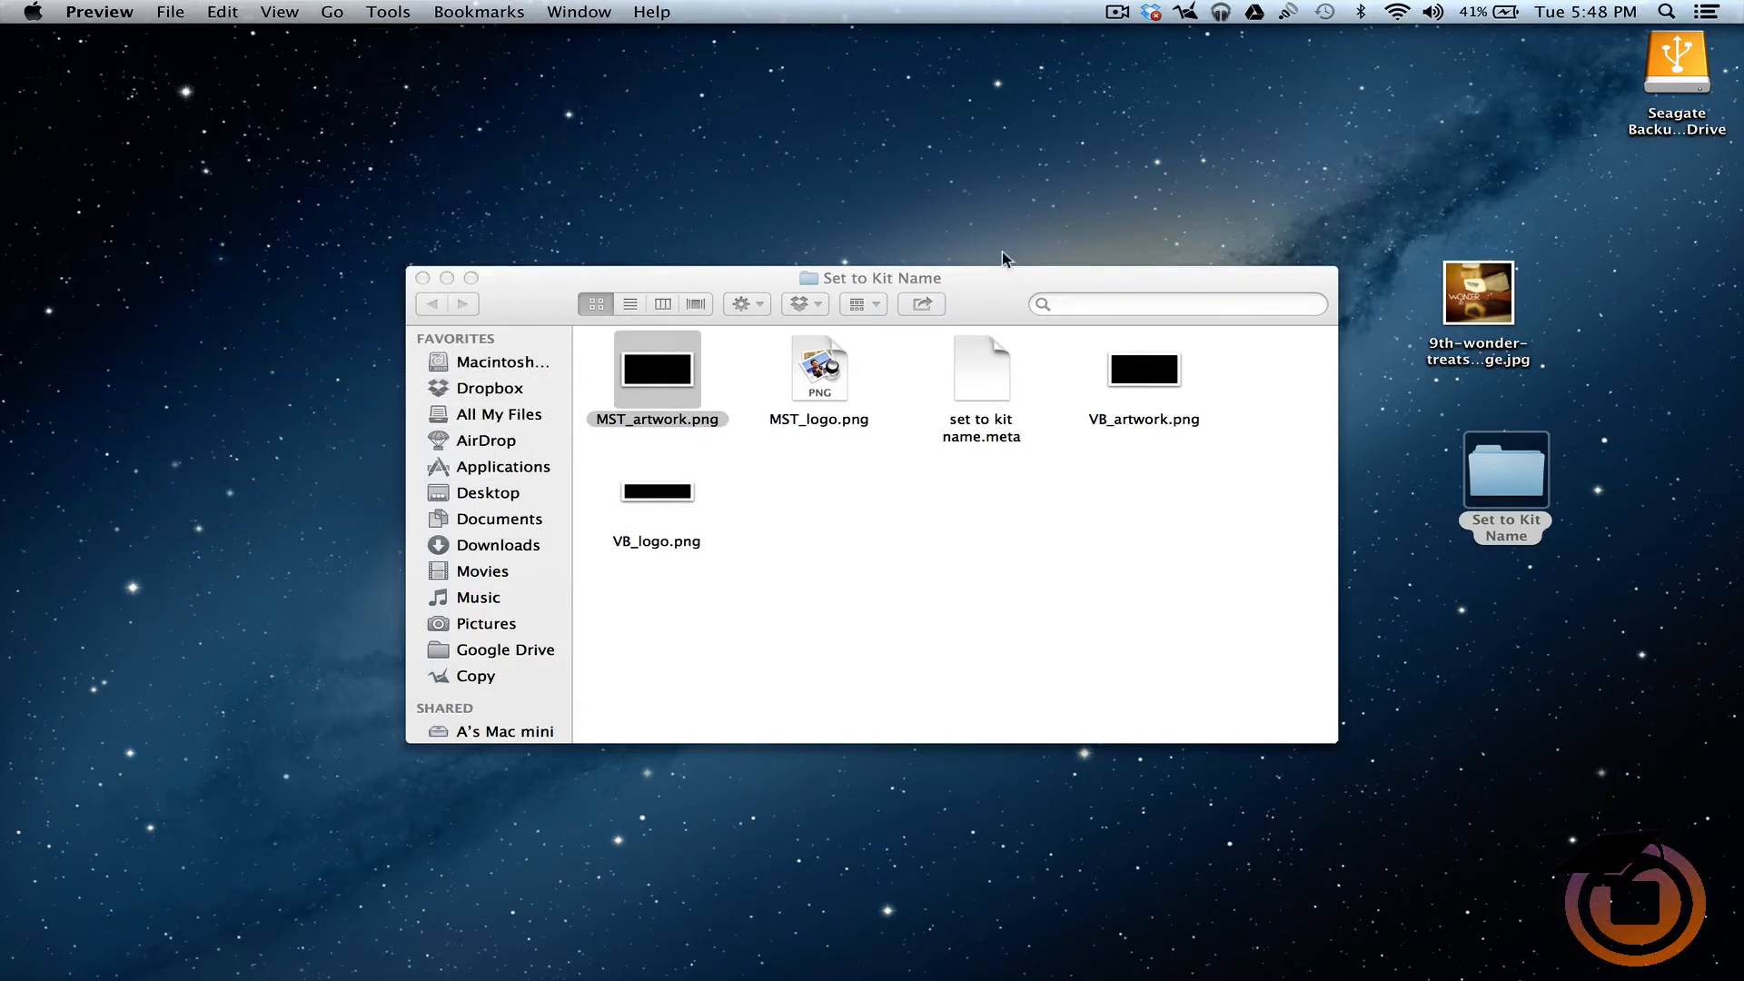
{"action": "mouse_move", "coordinate": [1488, 305]}
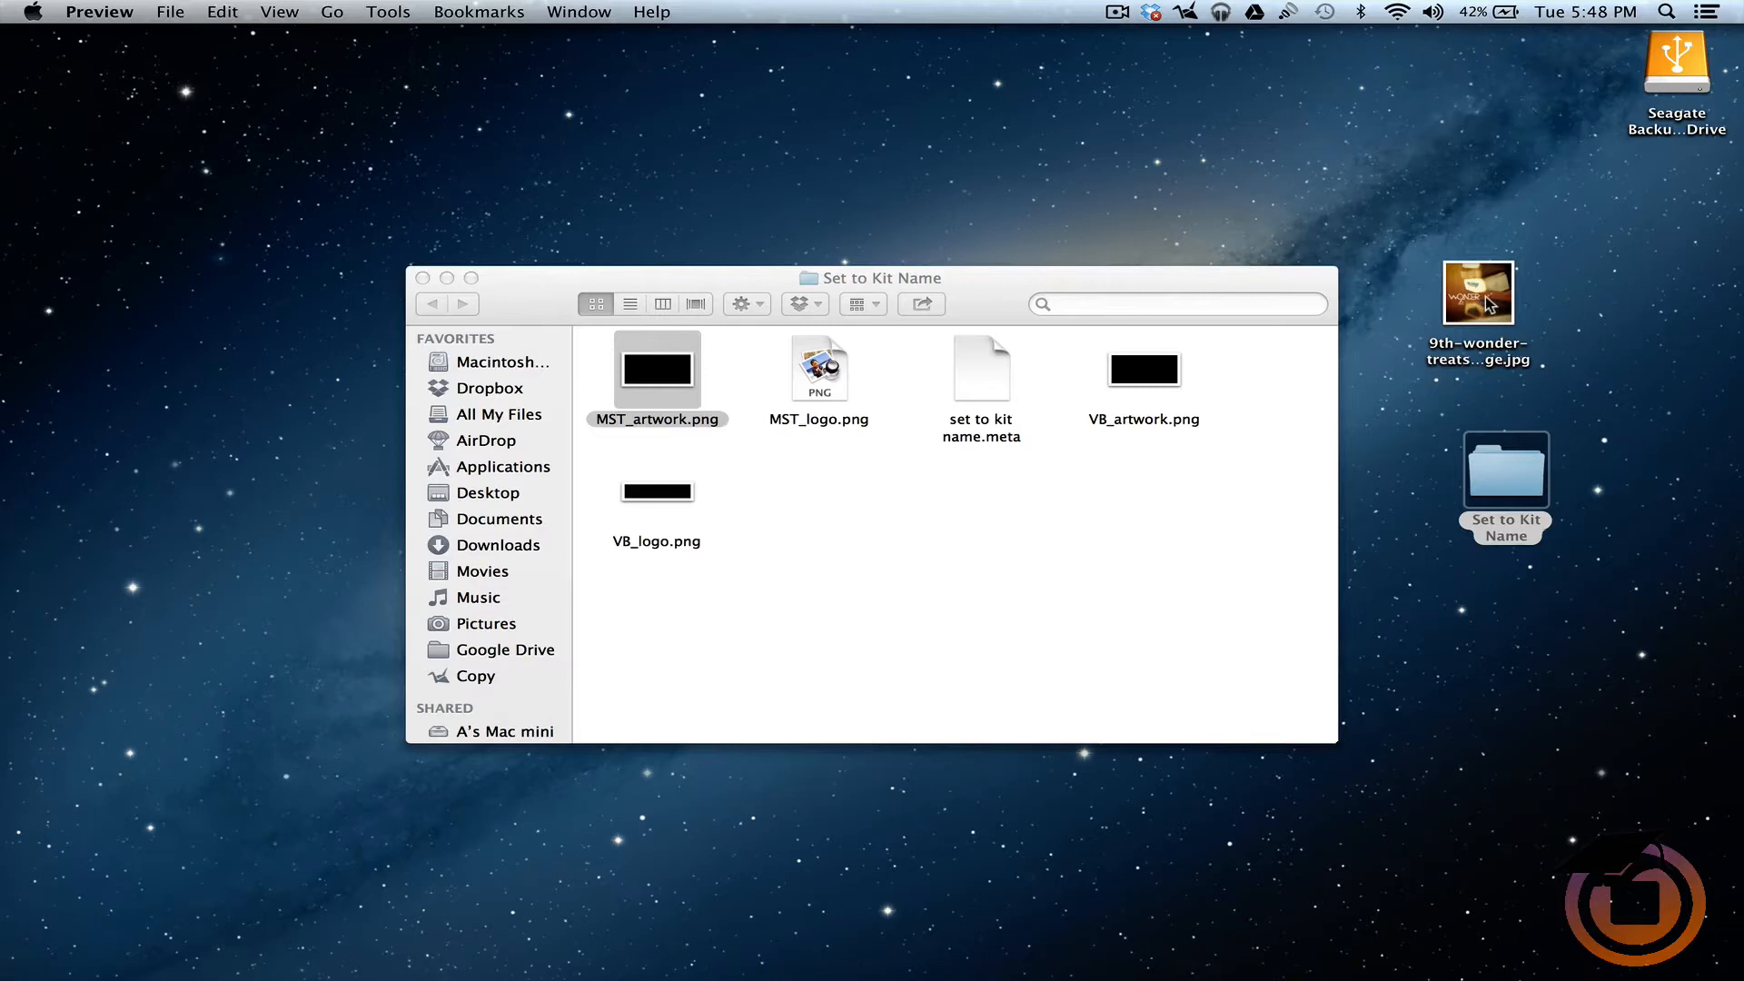
Resize the 9th Wonder Treats cover in Preview from 480×480 to 134×66, not proportional.
{"action": "double_click", "coordinate": [1478, 290]}
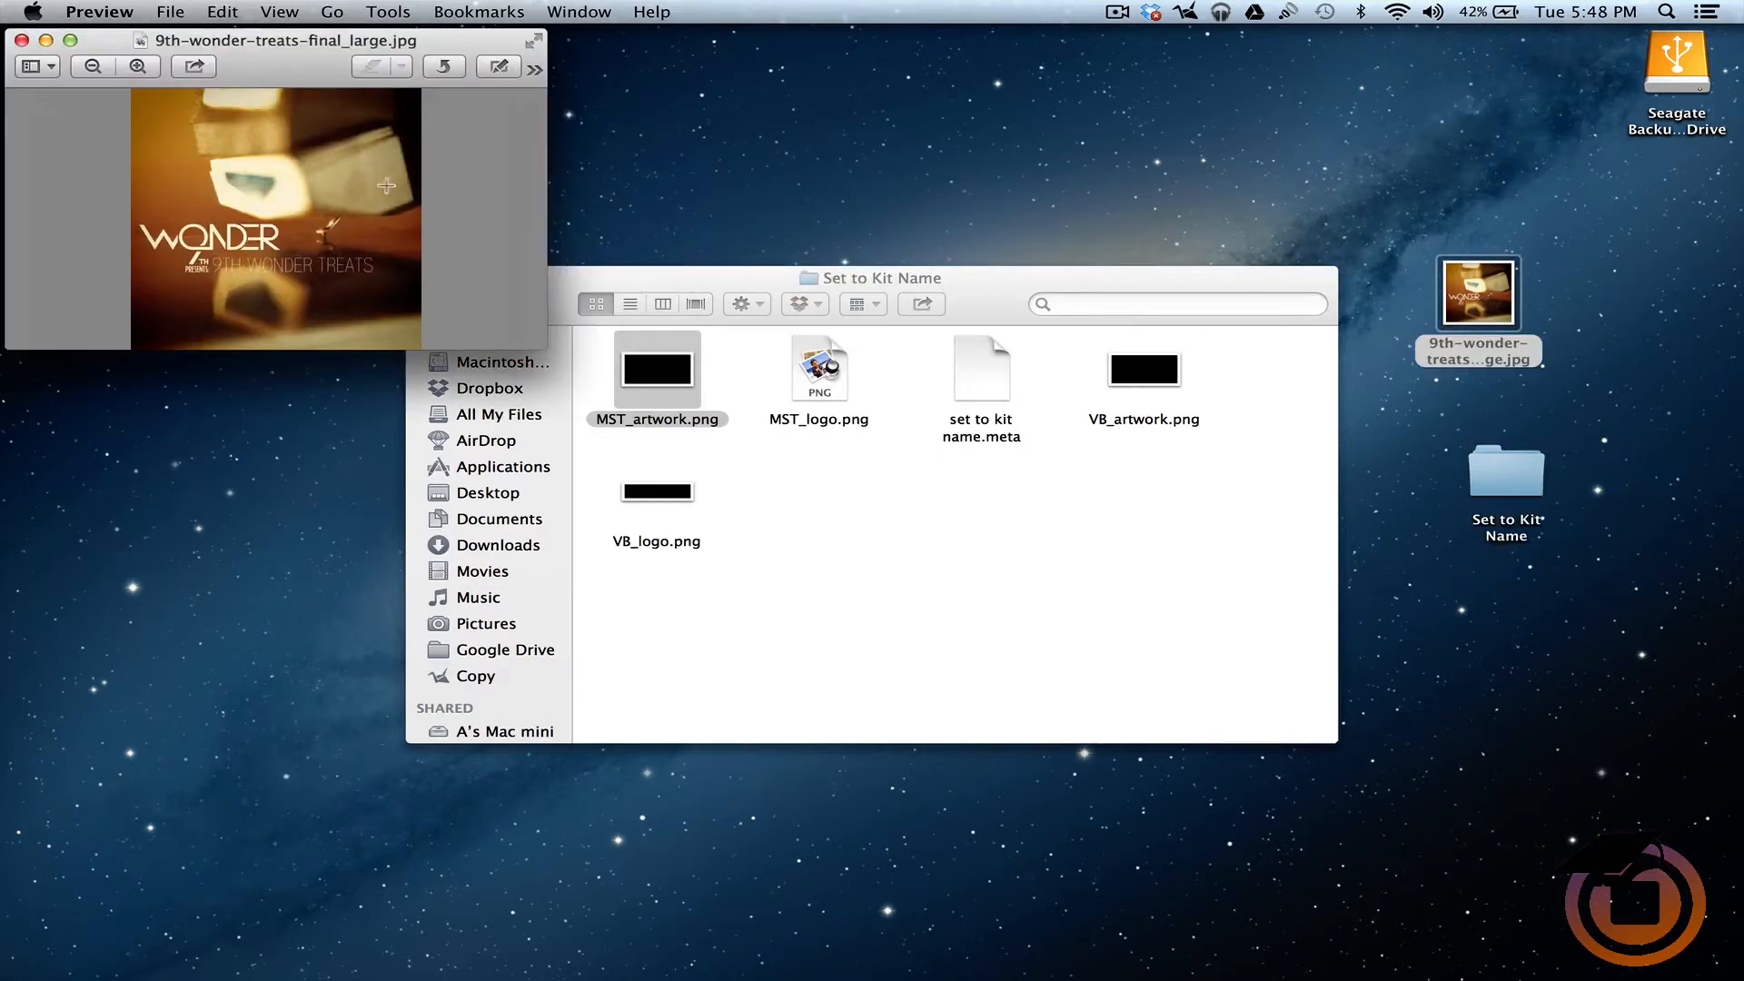
{"action": "left_click", "coordinate": [497, 67]}
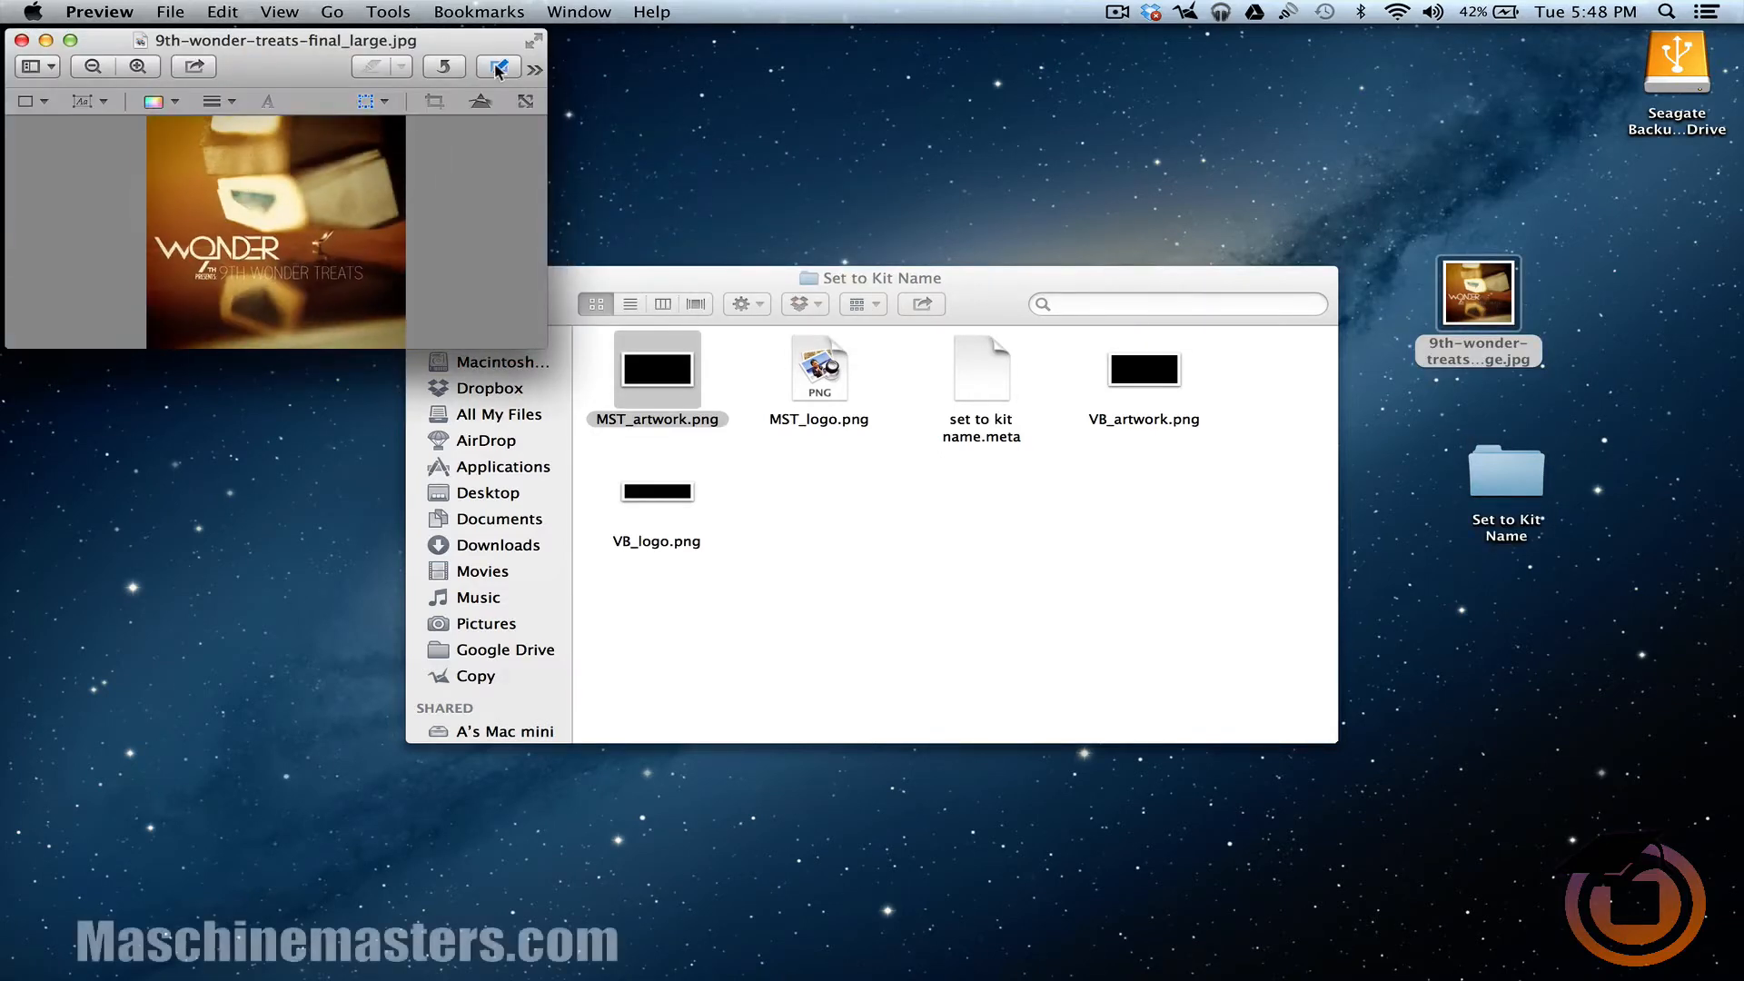
{"action": "left_click", "coordinate": [498, 68]}
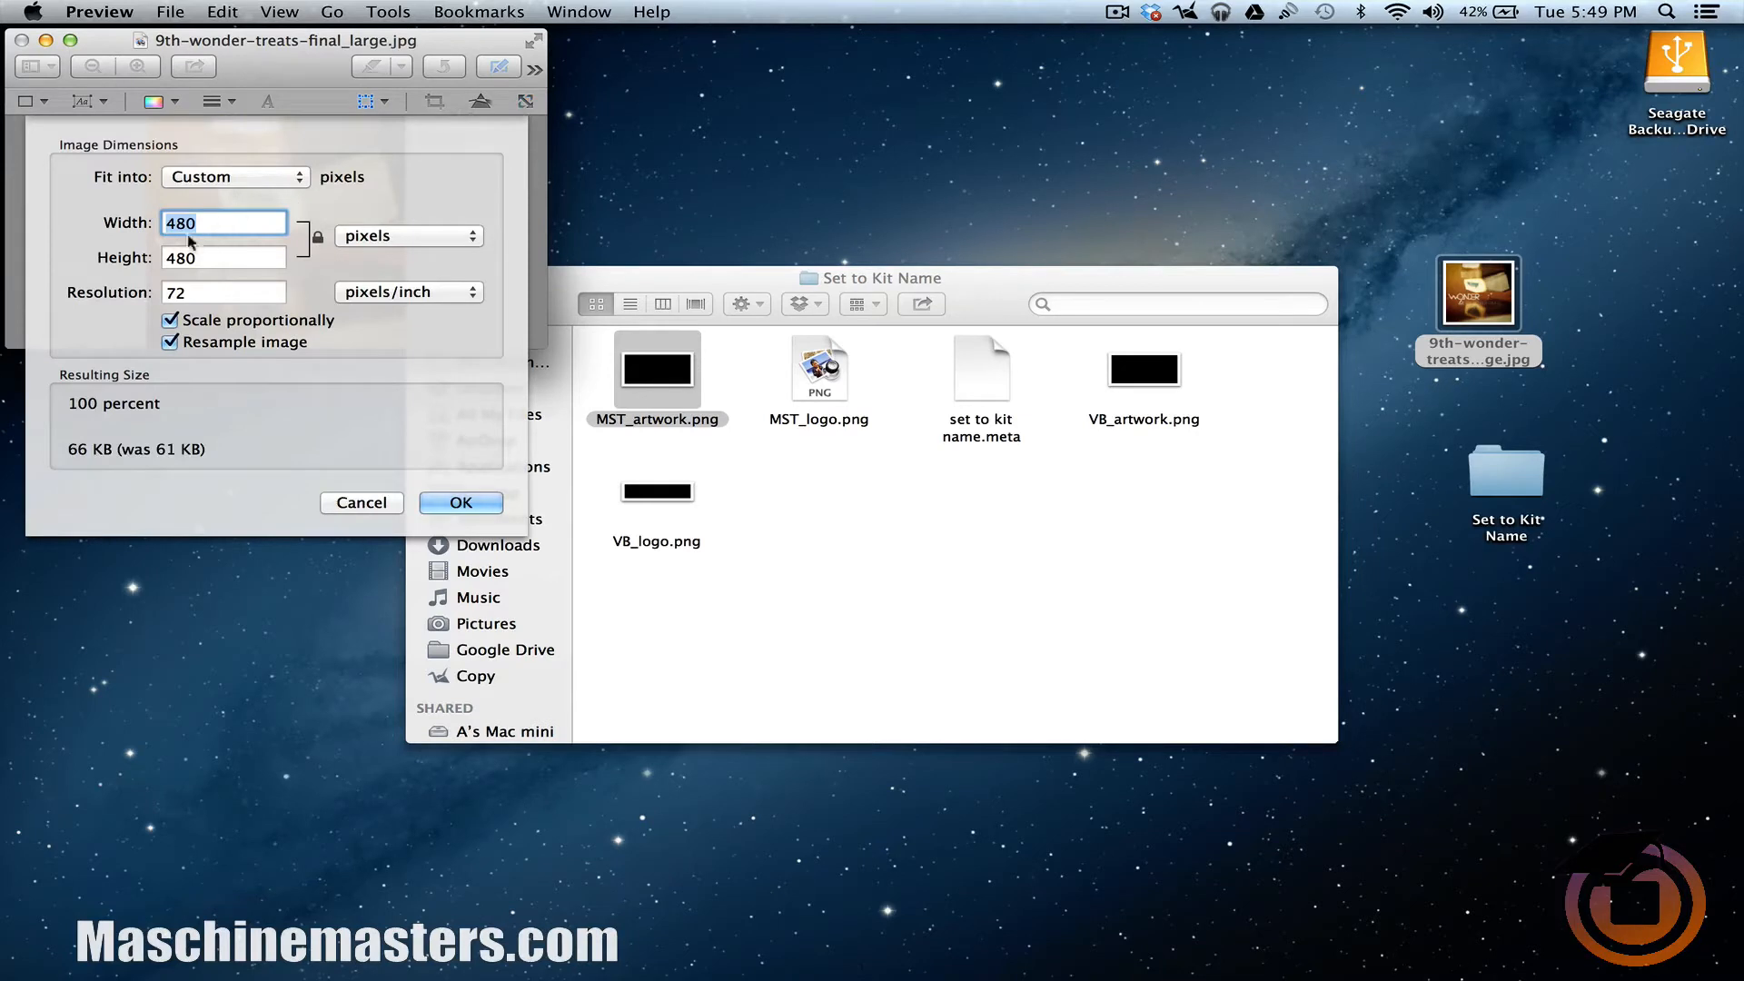
{"action": "mouse_move", "coordinate": [319, 247]}
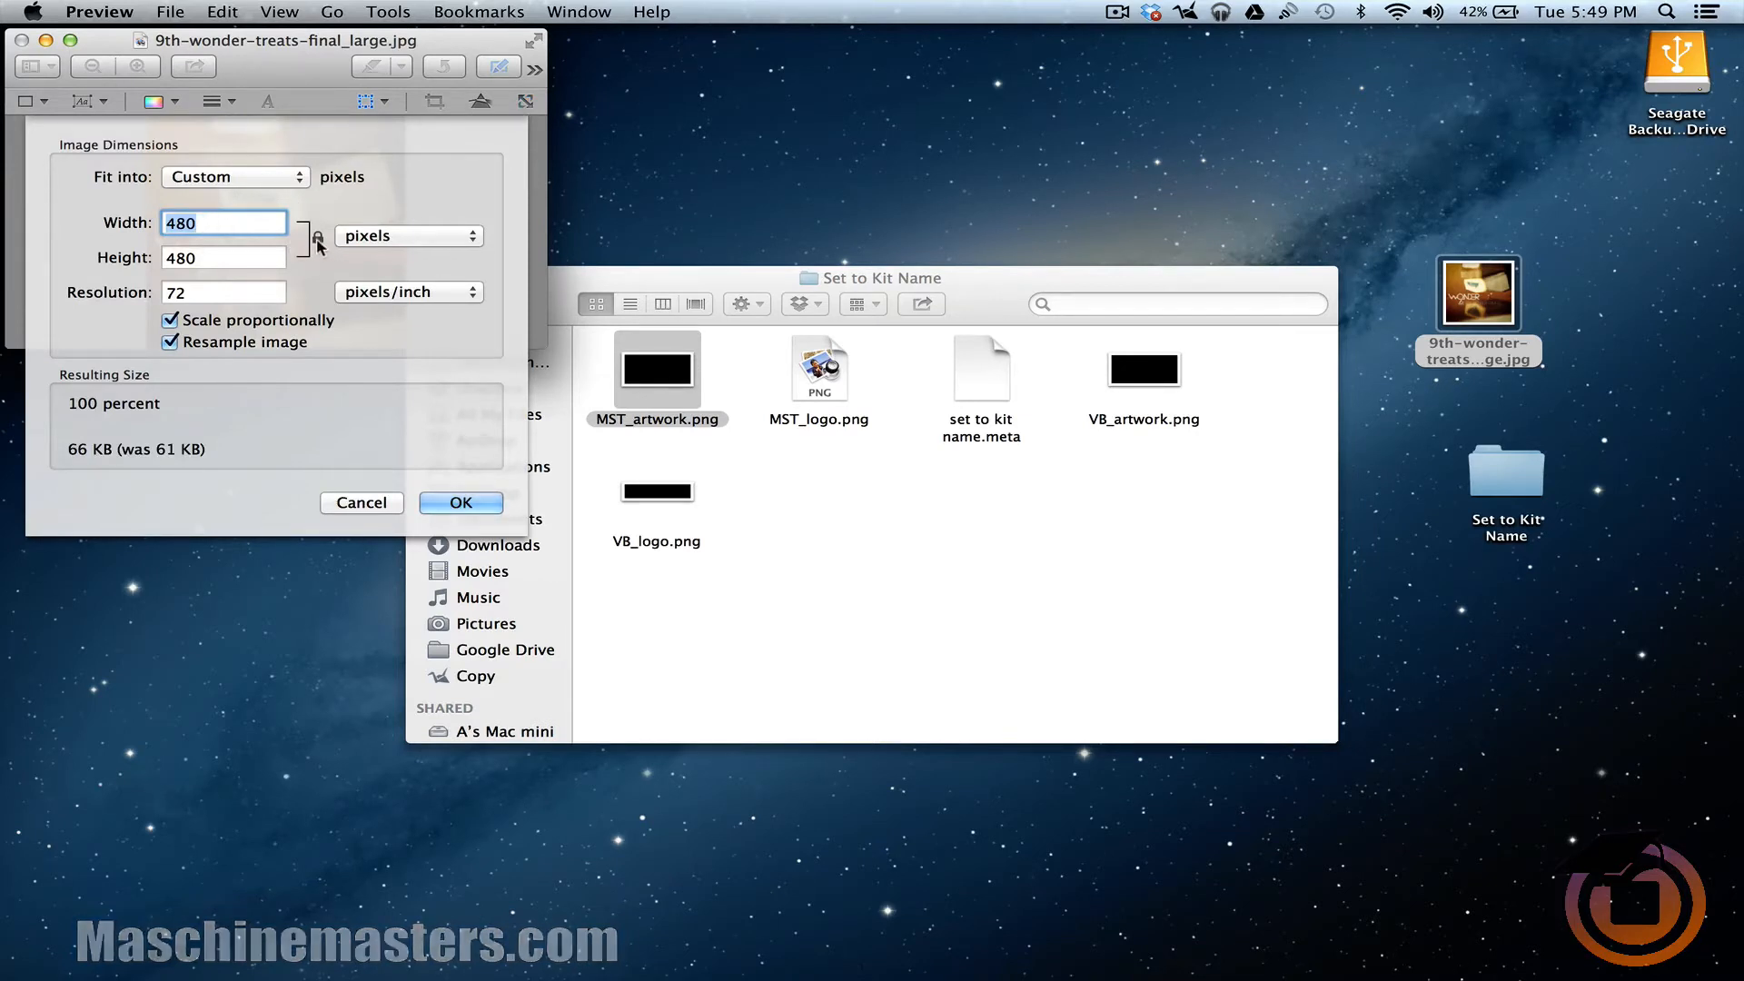
{"action": "type", "text": "134"}
{"action": "left_click", "coordinate": [223, 258]}
{"action": "type", "text": "66"}
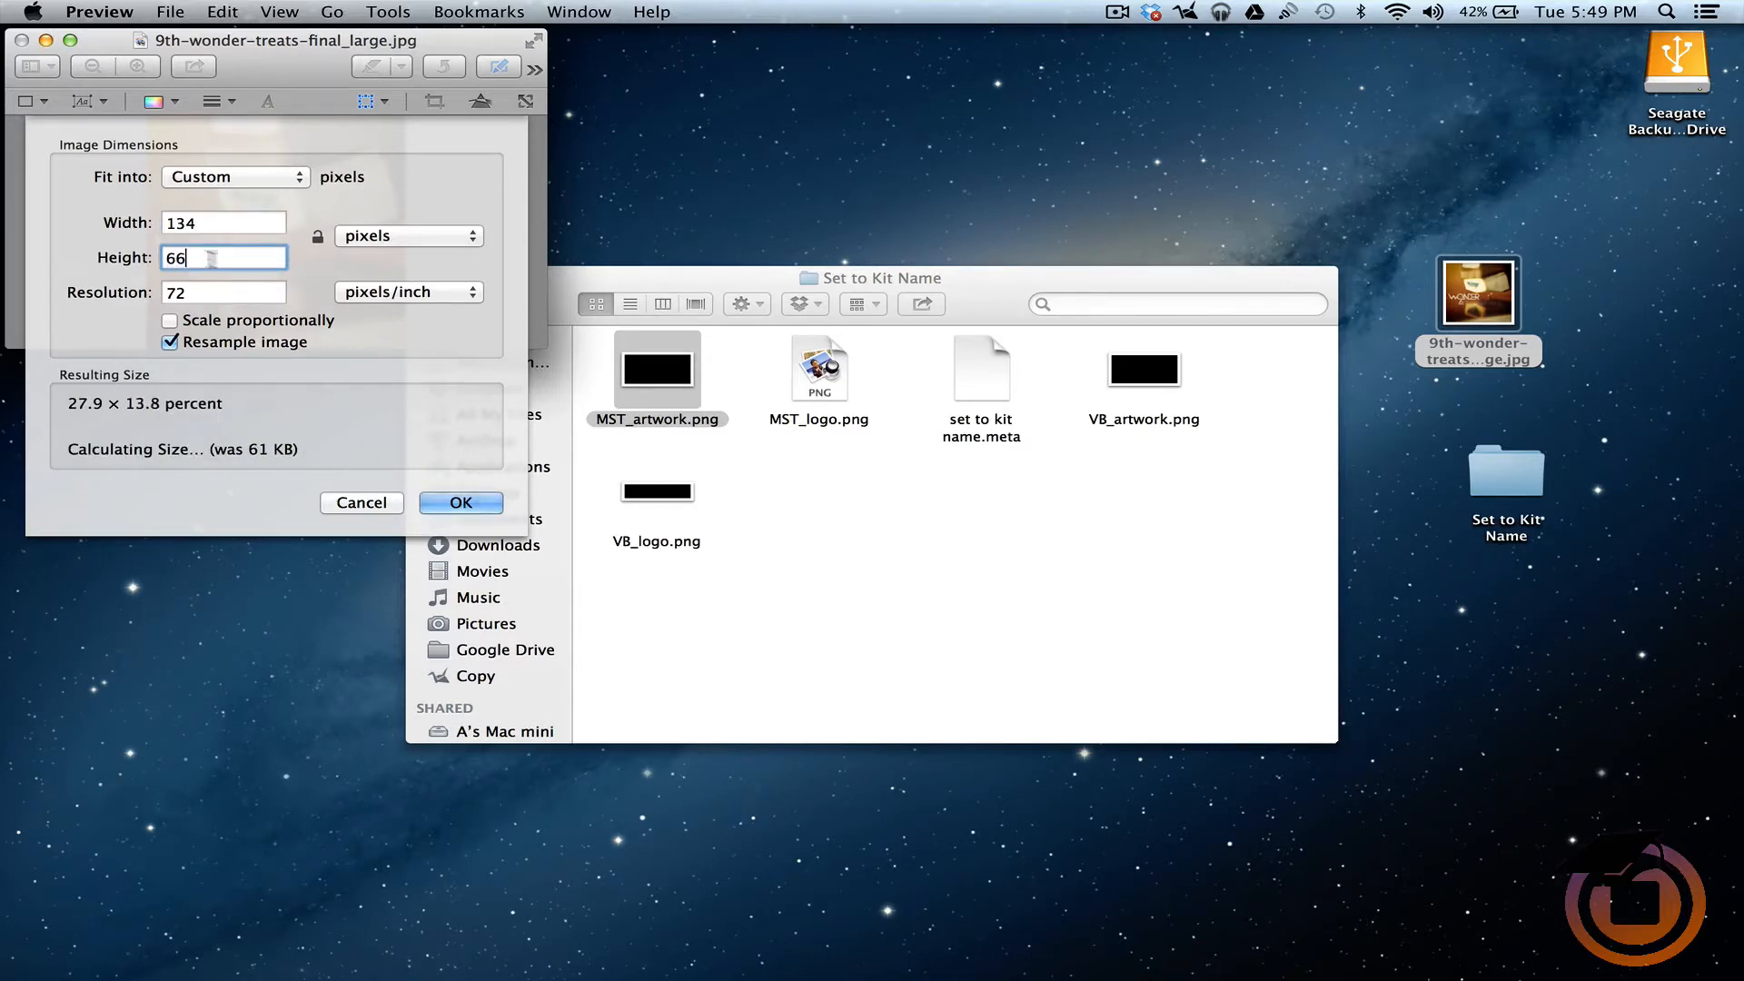
{"action": "left_click", "coordinate": [460, 503]}
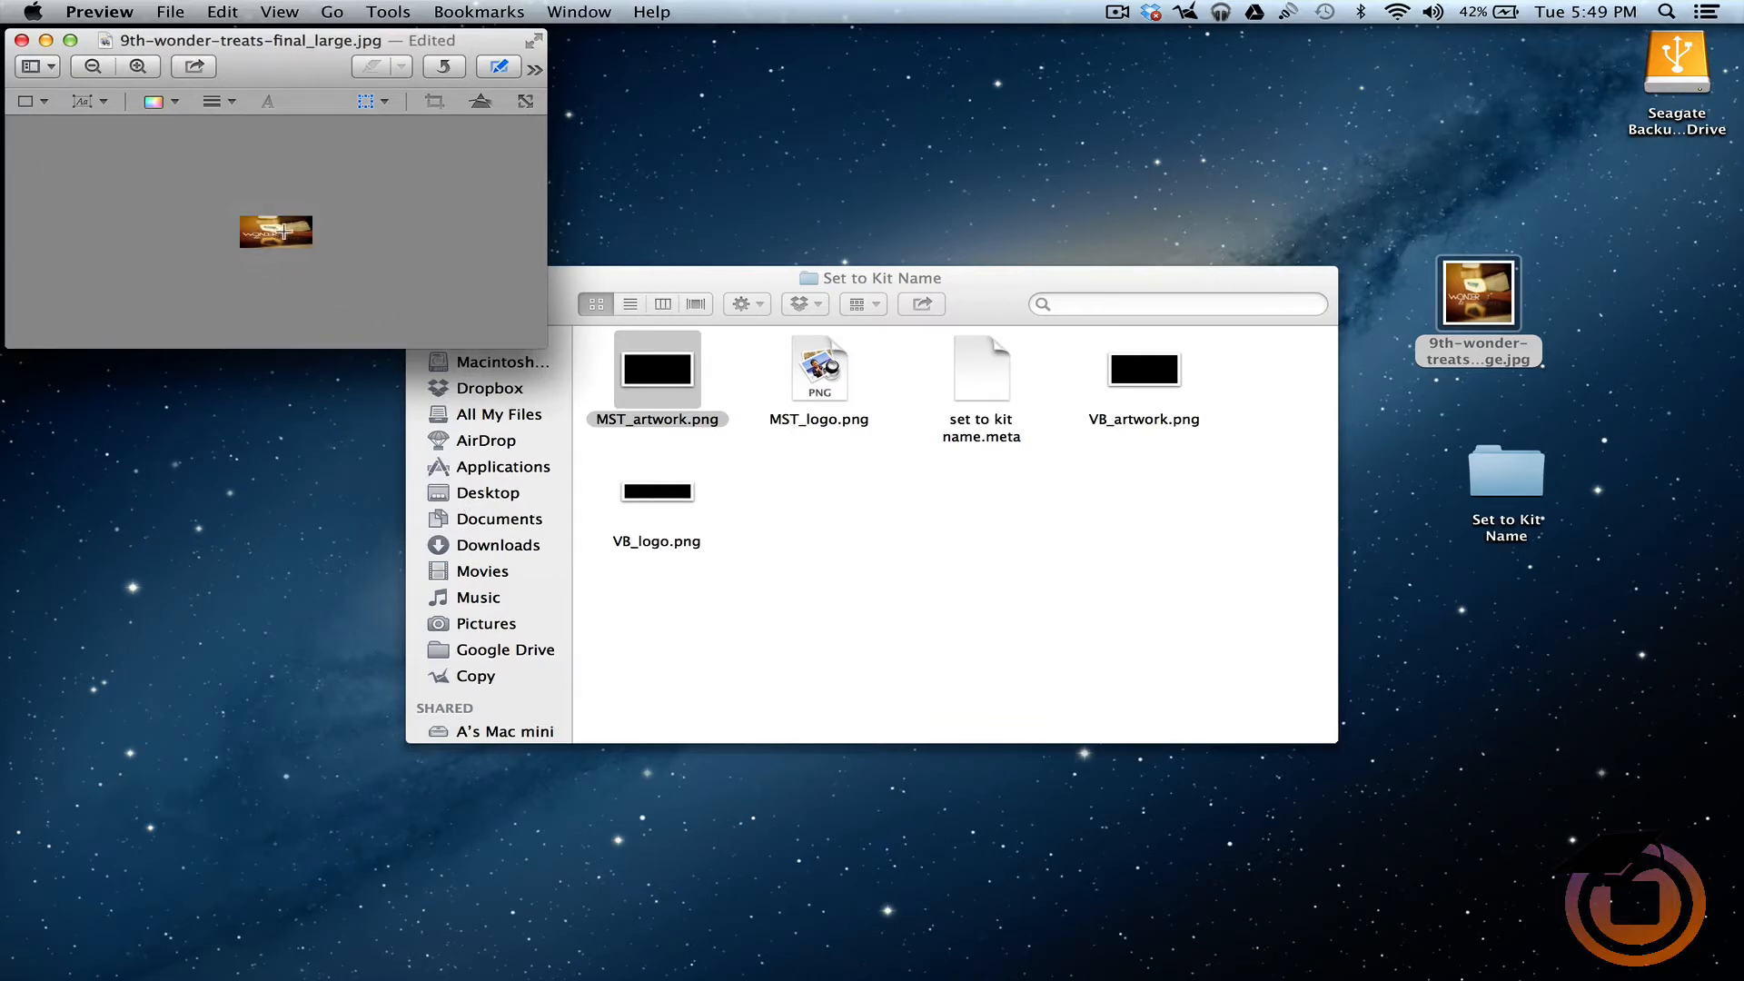
{"action": "mouse_move", "coordinate": [434, 216]}
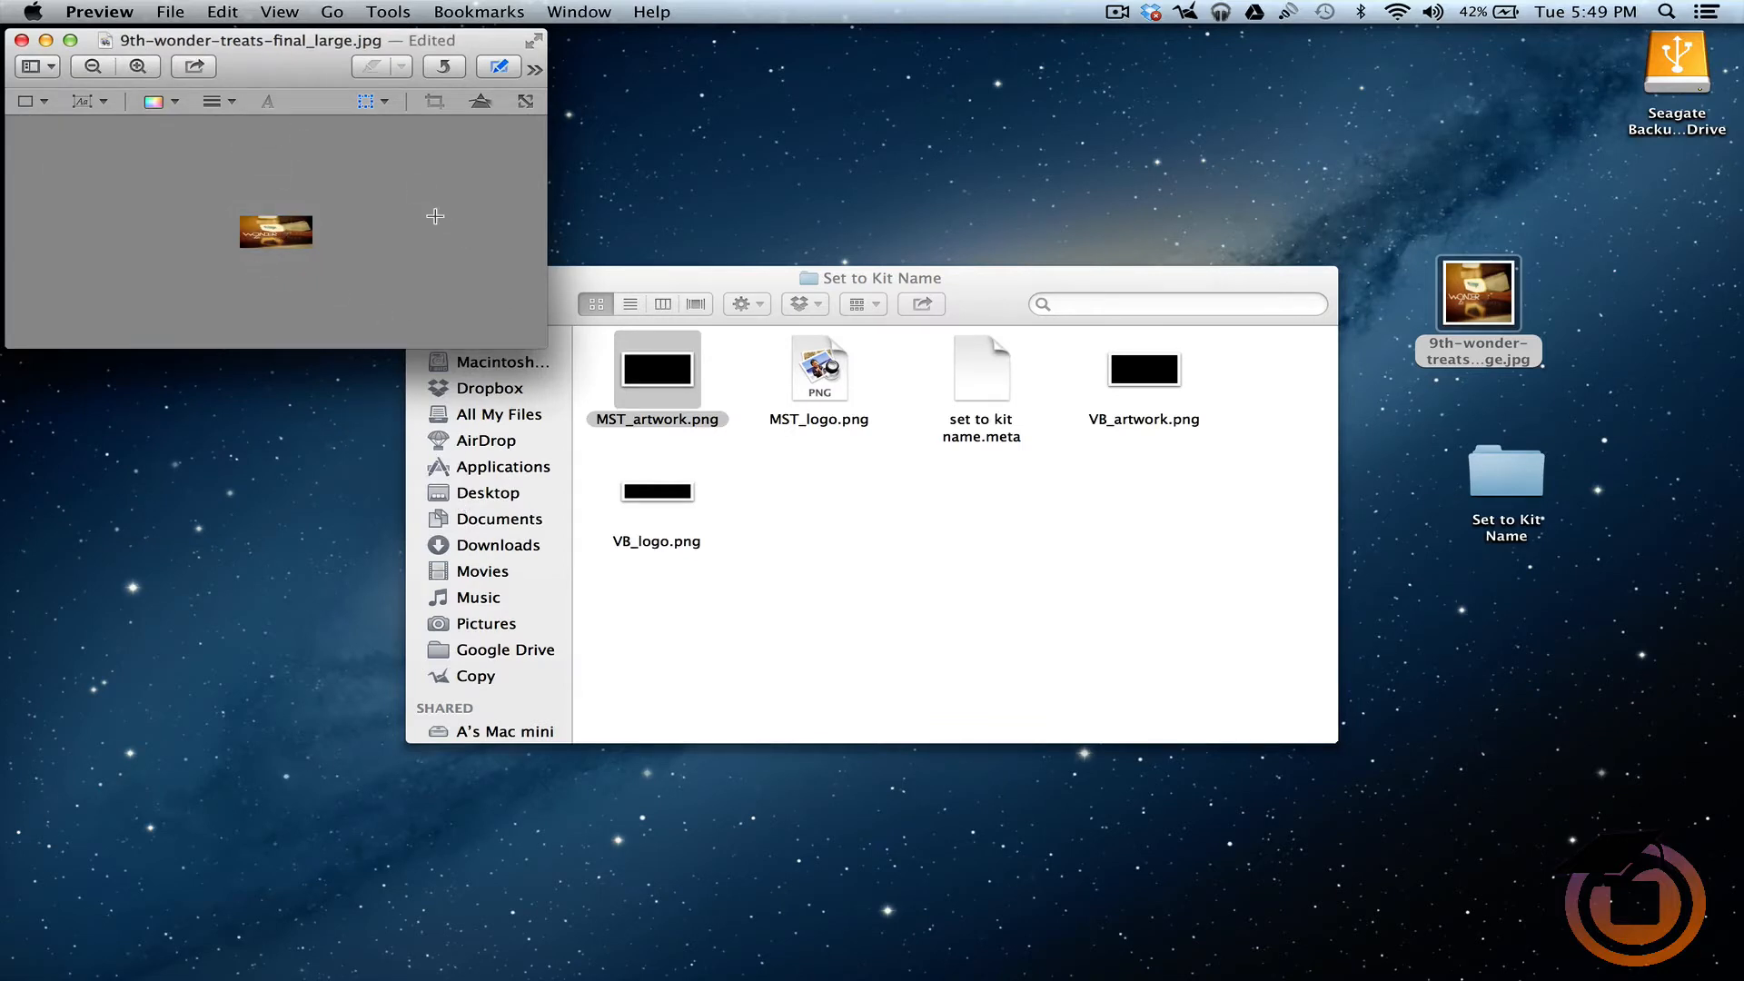
Save the resized cover image from Preview.
{"action": "left_click", "coordinate": [171, 13]}
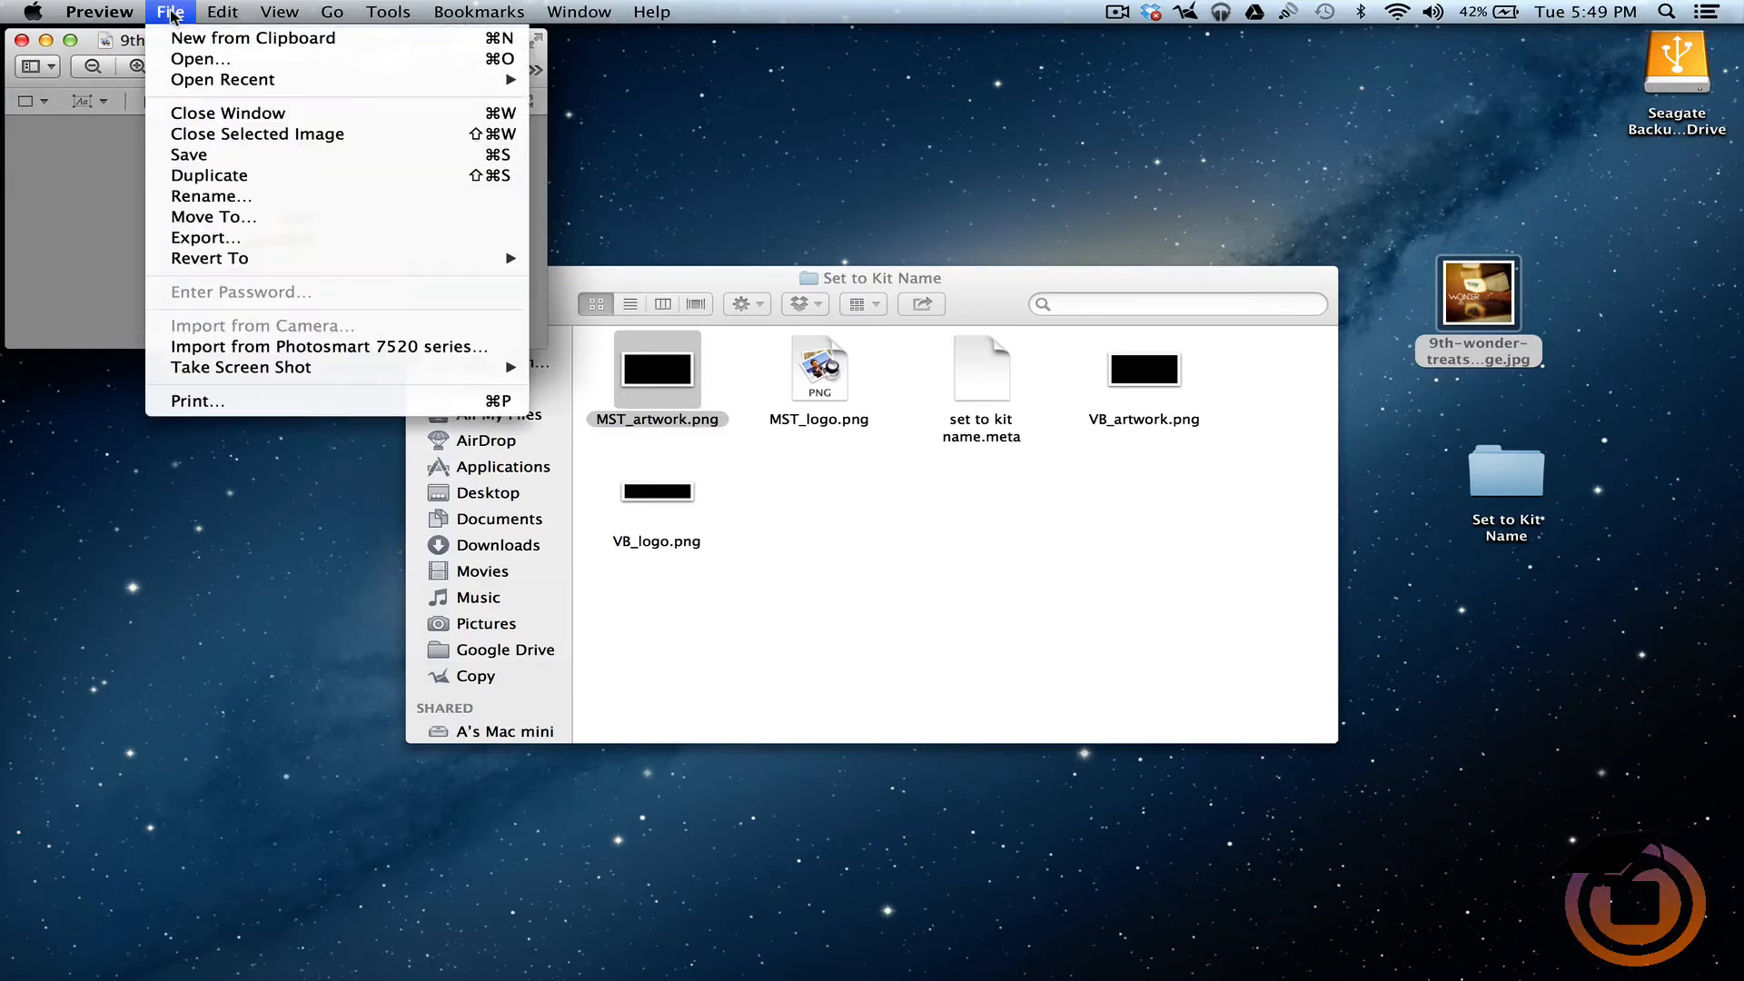
{"action": "mouse_move", "coordinate": [222, 154]}
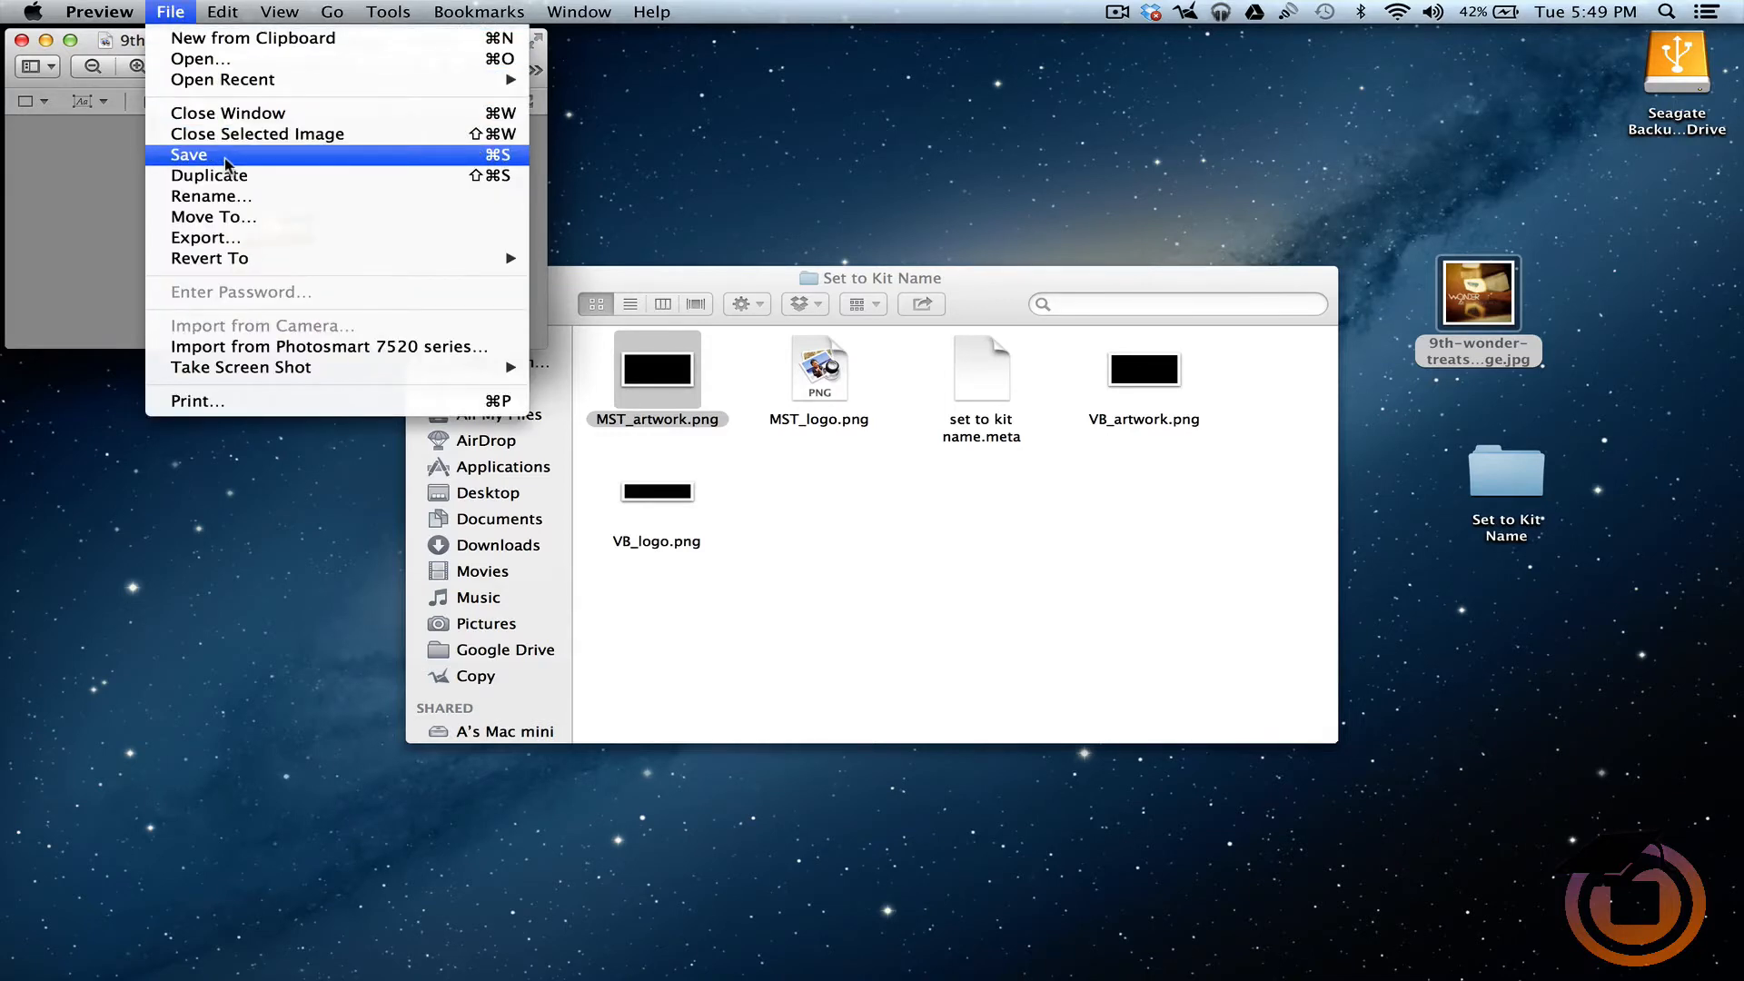
{"action": "left_click", "coordinate": [187, 155]}
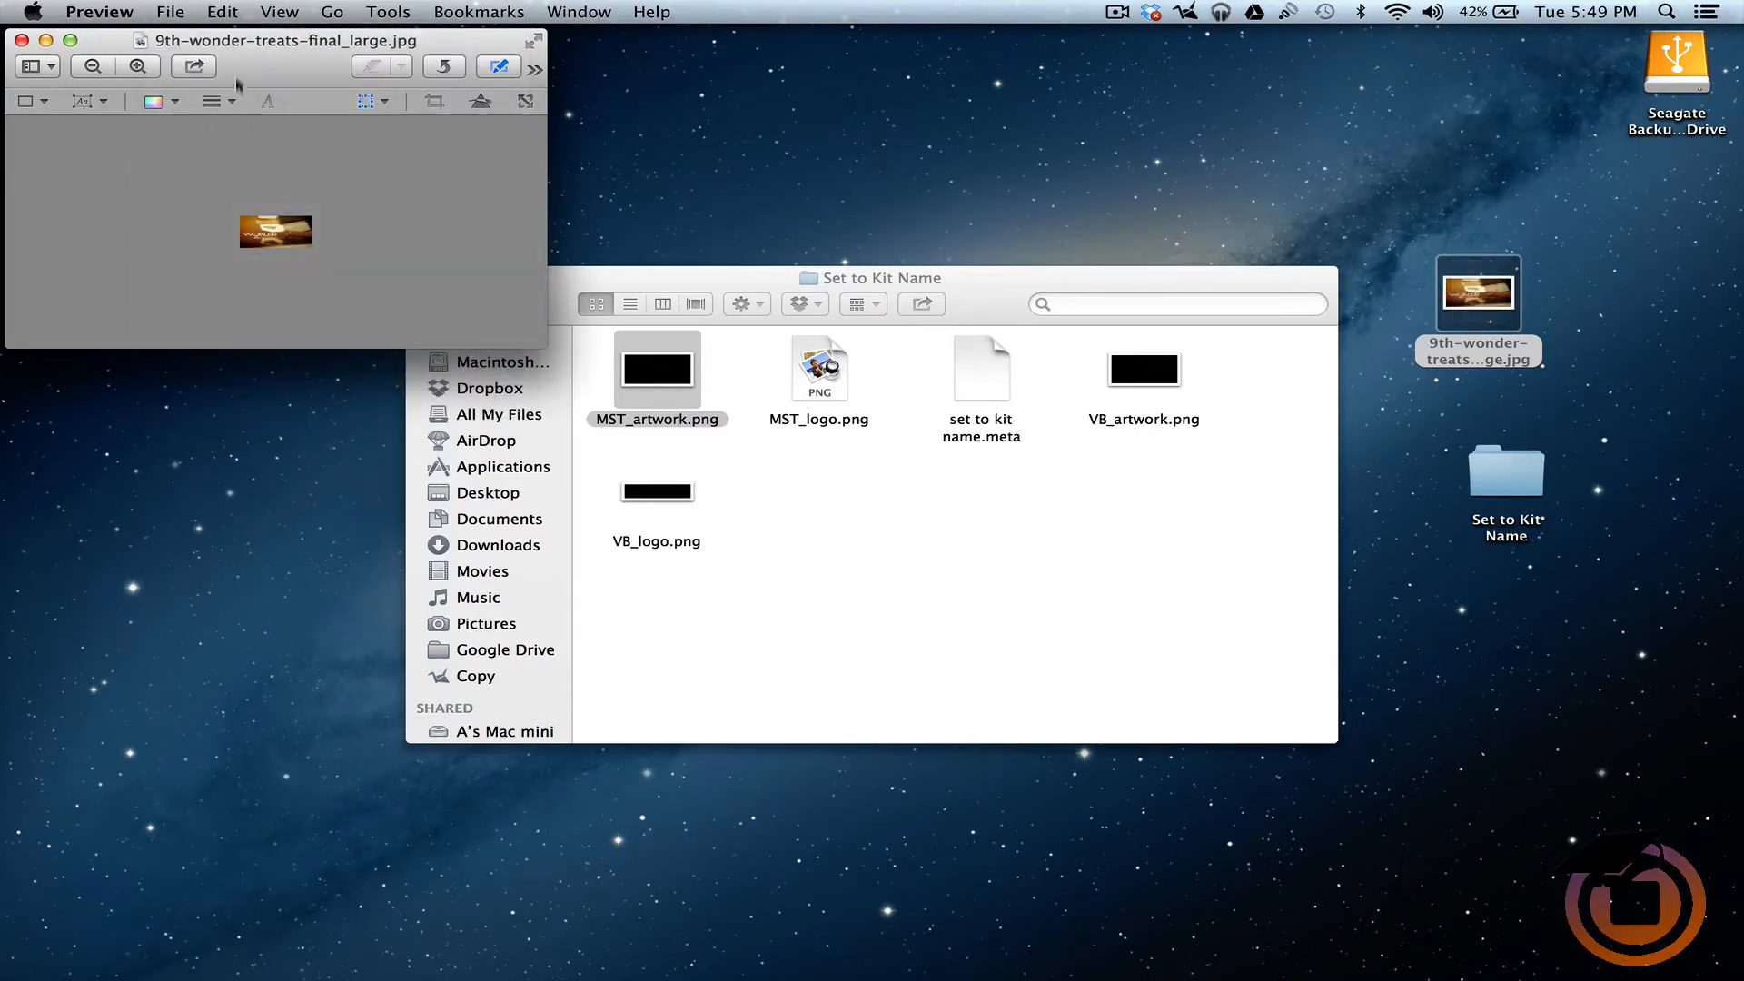
{"action": "left_click", "coordinate": [171, 13]}
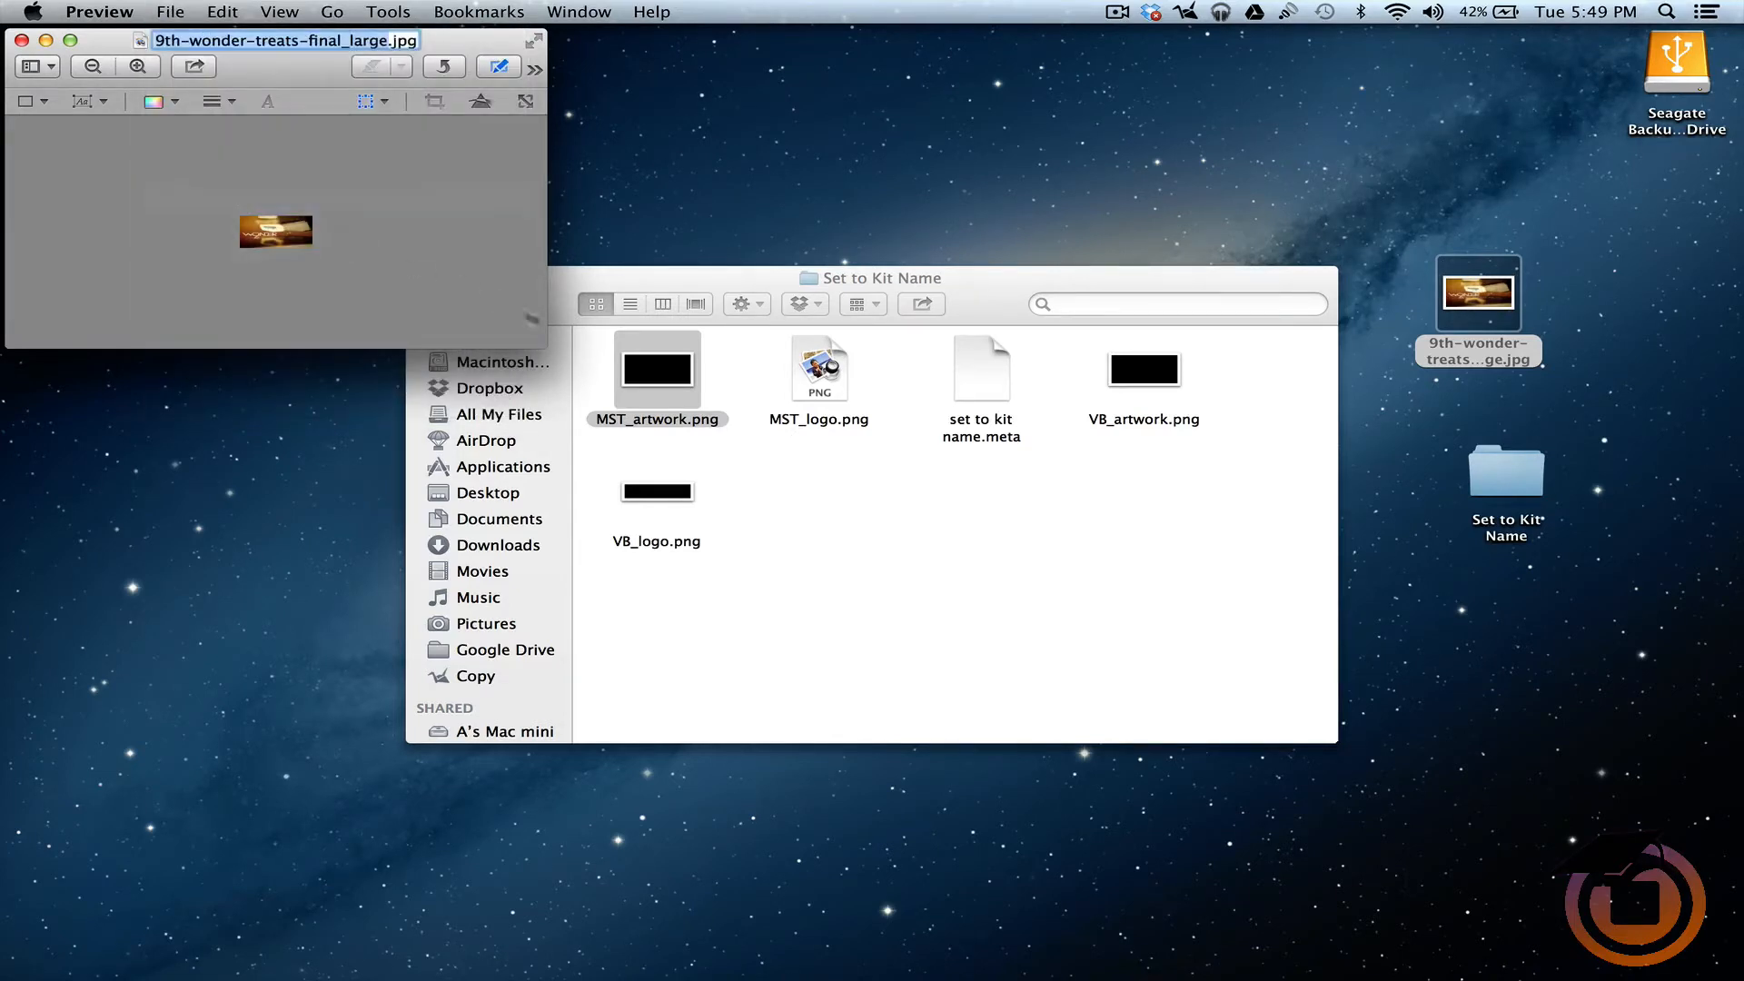
Rename the cover file to MST_artwork.jpg using the name copied from Finder.
{"action": "left_click", "coordinate": [655, 420]}
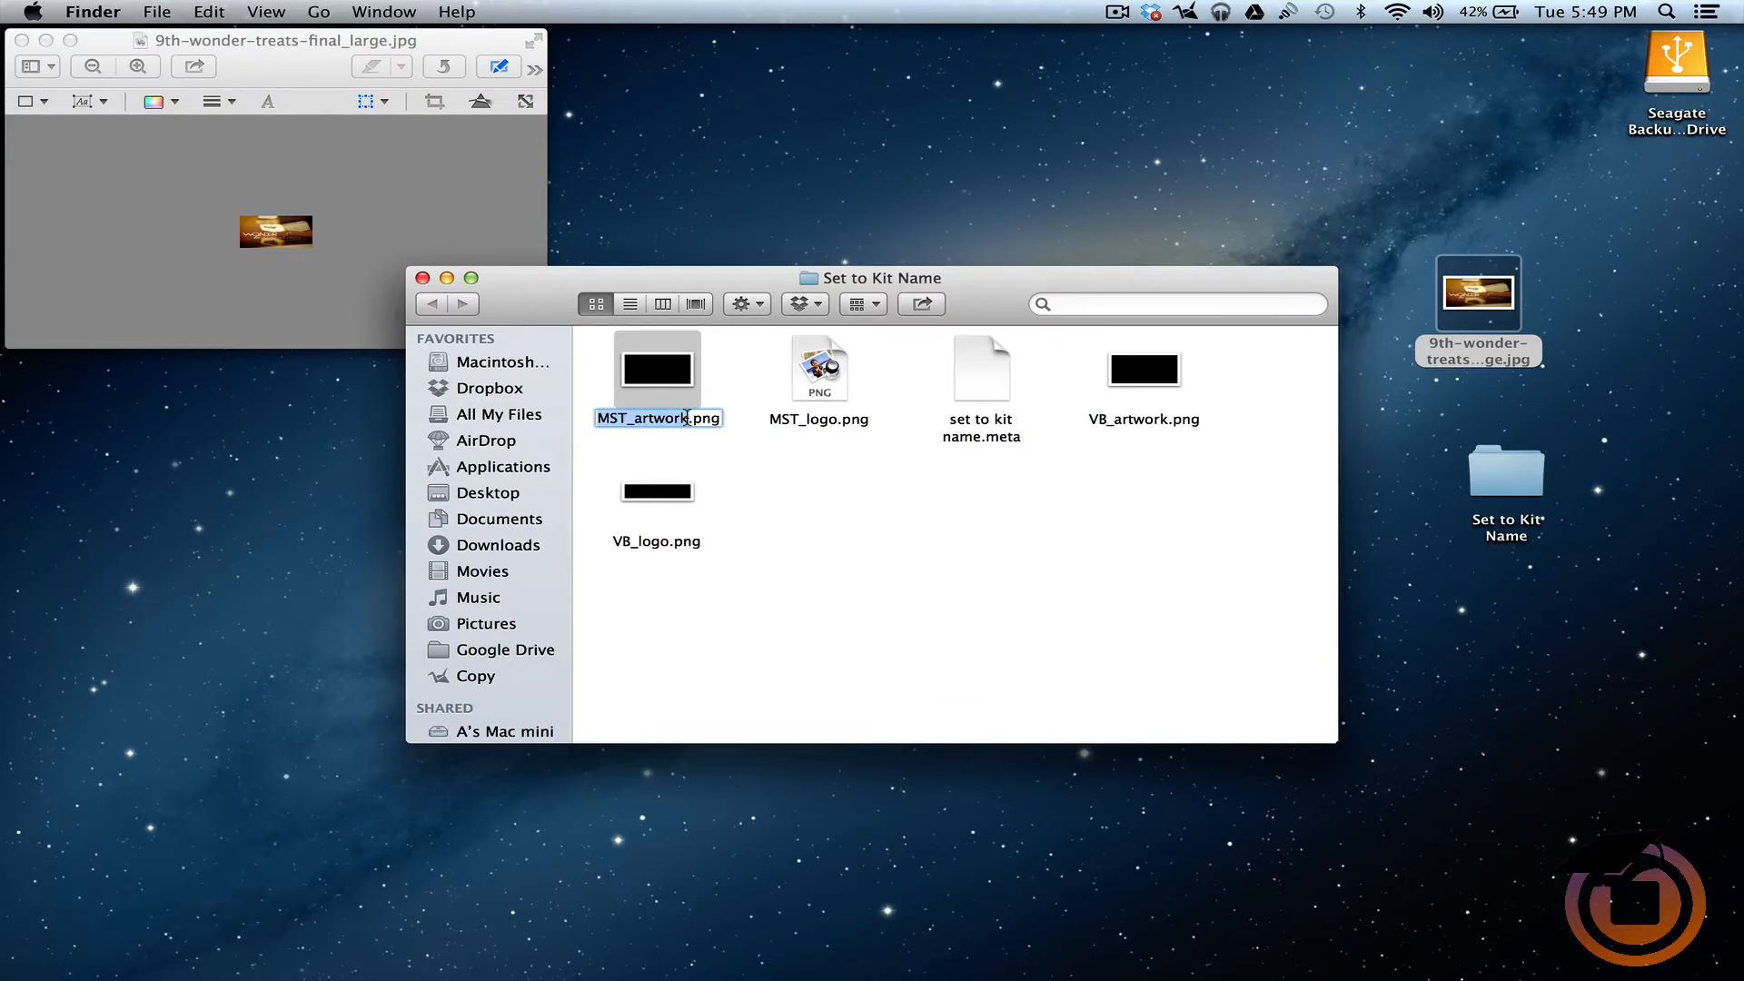
{"action": "mouse_move", "coordinate": [289, 129]}
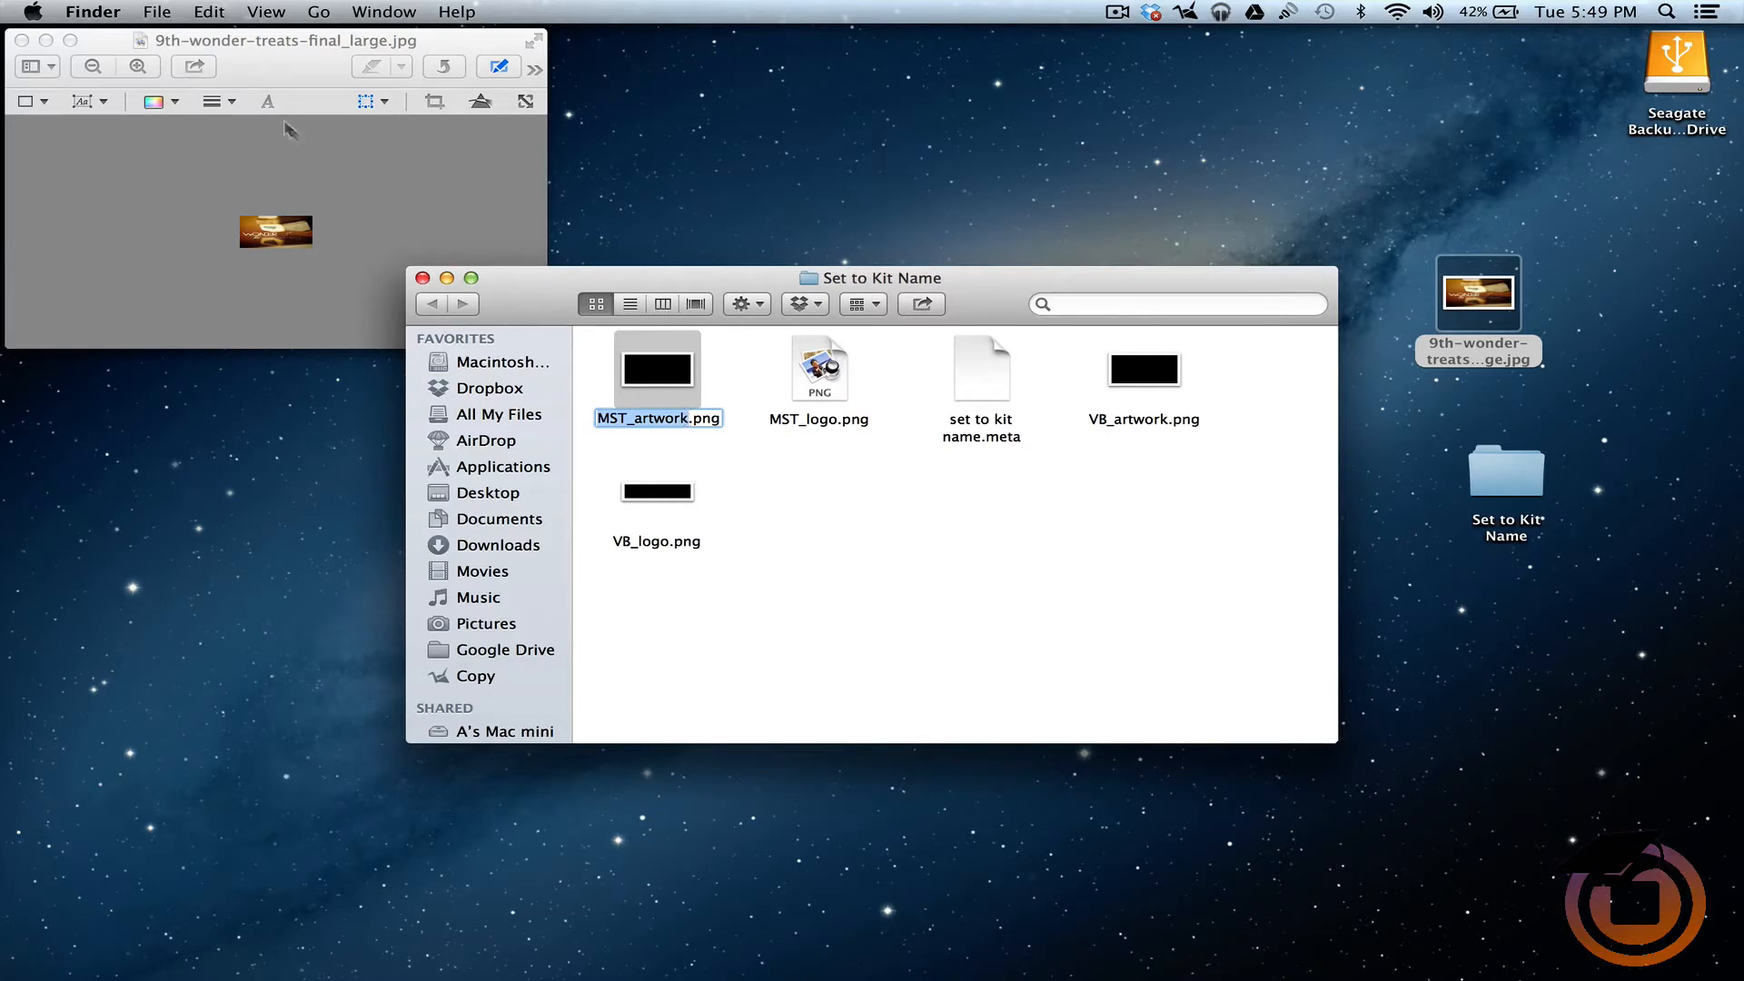
{"action": "left_click", "coordinate": [170, 13]}
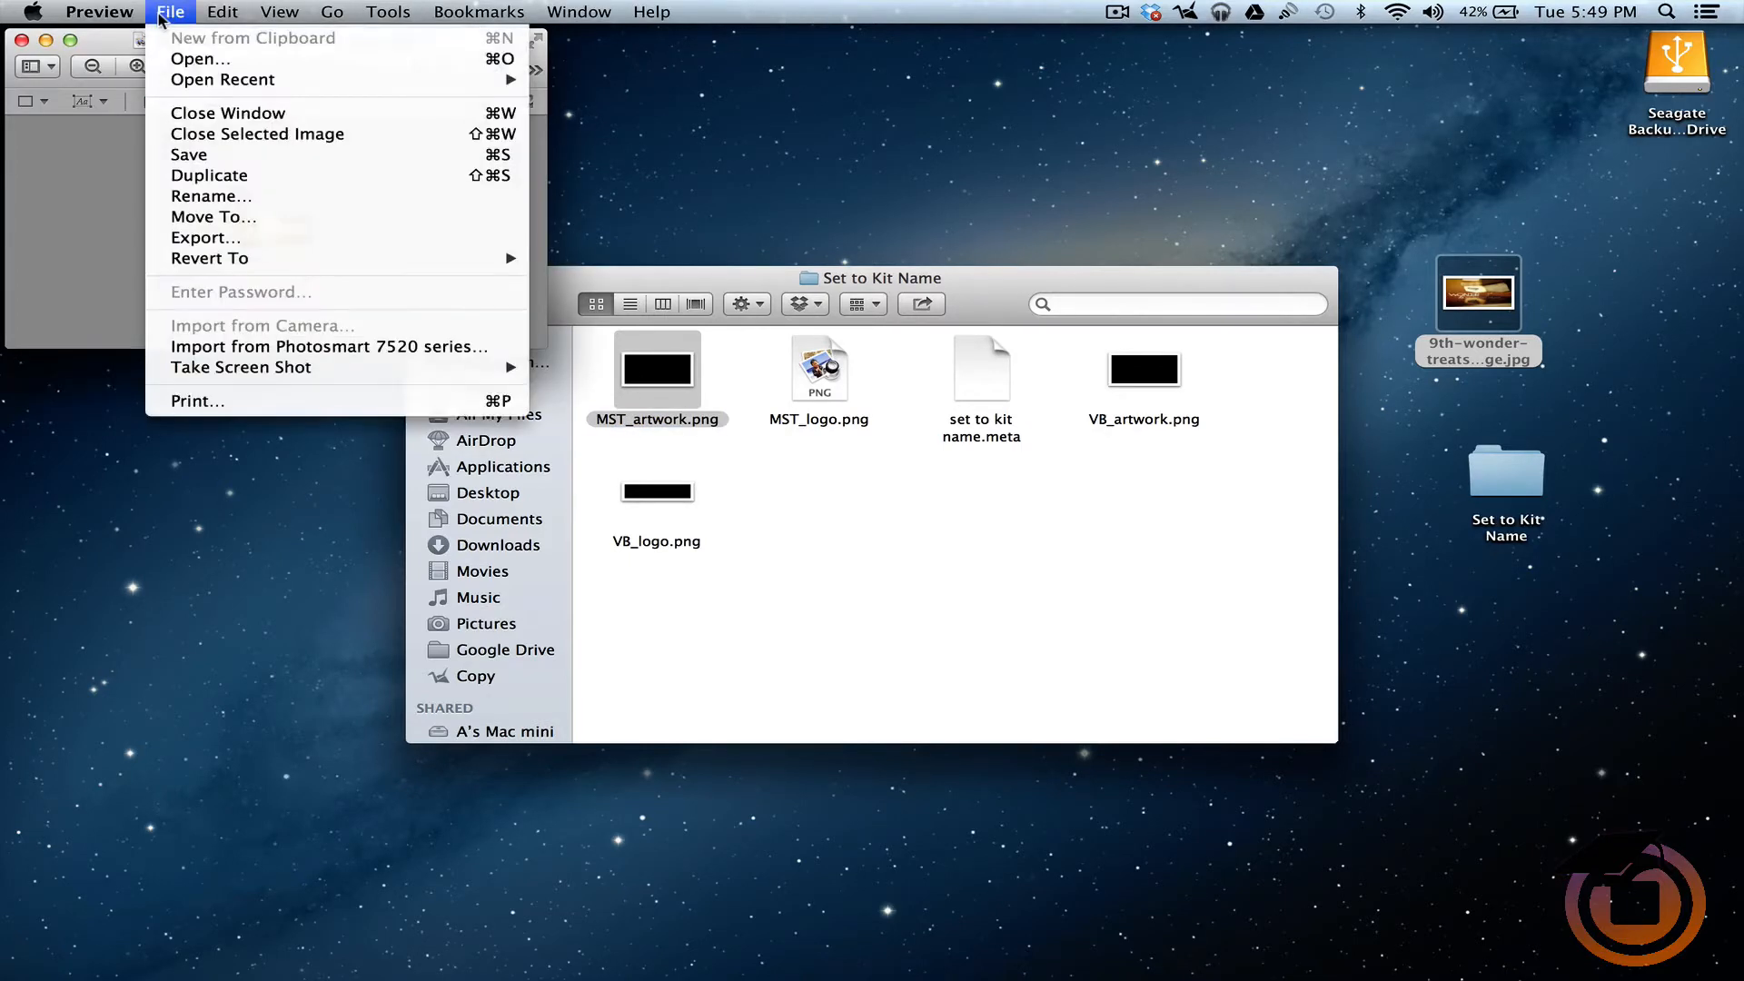
{"action": "mouse_move", "coordinate": [211, 196]}
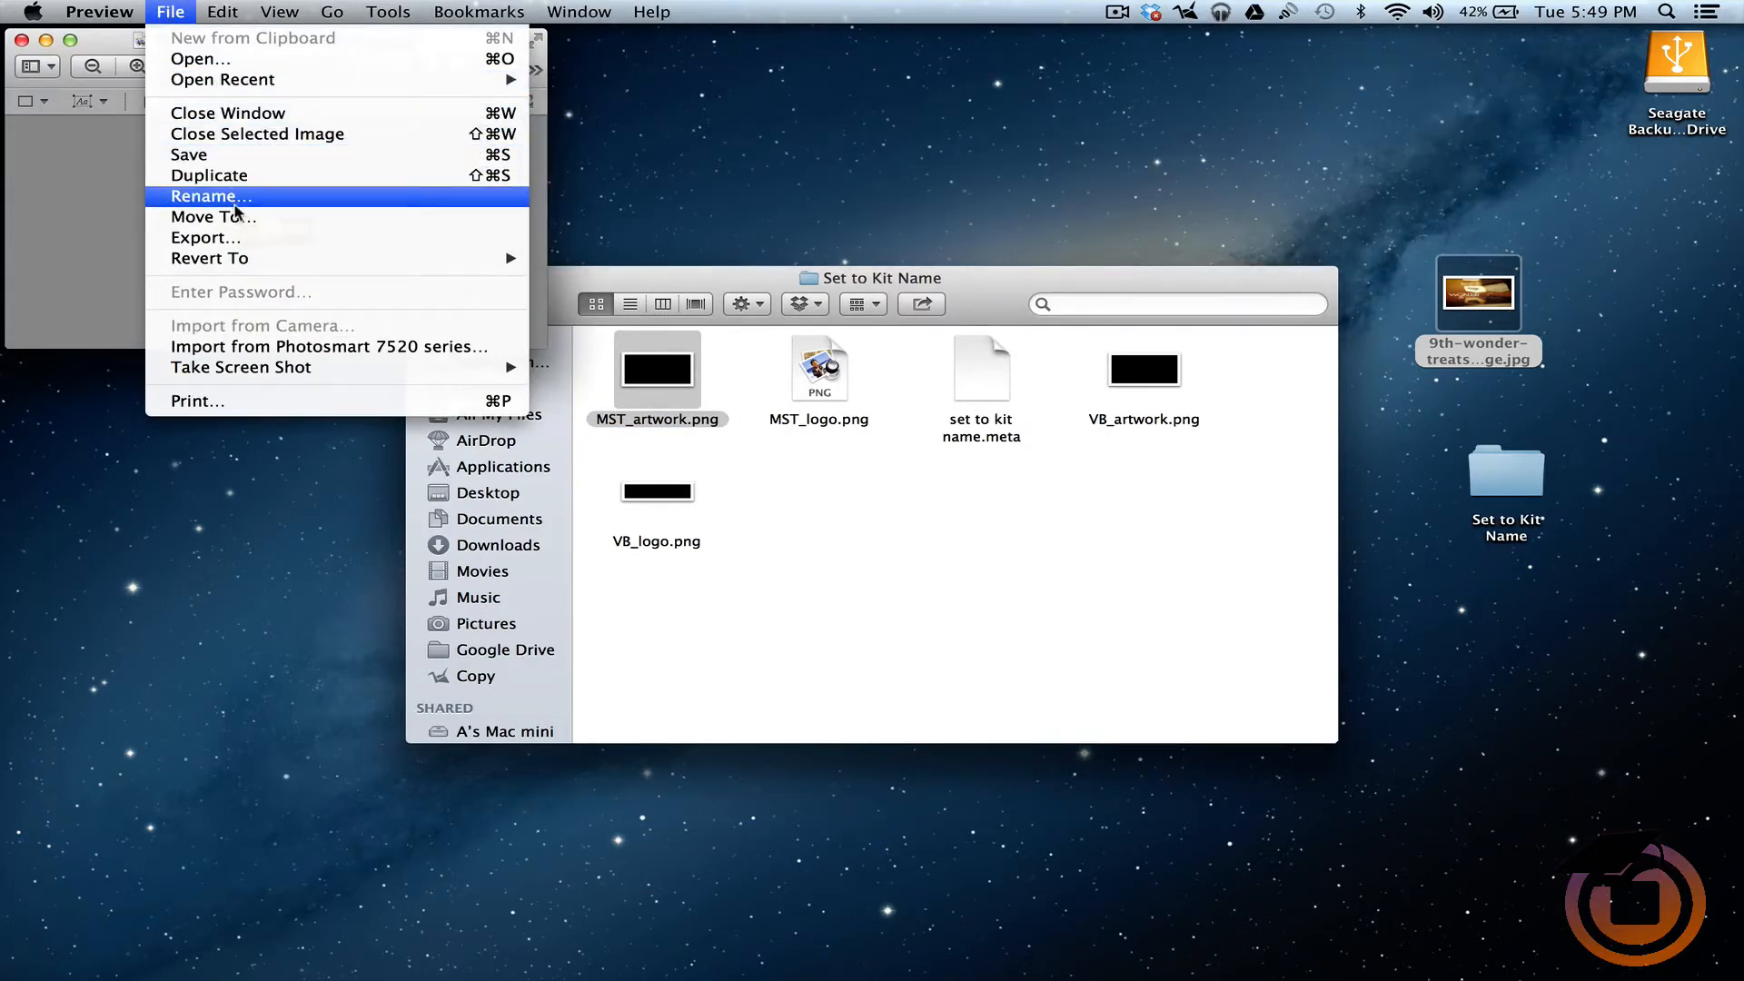
{"action": "left_click", "coordinate": [211, 197]}
{"action": "type", "text": "MST_artwork.jpg"}
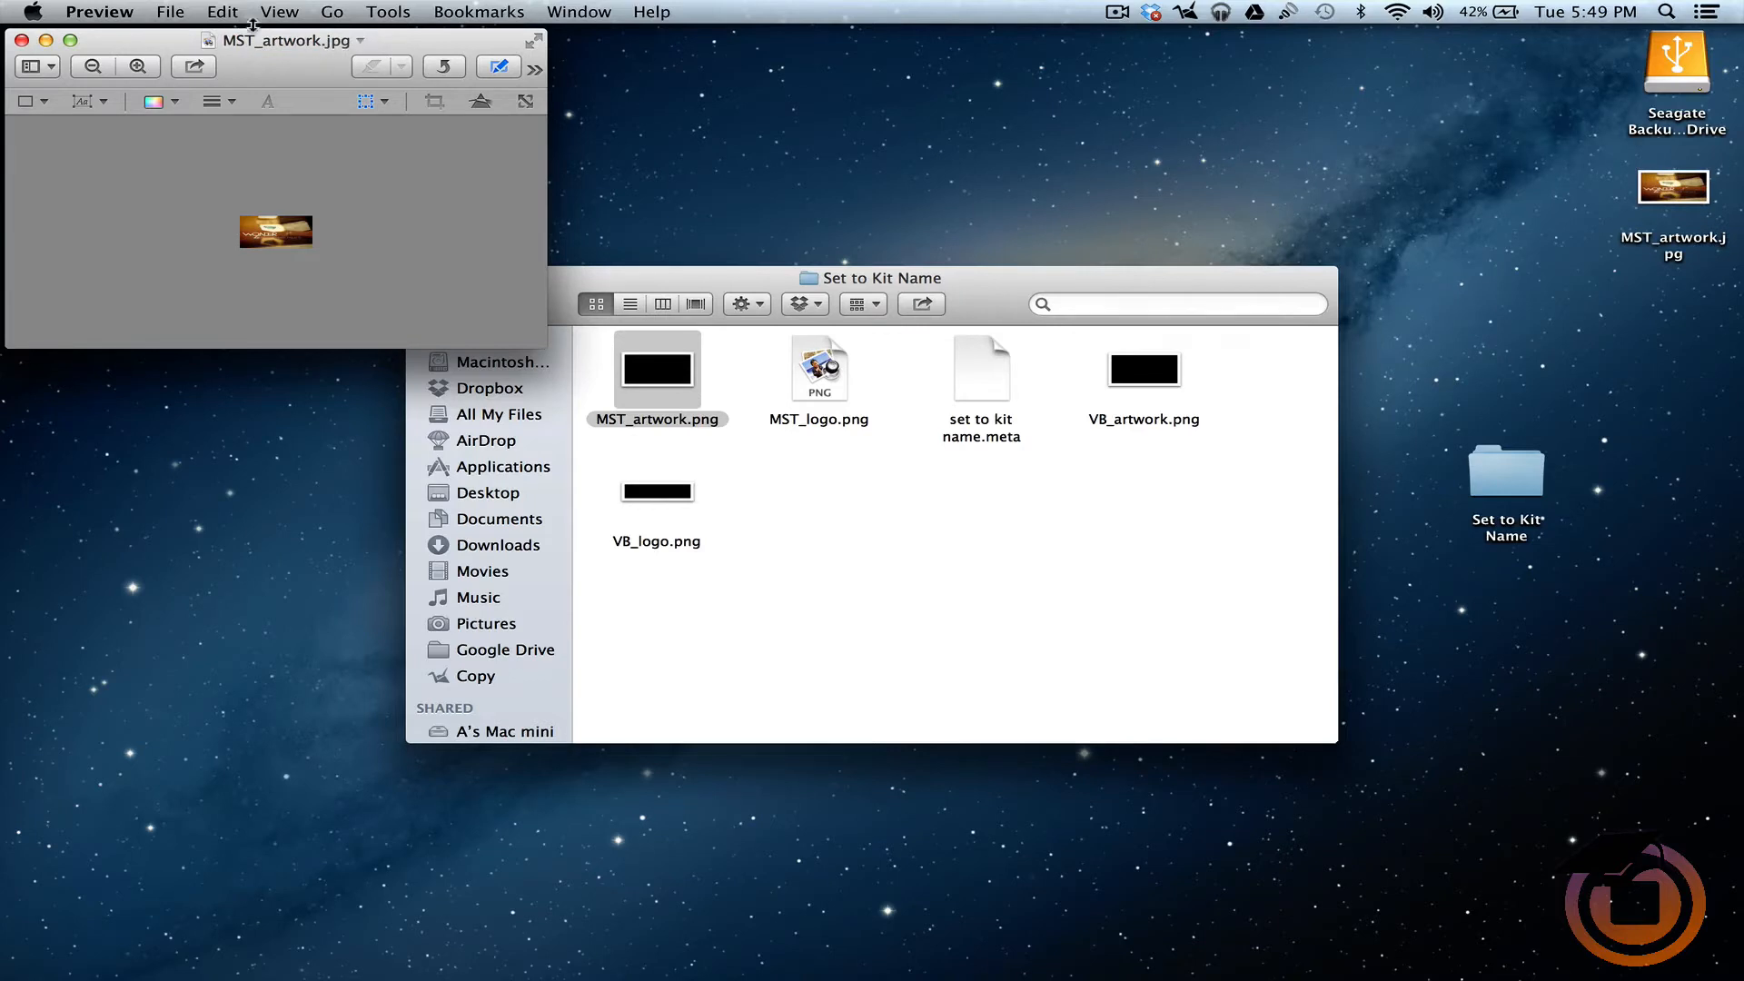
Export a PNG copy named MST_artwork to the Desktop.
{"action": "left_click", "coordinate": [170, 12]}
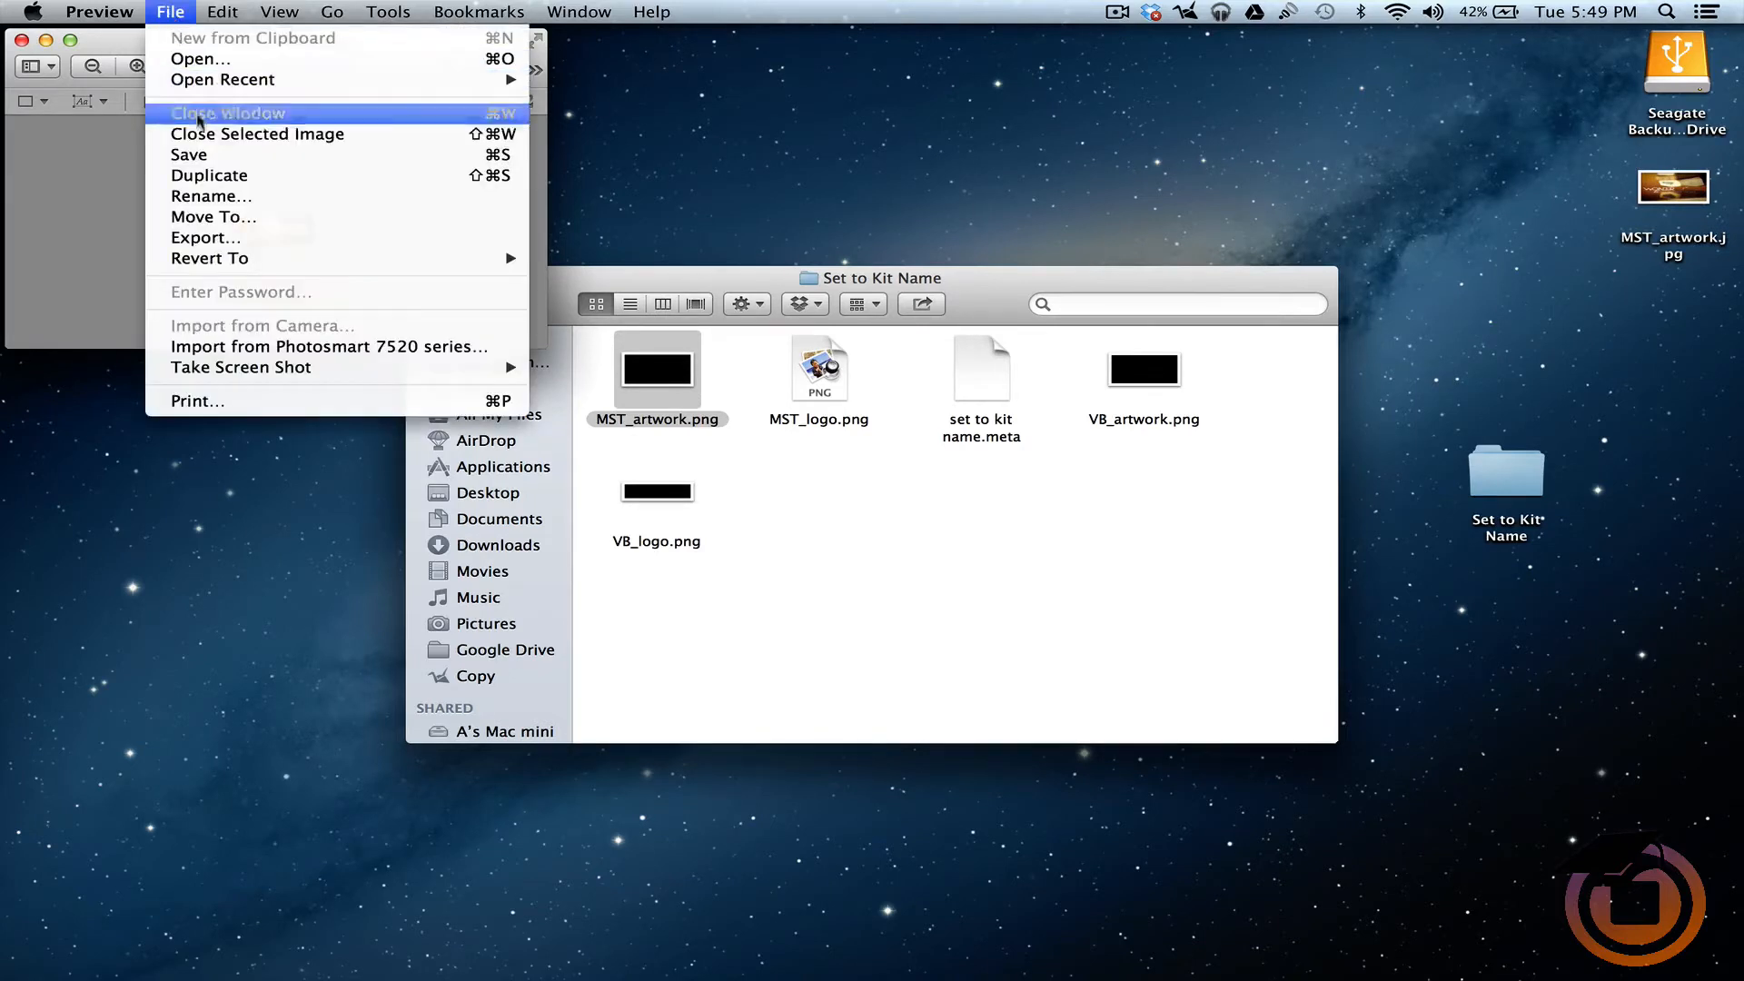
{"action": "mouse_move", "coordinate": [205, 238]}
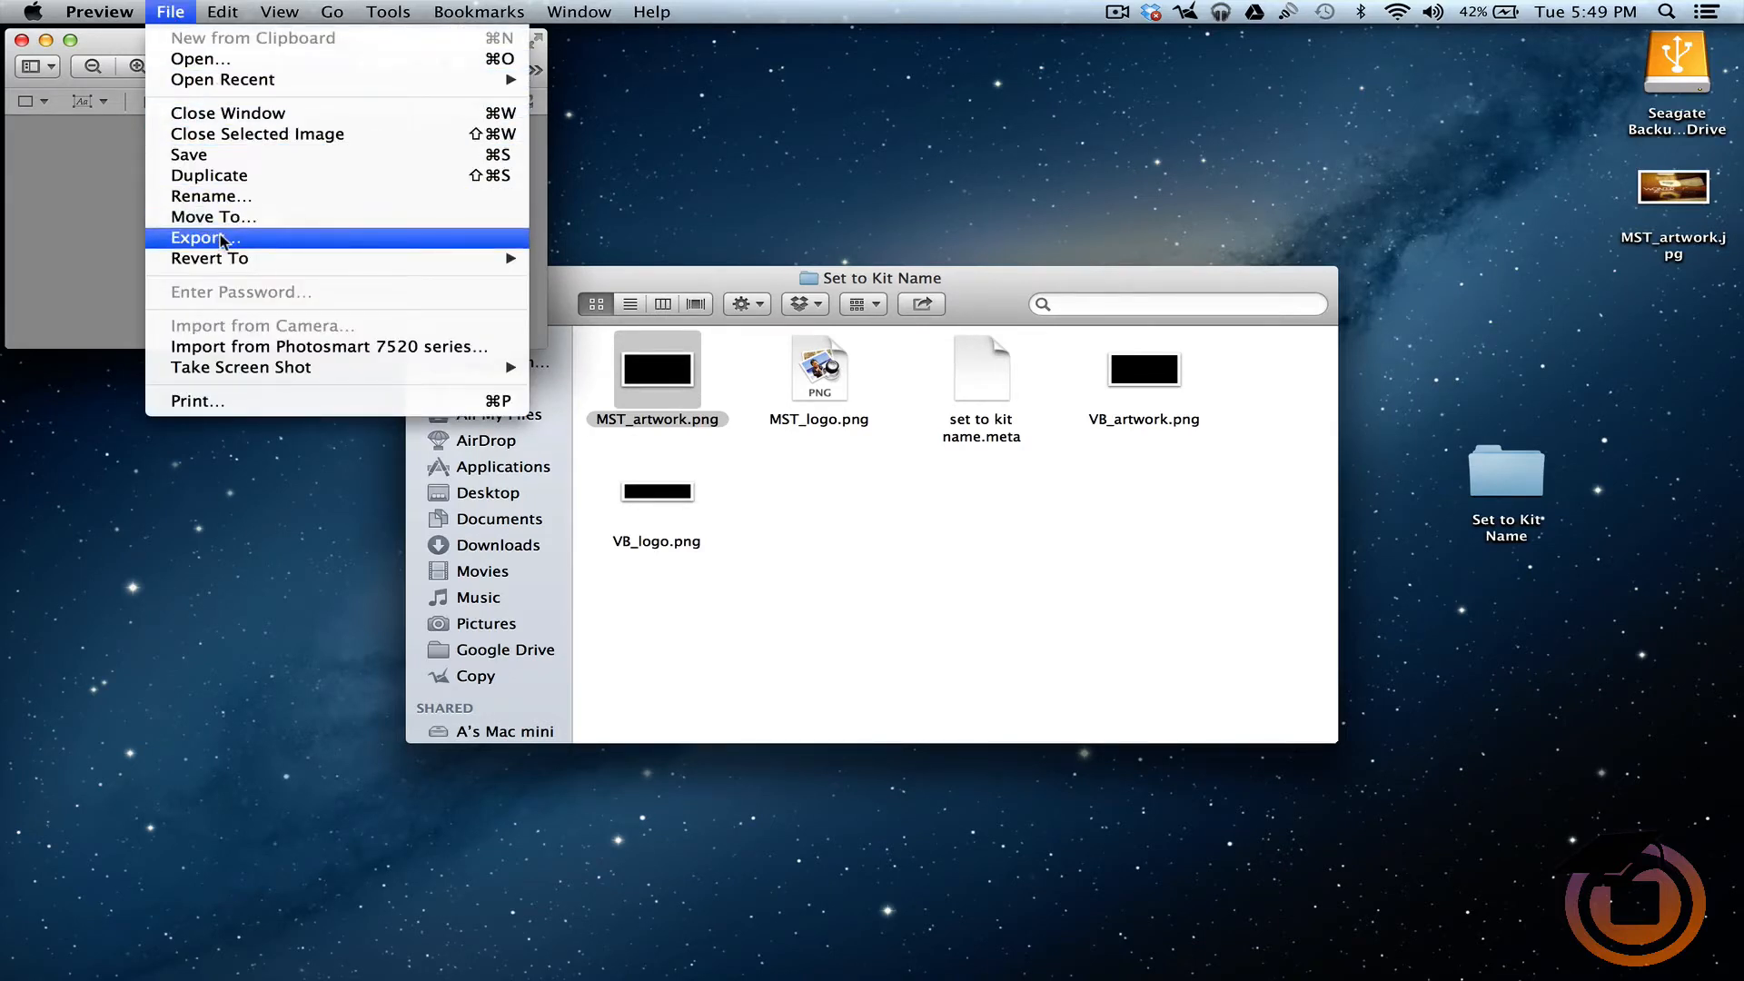
{"action": "left_click", "coordinate": [205, 236]}
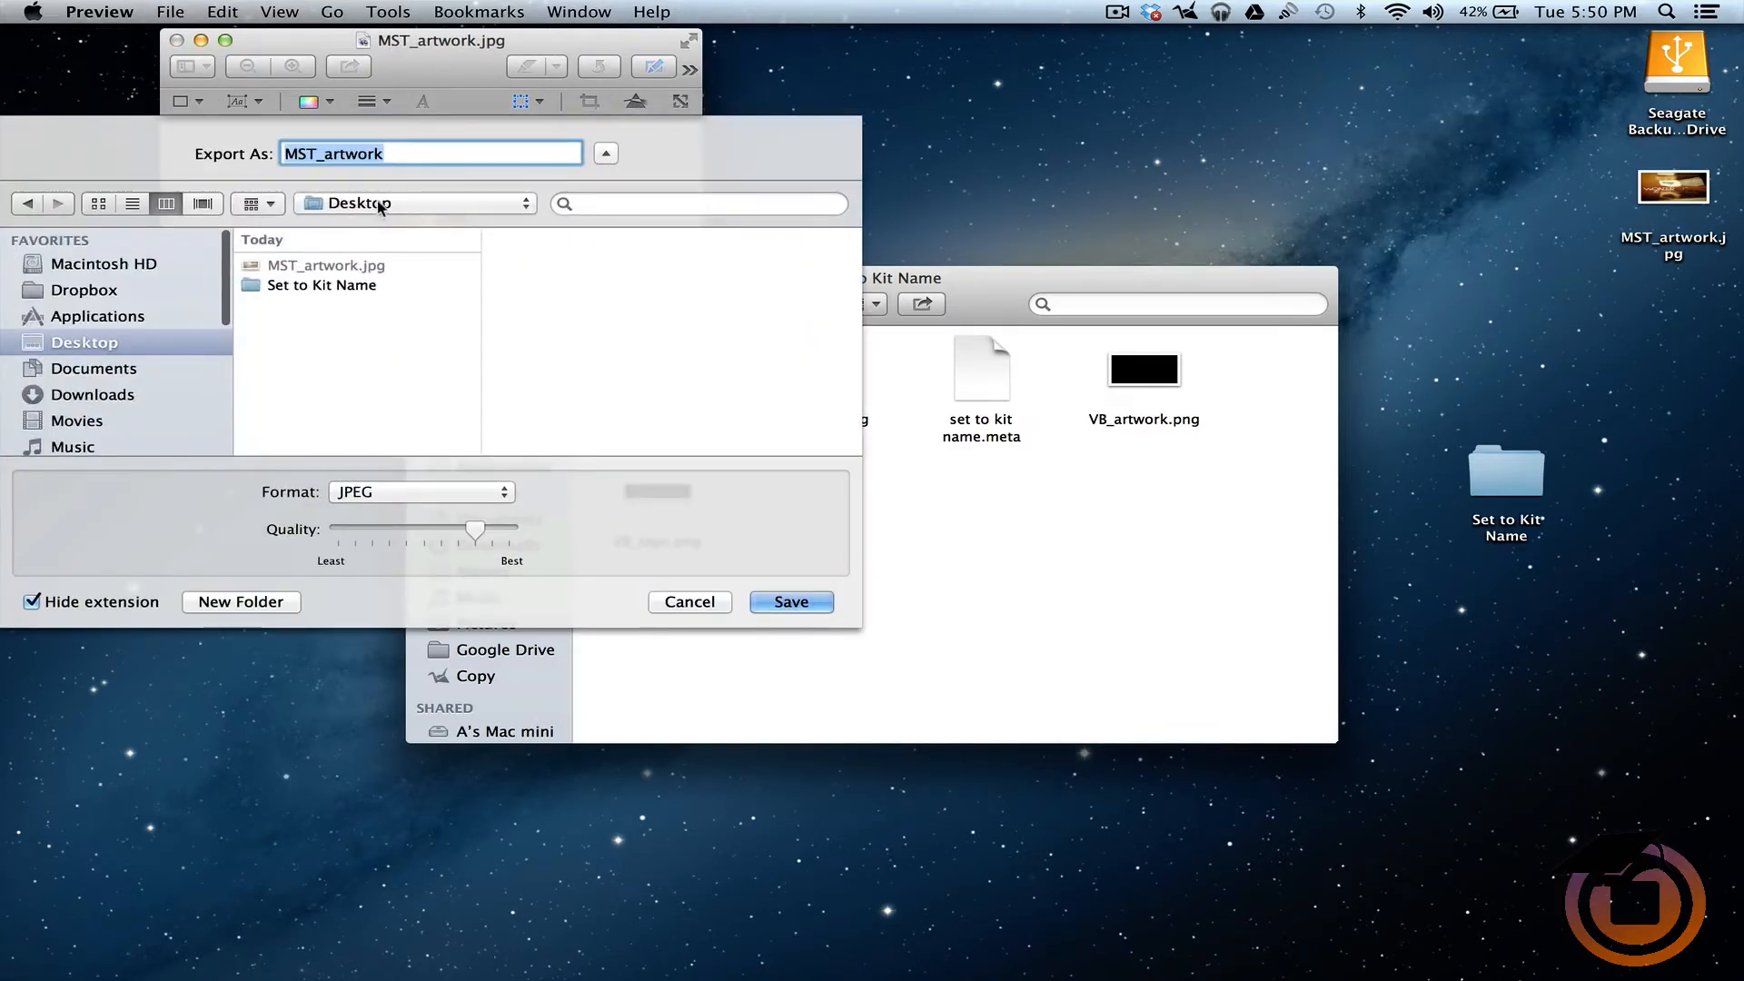
{"action": "left_click", "coordinate": [419, 492]}
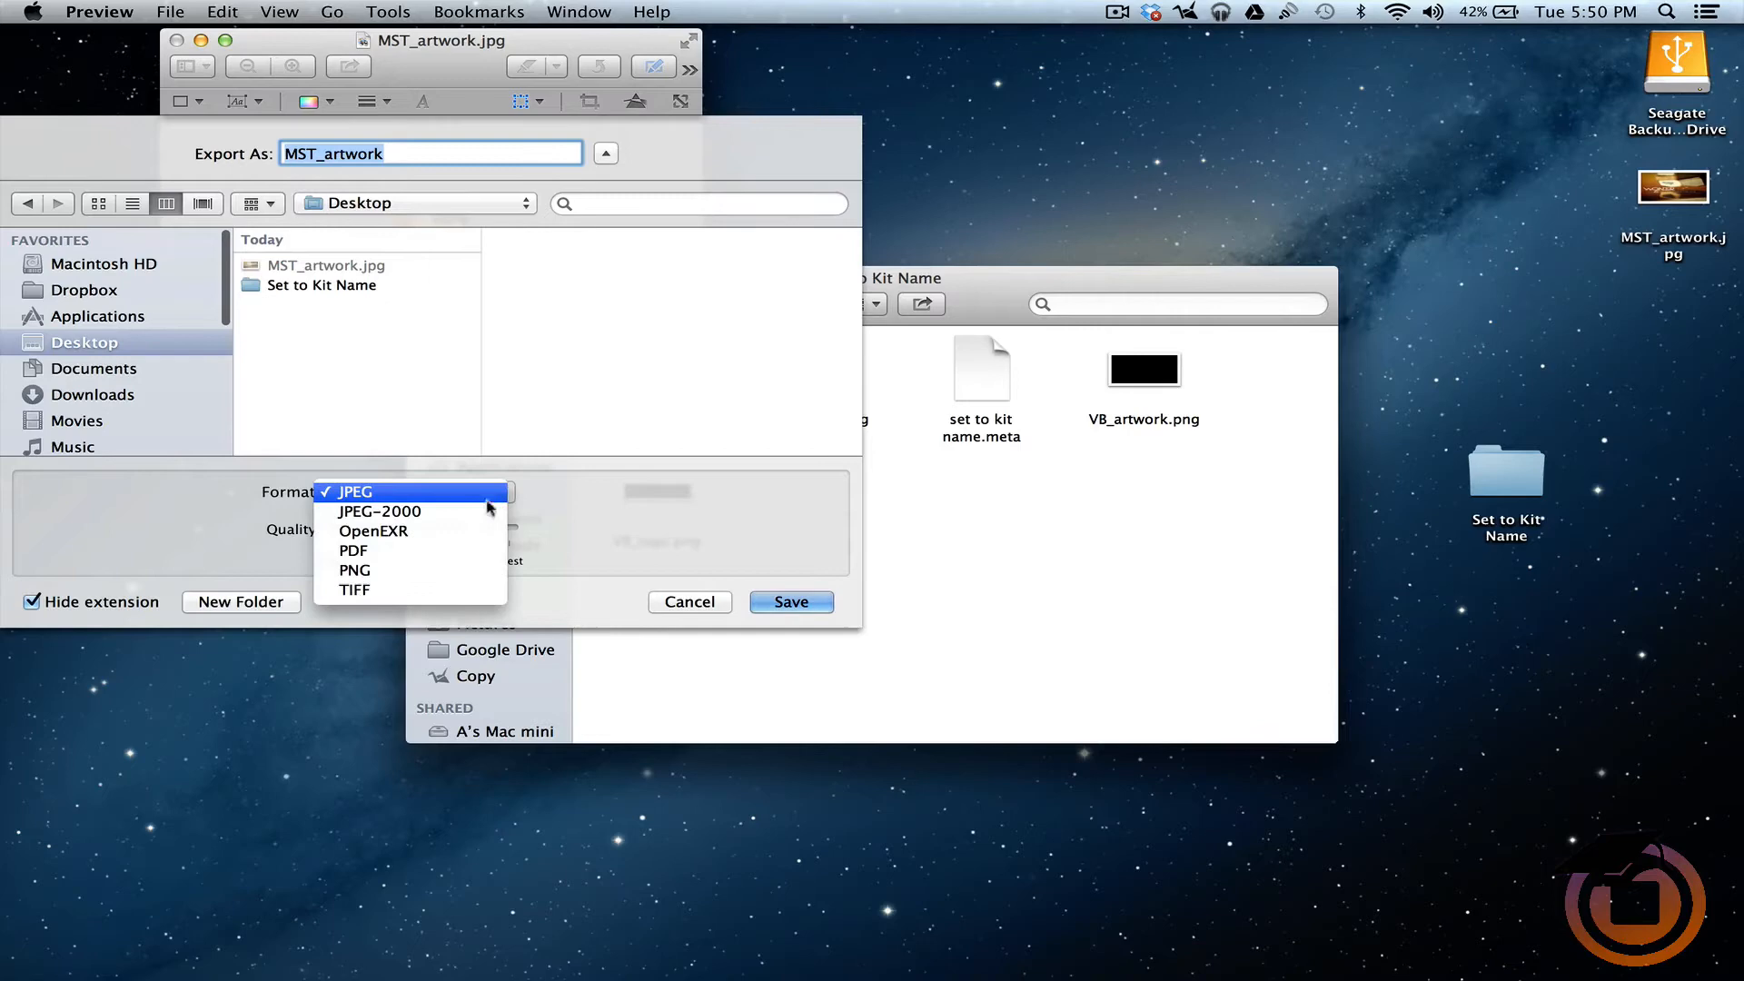
{"action": "left_click", "coordinate": [354, 569]}
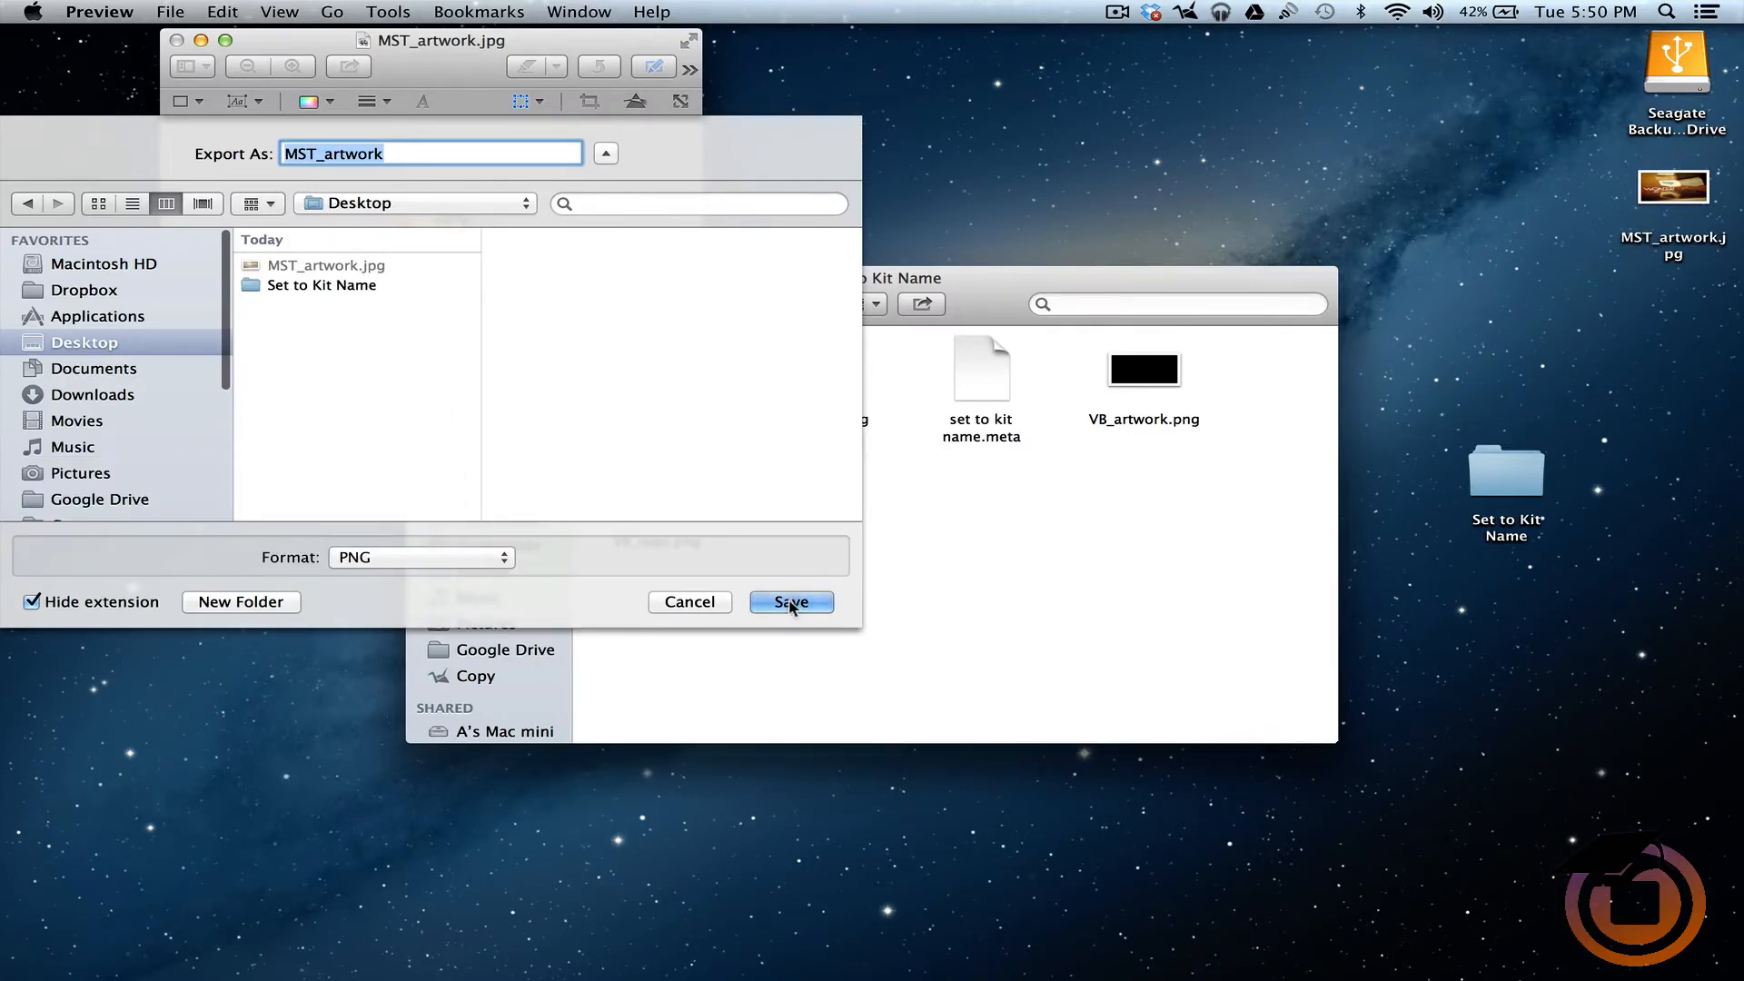
{"action": "left_click", "coordinate": [790, 601]}
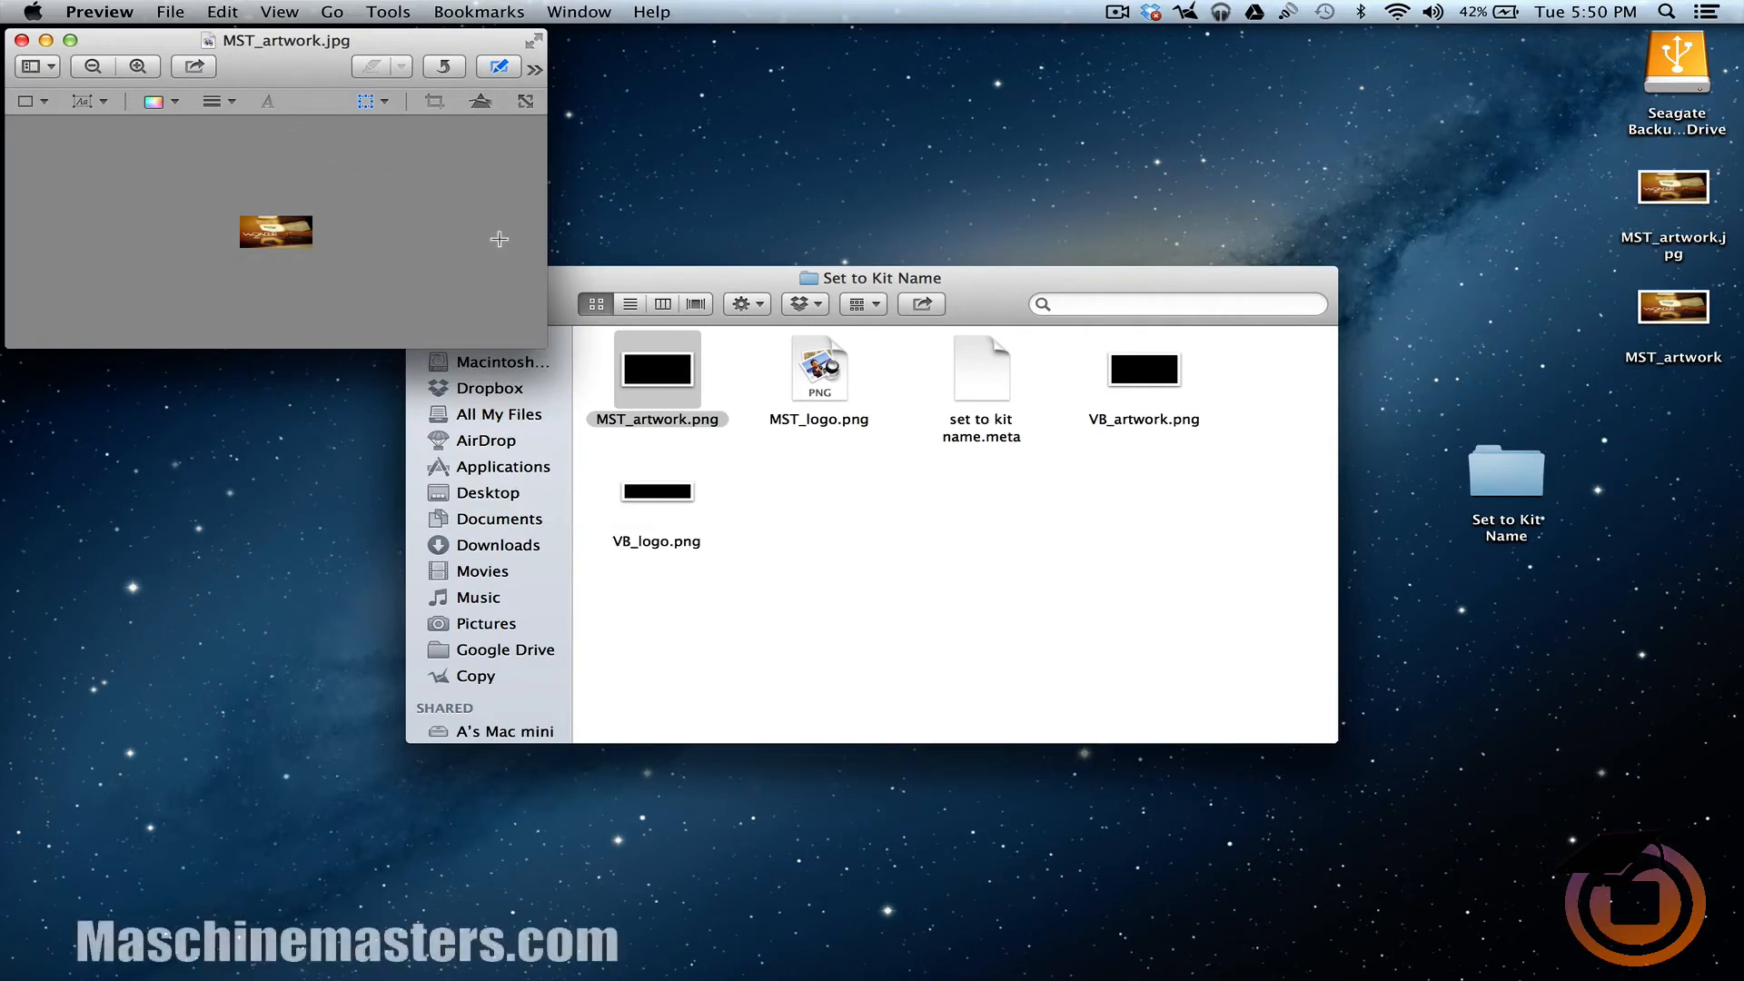
{"action": "mouse_move", "coordinate": [725, 522]}
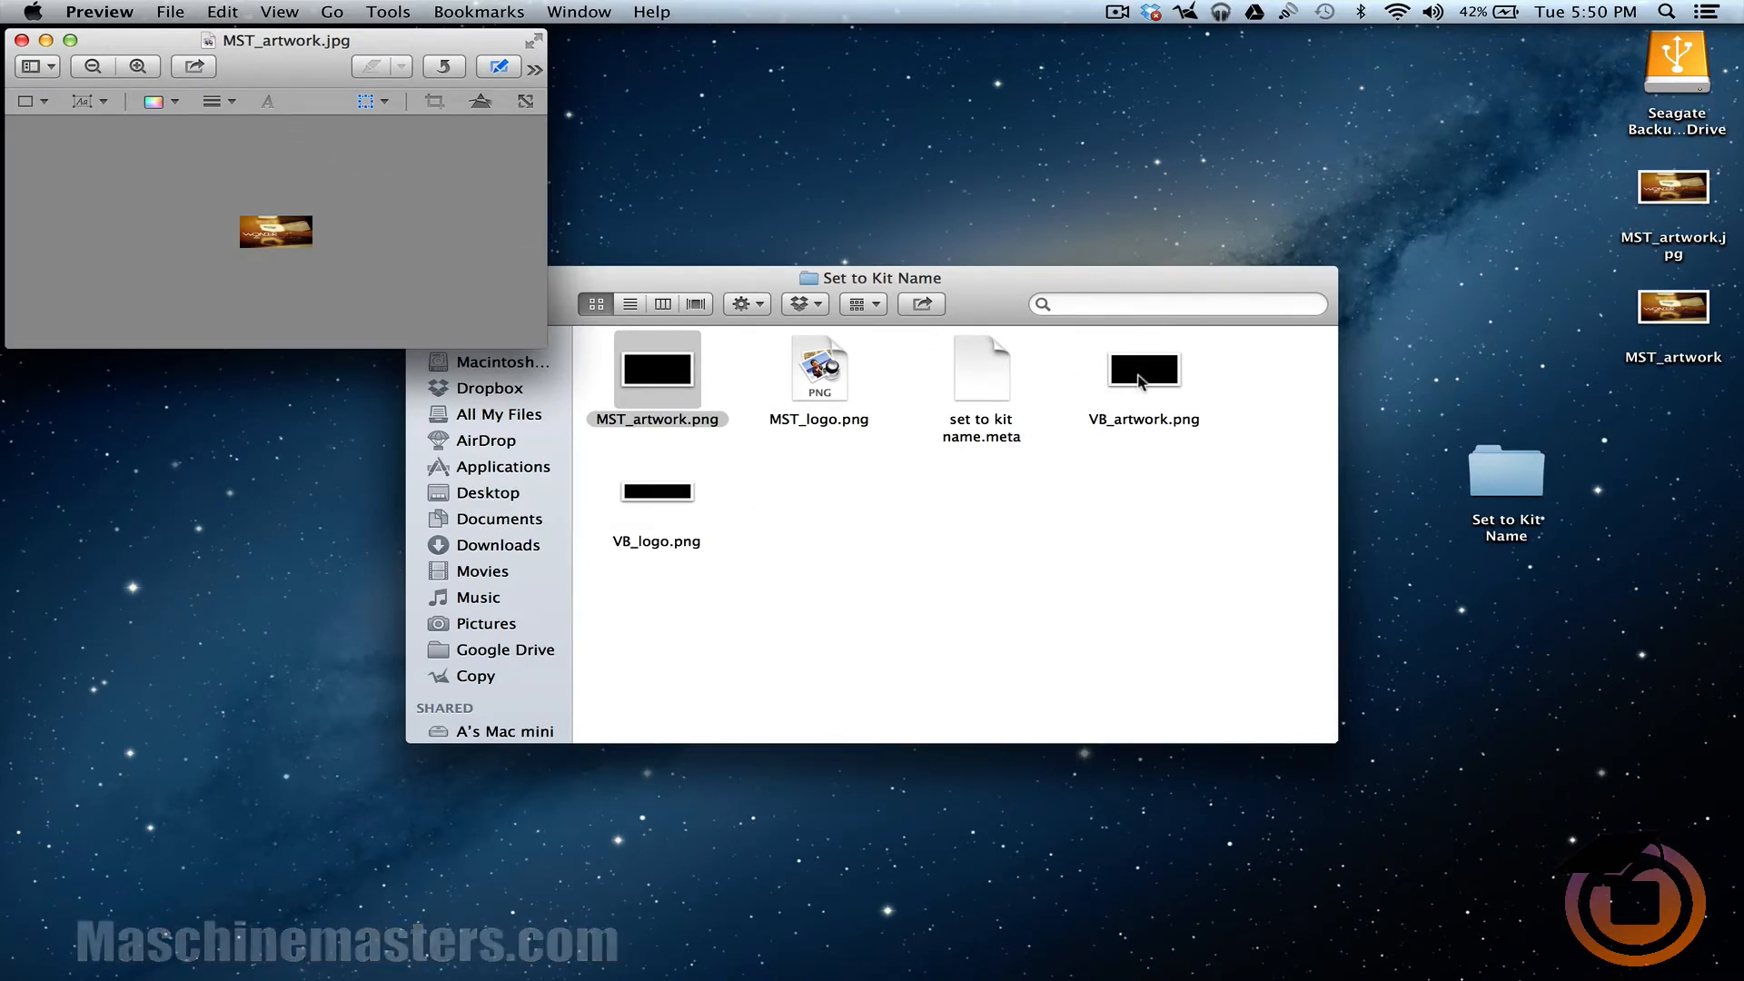
Check in Adjust Size that VB_artwork.png measures 96 × 46 pixels, then cancel.
{"action": "double_click", "coordinate": [1143, 368]}
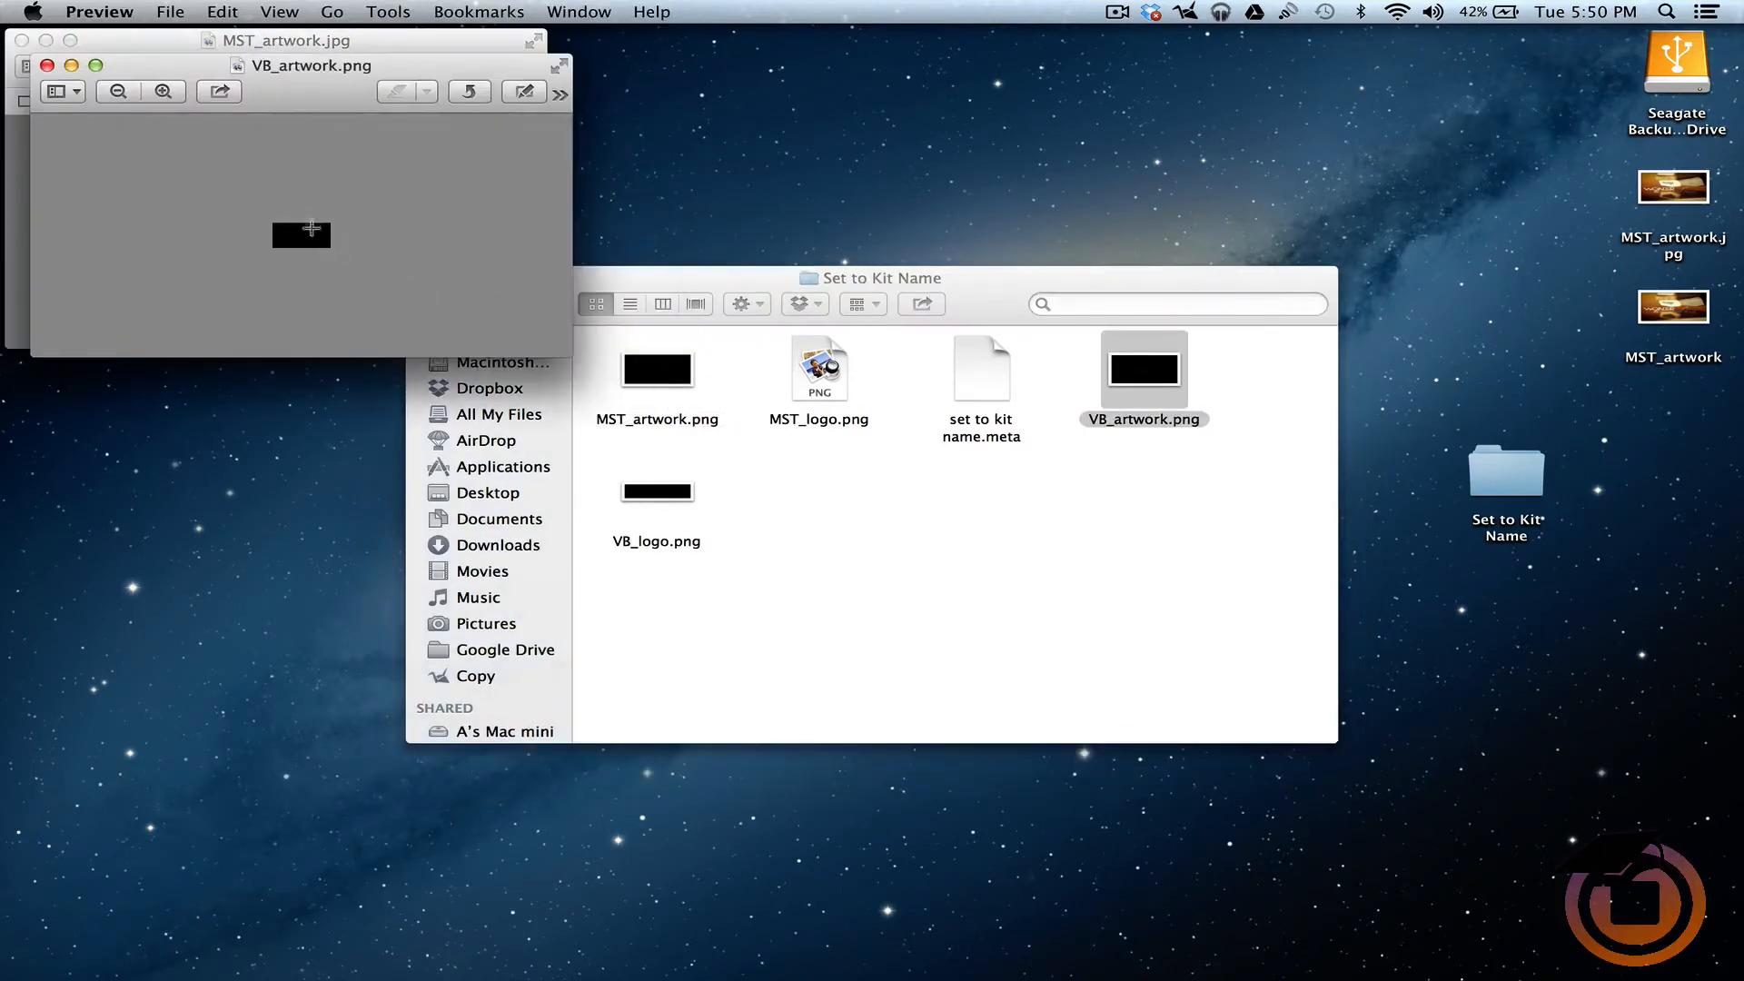
{"action": "left_click", "coordinate": [523, 91]}
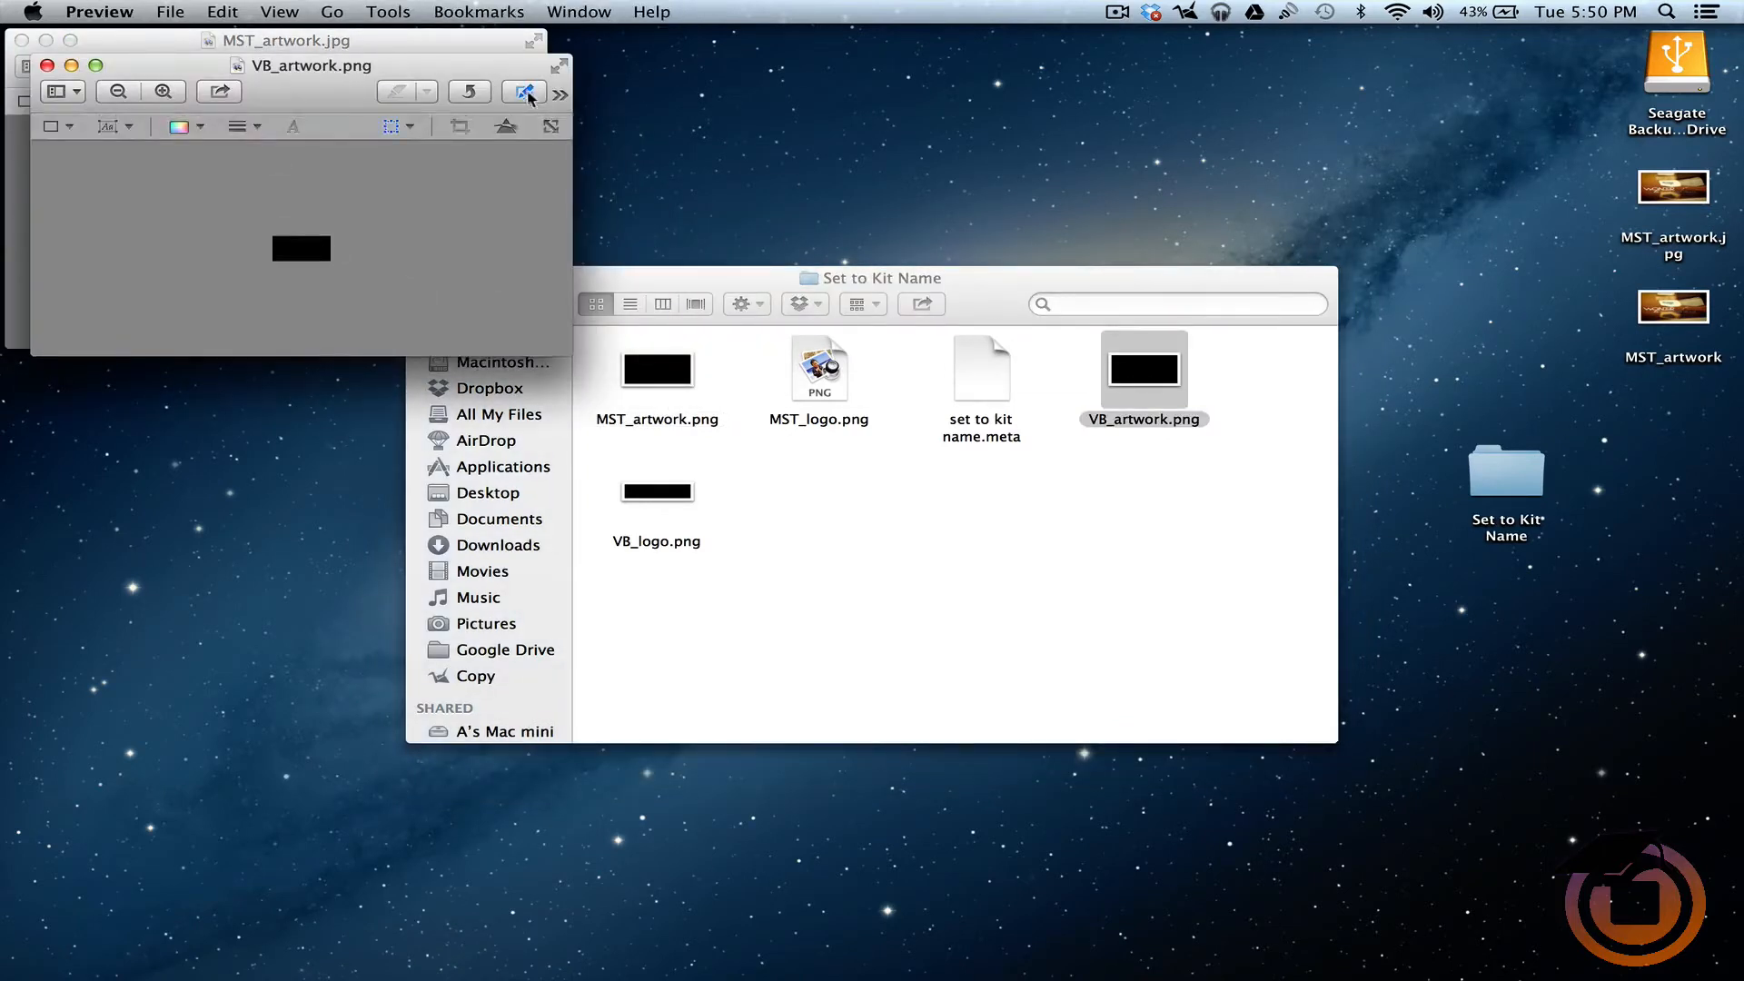
{"action": "left_click", "coordinate": [523, 92]}
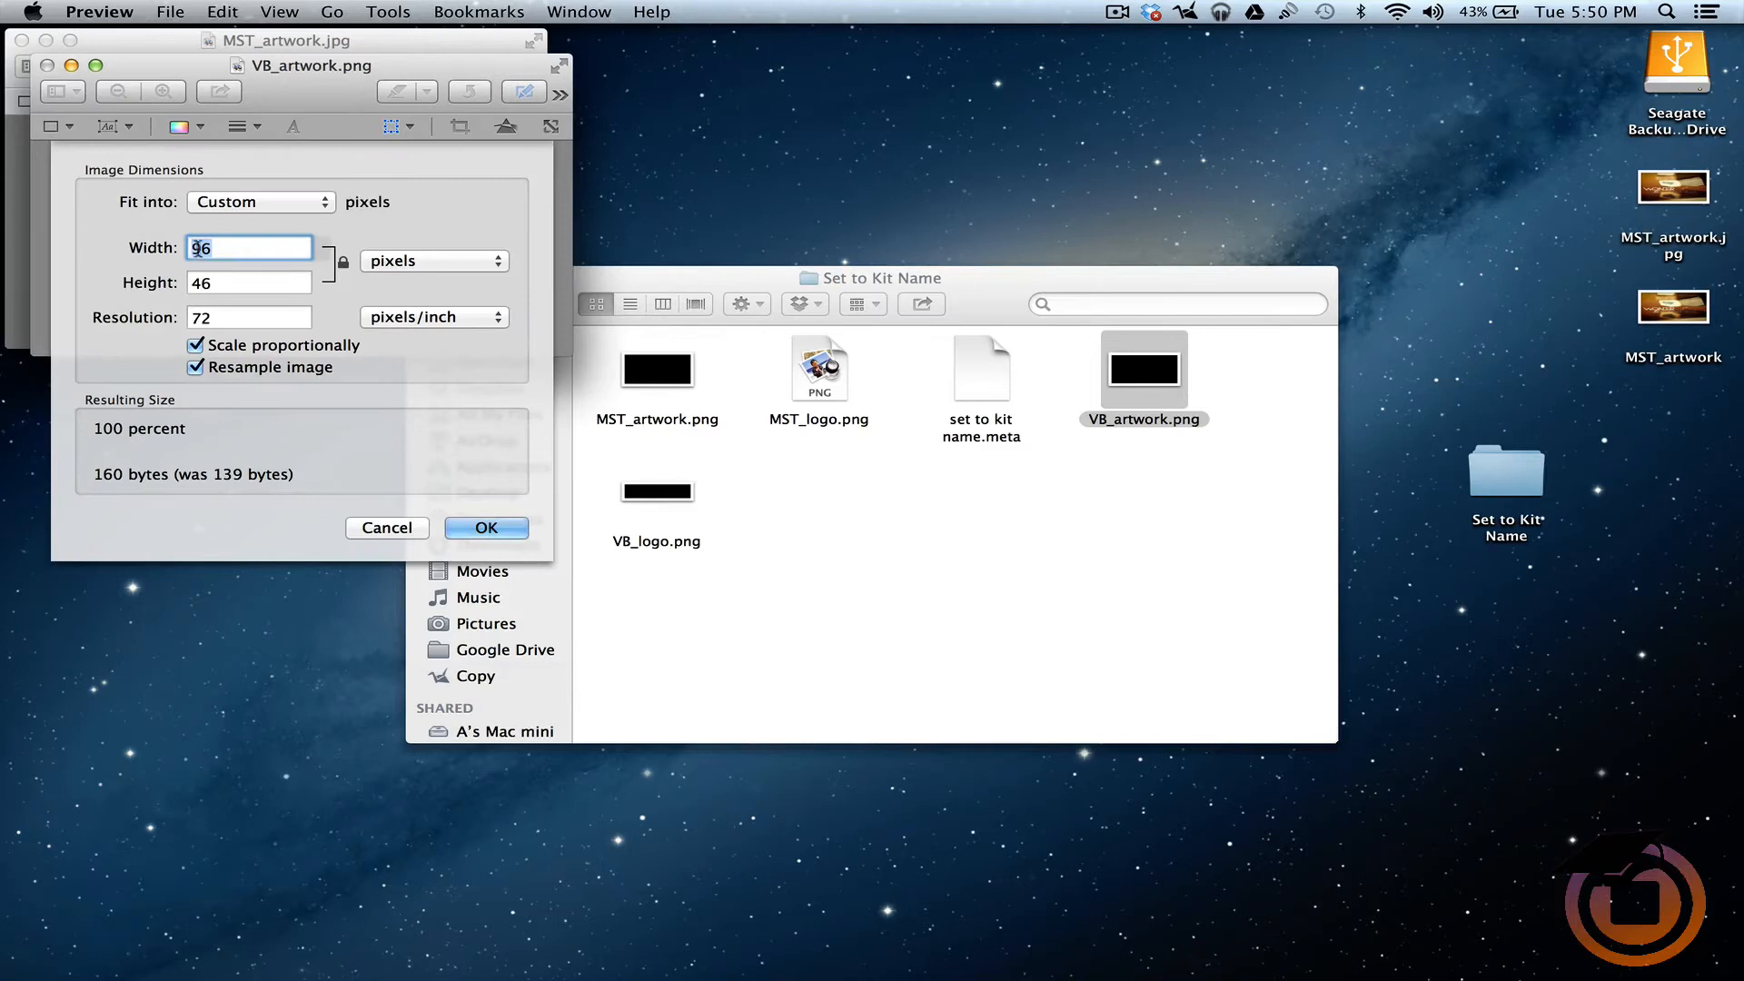
{"action": "mouse_move", "coordinate": [491, 478]}
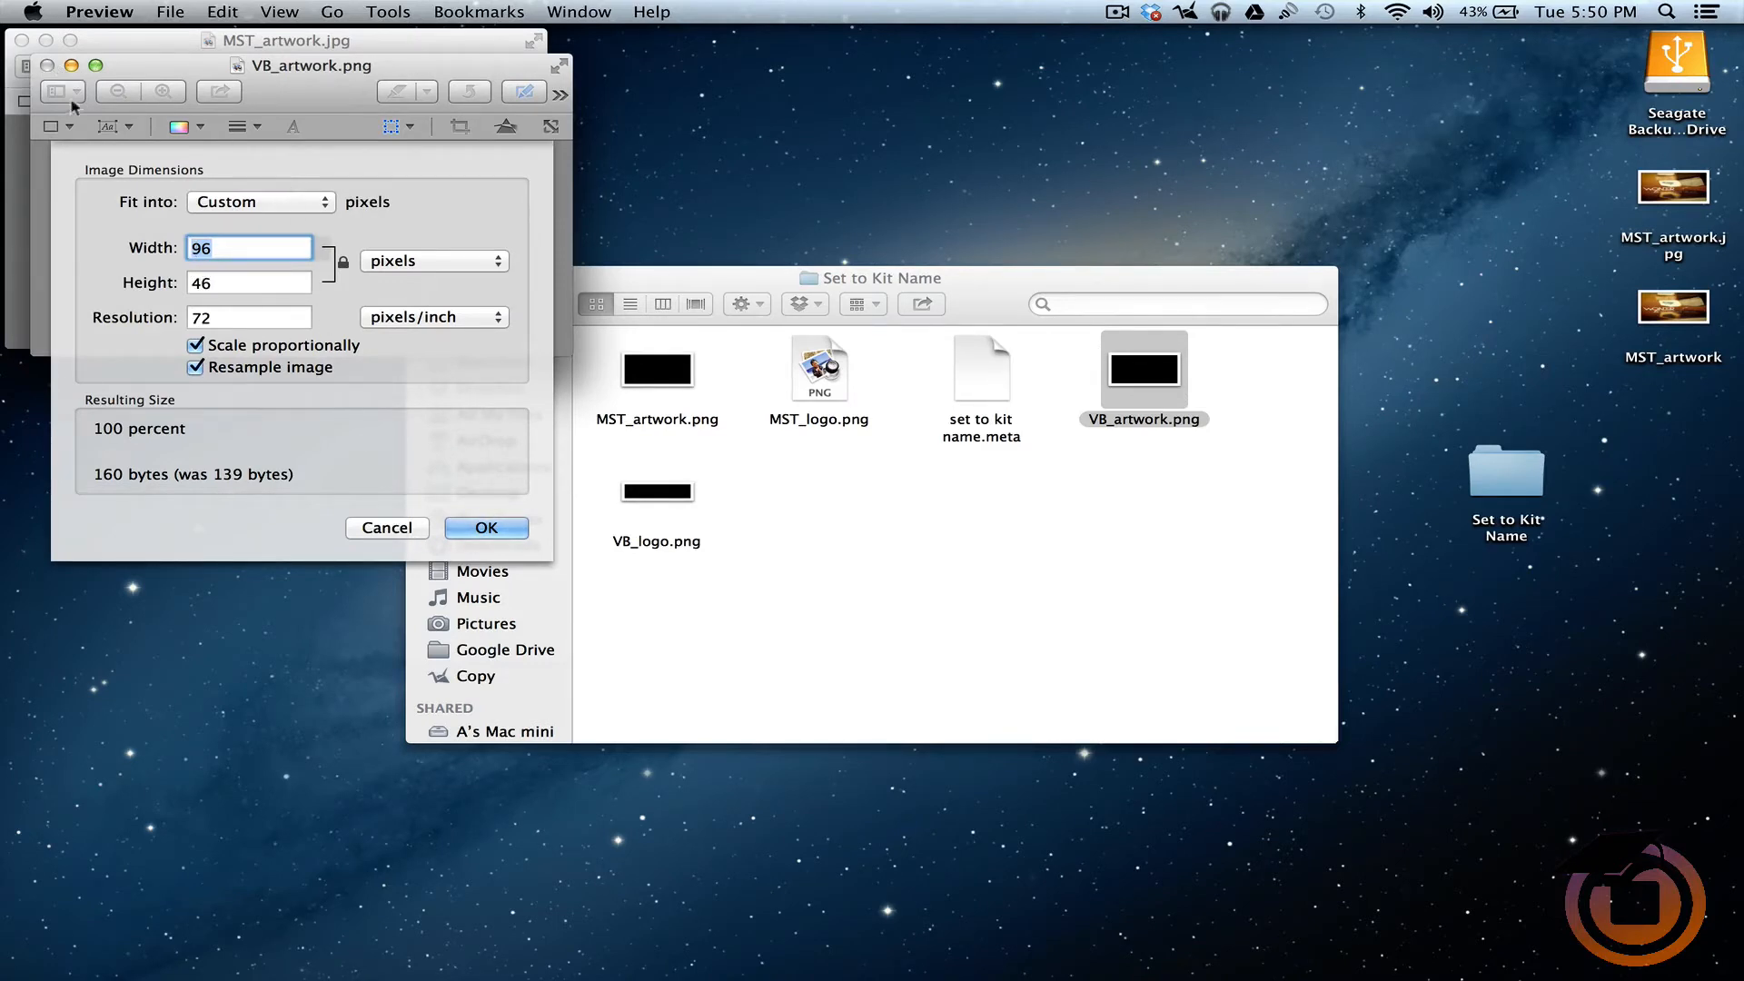
{"action": "left_click", "coordinate": [485, 527]}
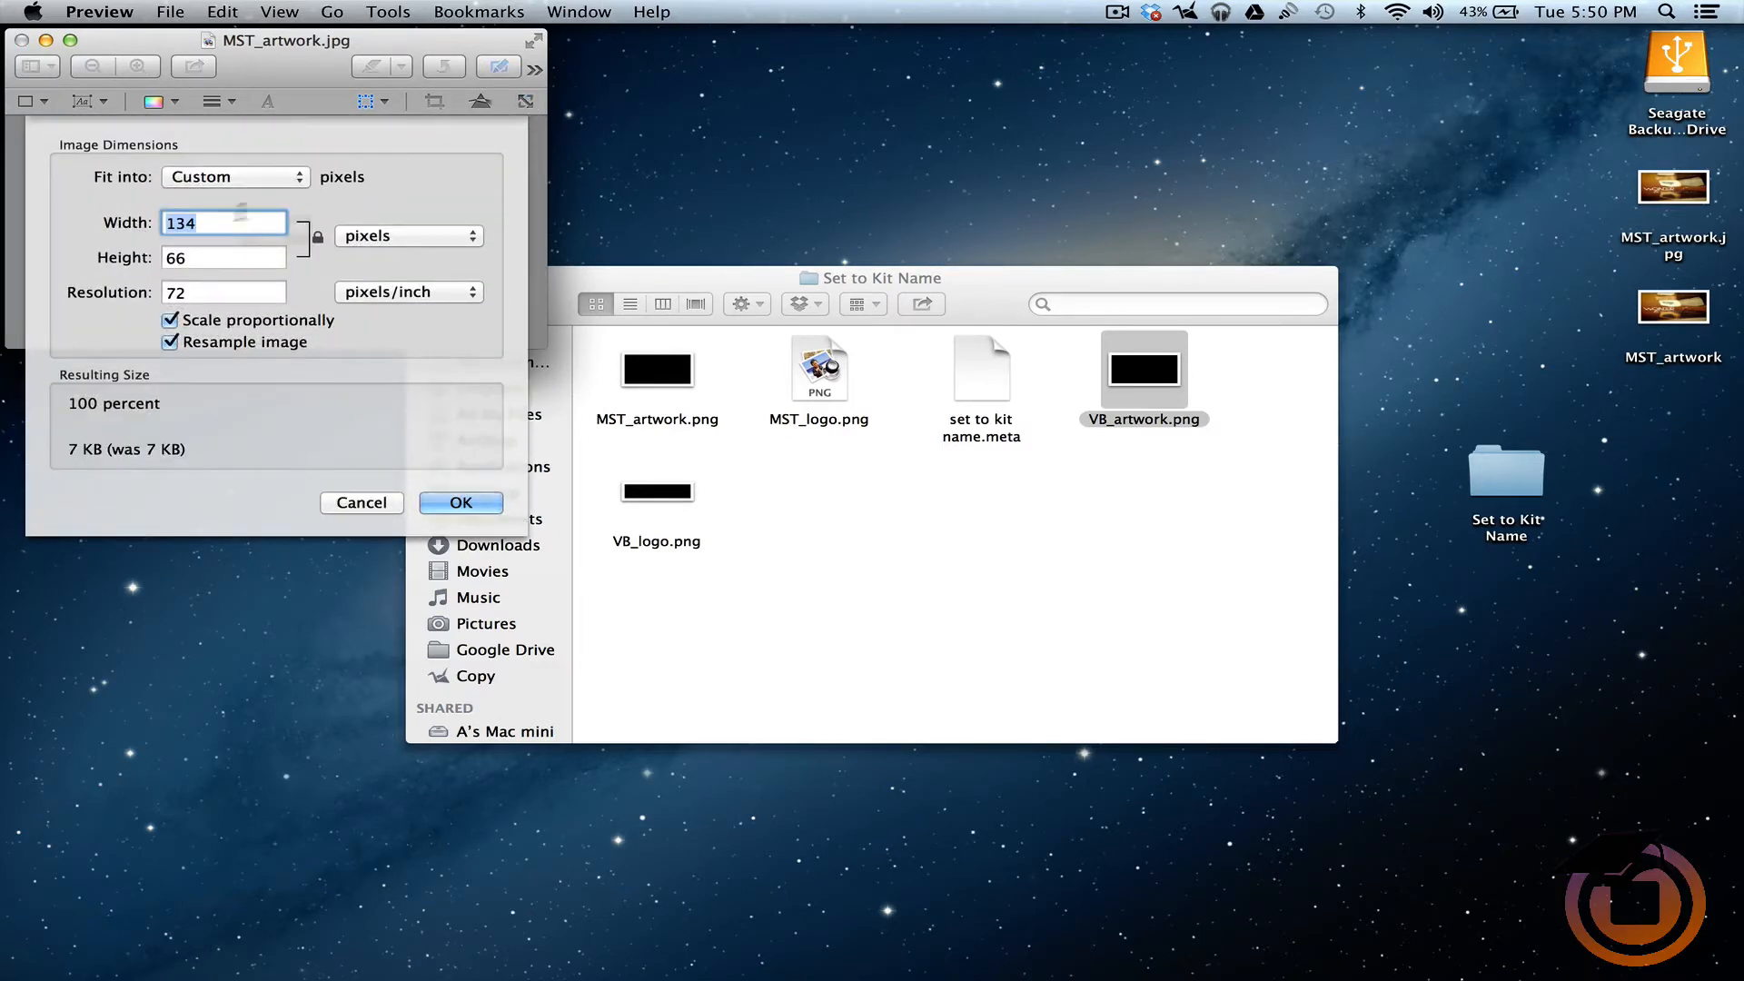
Resize MST_artwork.jpg to 96 × 46 pixels with proportional scaling off.
{"action": "left_click", "coordinate": [171, 320]}
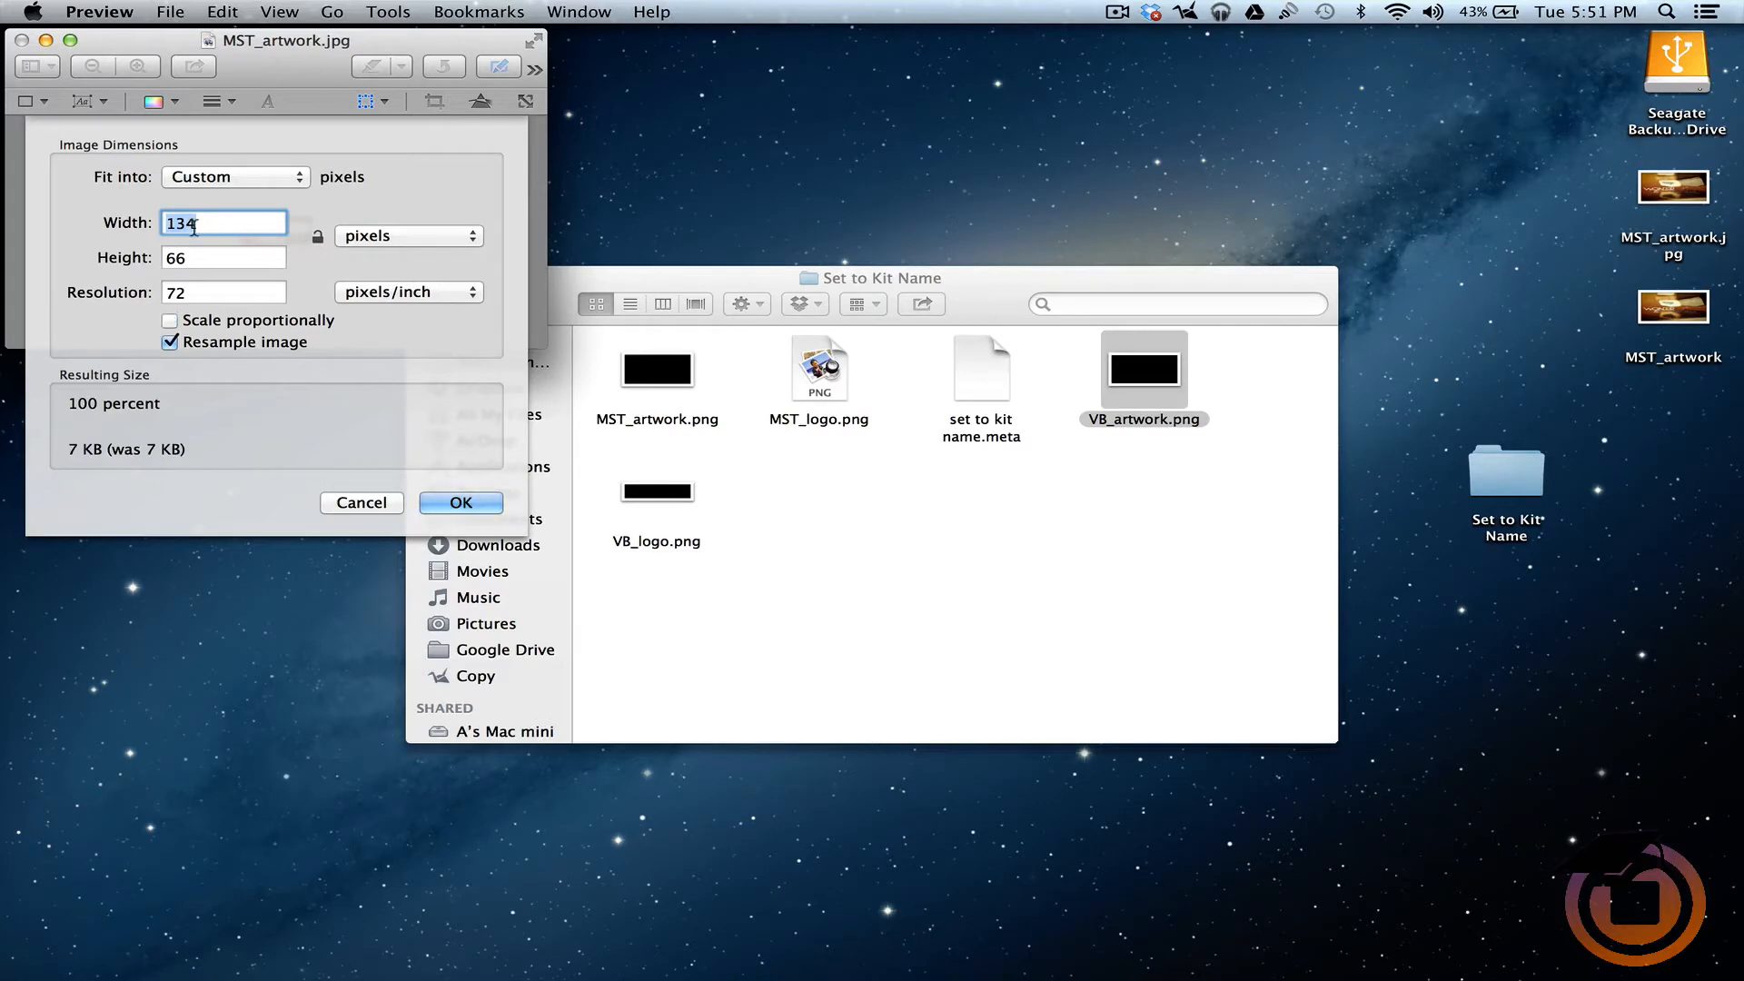
{"action": "type", "text": "9"}
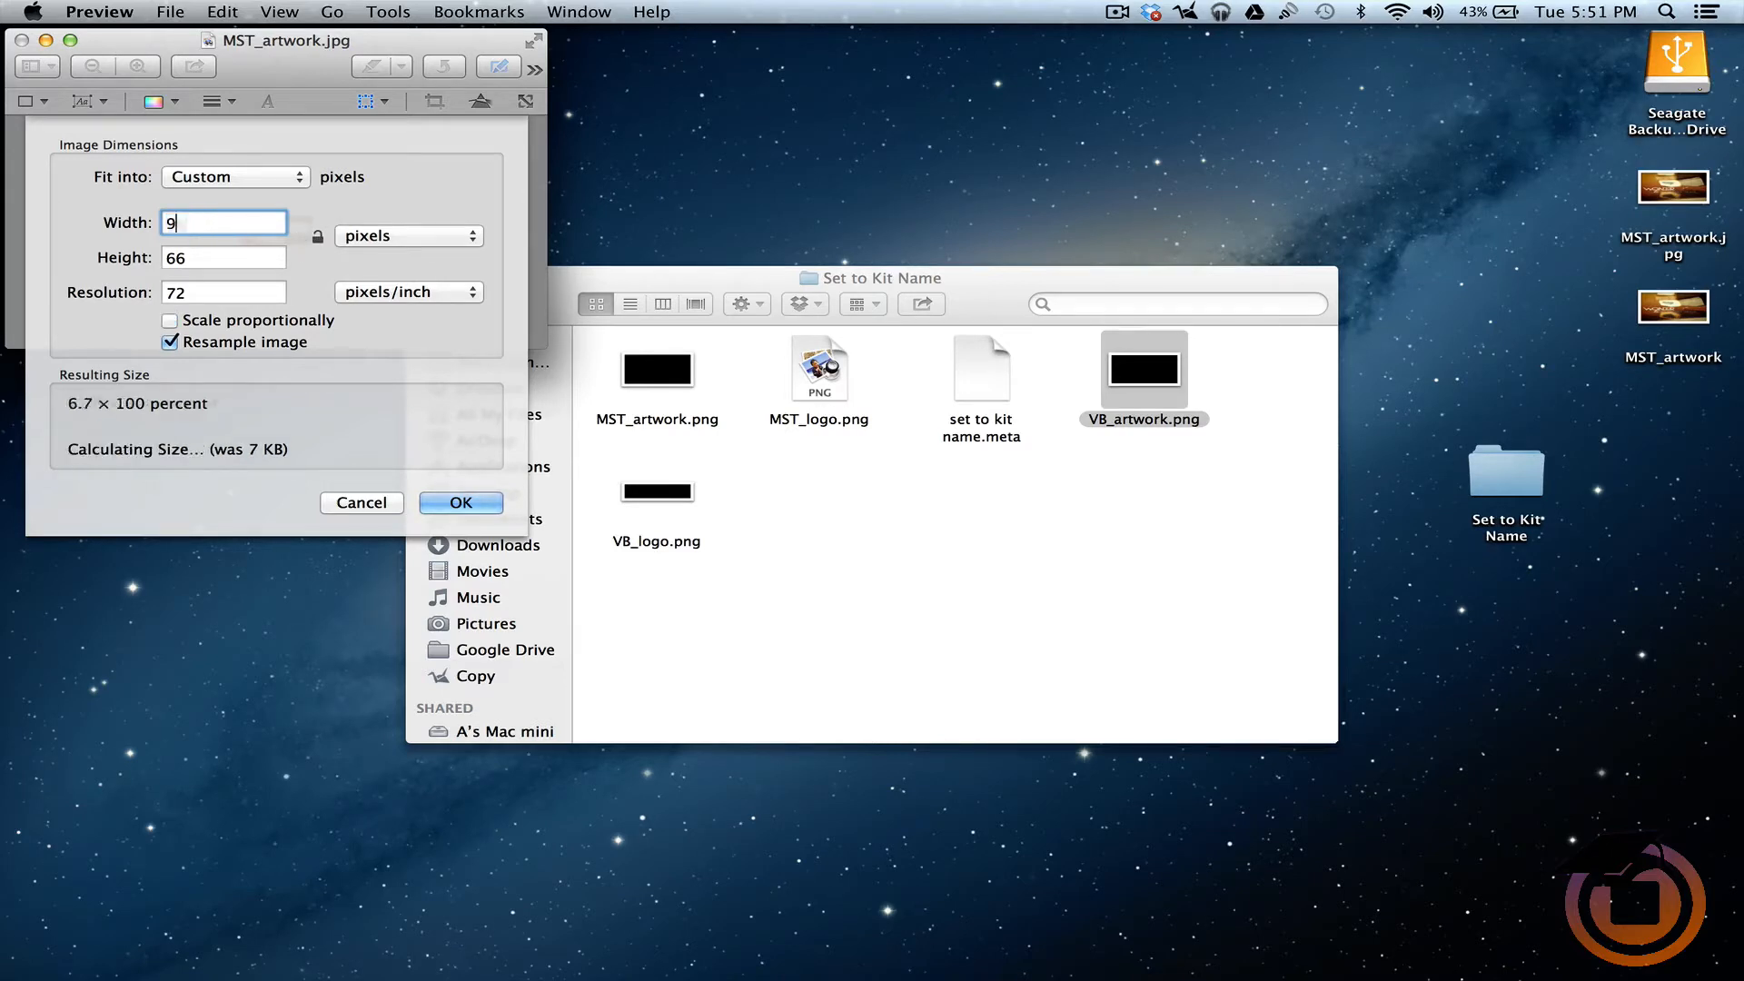
{"action": "type", "text": "6"}
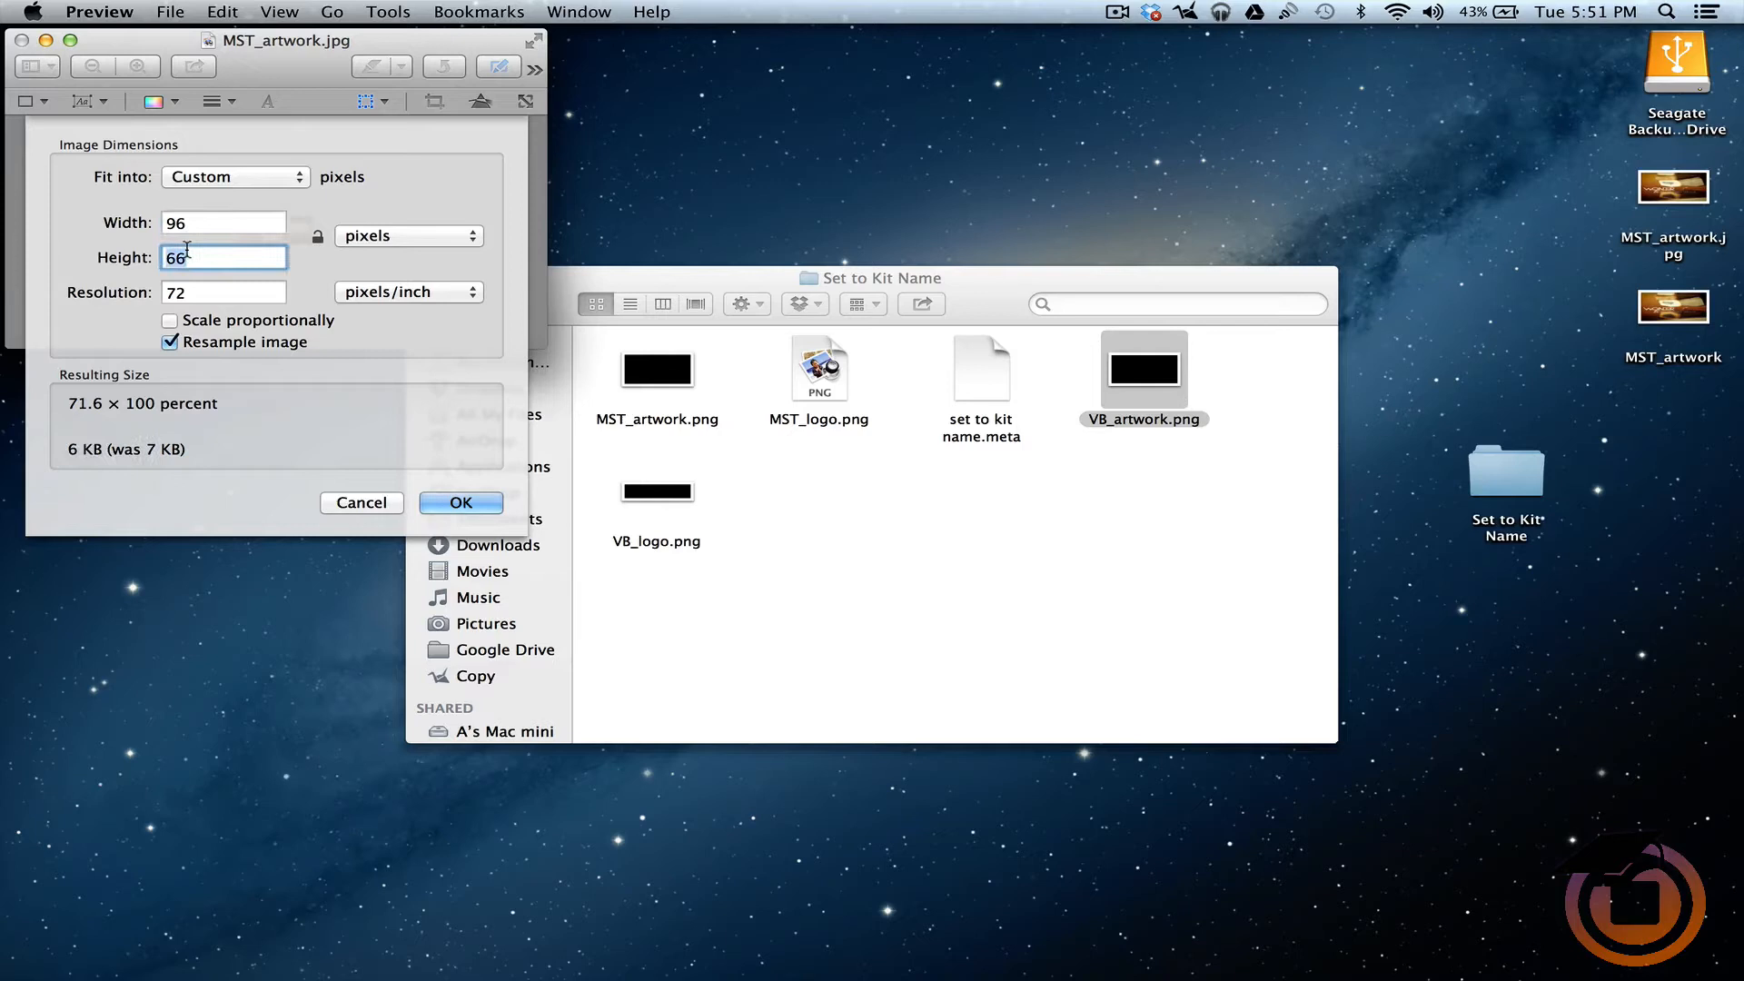
{"action": "type", "text": "46"}
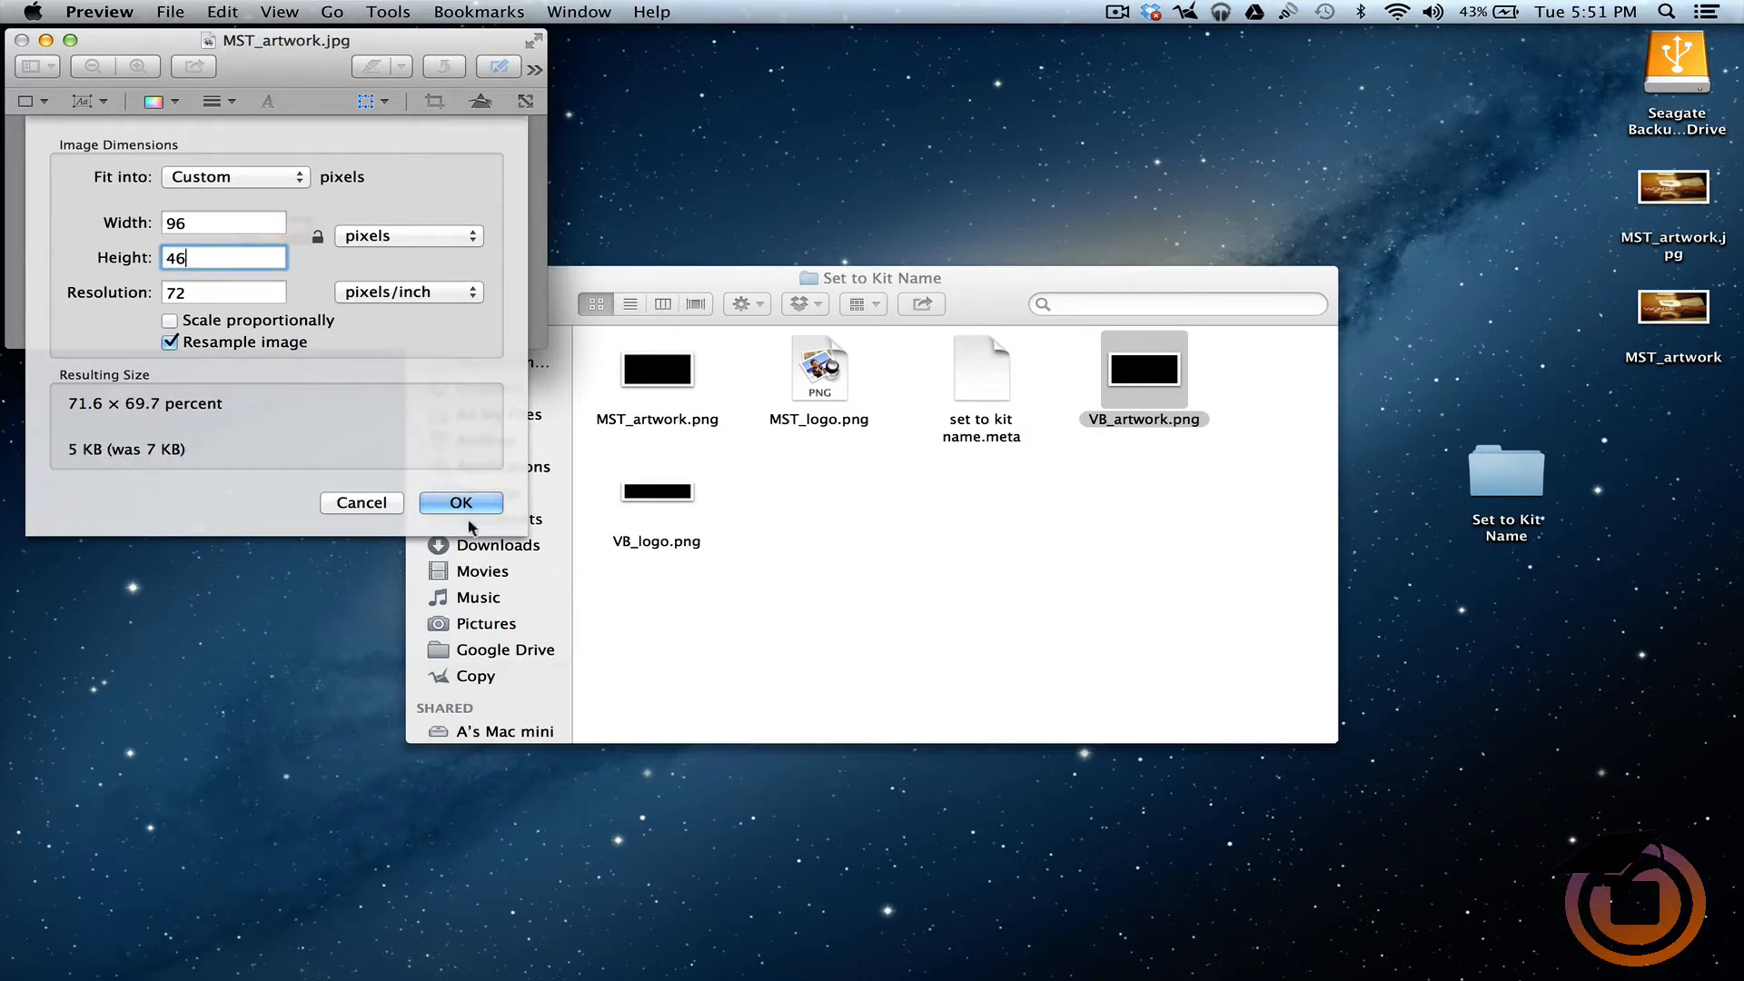
{"action": "left_click", "coordinate": [459, 503]}
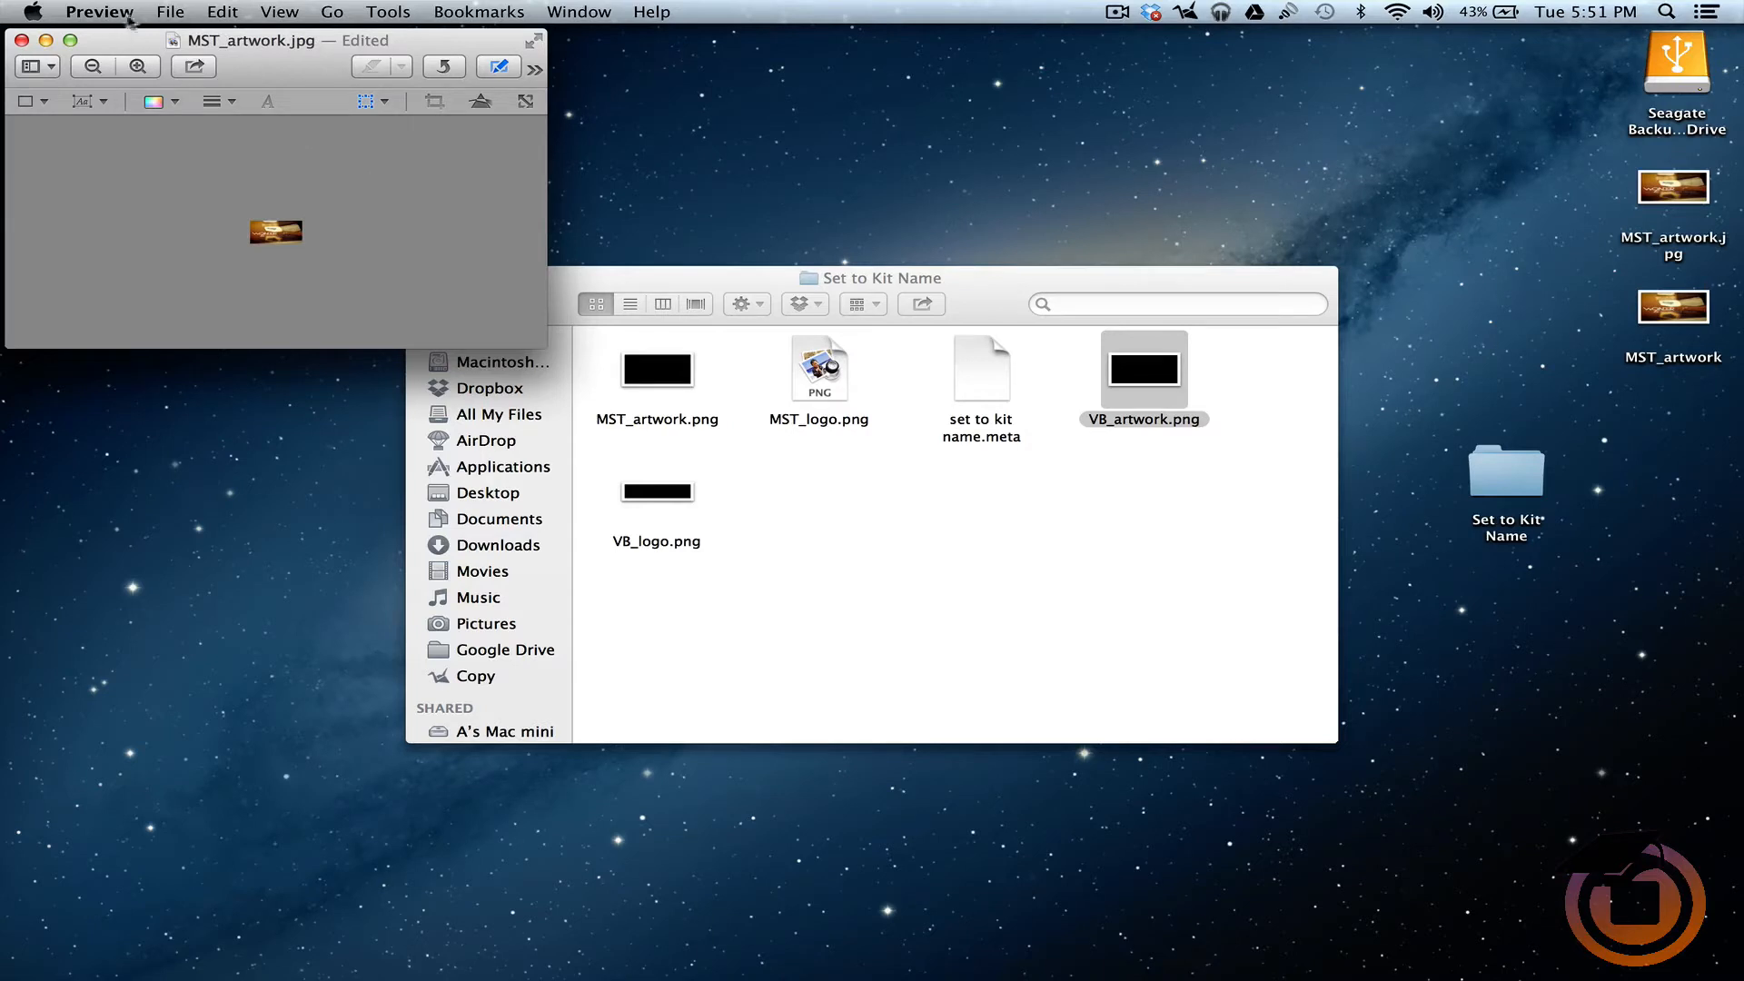
{"action": "left_click", "coordinate": [171, 12]}
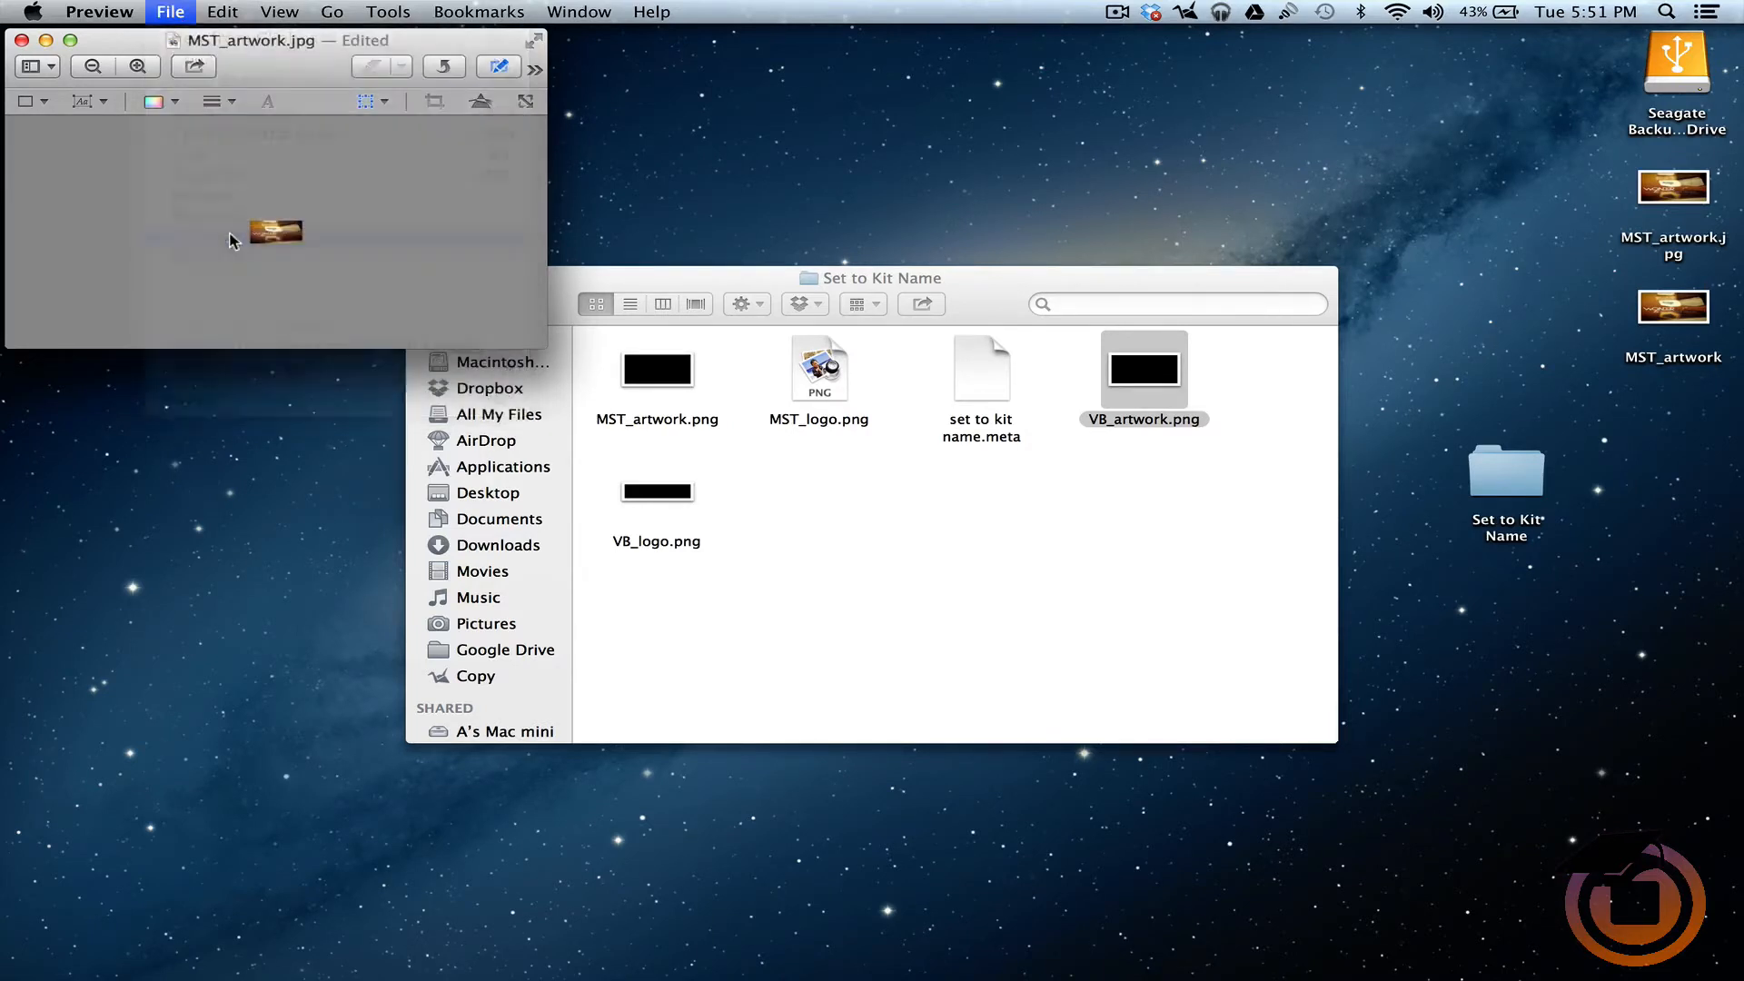
{"action": "left_click", "coordinate": [171, 12]}
{"action": "type", "text": "VB_artwork"}
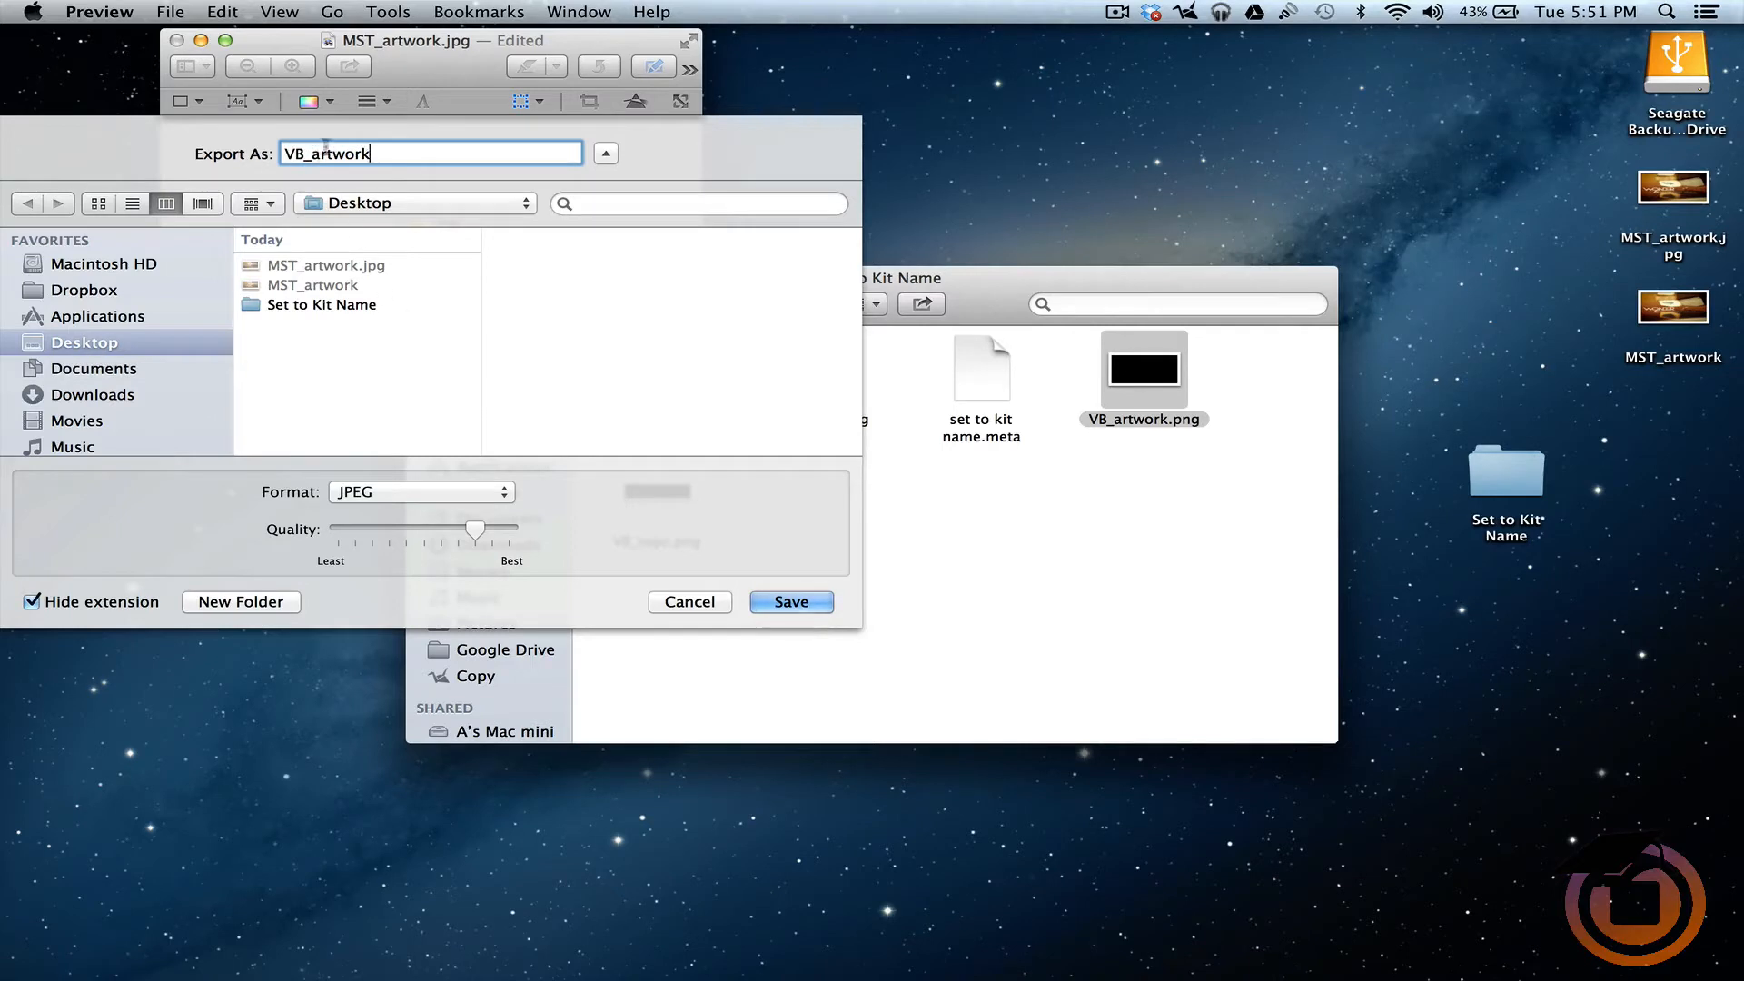
Export the artwork as a PNG named VB_artwork to the Desktop and close the image.
{"action": "left_click", "coordinate": [420, 492]}
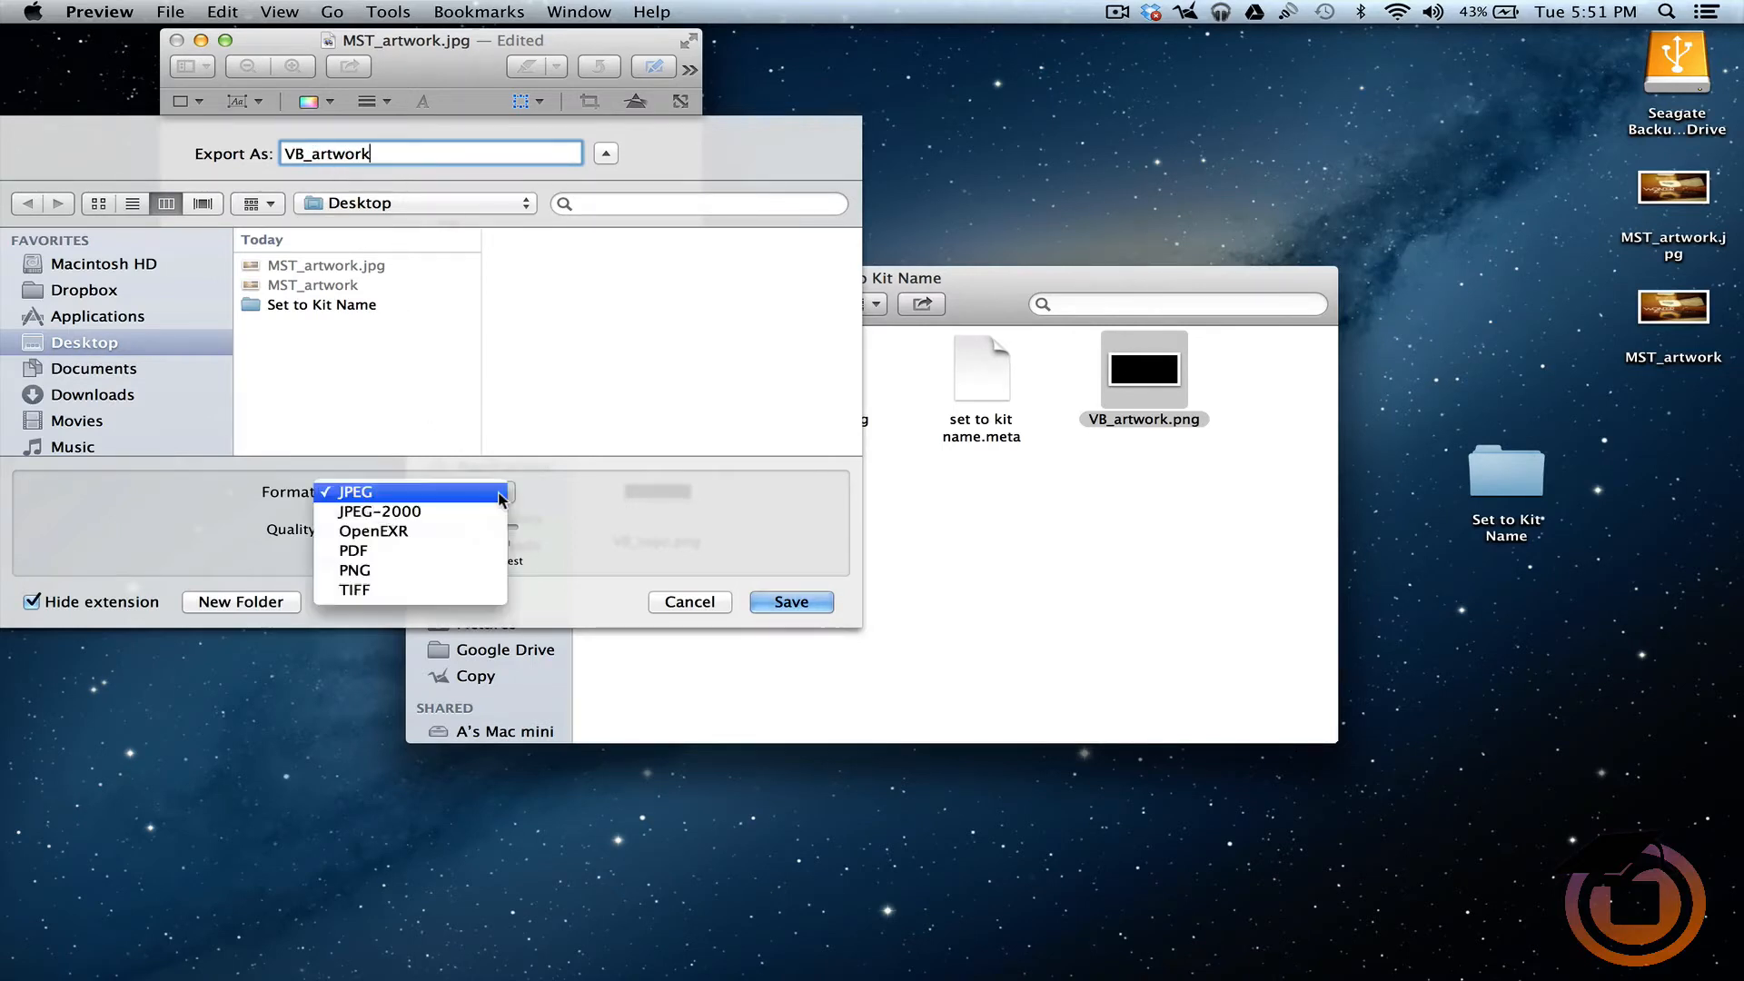
{"action": "left_click", "coordinate": [354, 569]}
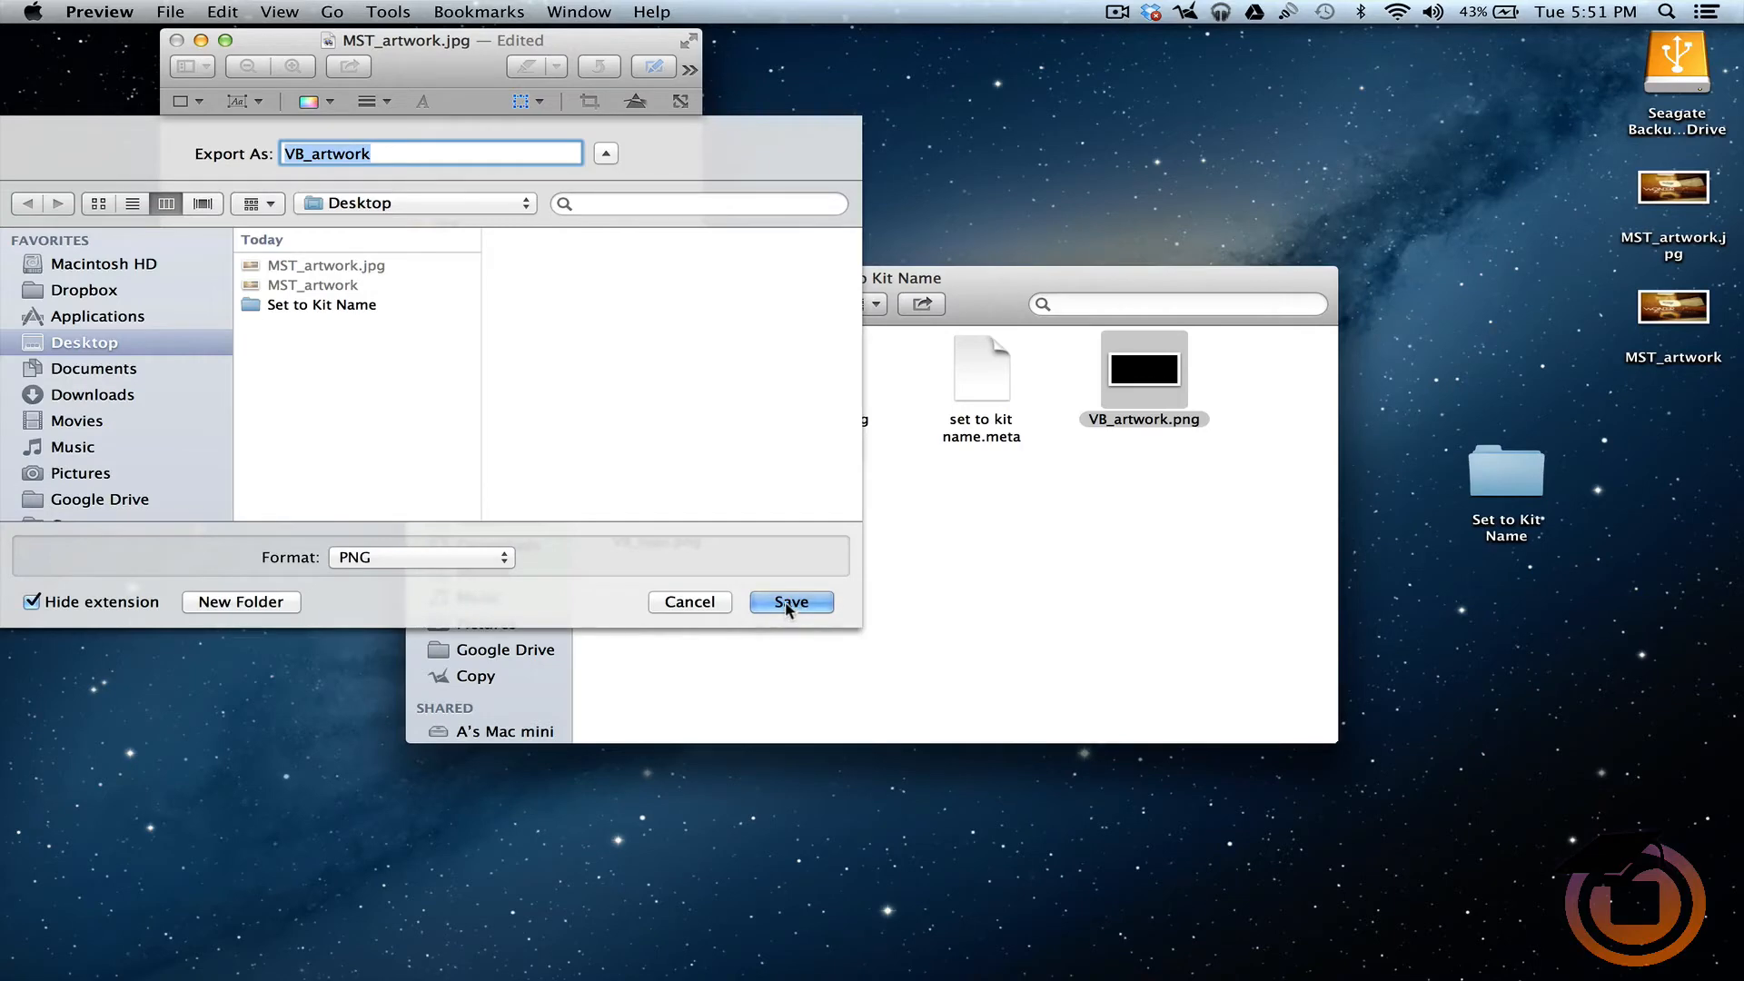
{"action": "left_click", "coordinate": [790, 601]}
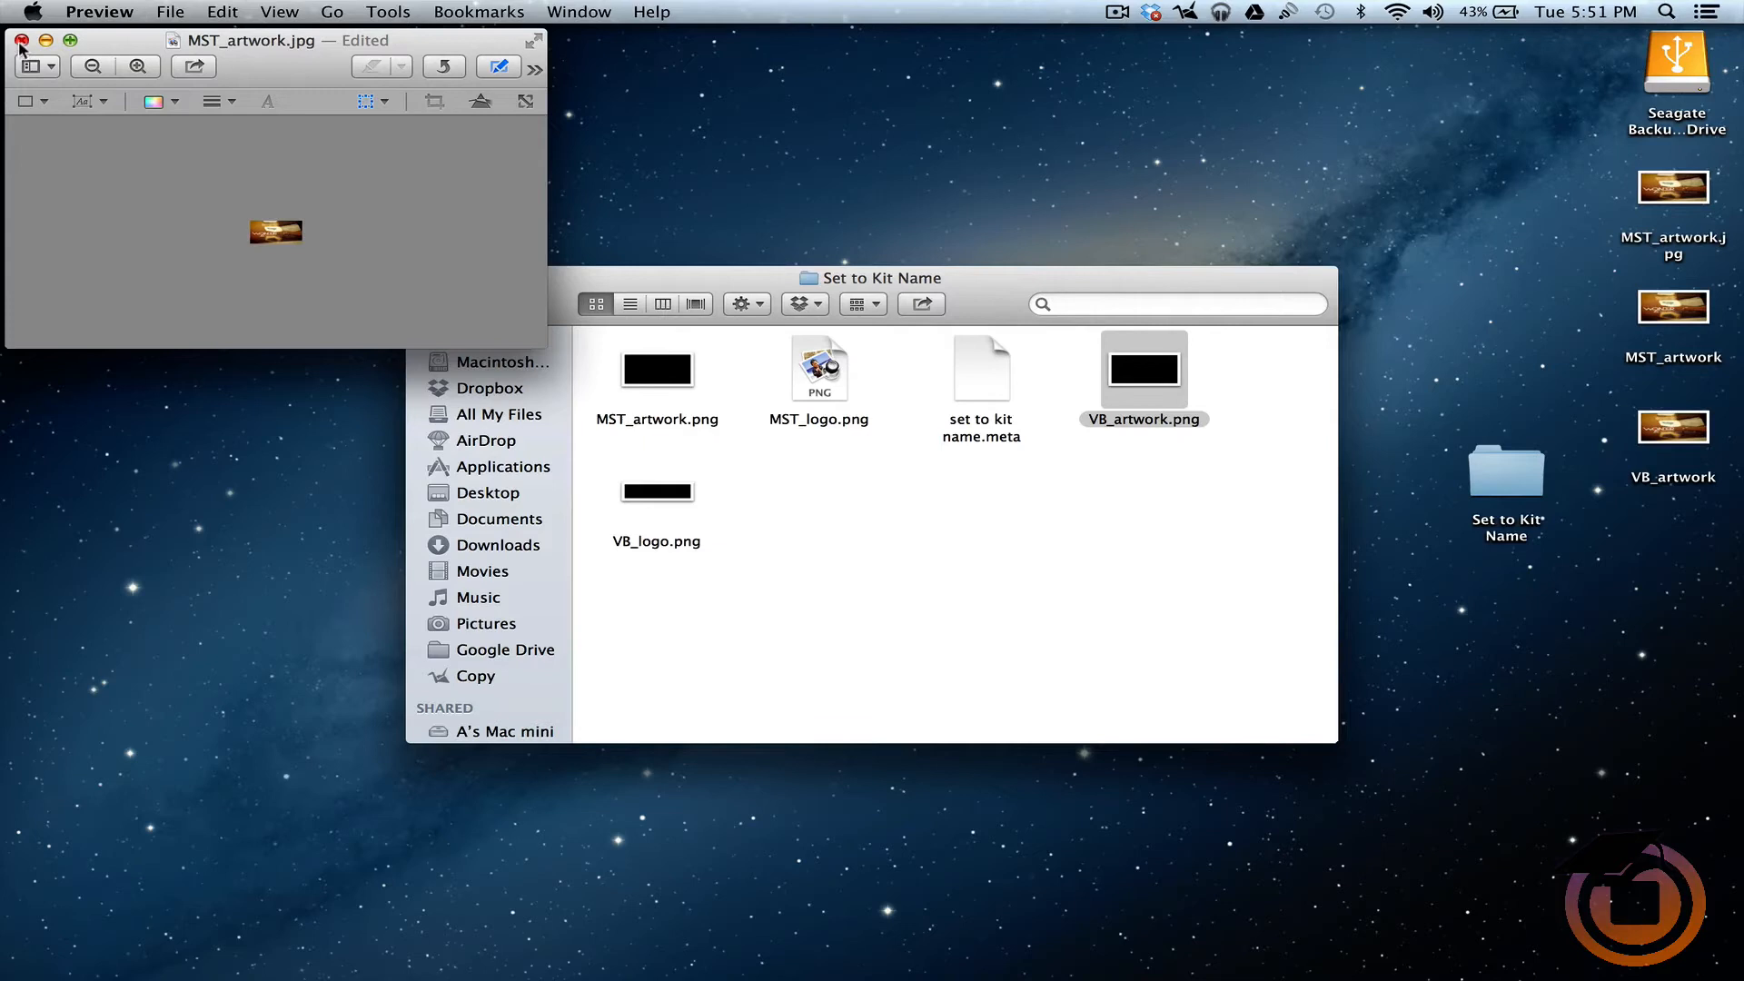
{"action": "left_click", "coordinate": [20, 40]}
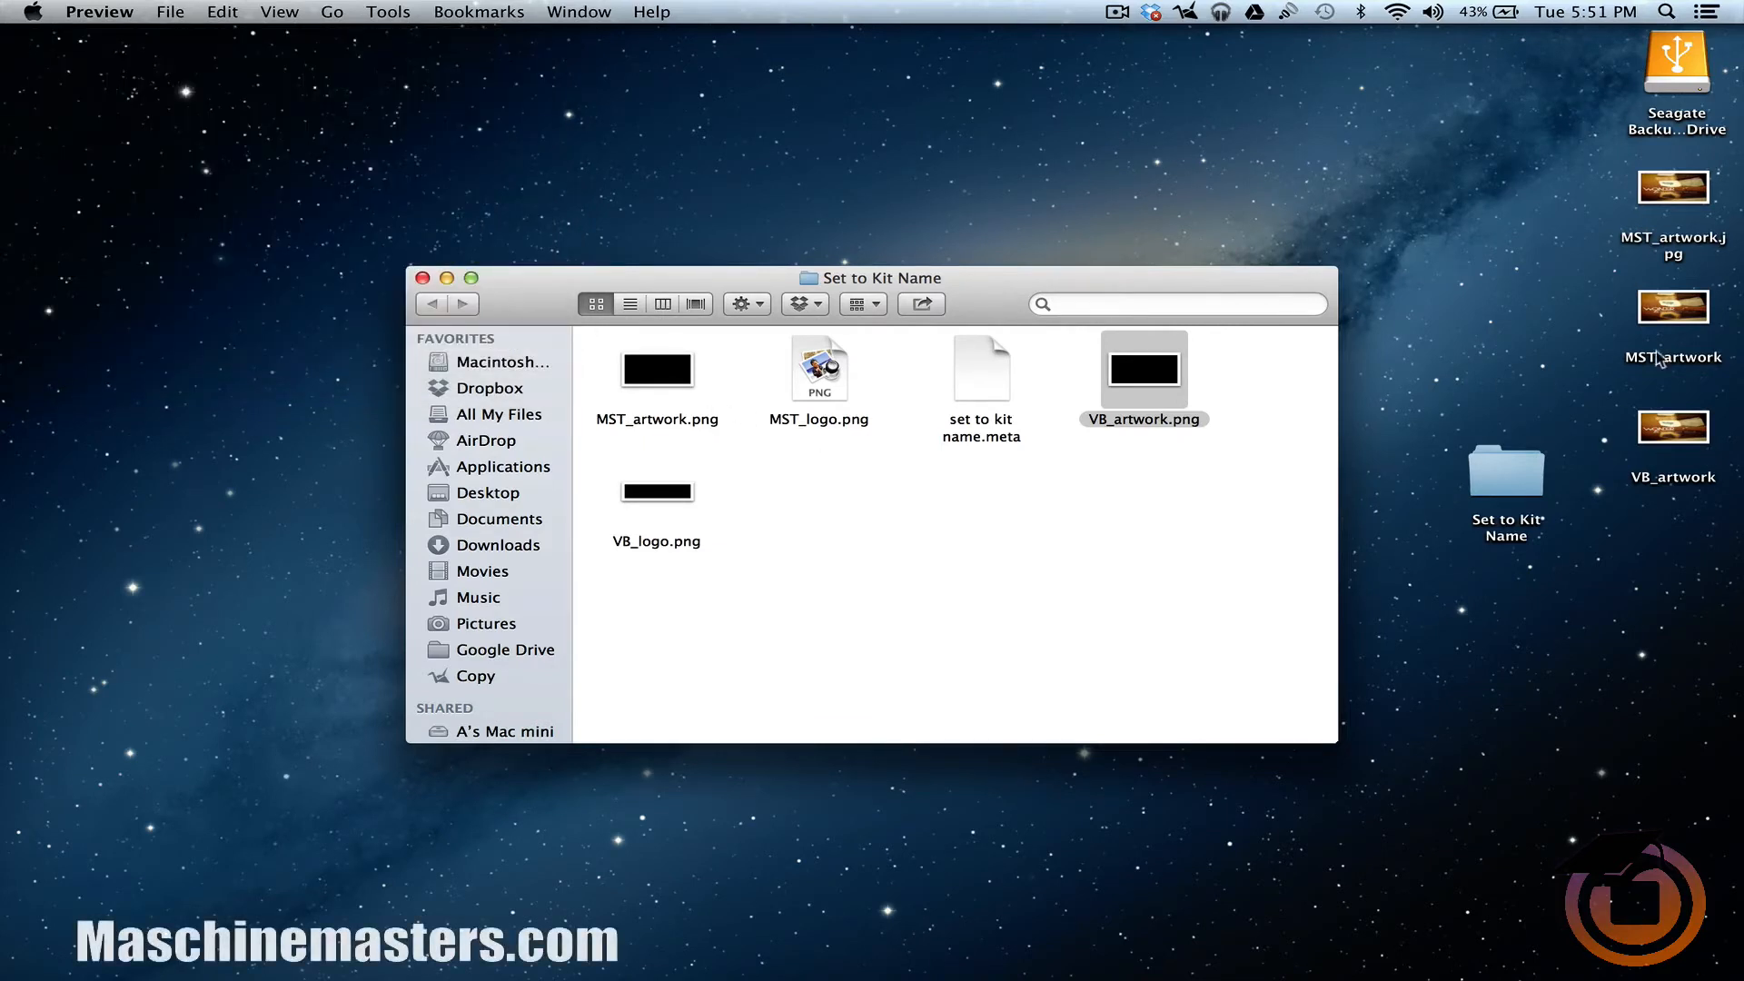
{"action": "mouse_move", "coordinate": [1658, 346]}
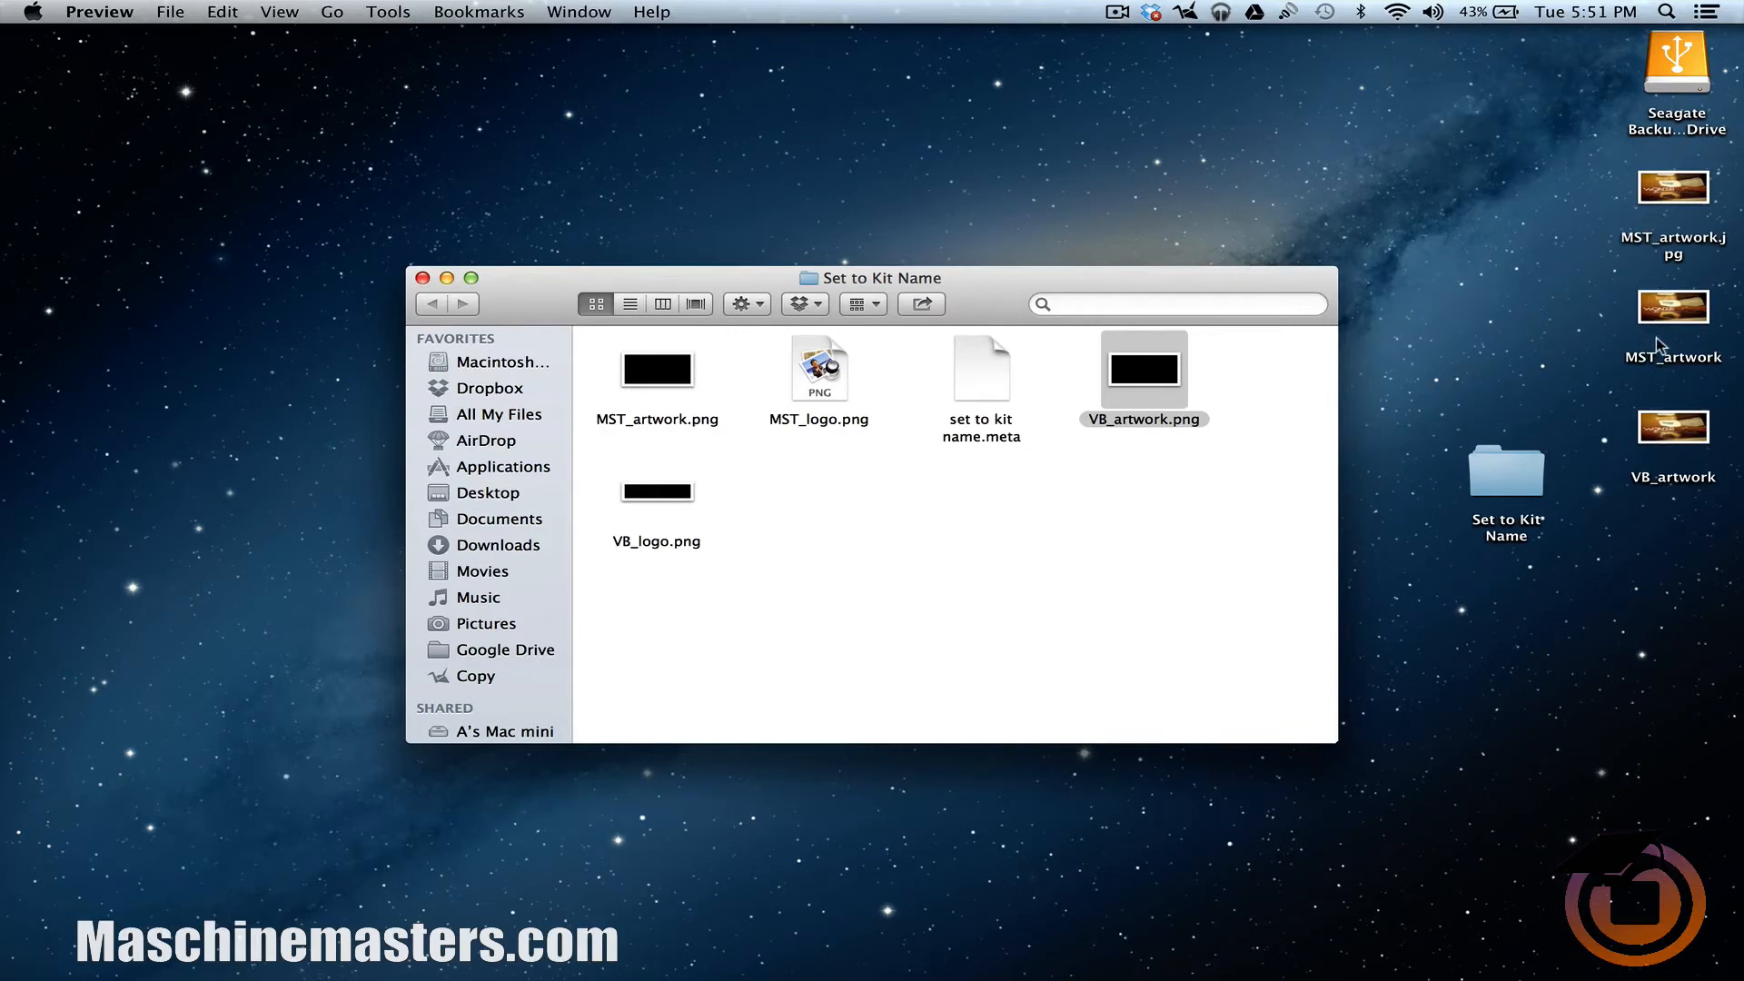
Move MST_artwork and VB_artwork from the Desktop into Set to Kit Name, replacing all placeholders.
{"action": "left_click", "coordinate": [1673, 185]}
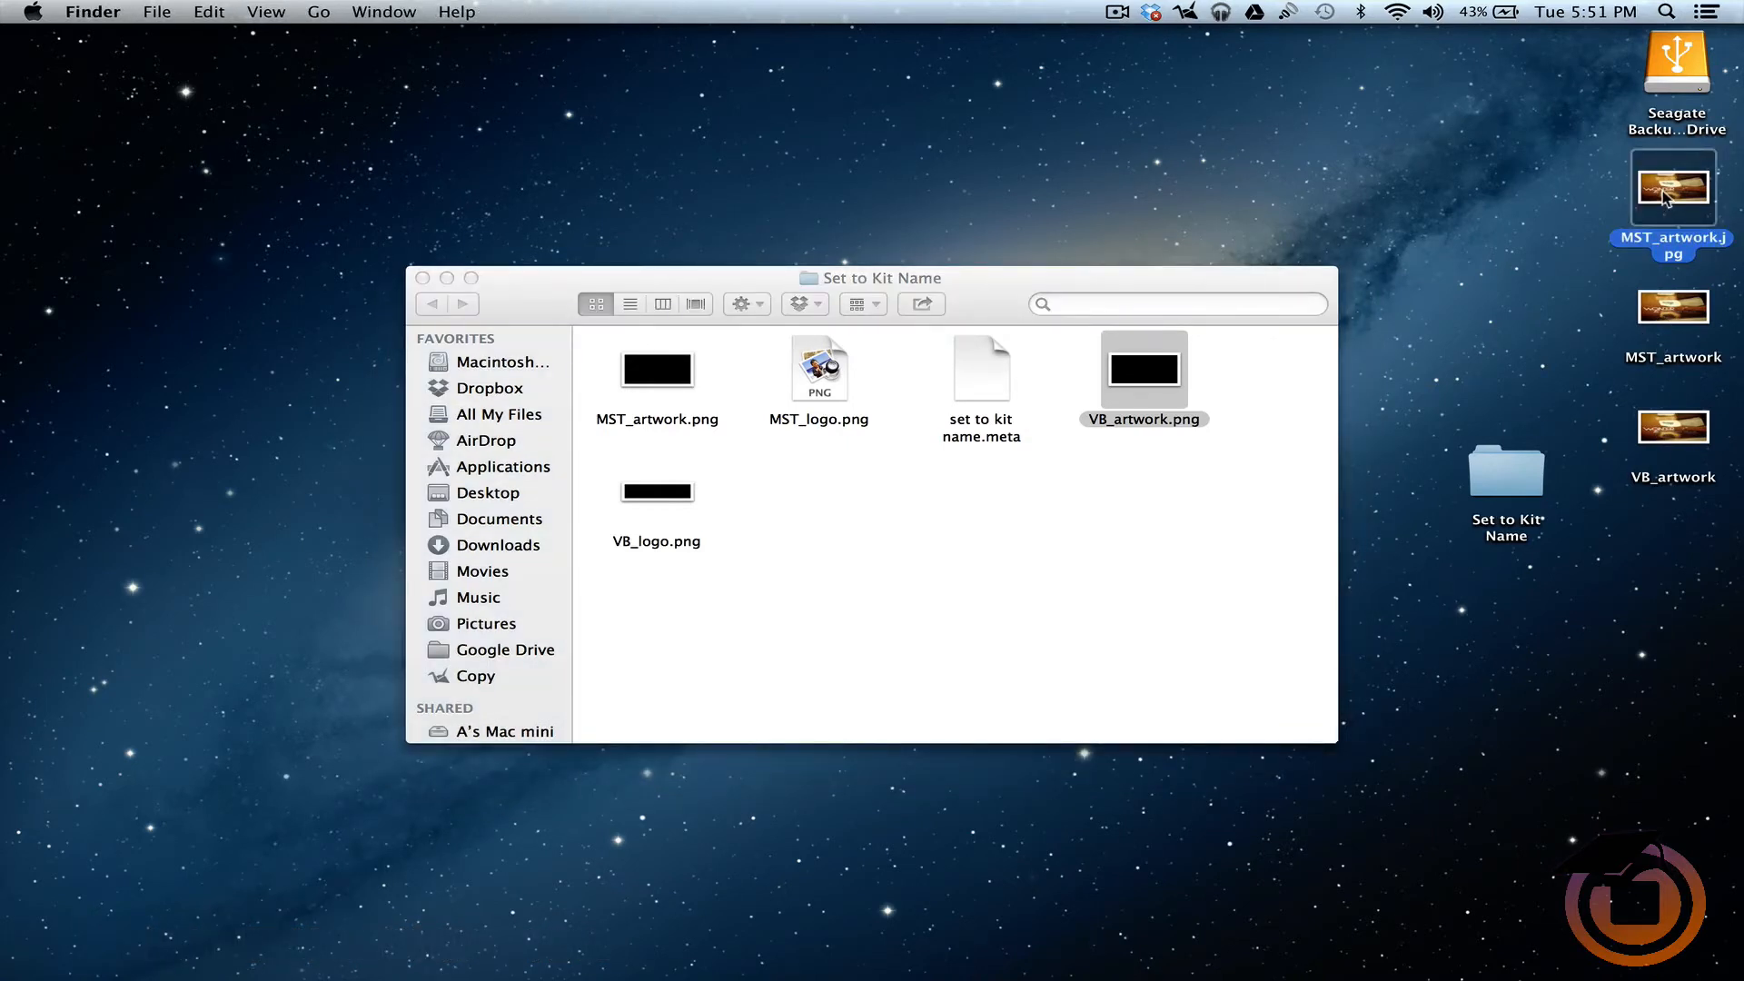
{"action": "left_click", "coordinate": [1504, 470]}
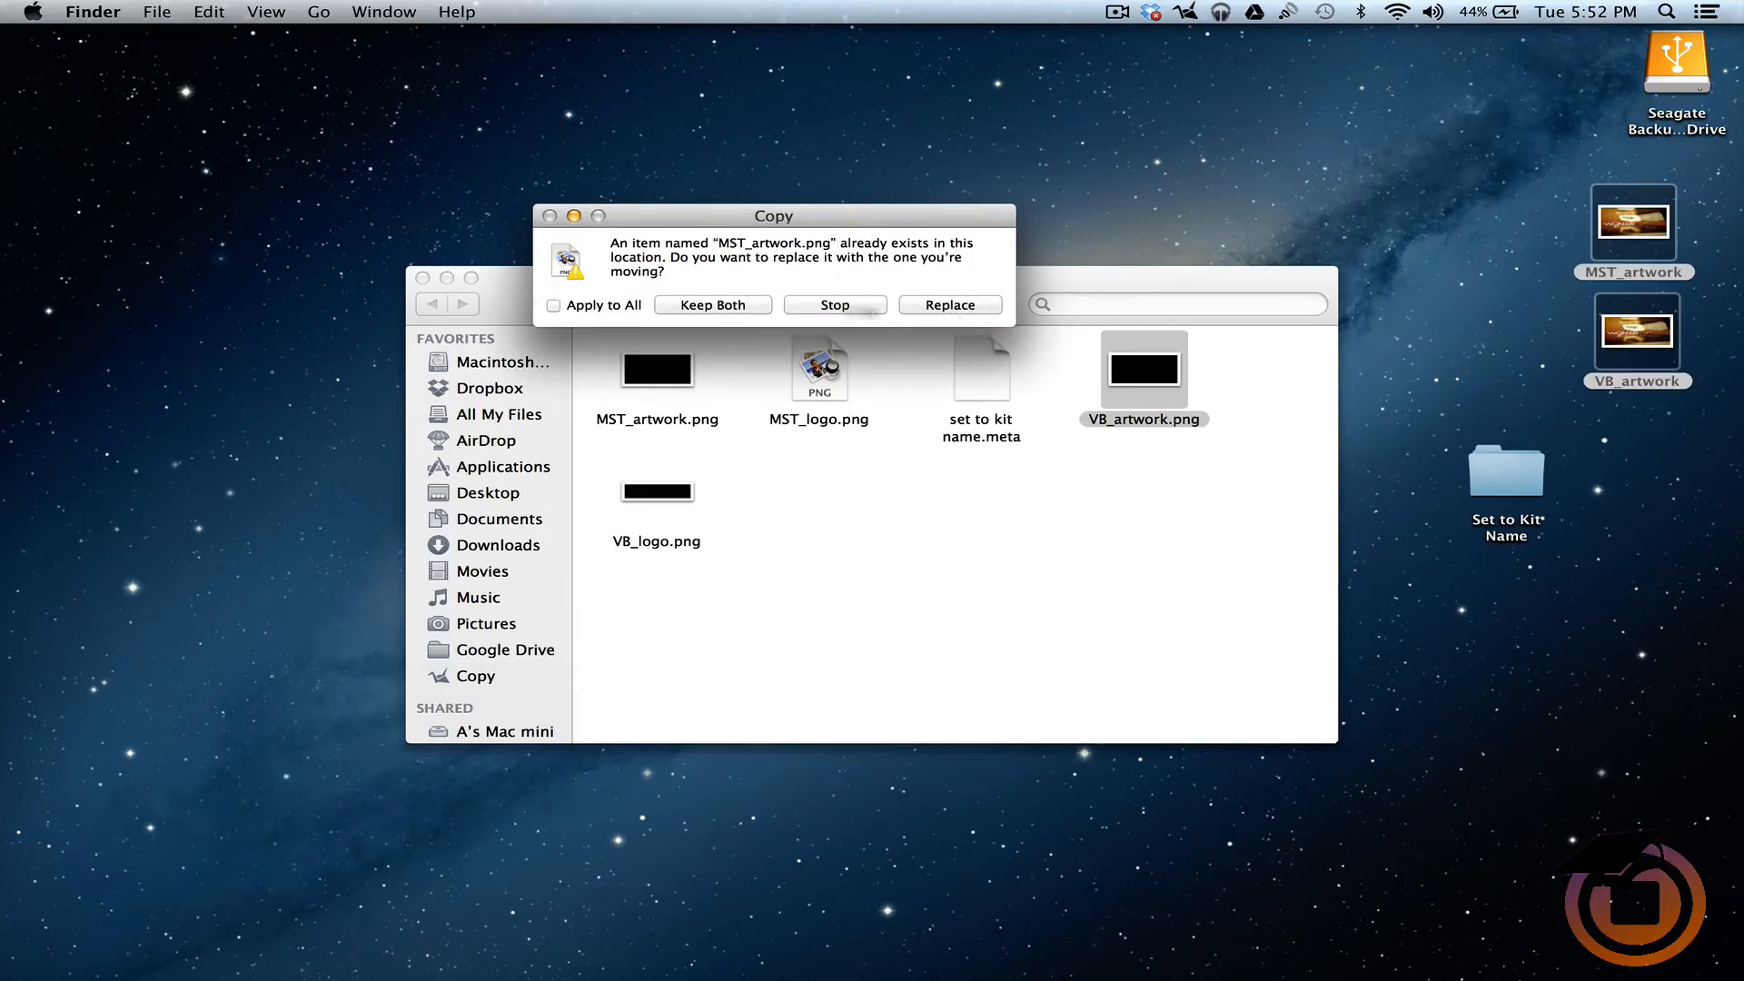
{"action": "left_click", "coordinate": [552, 305]}
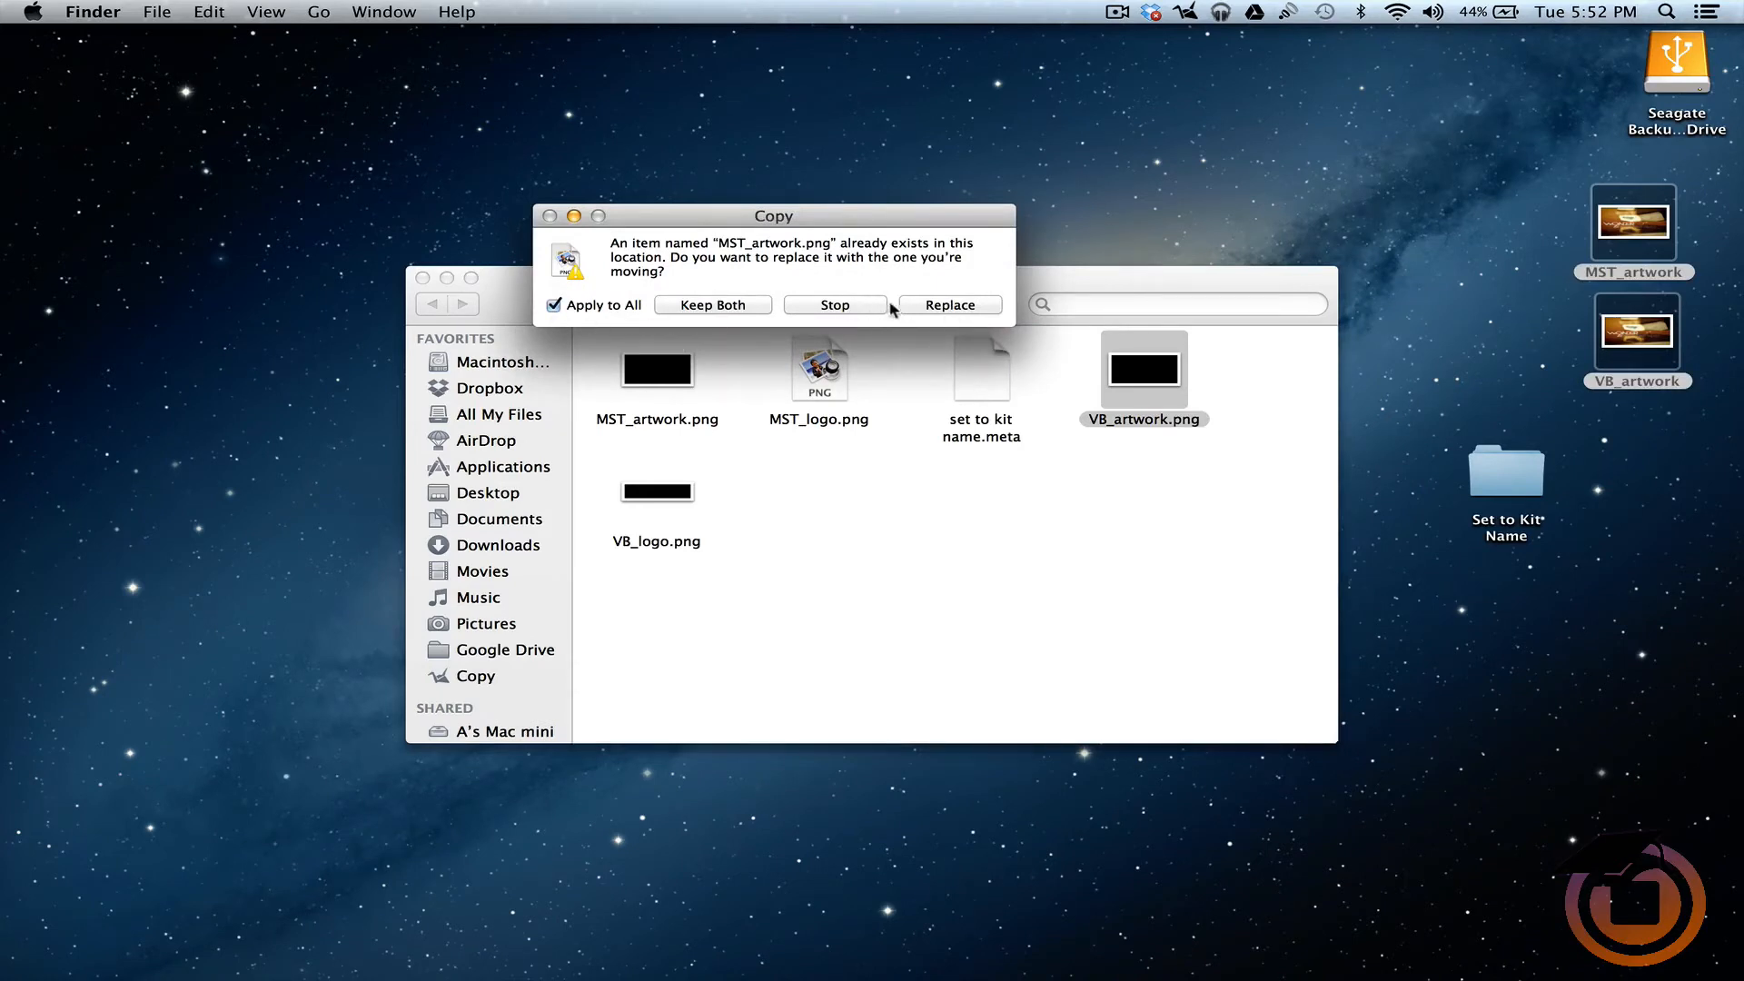
{"action": "left_click", "coordinate": [948, 305]}
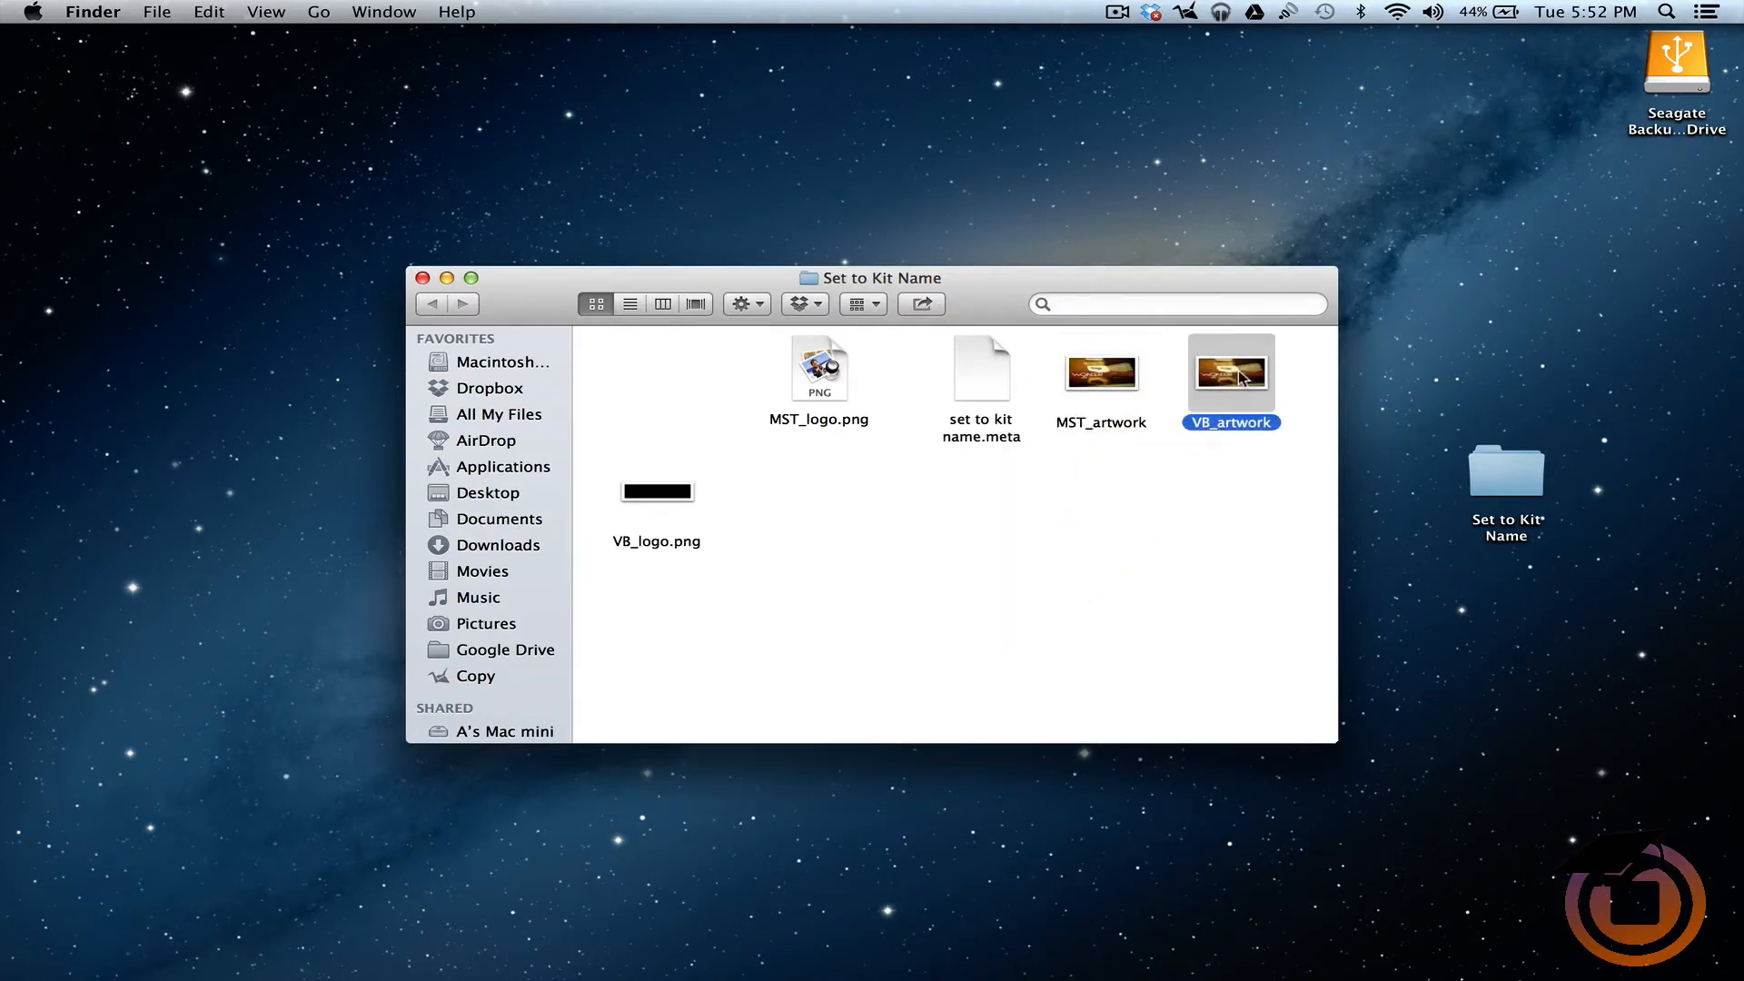
{"action": "mouse_move", "coordinate": [764, 493]}
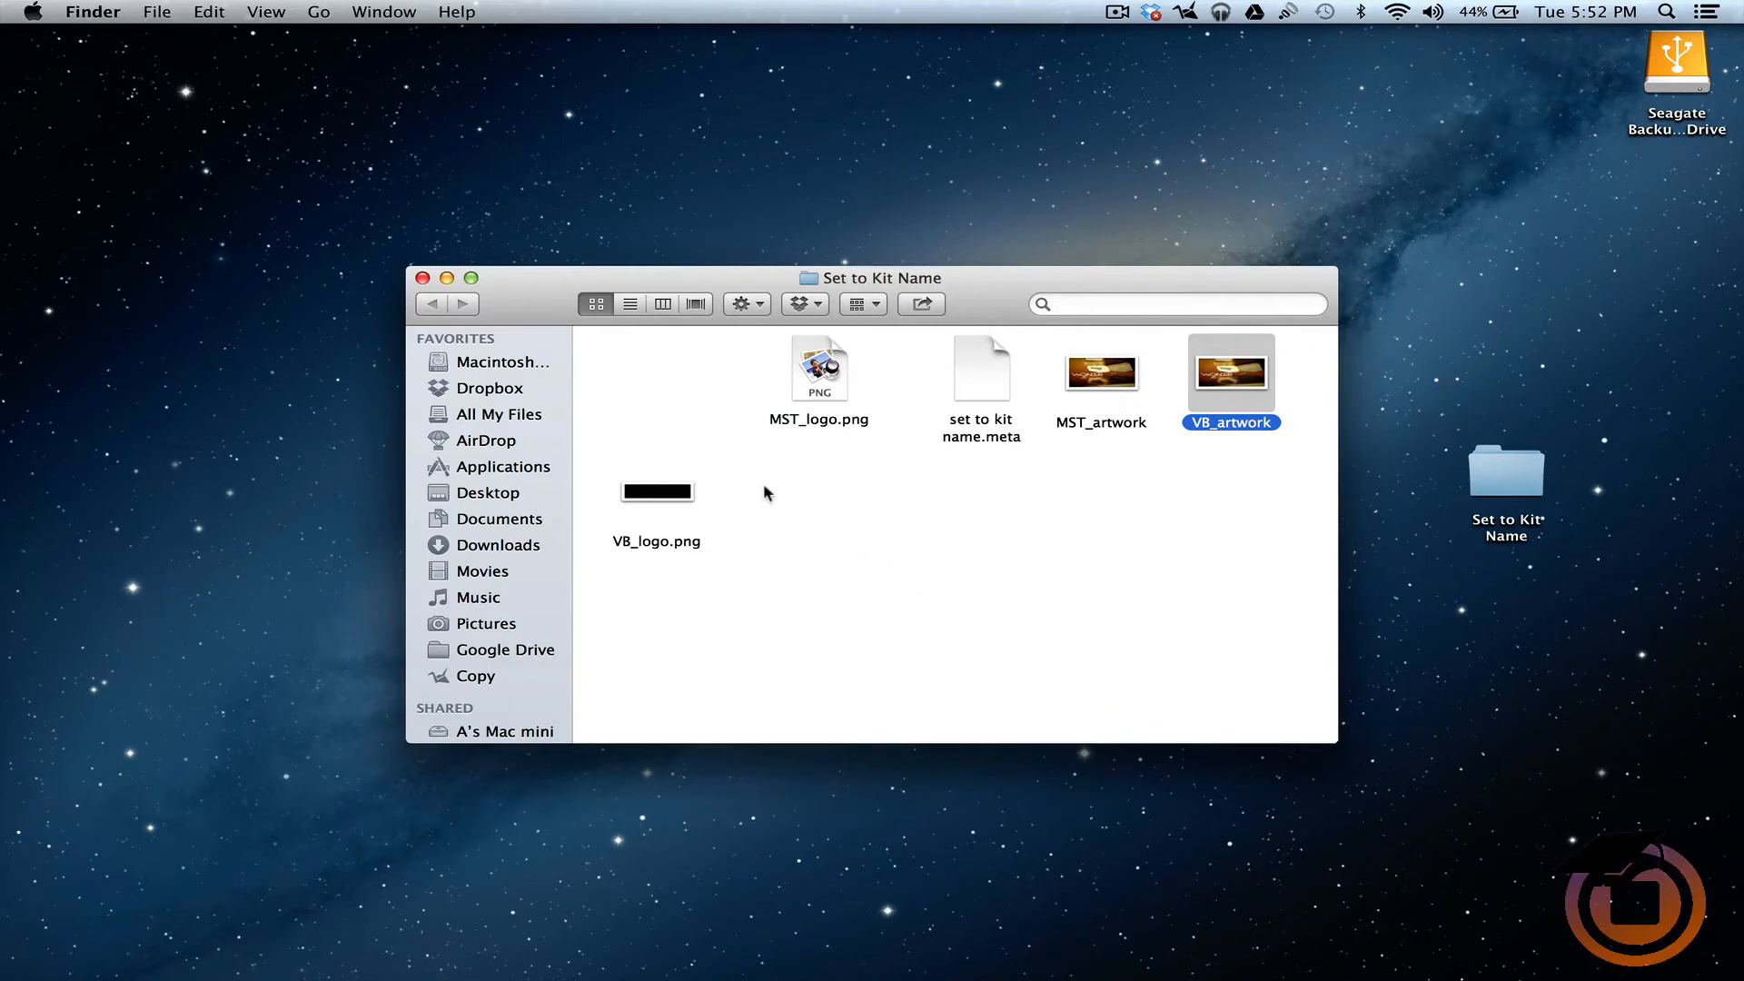
{"action": "mouse_move", "coordinate": [670, 547]}
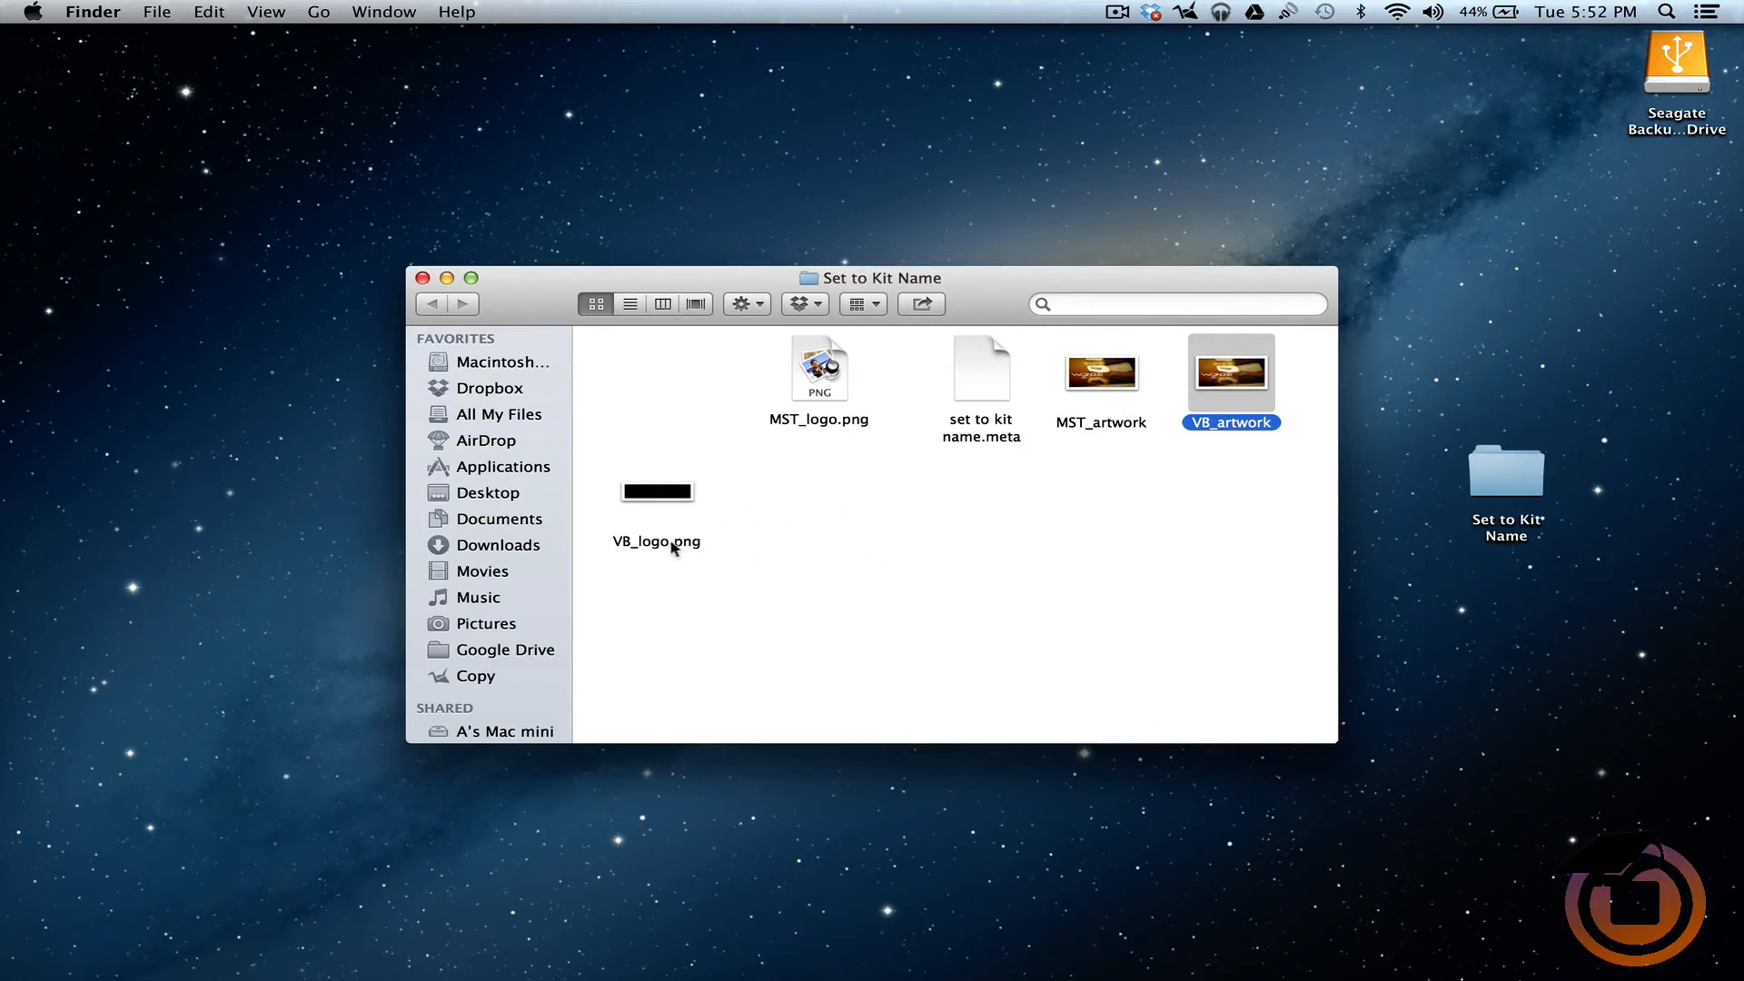
{"action": "mouse_move", "coordinate": [656, 572]}
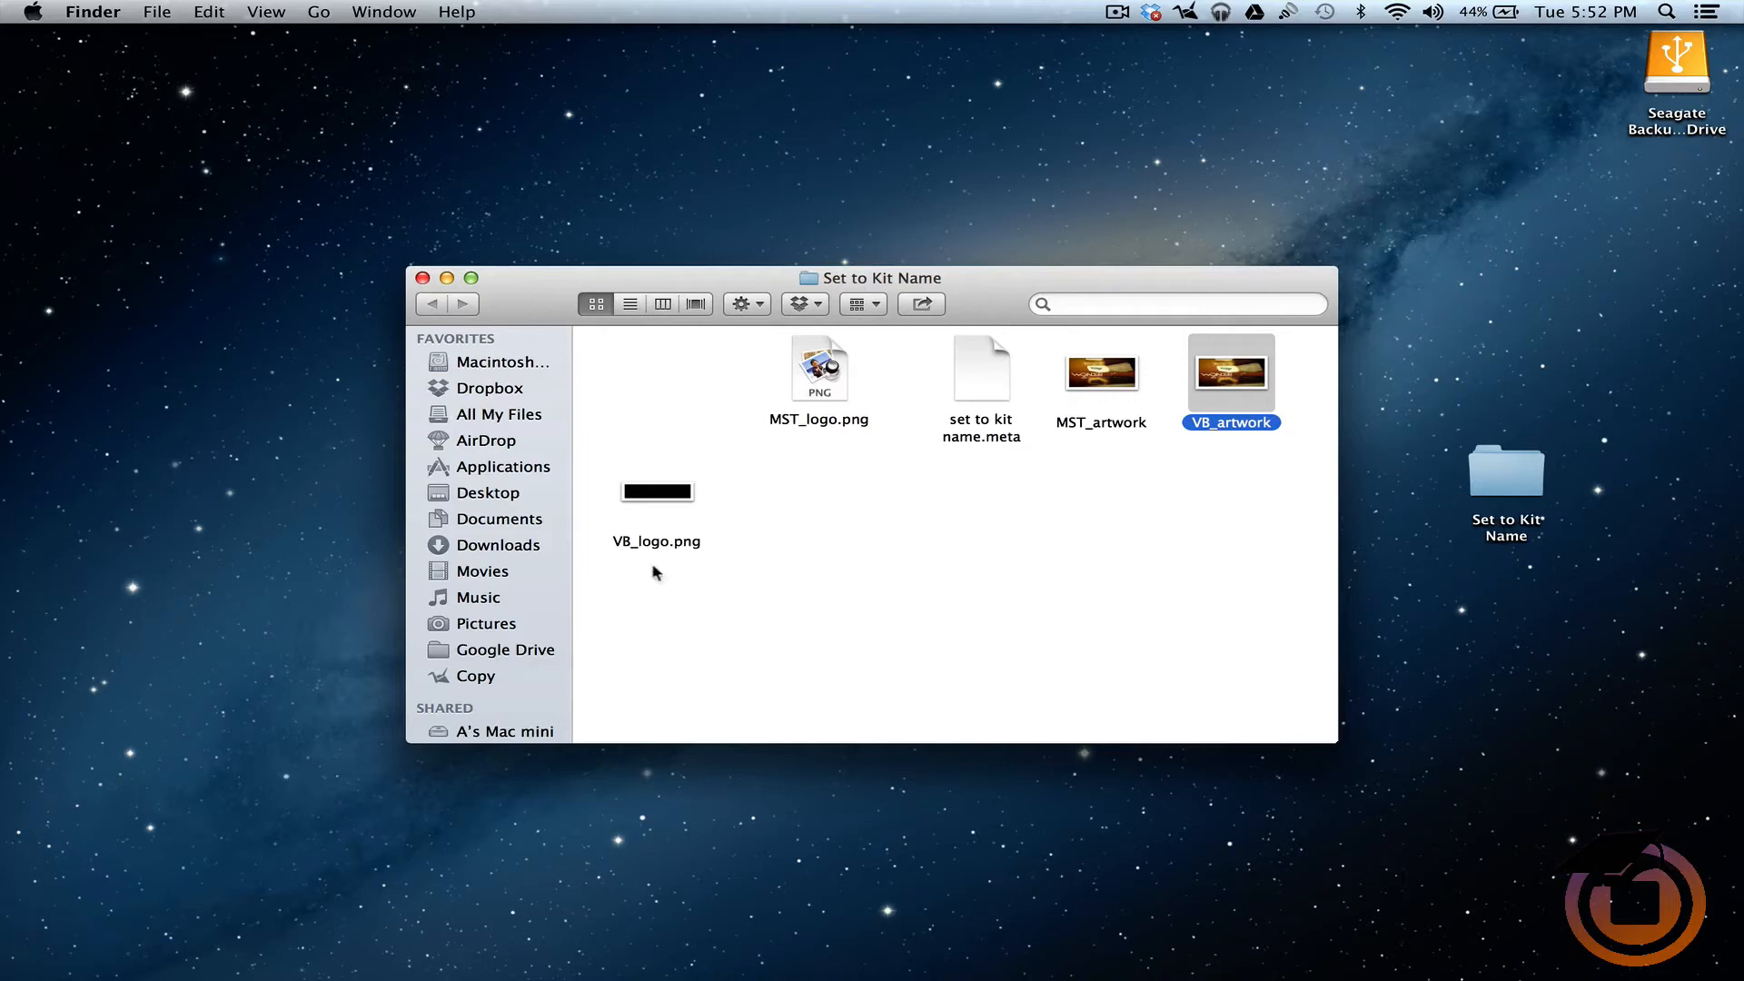
{"action": "mouse_move", "coordinate": [815, 398]}
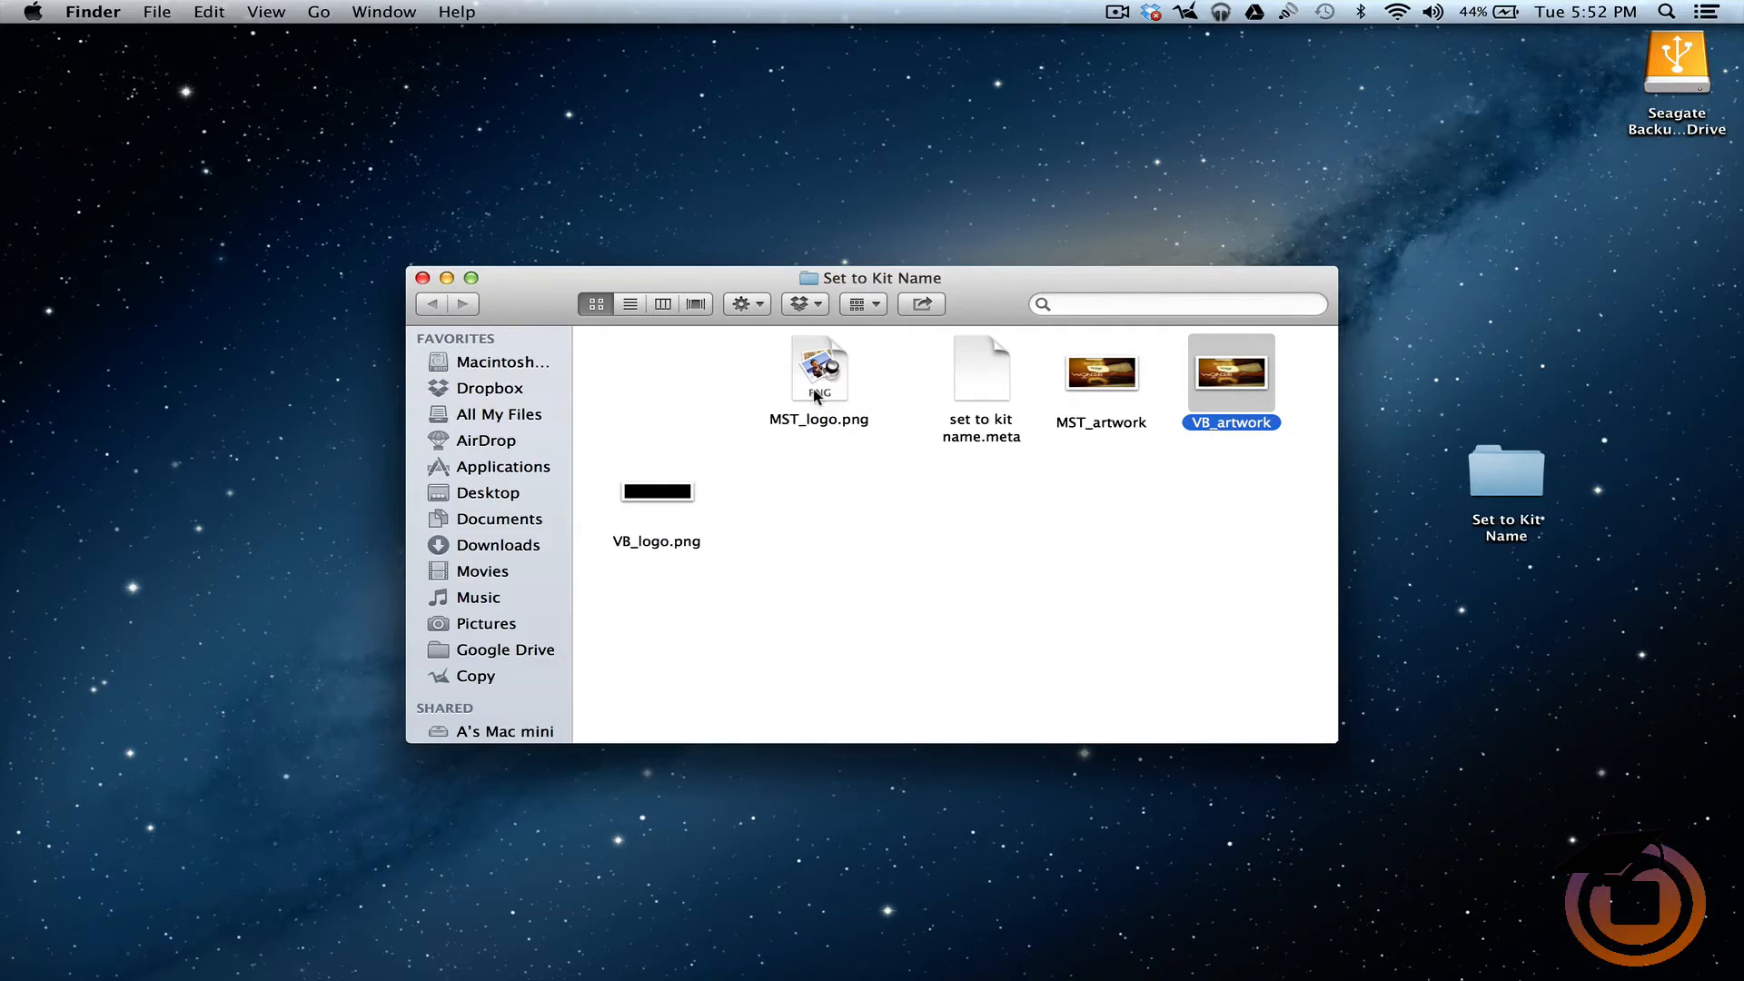
Annotate MST_logo.png with white '9th Wonder' text via Tools > Annotate, then close it.
{"action": "double_click", "coordinate": [819, 371]}
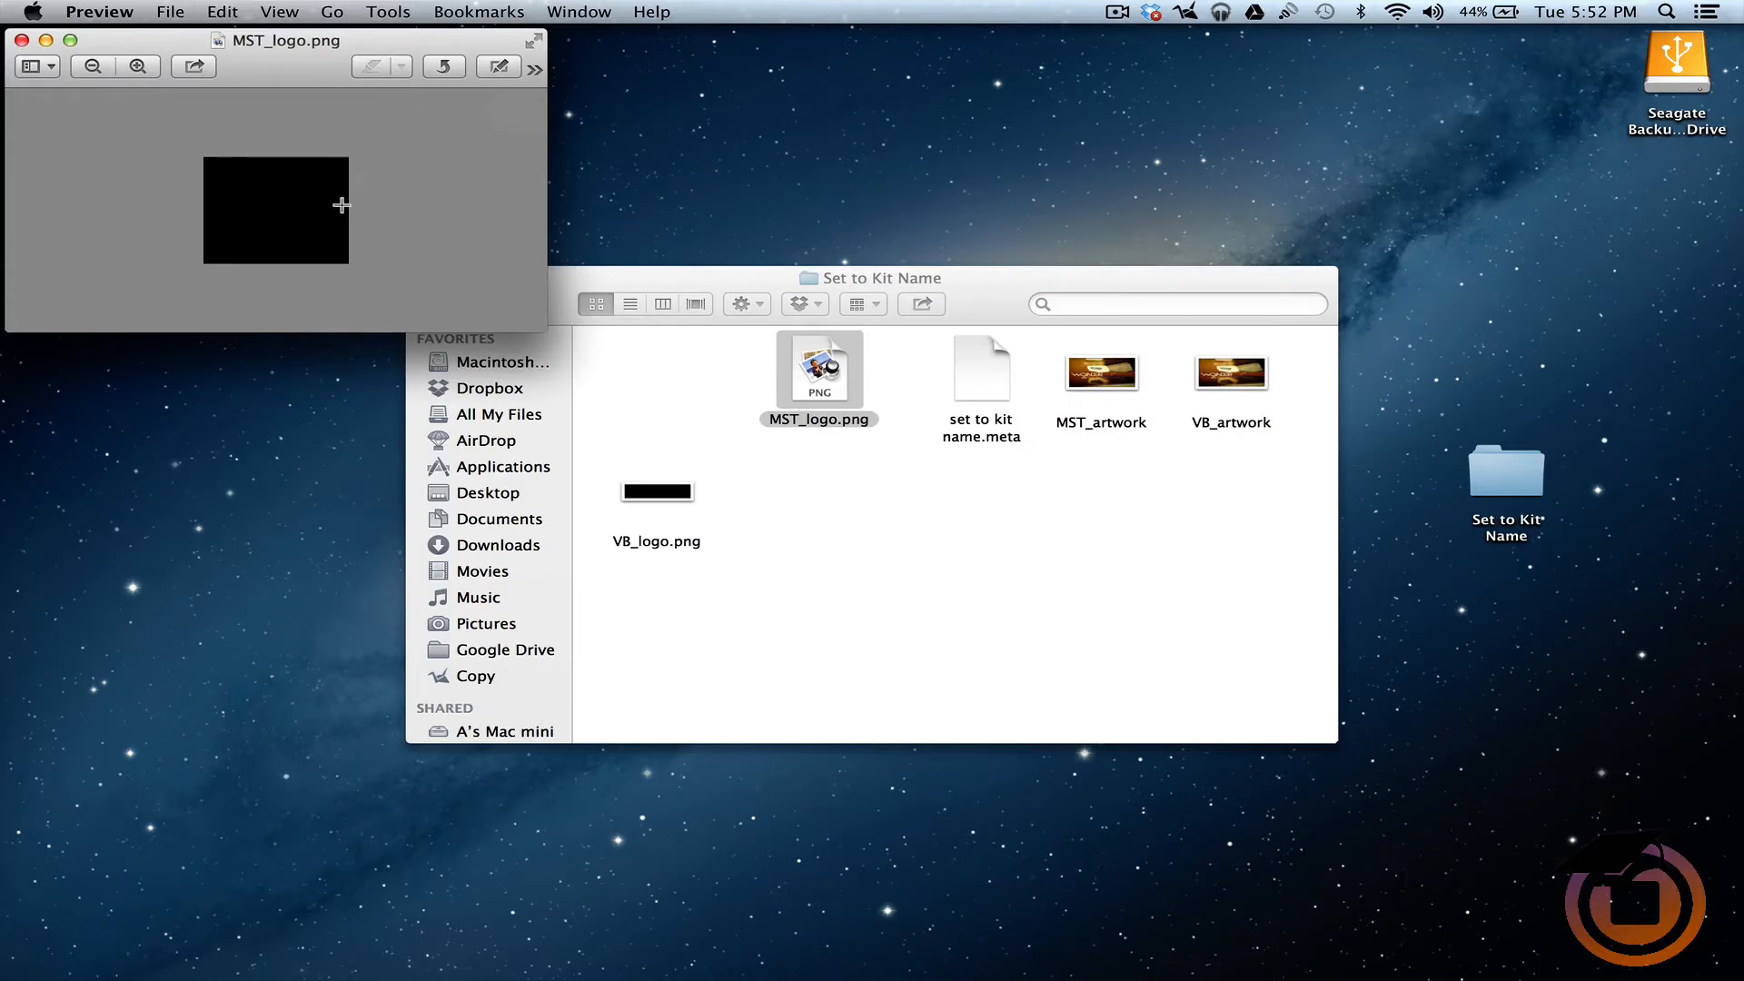
{"action": "mouse_move", "coordinate": [241, 213]}
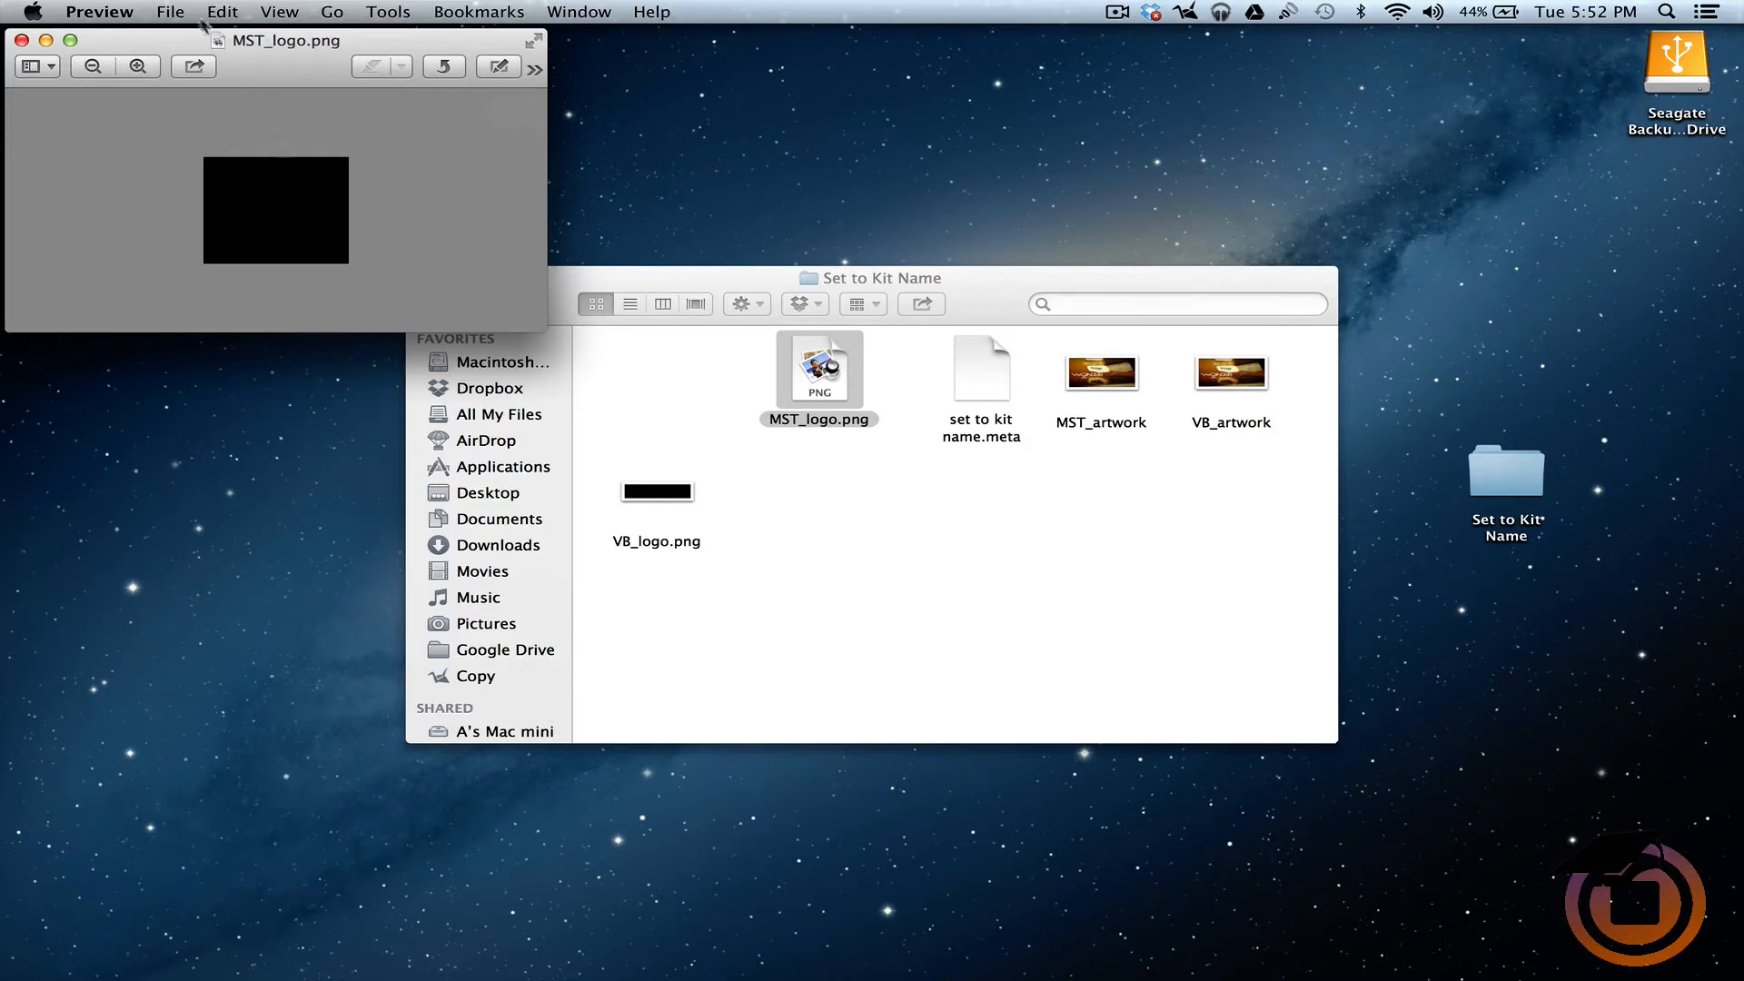
{"action": "left_click", "coordinate": [388, 12]}
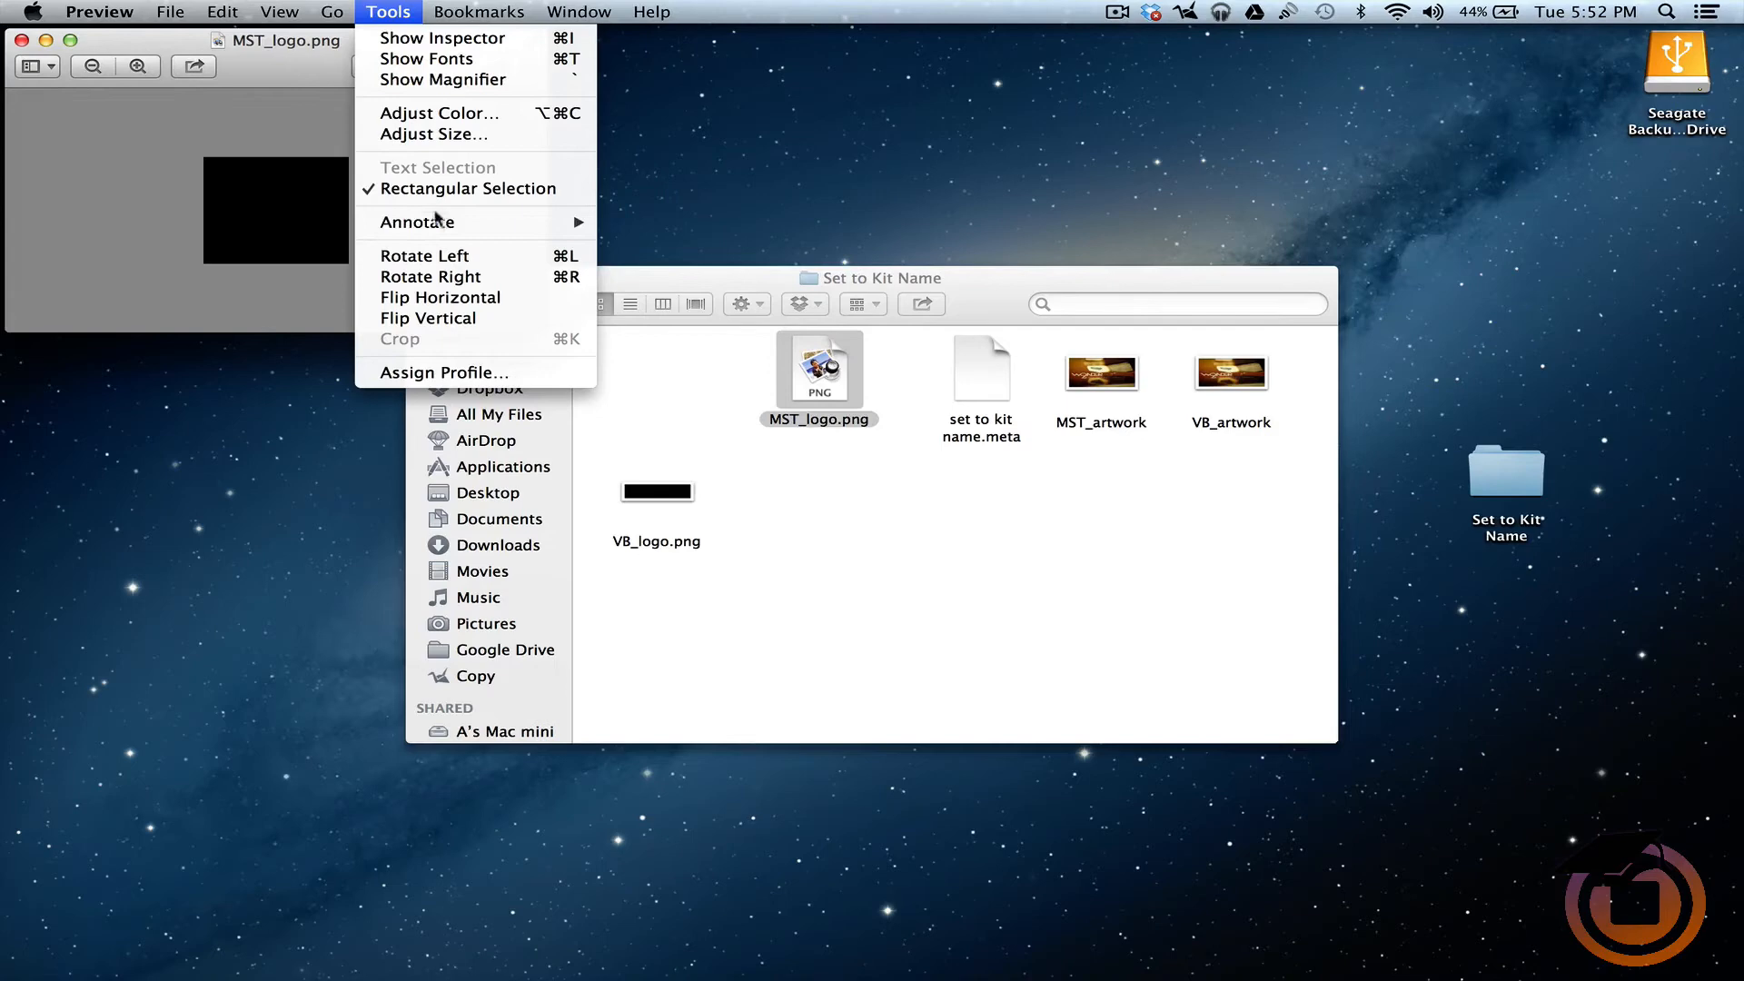
{"action": "mouse_move", "coordinate": [434, 222]}
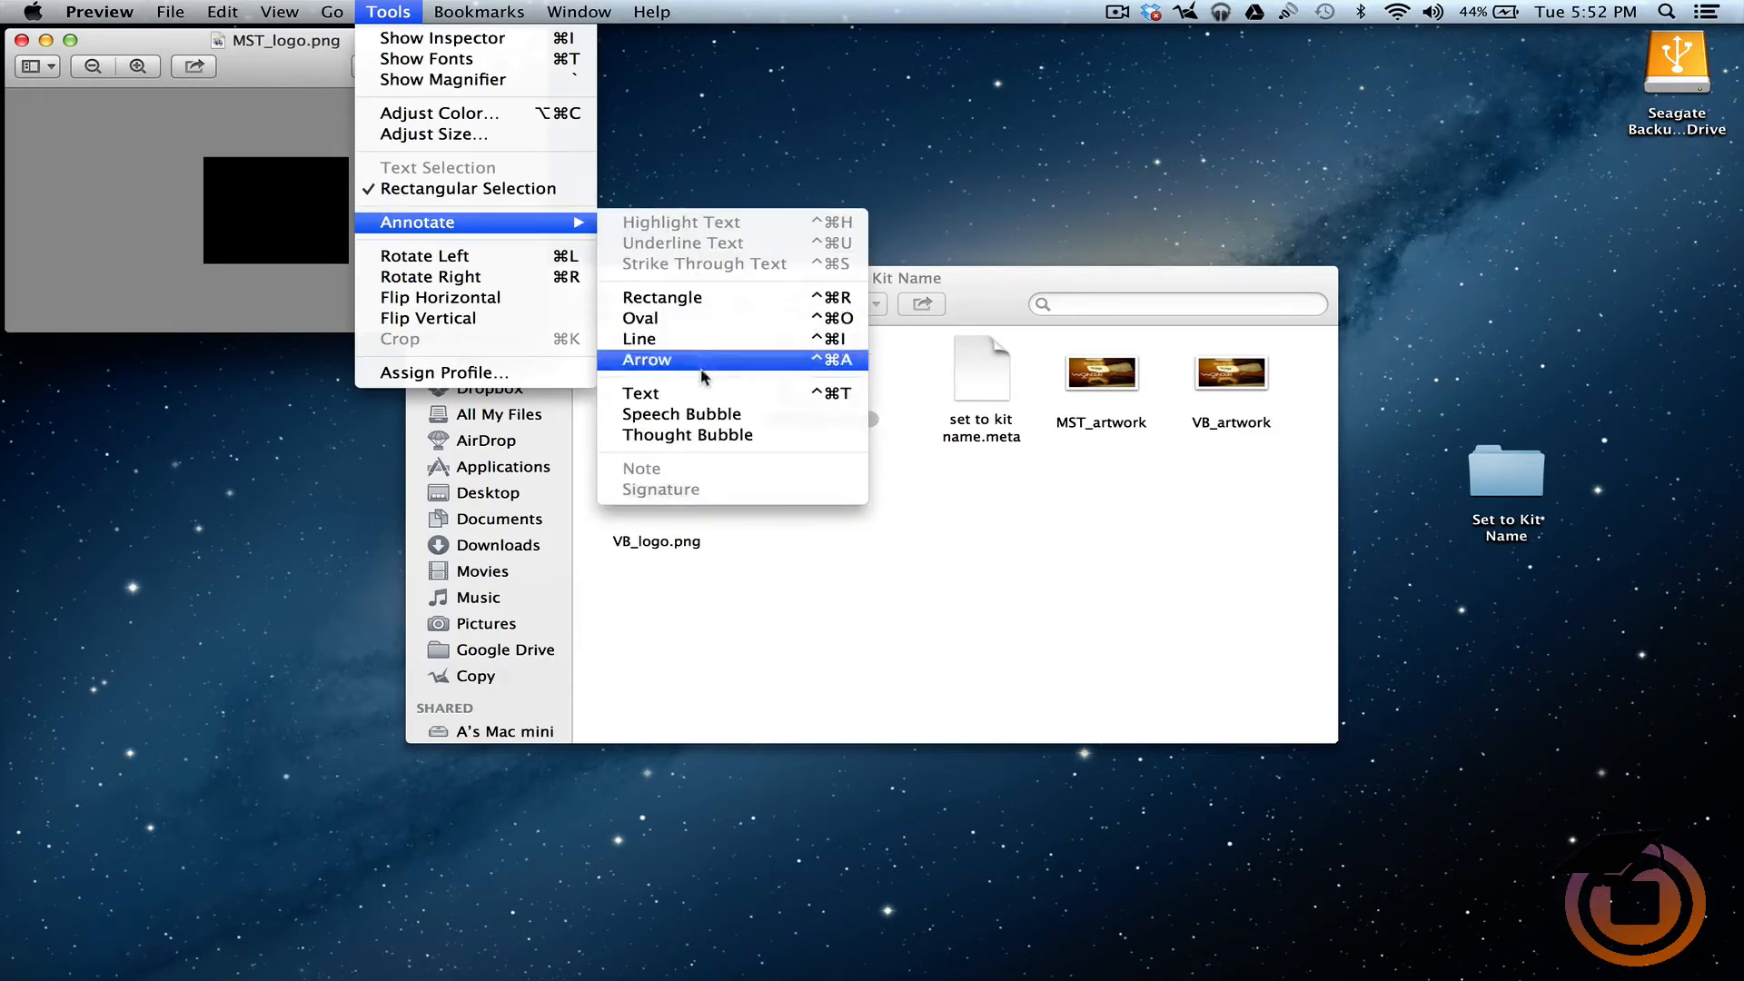
{"action": "left_click", "coordinate": [646, 359]}
{"action": "type", "text": "9th Wonder"}
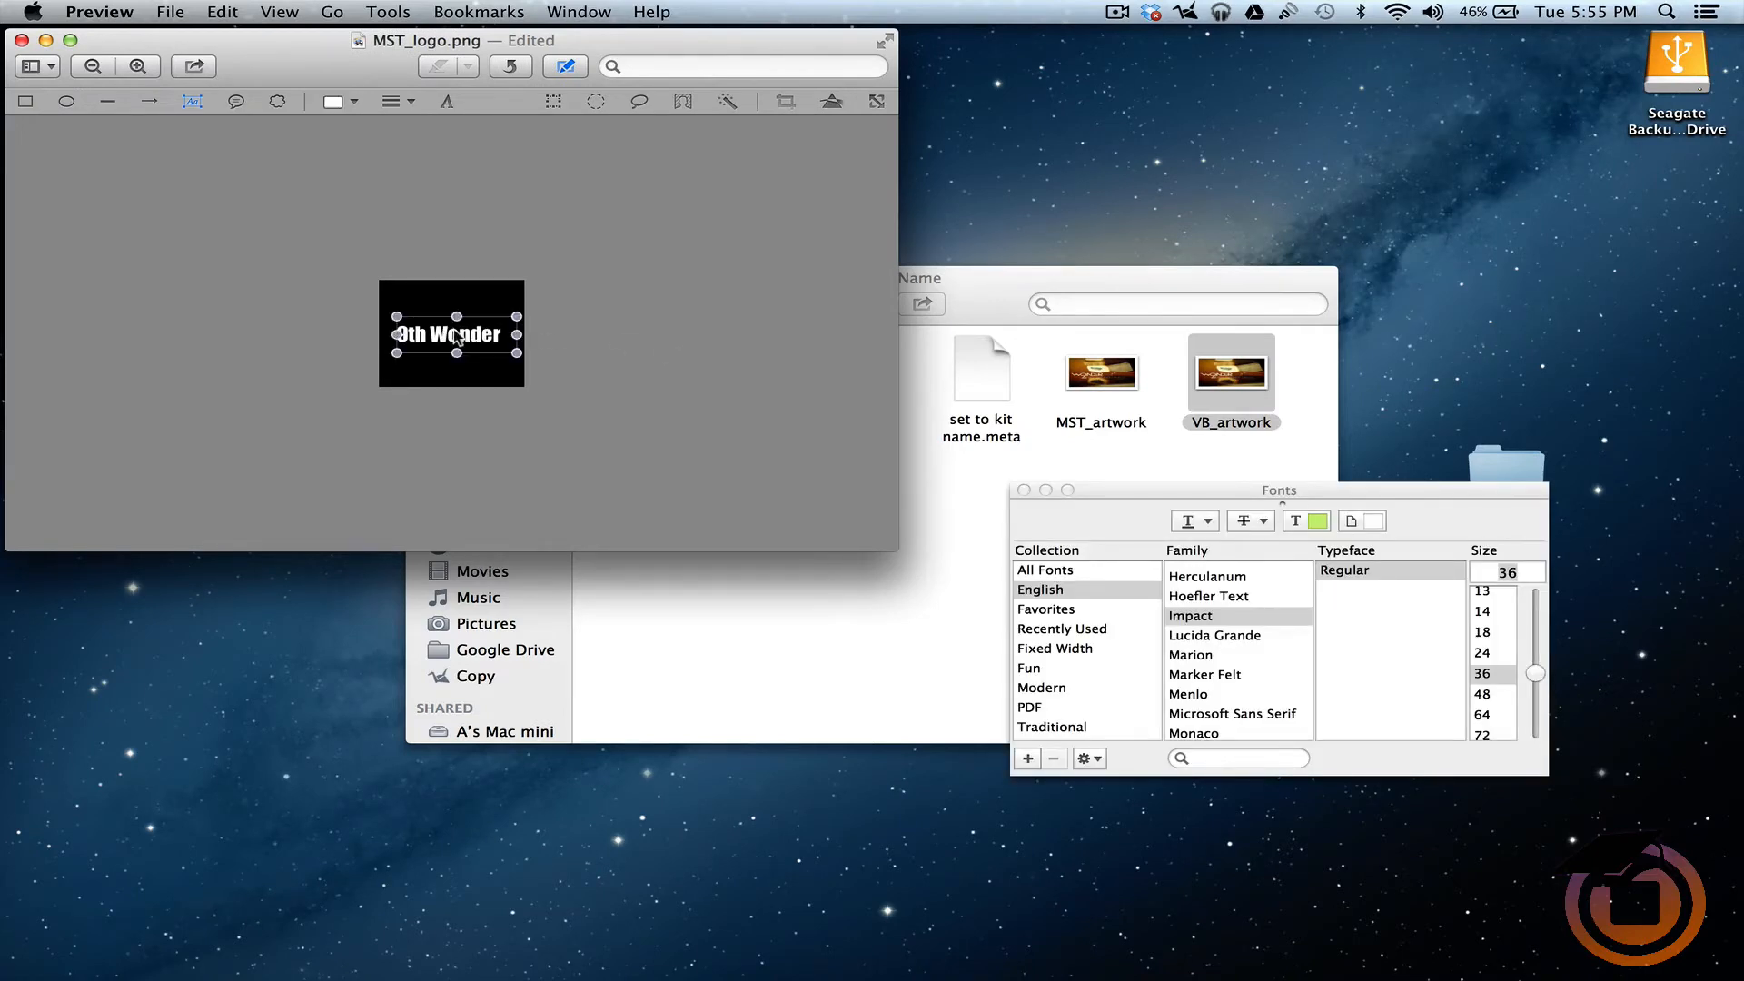
{"action": "left_click", "coordinate": [696, 405]}
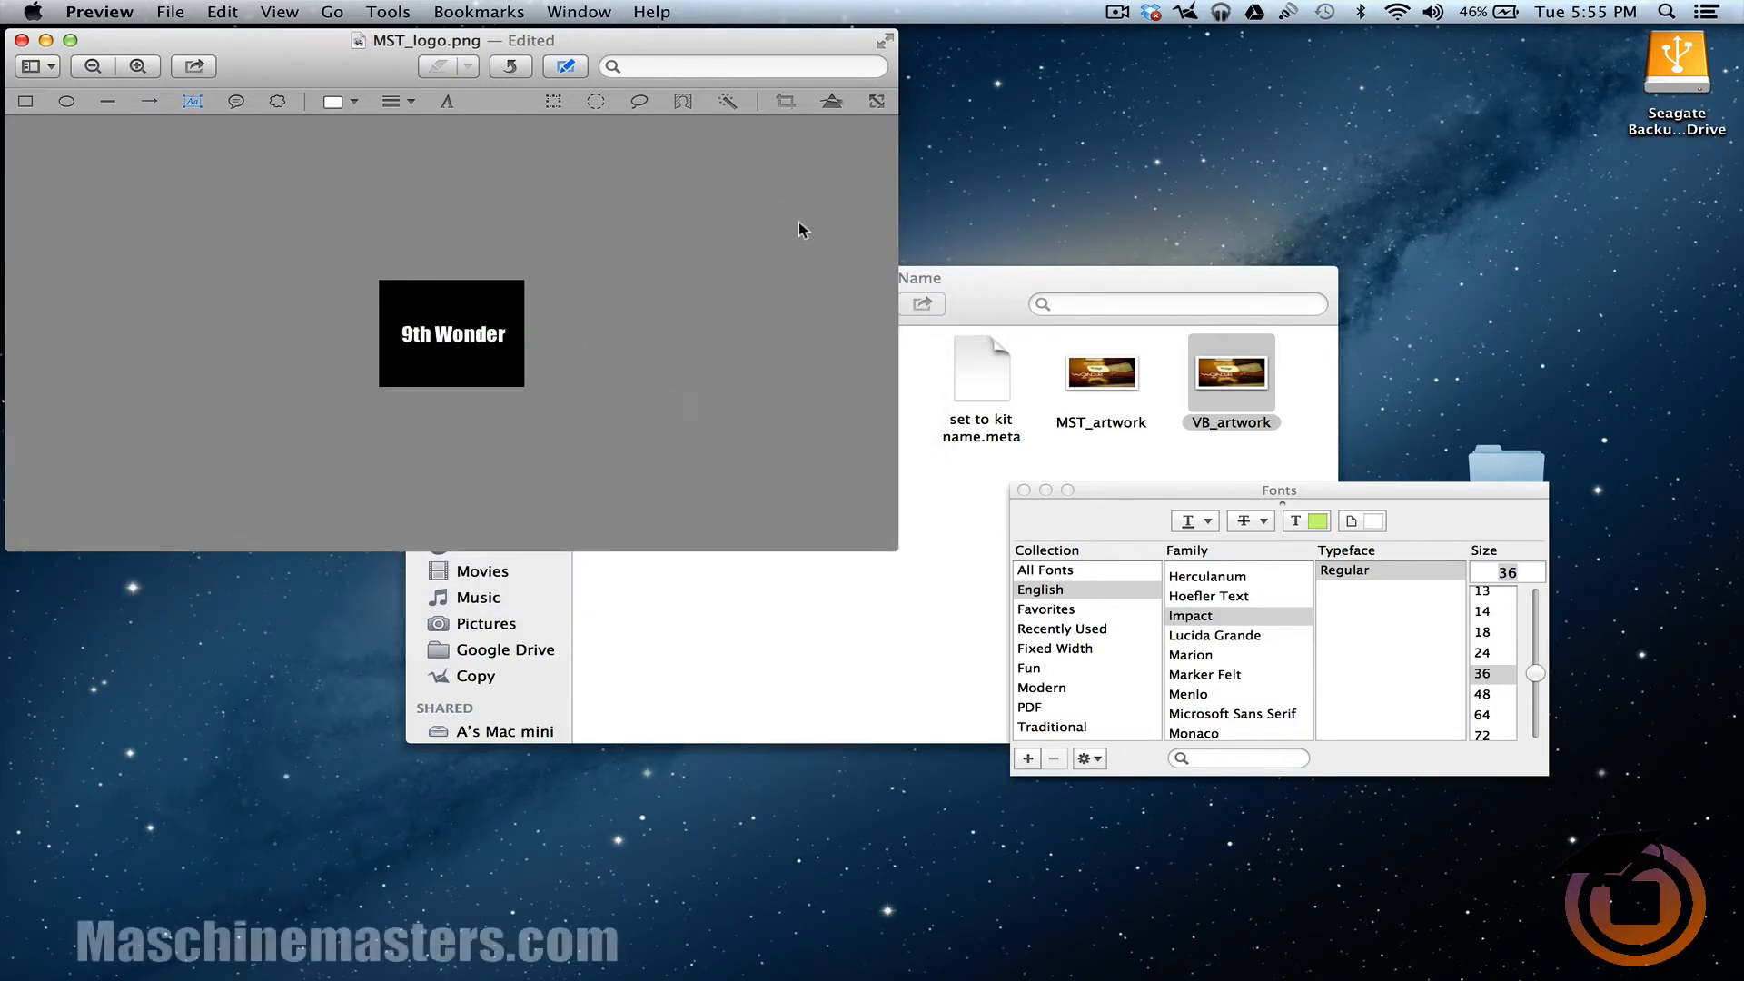
{"action": "mouse_move", "coordinate": [478, 156]}
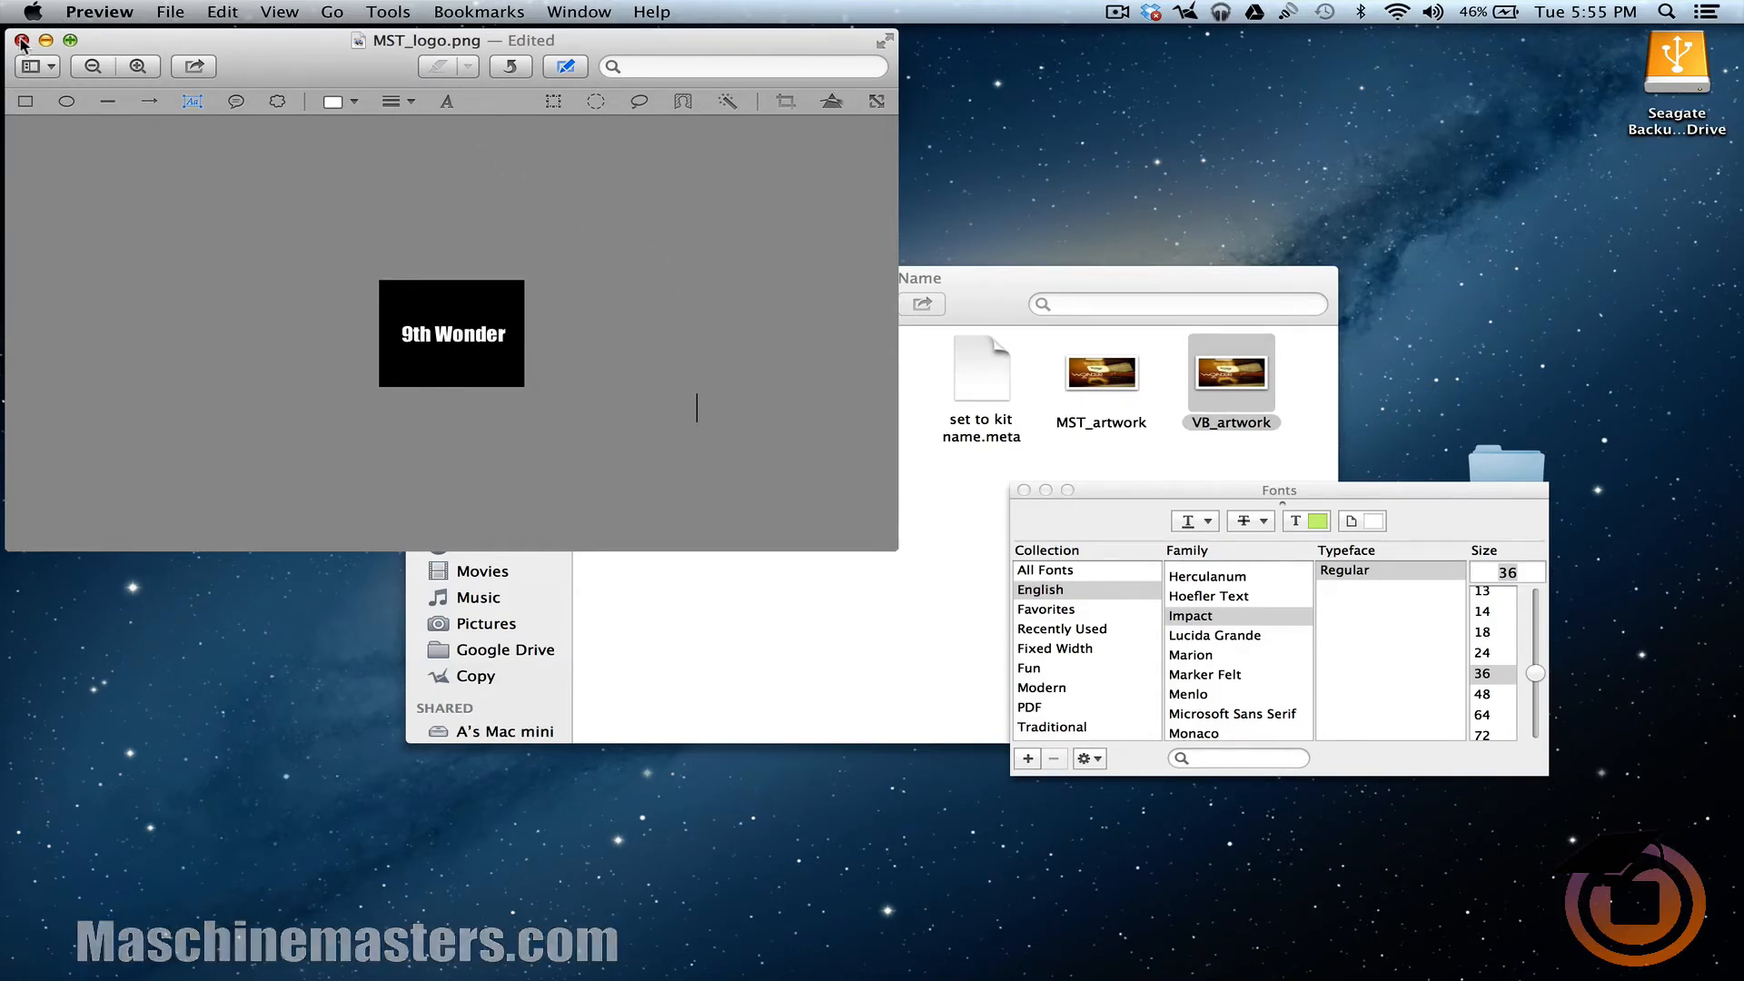
{"action": "left_click", "coordinate": [22, 40]}
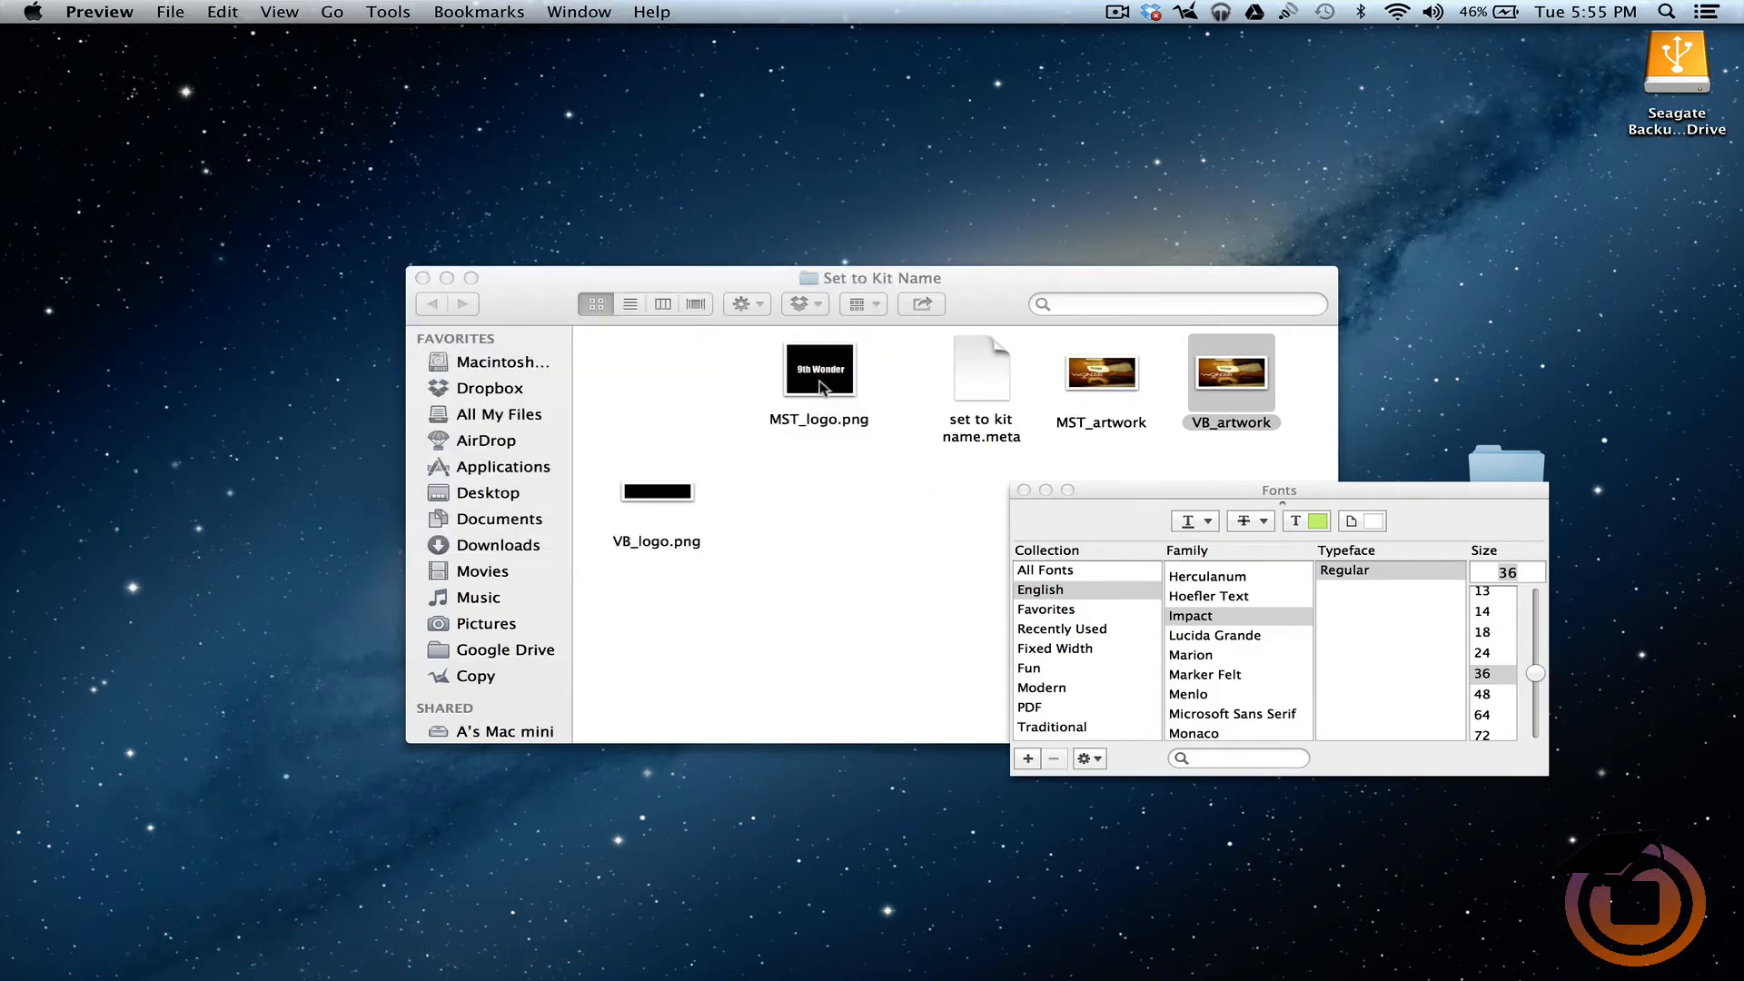
{"action": "mouse_move", "coordinate": [667, 494]}
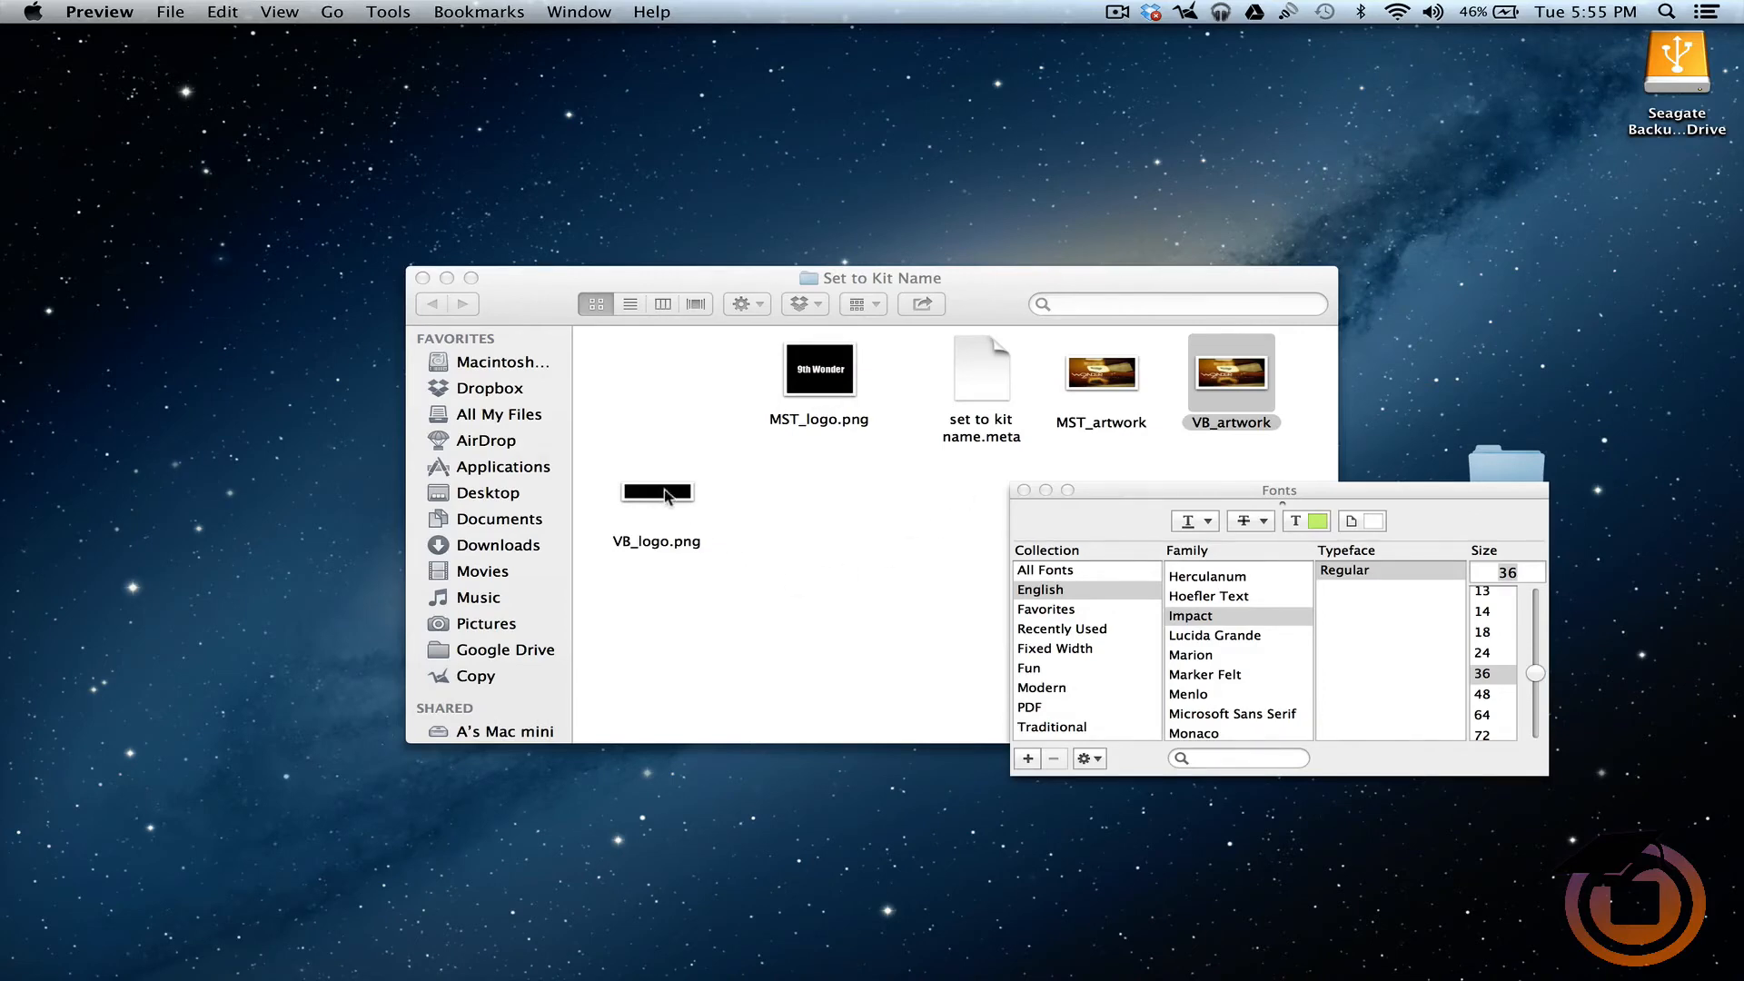
Annotate VB_logo.png banner with '9th Wonder' text at size 24 and close the image.
{"action": "double_click", "coordinate": [655, 492]}
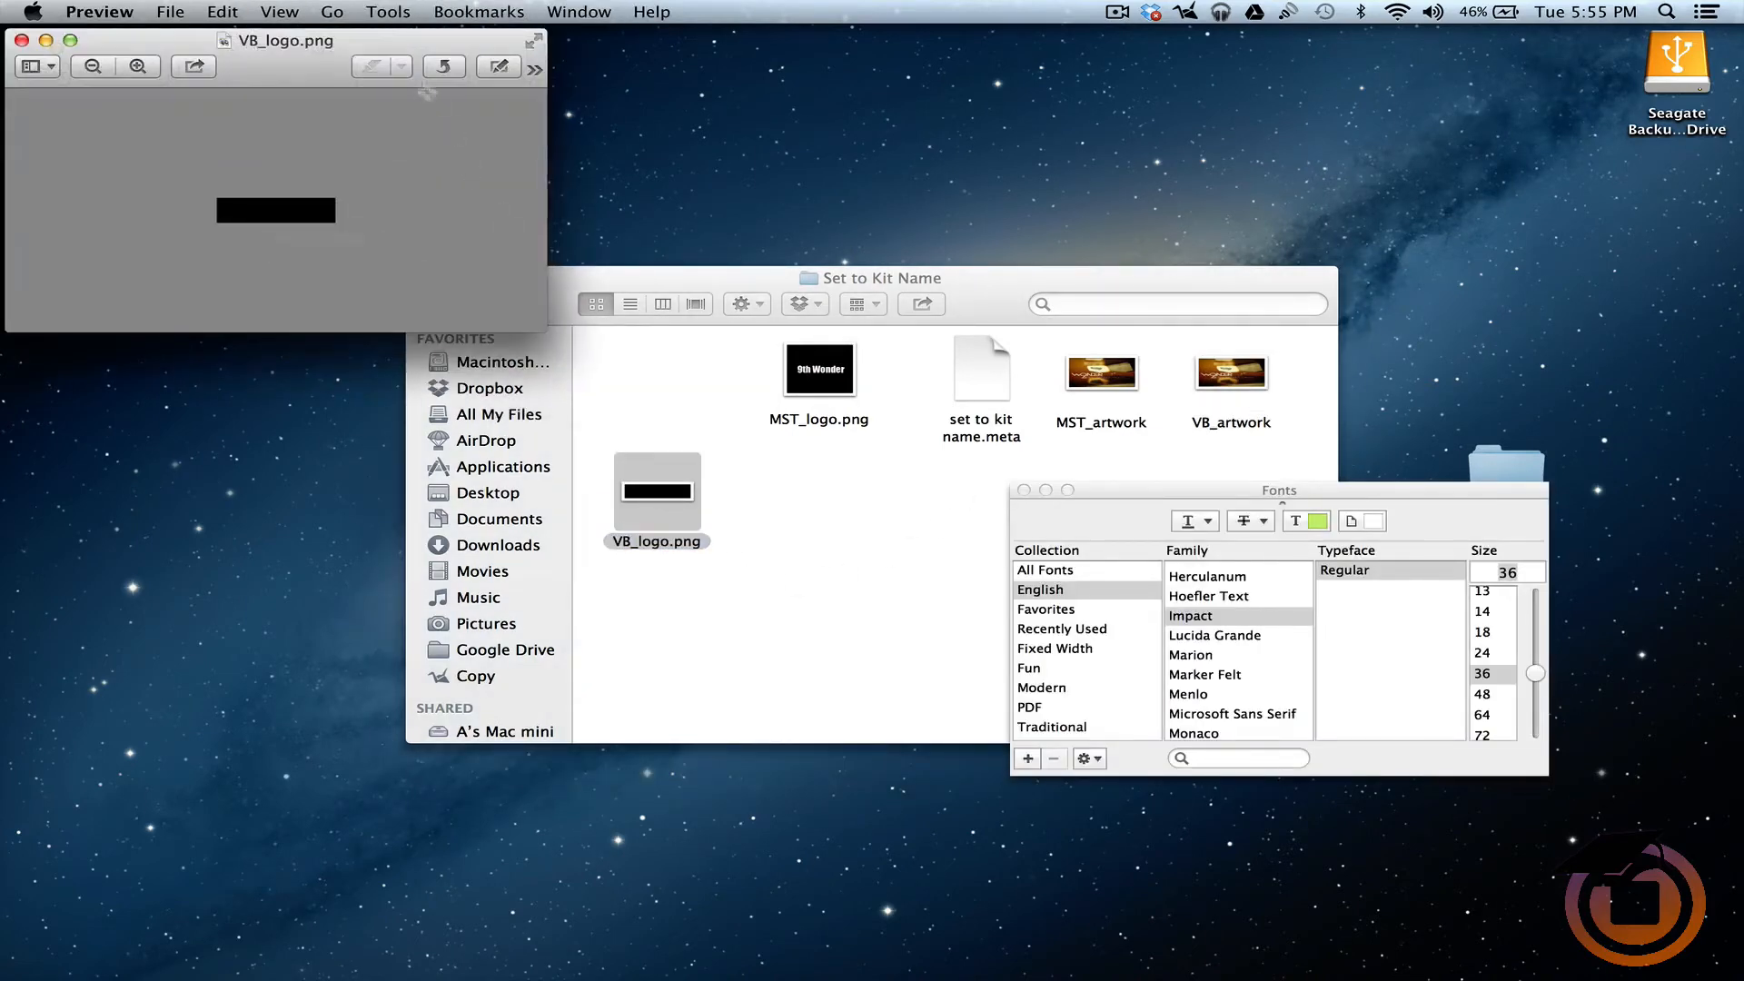
{"action": "left_click", "coordinate": [389, 13]}
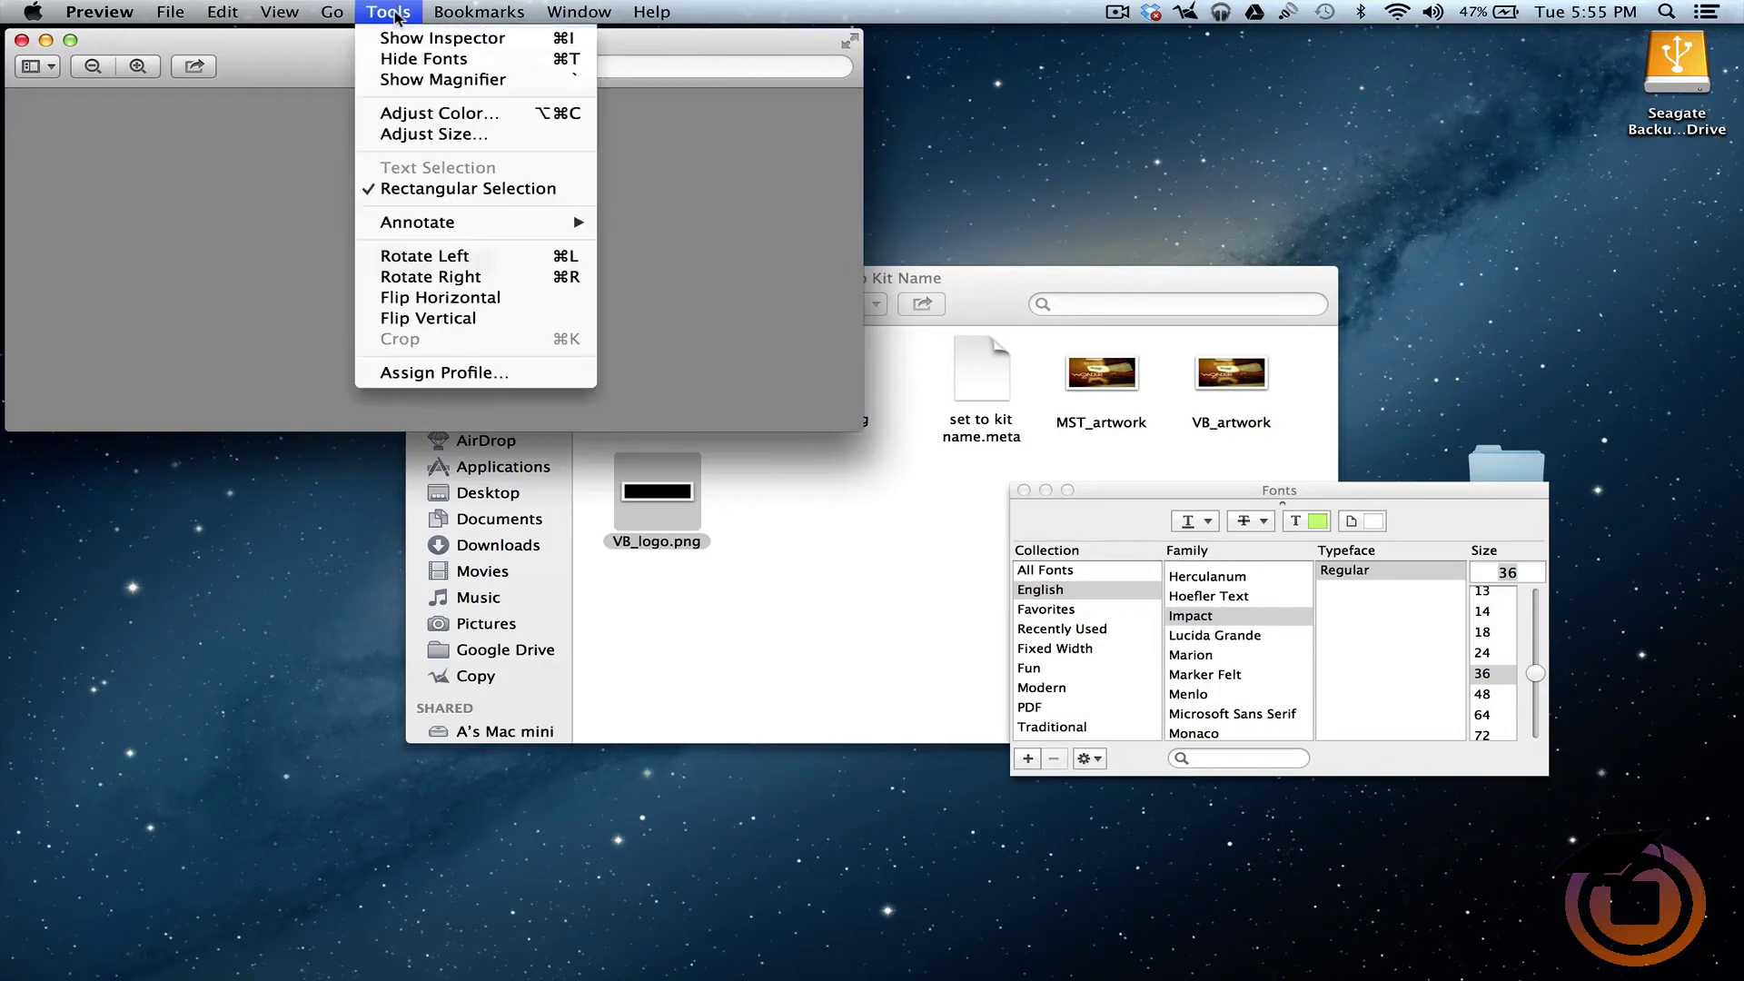
{"action": "mouse_move", "coordinate": [418, 222]}
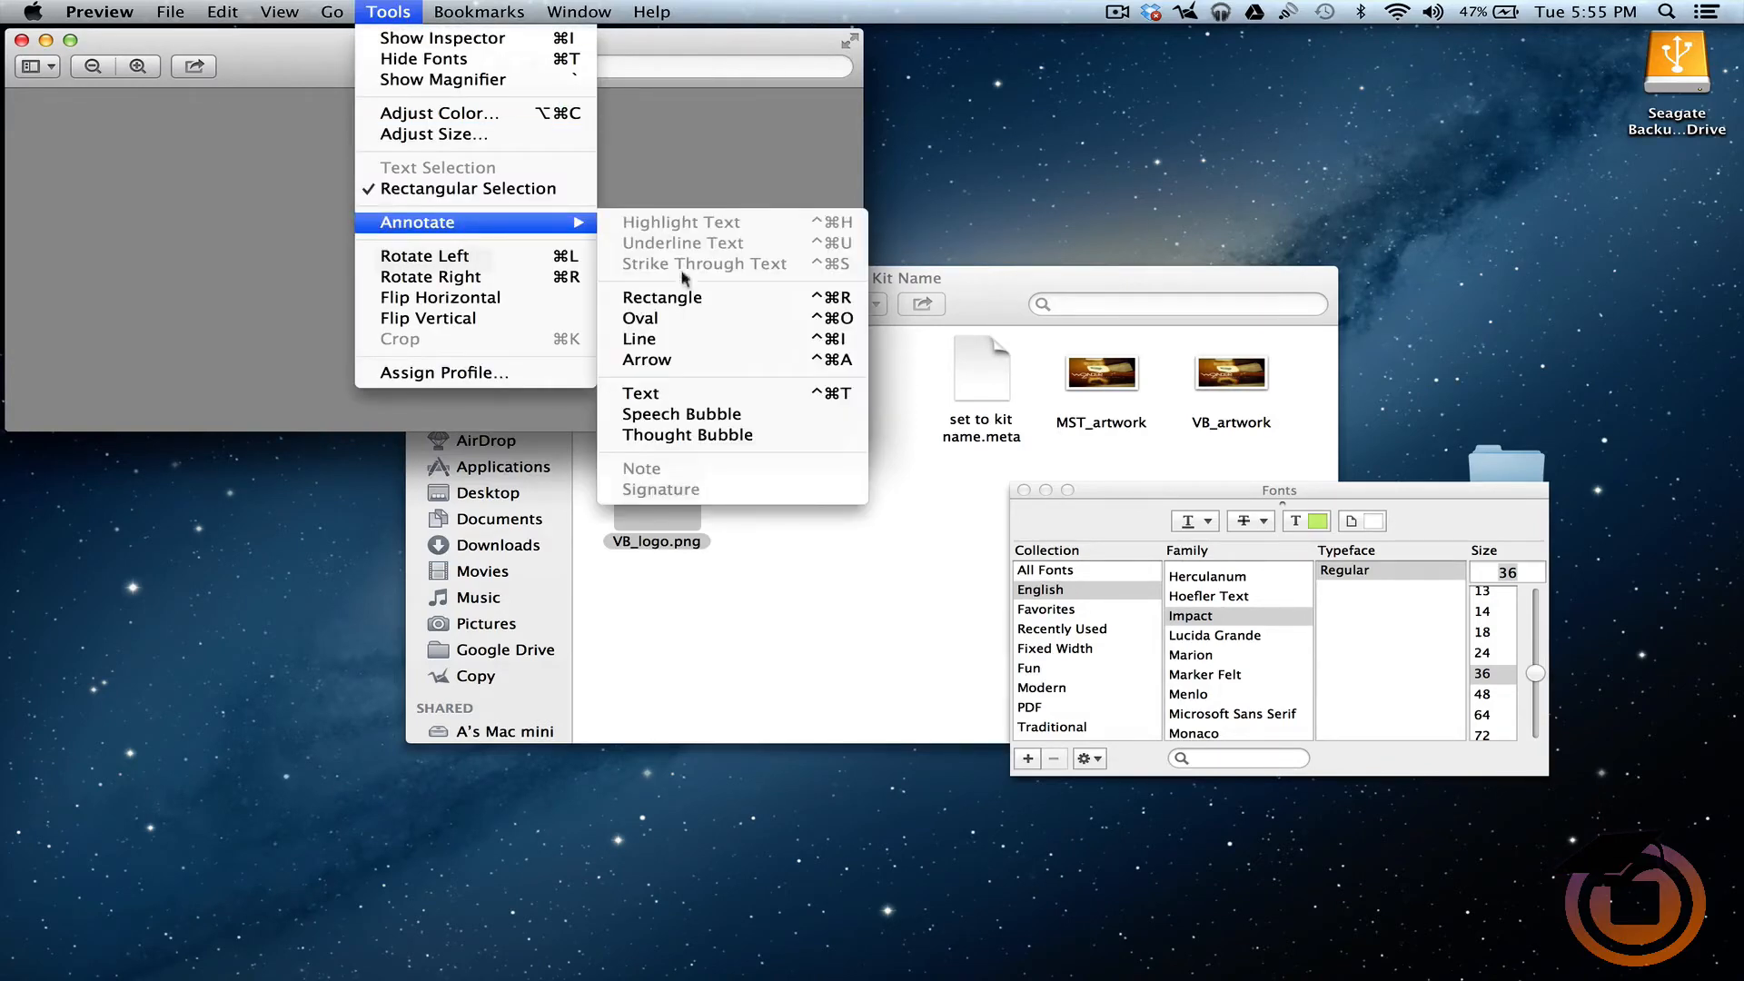
{"action": "left_click", "coordinate": [641, 393]}
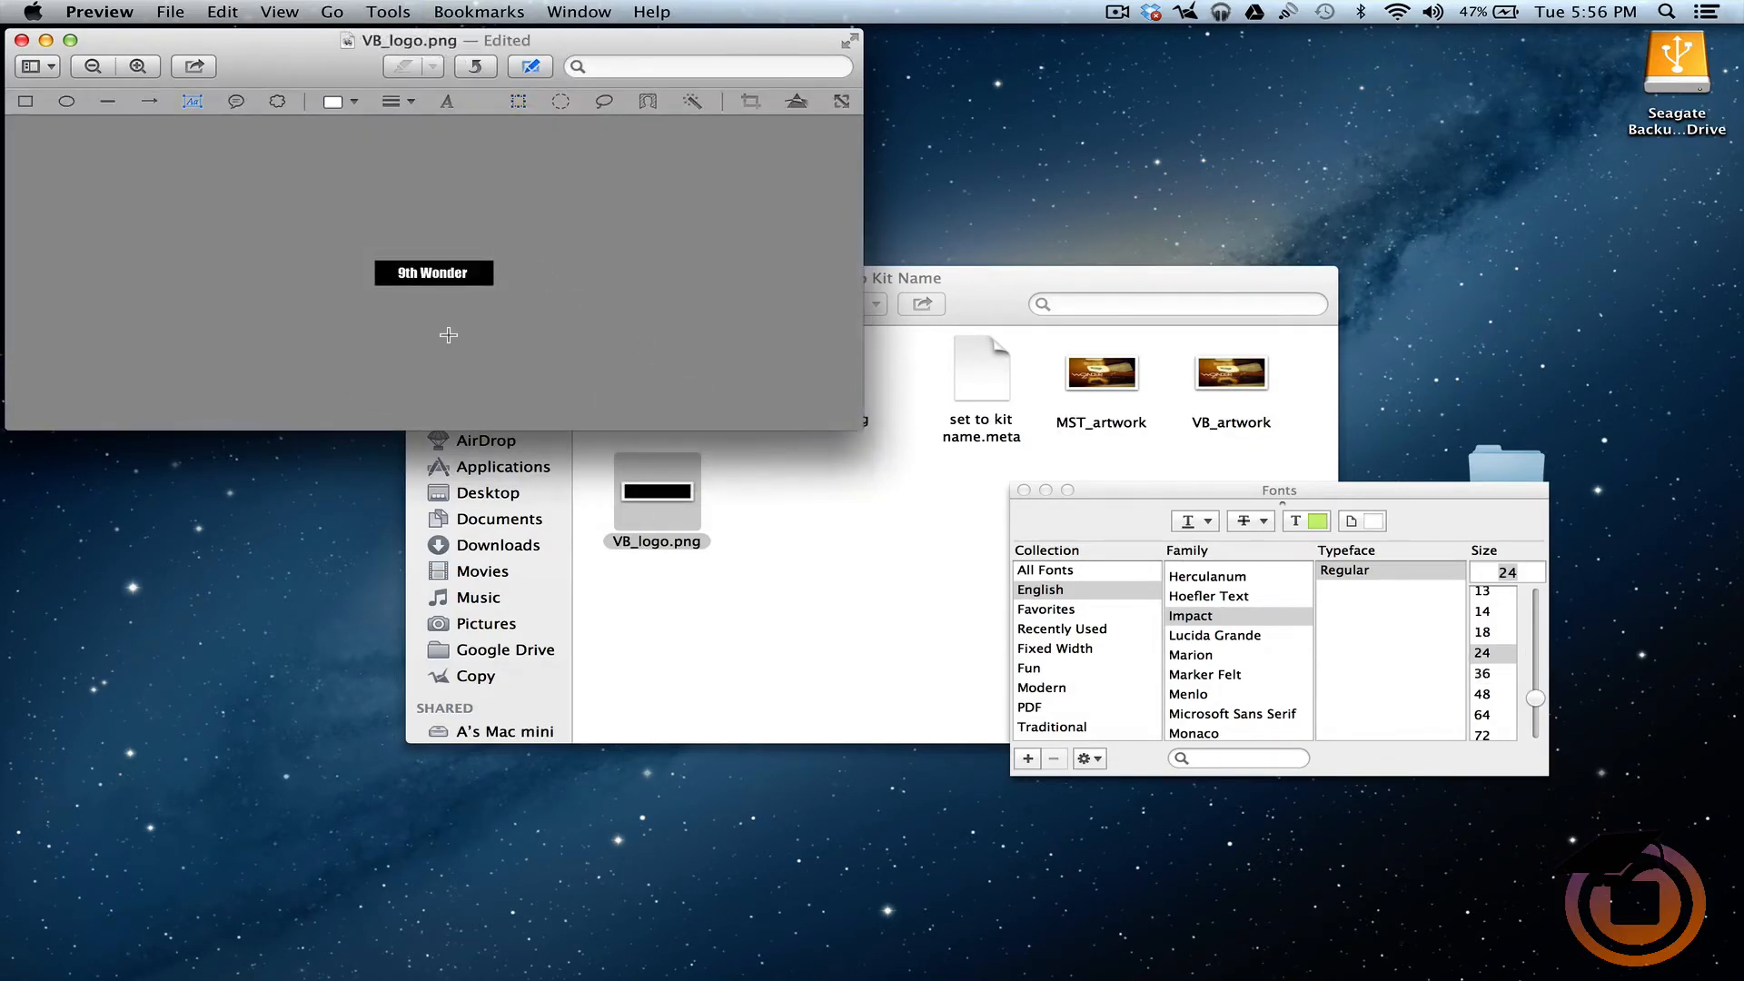
{"action": "mouse_move", "coordinate": [459, 338]}
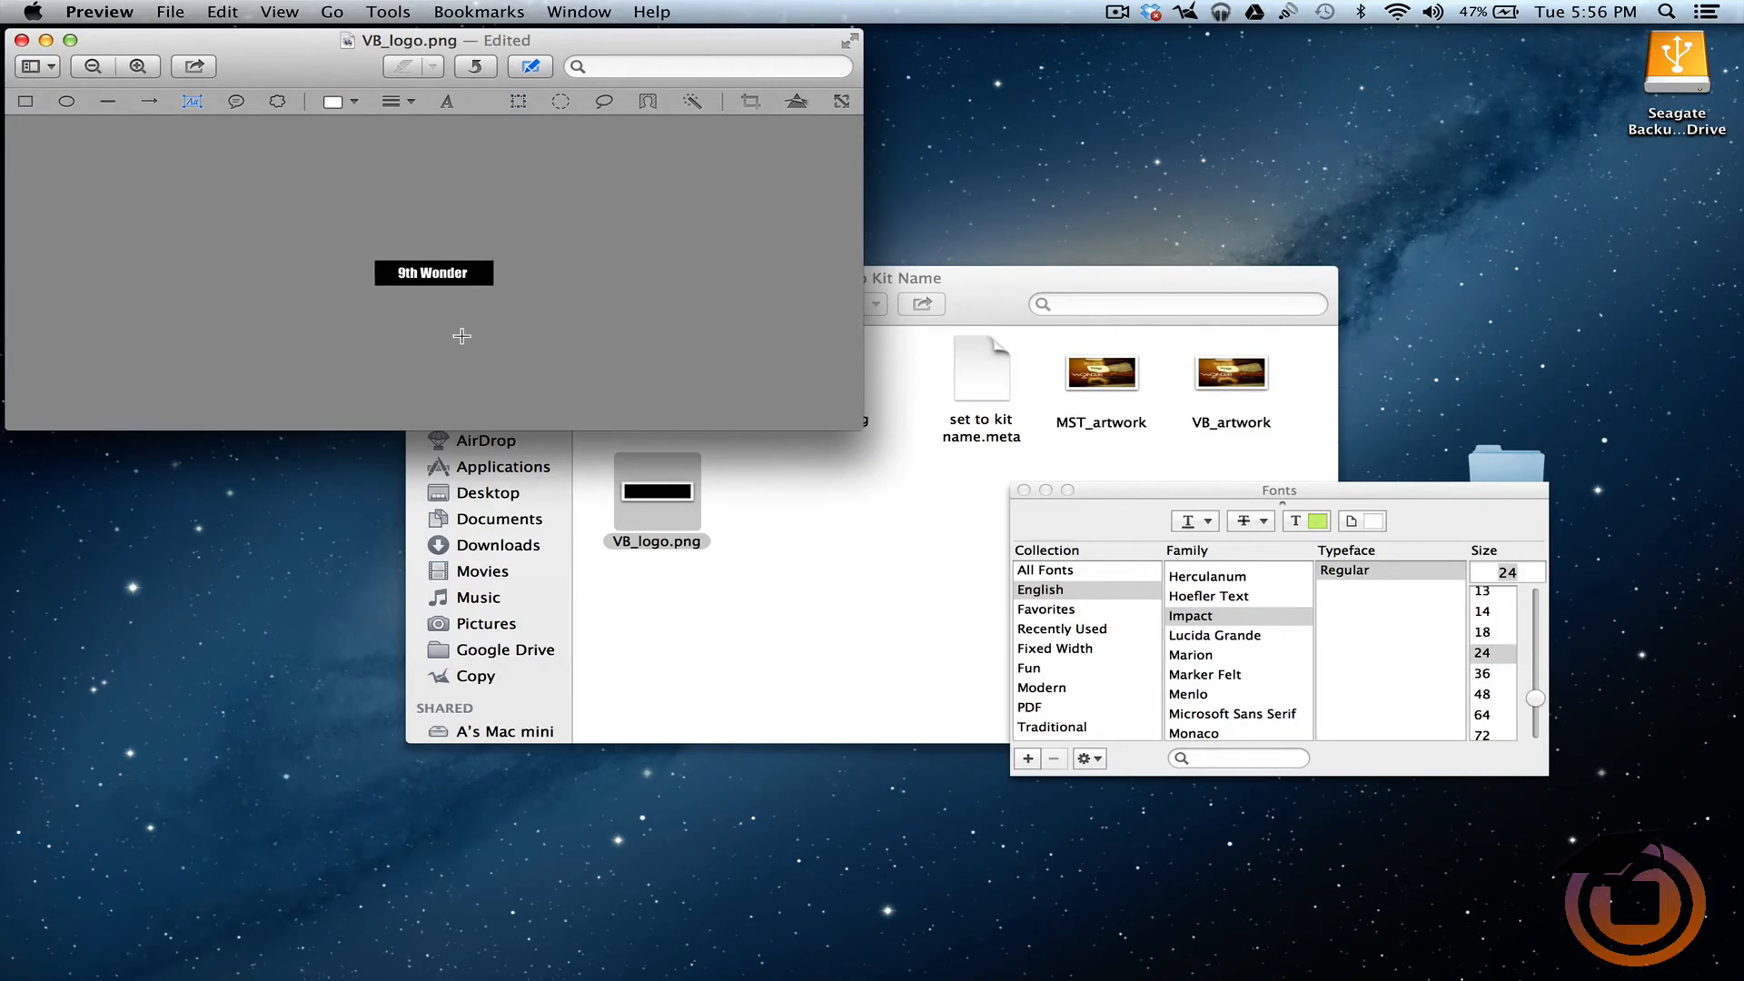
{"action": "mouse_move", "coordinate": [616, 286]}
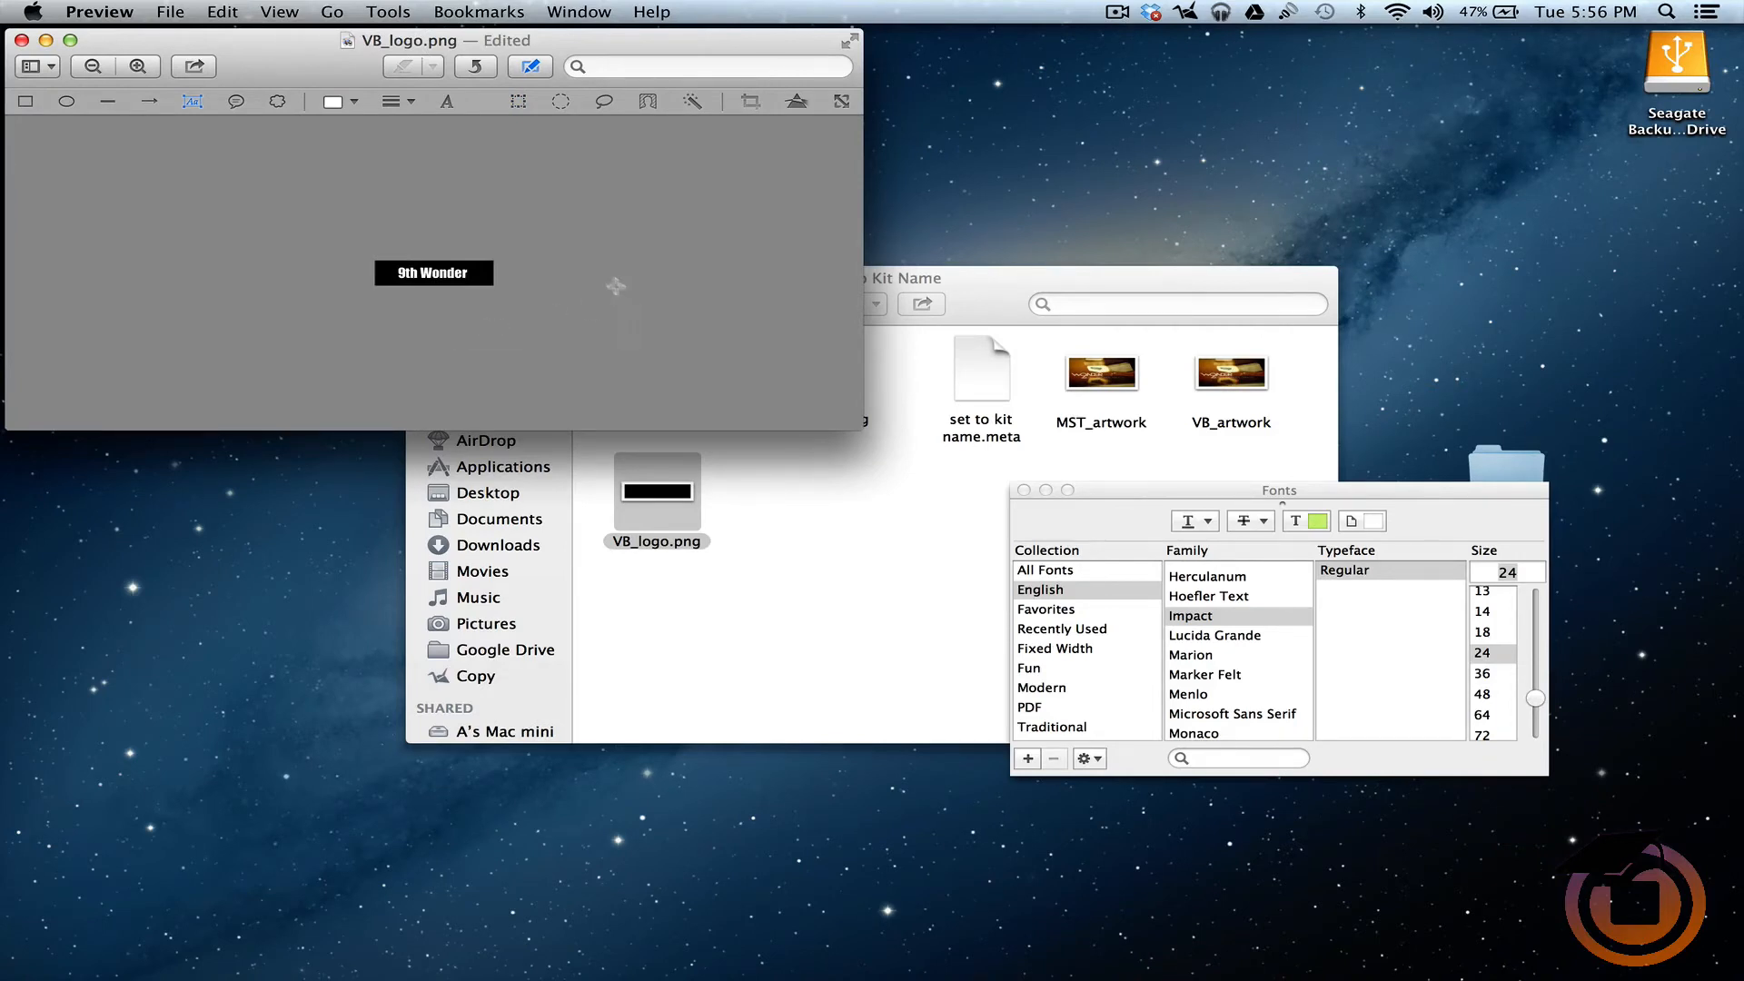
{"action": "mouse_move", "coordinate": [731, 327]}
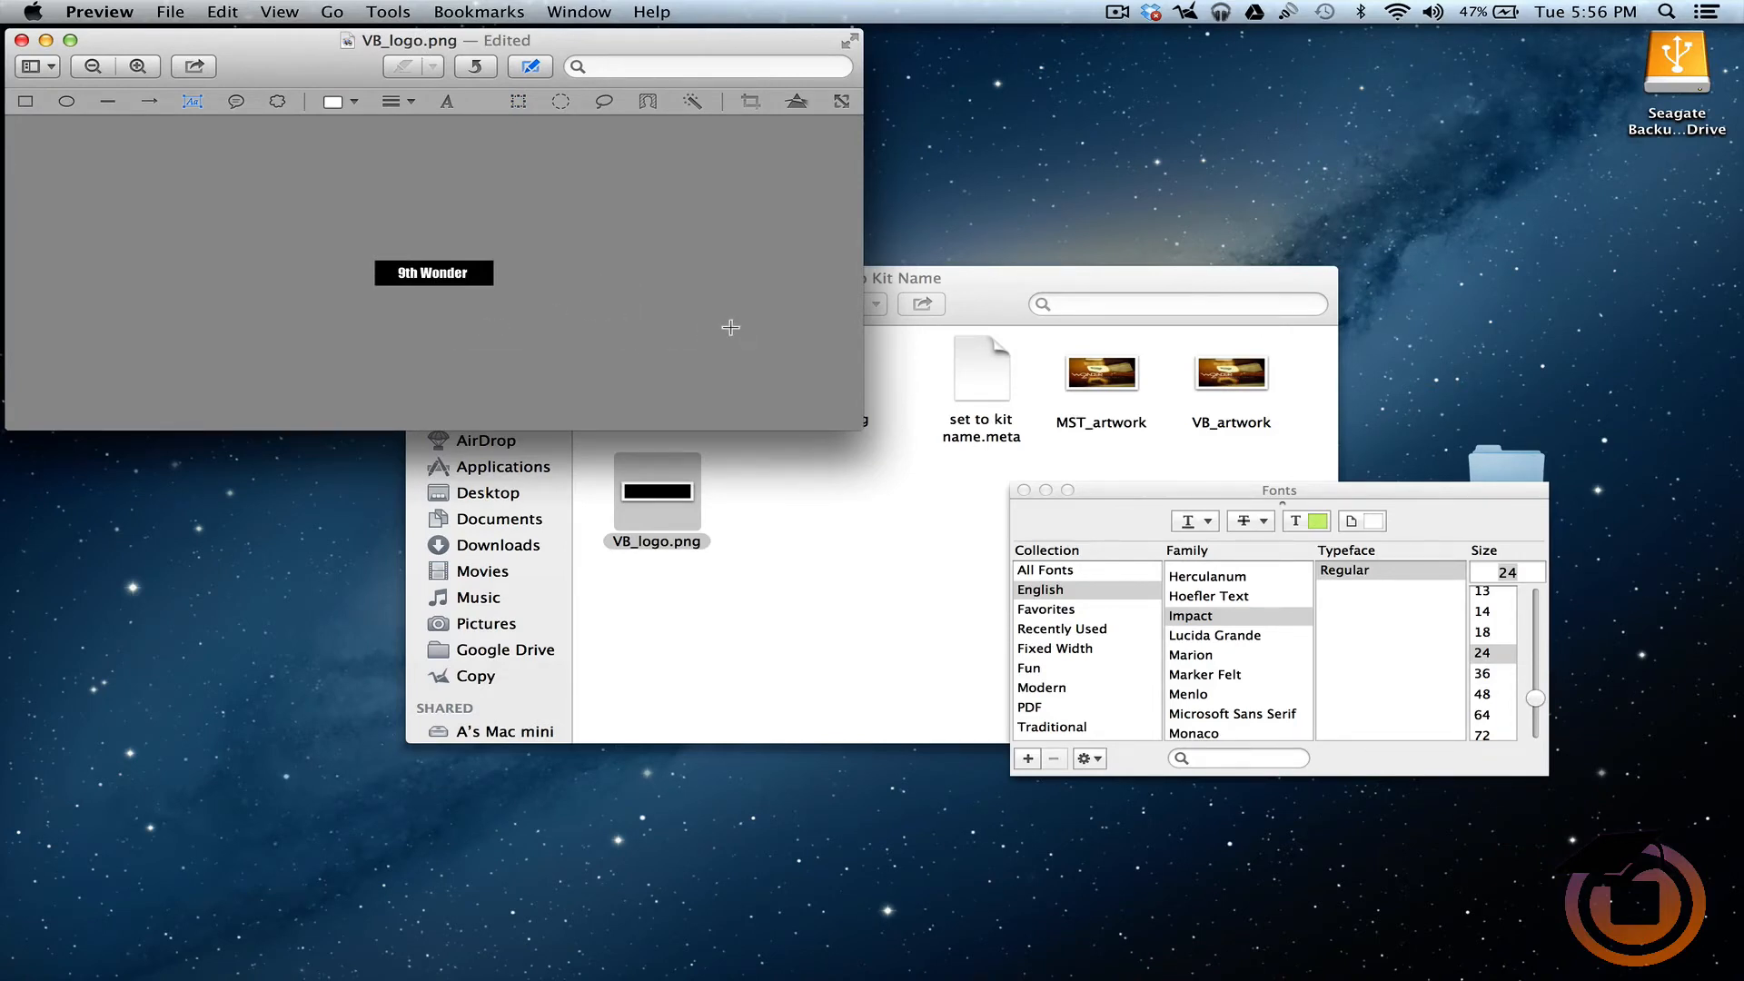
{"action": "mouse_move", "coordinate": [756, 243]}
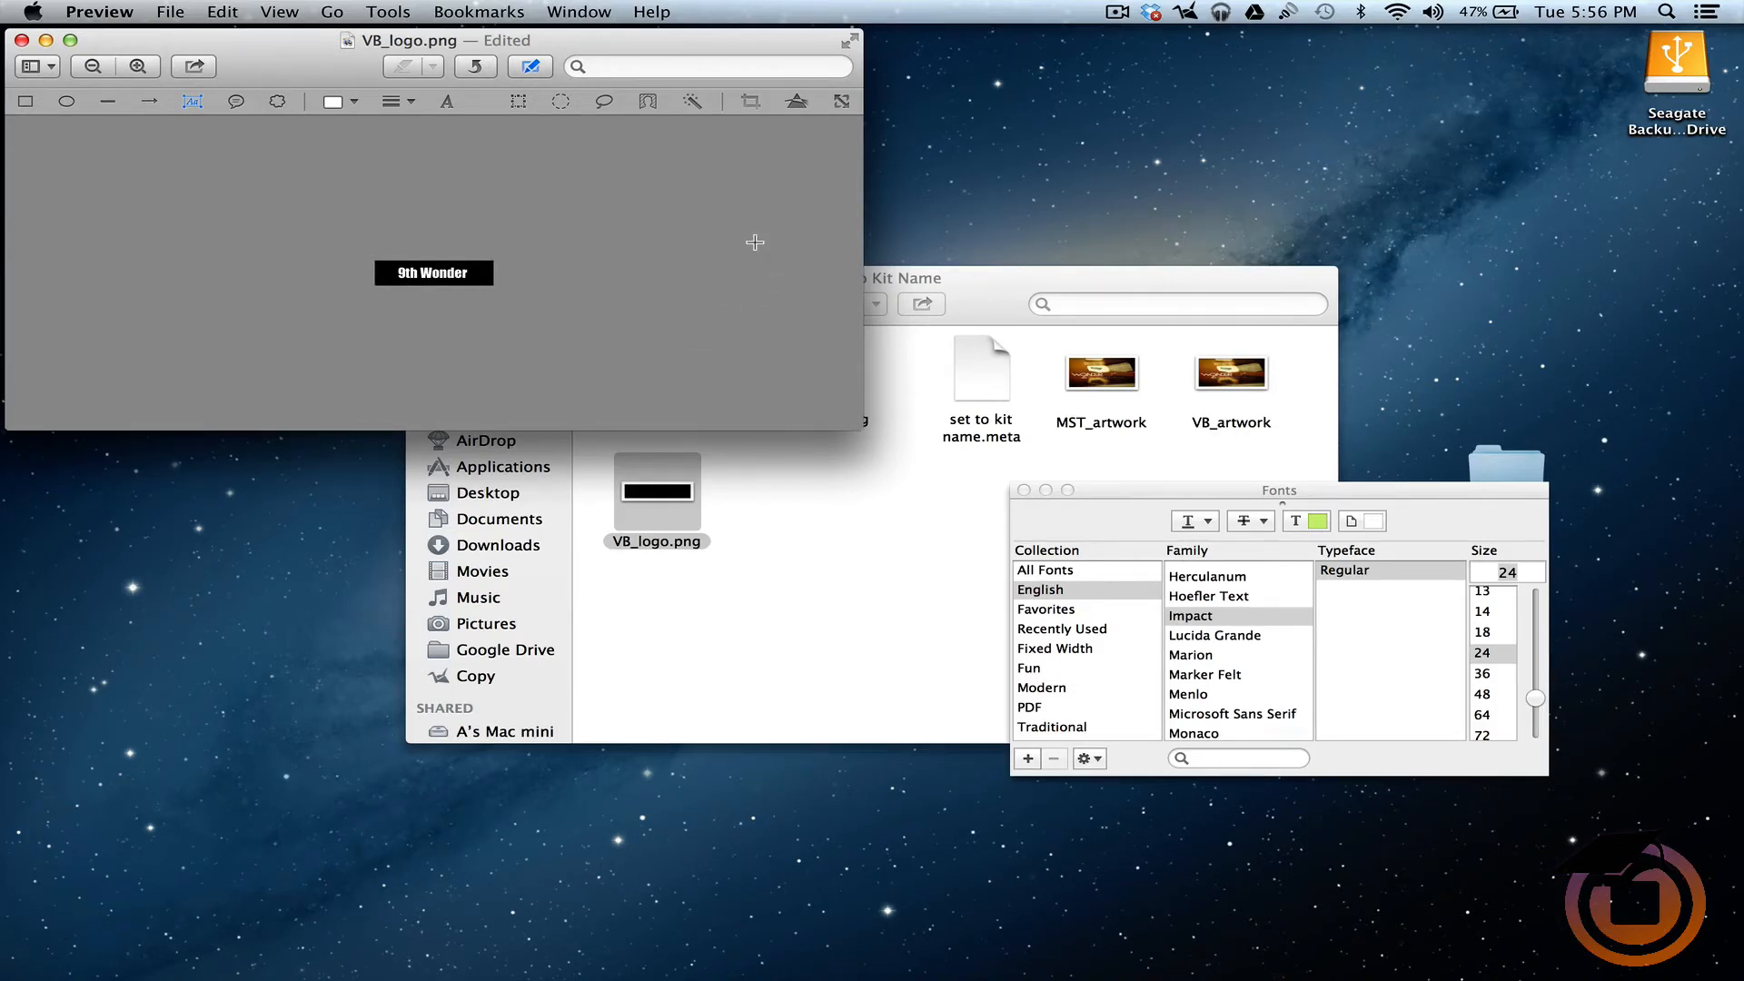
{"action": "mouse_move", "coordinate": [790, 151]}
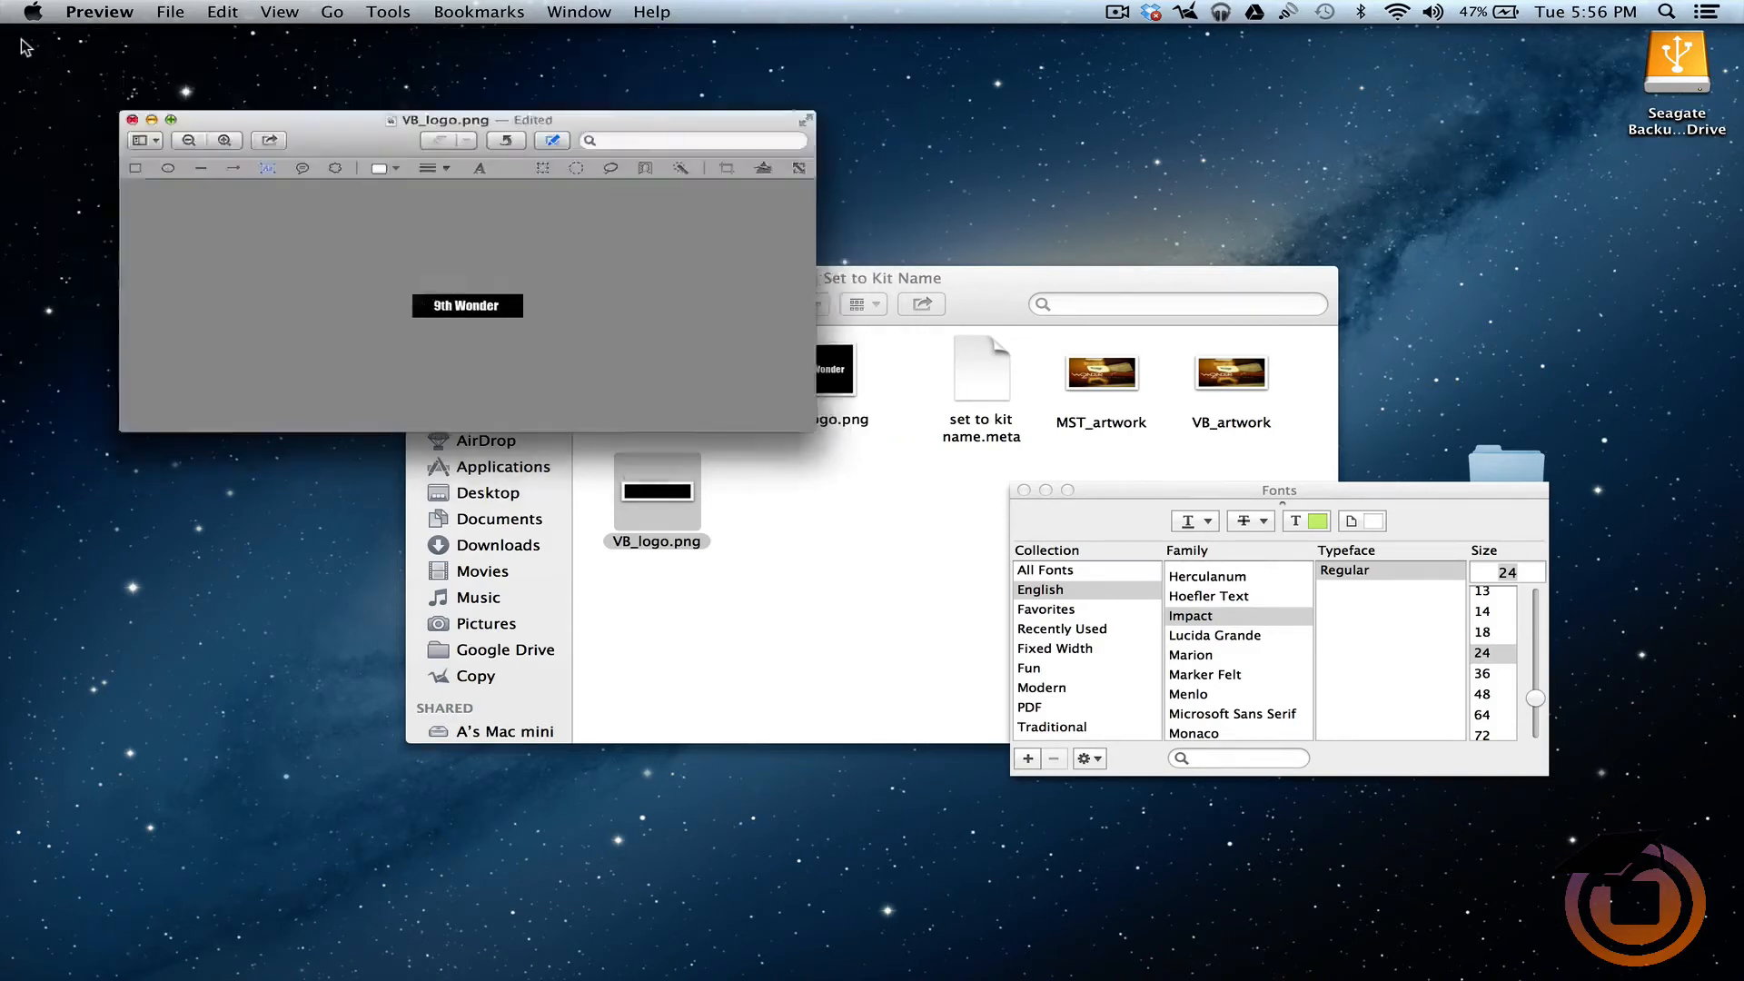
{"action": "left_click", "coordinate": [132, 120]}
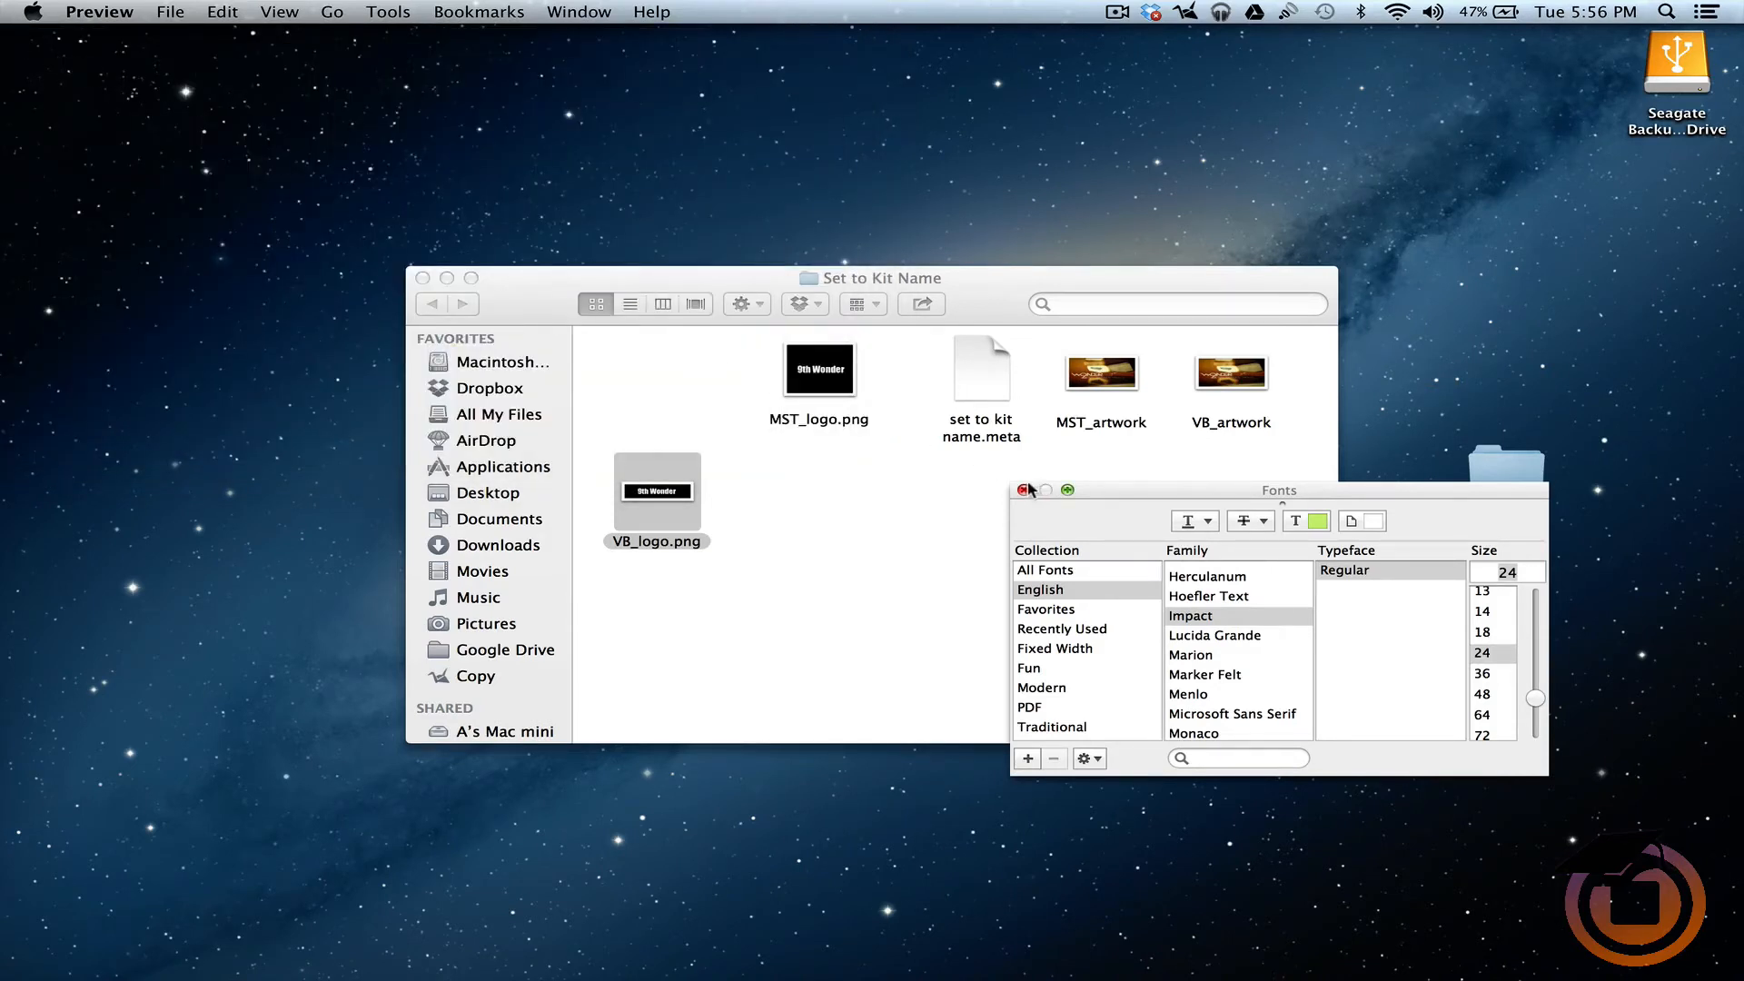
Close the Fonts panel and scroll the Finder sidebar down to Devices.
{"action": "left_click", "coordinate": [1019, 490]}
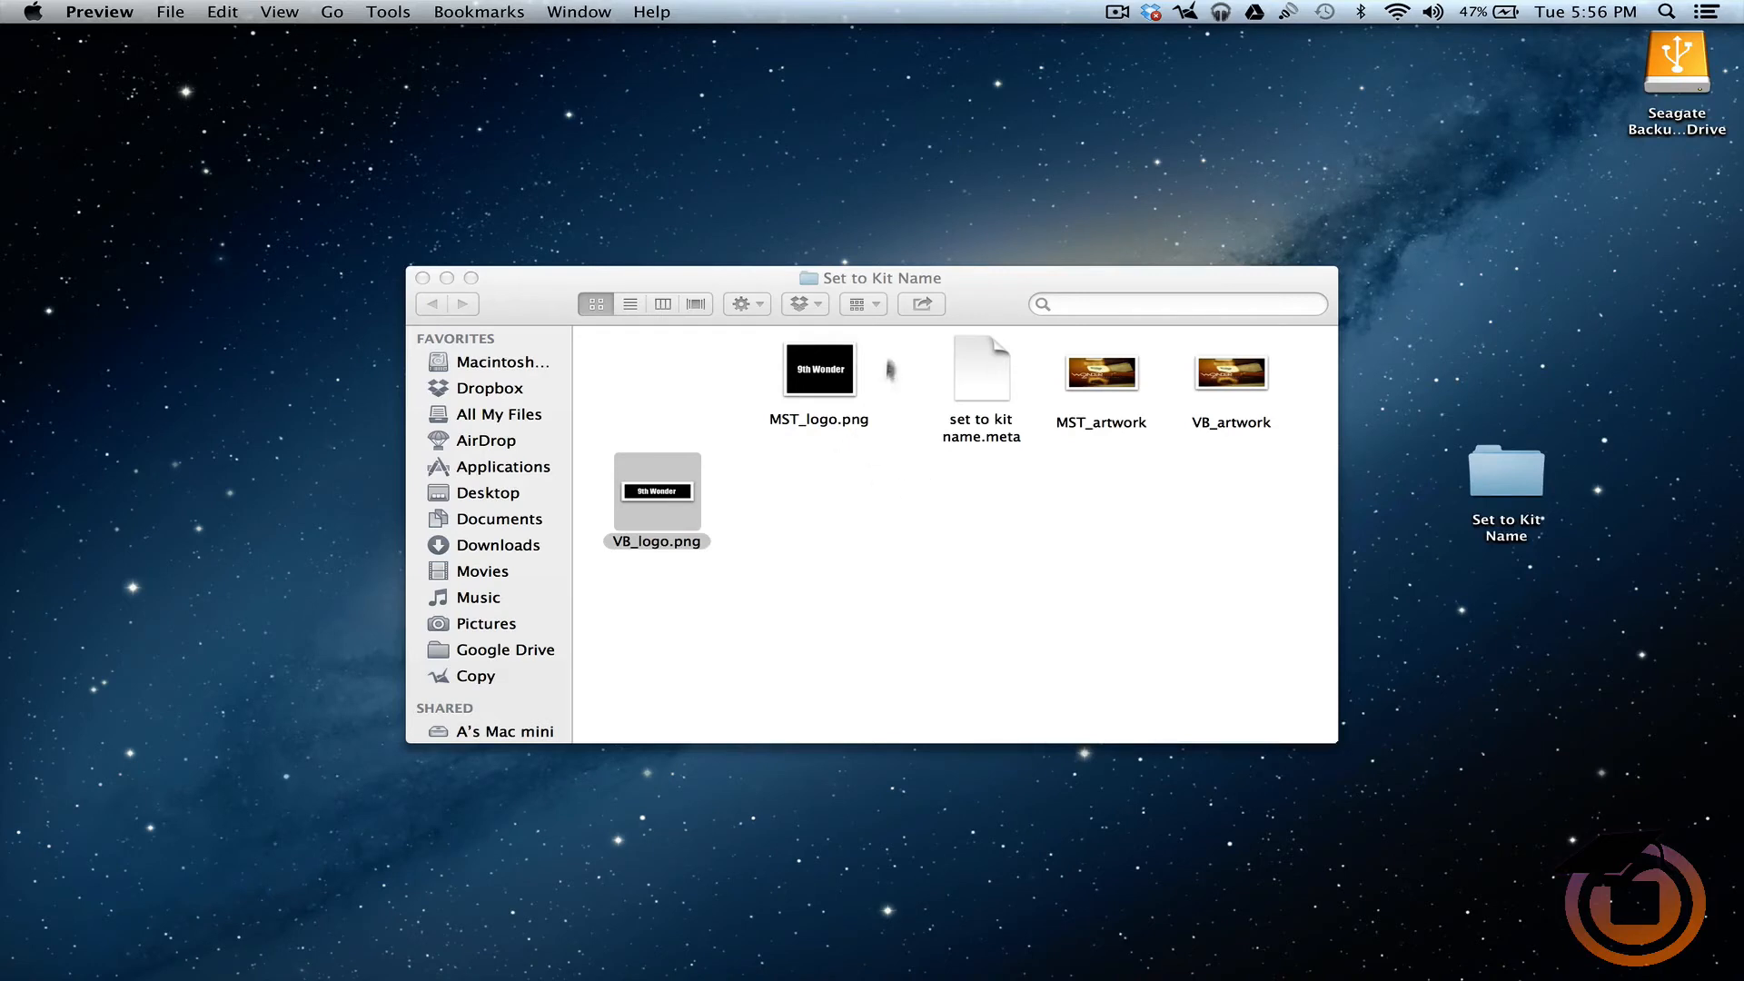
{"action": "mouse_move", "coordinate": [963, 433]}
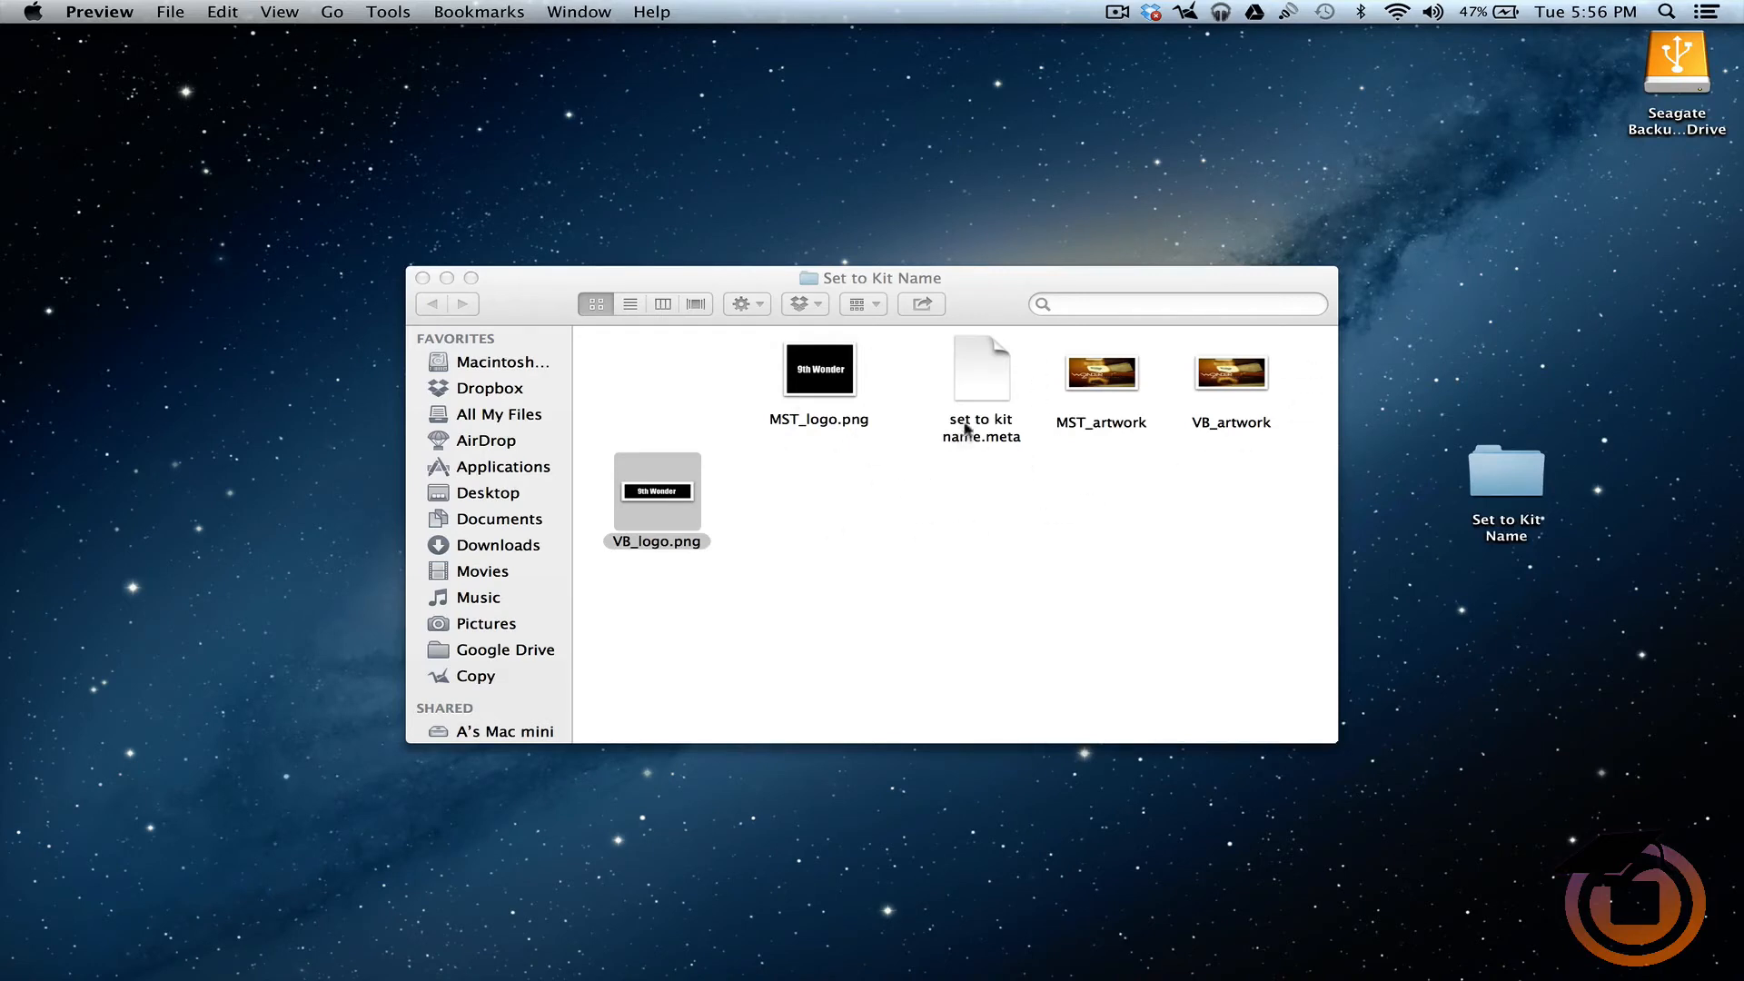
{"action": "mouse_move", "coordinate": [974, 449]}
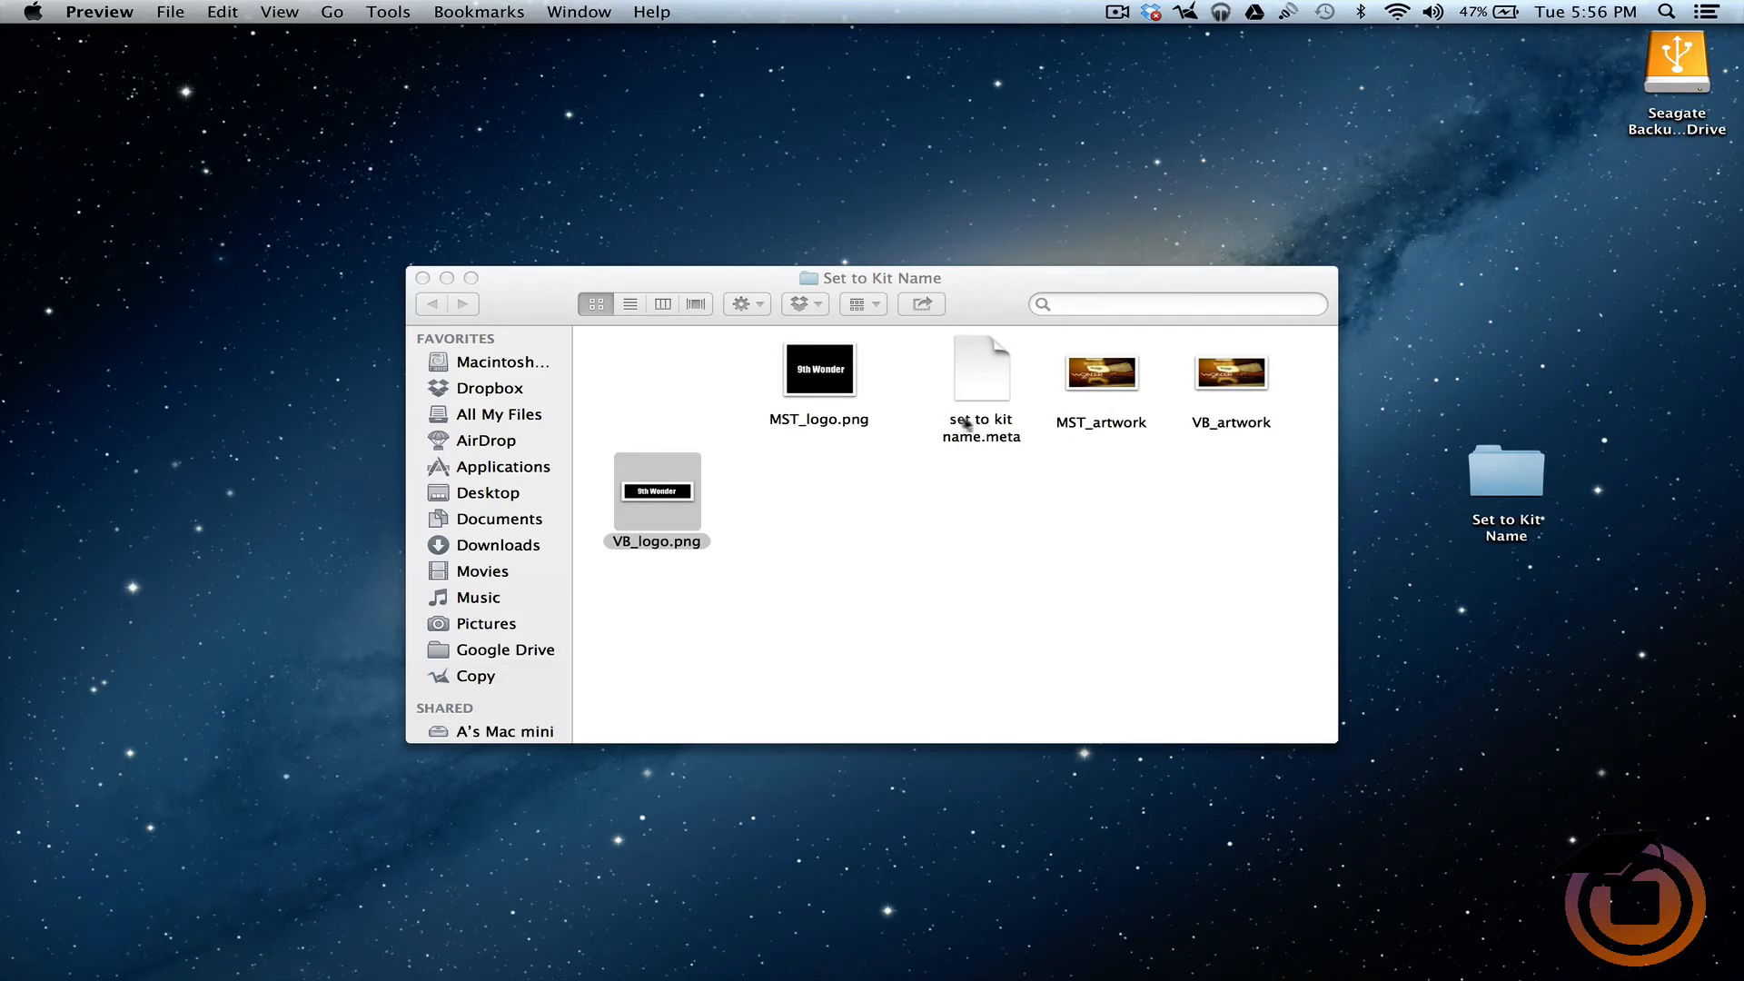
{"action": "mouse_move", "coordinate": [967, 445]}
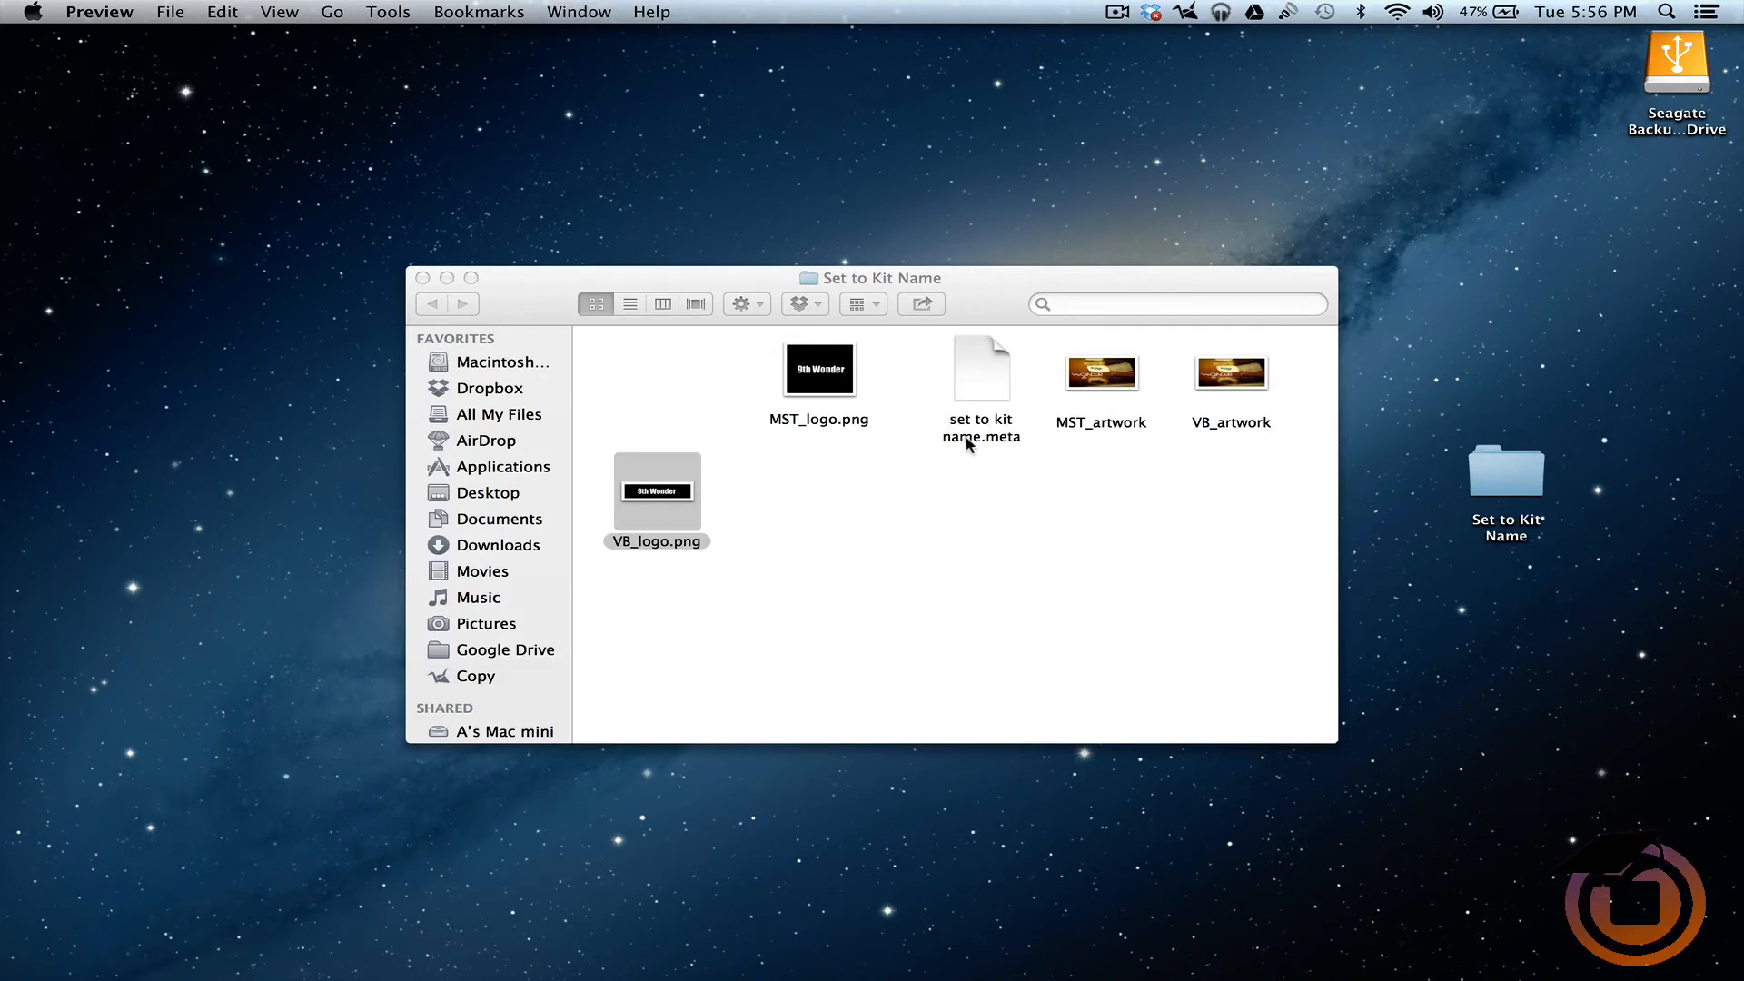
{"action": "mouse_move", "coordinate": [973, 434]}
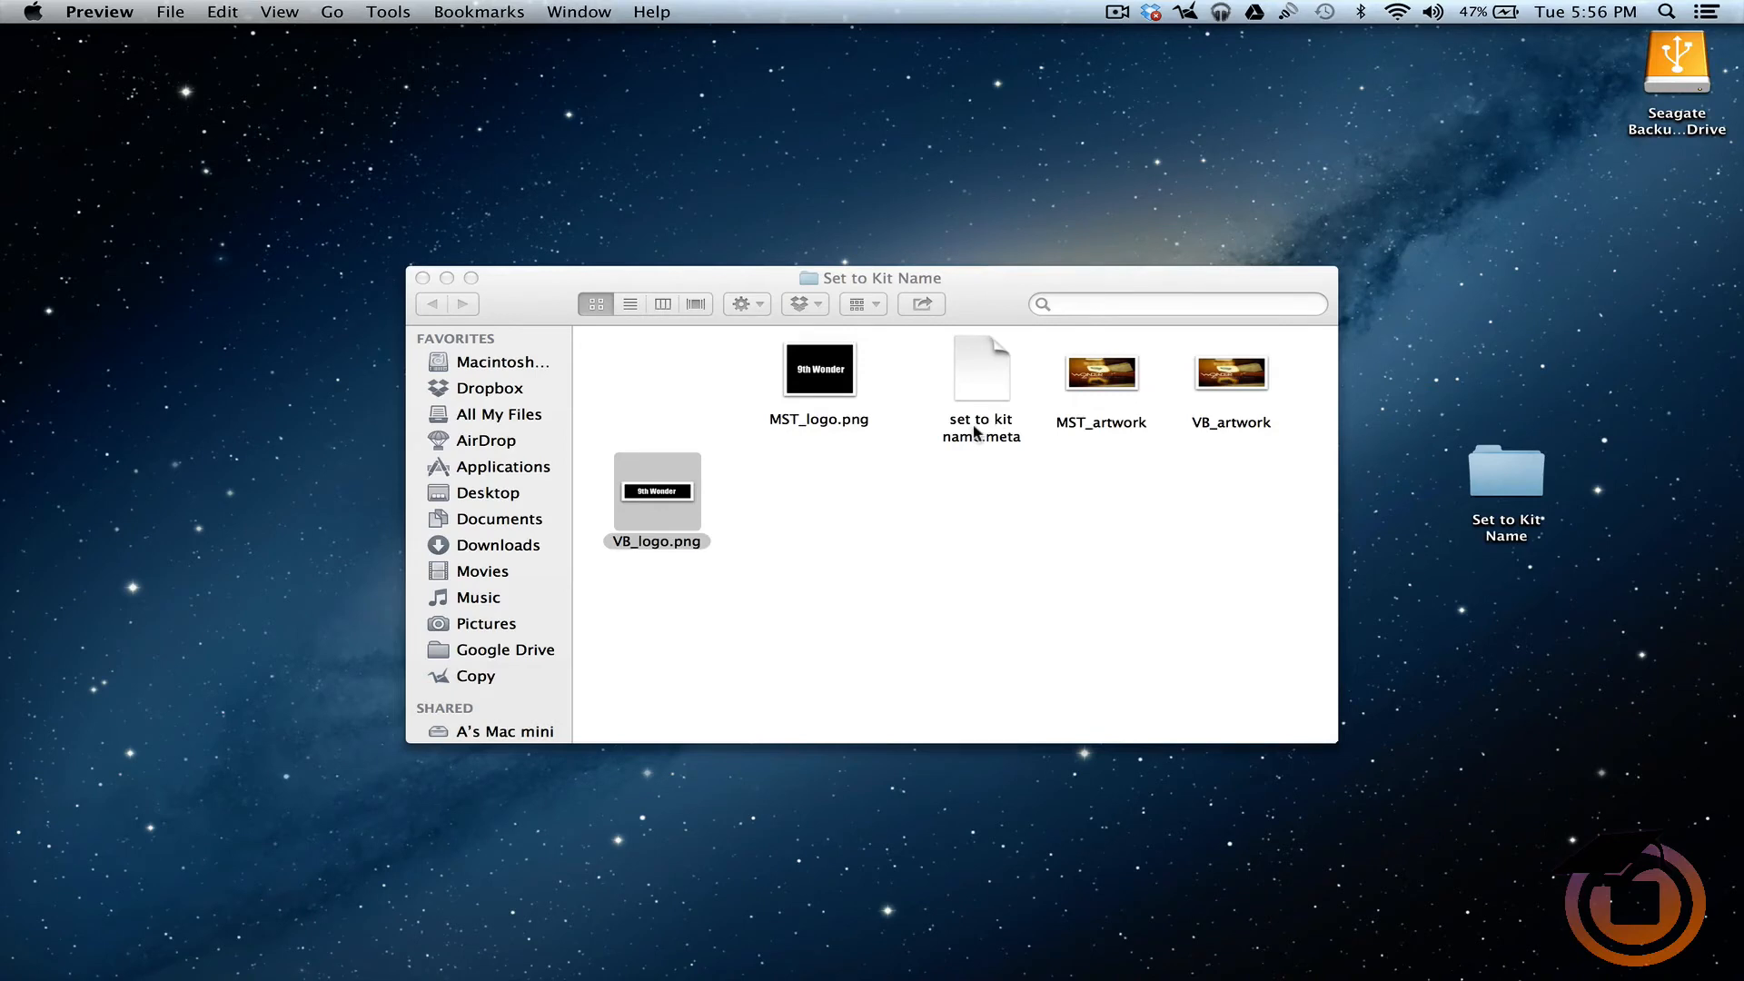
{"action": "mouse_move", "coordinate": [521, 543]}
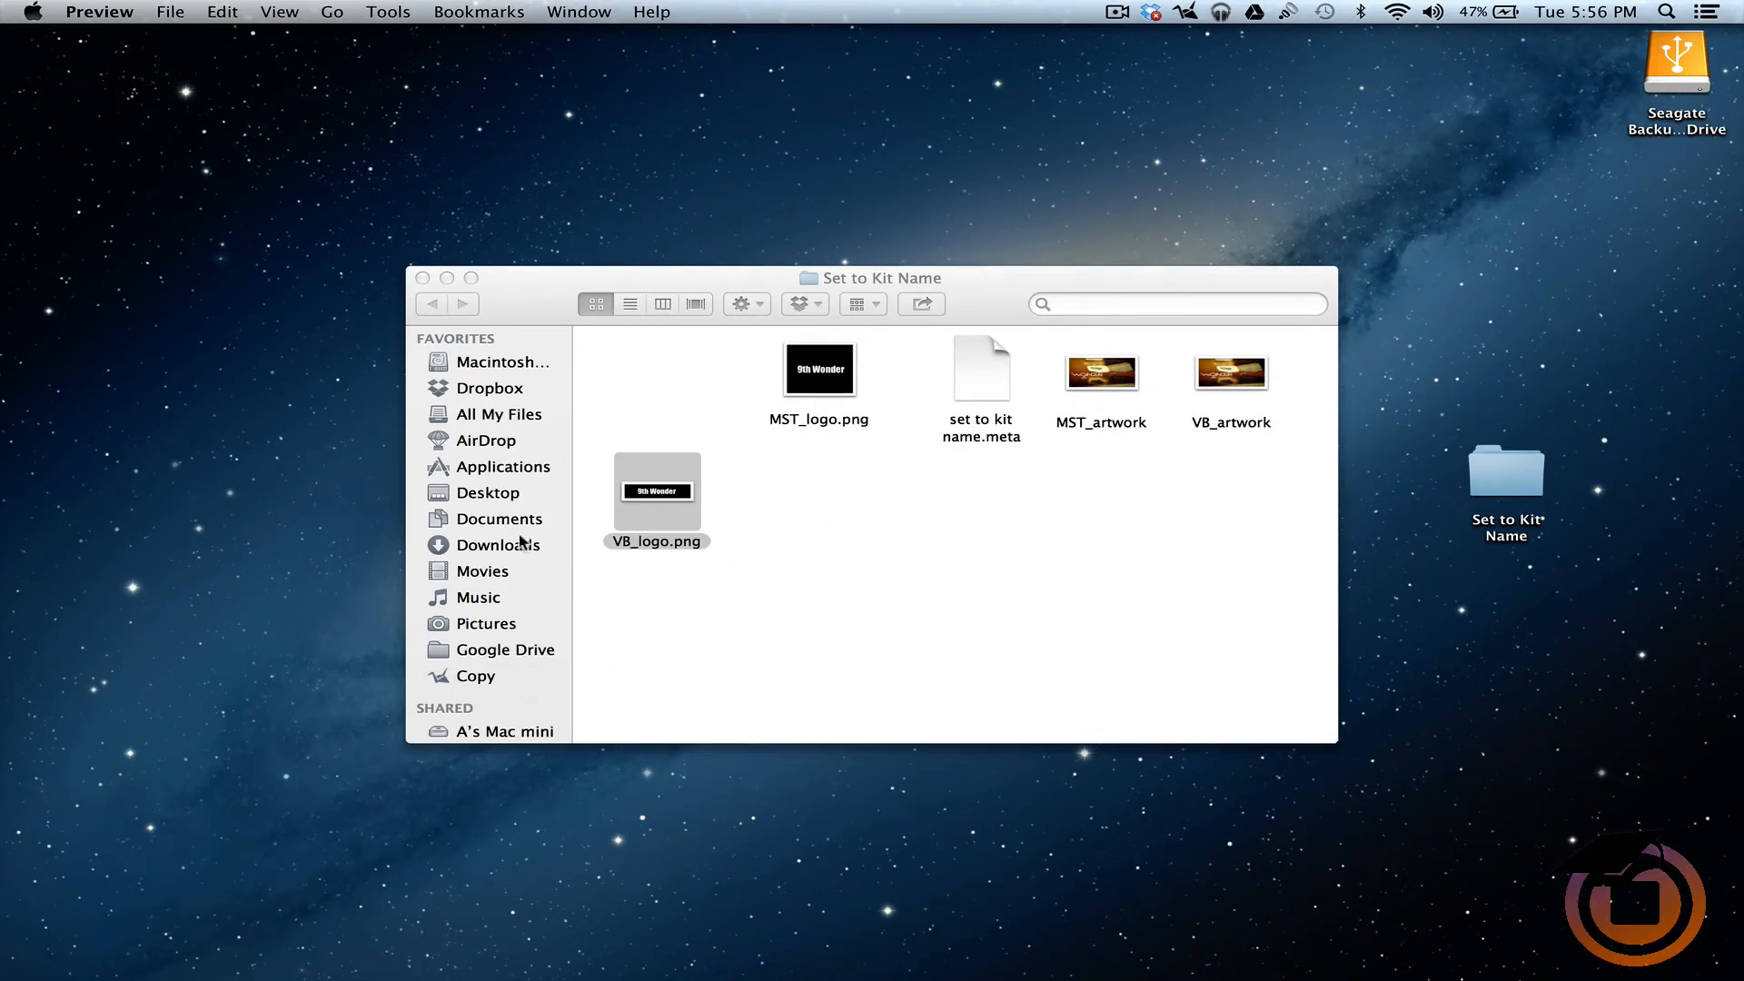
{"action": "mouse_move", "coordinate": [500, 570]}
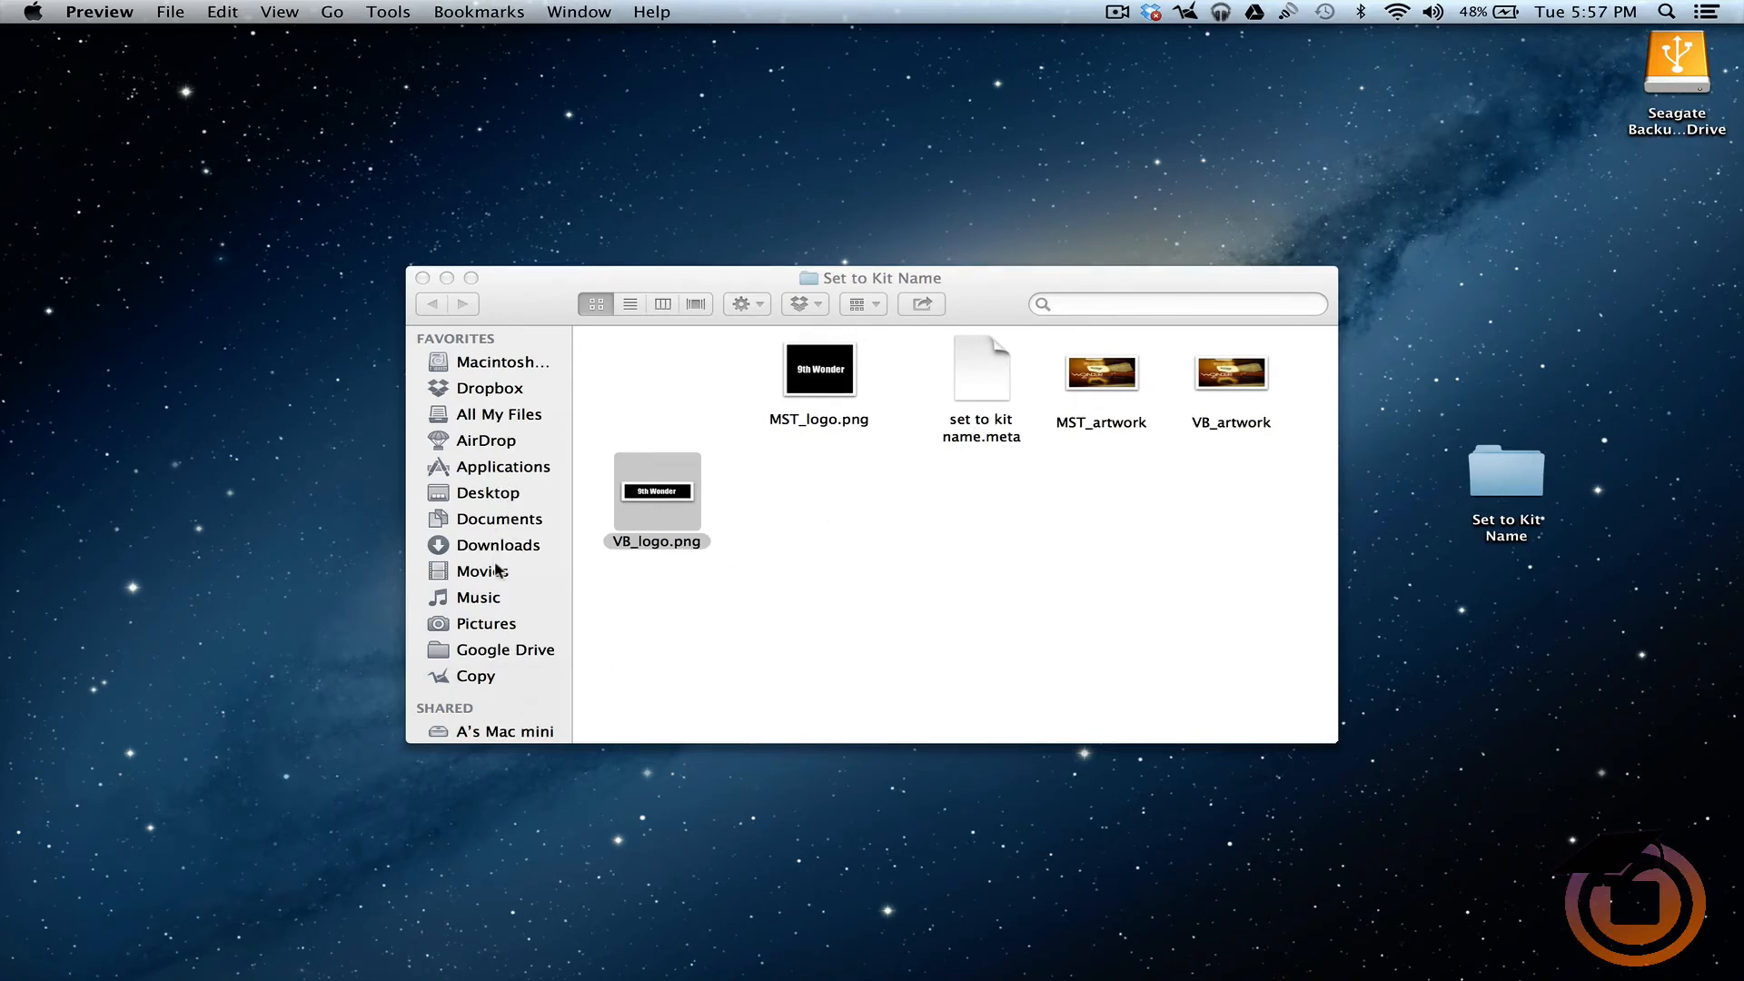
{"action": "mouse_move", "coordinate": [501, 623]}
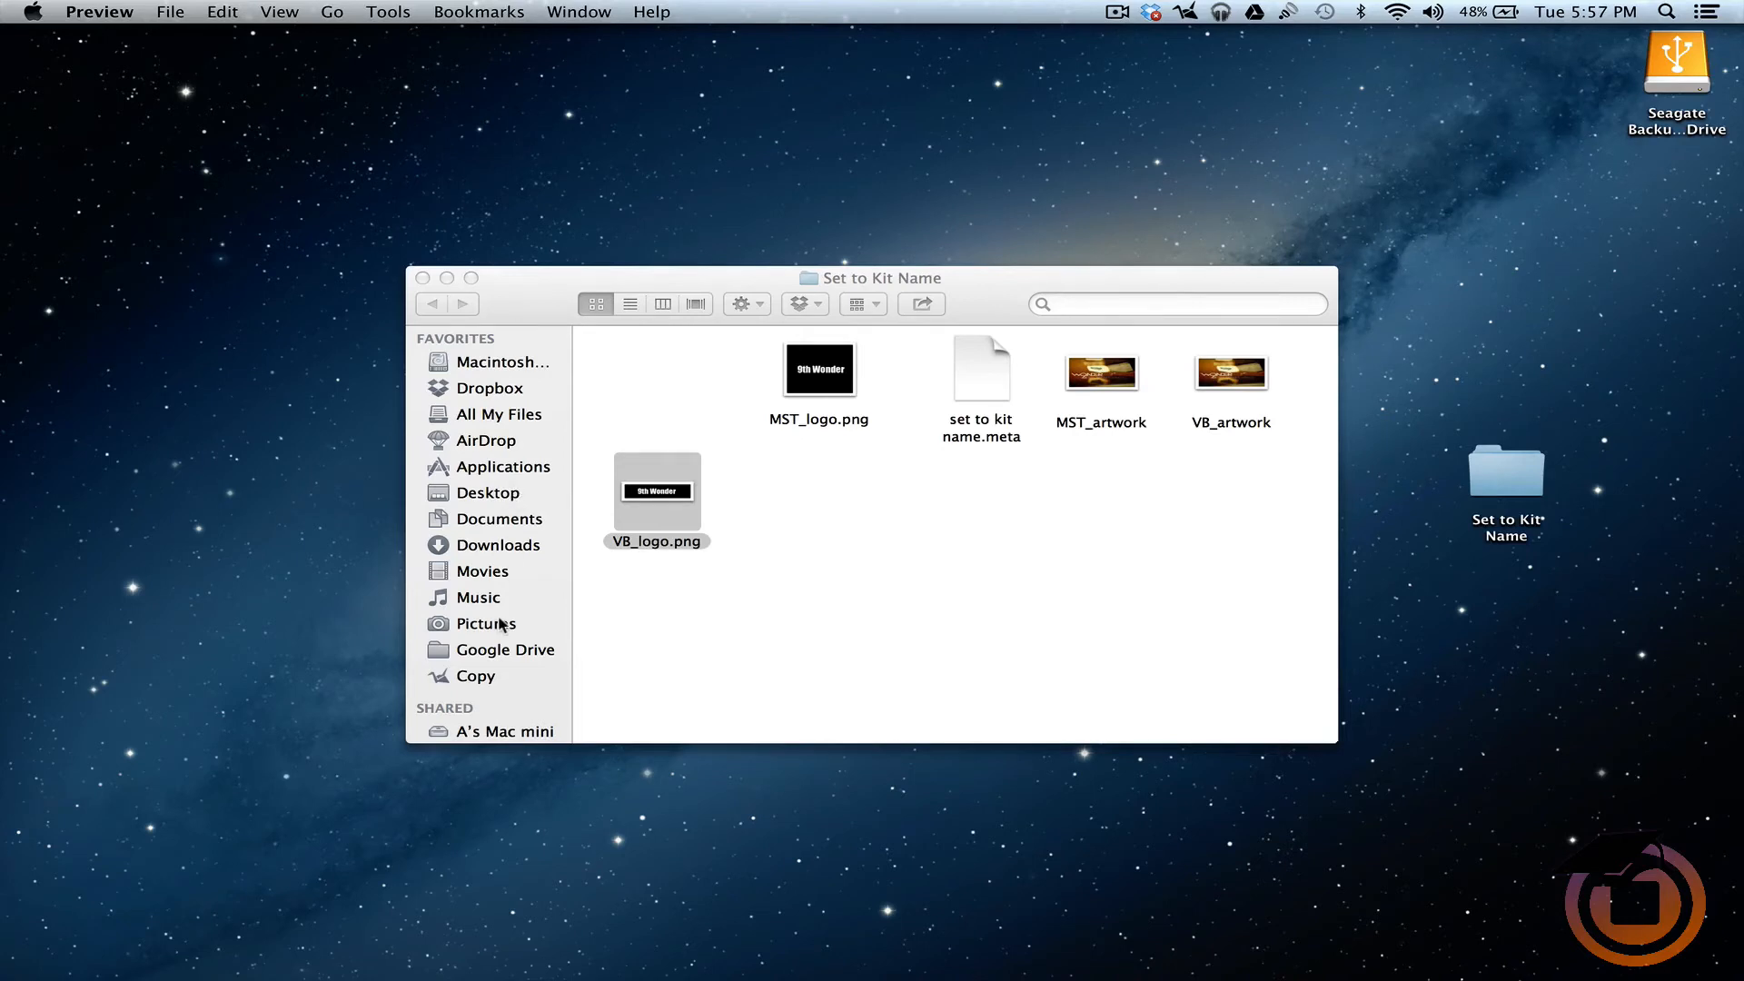
{"action": "scroll", "scroll_direction": "down", "scroll_amount": 3}
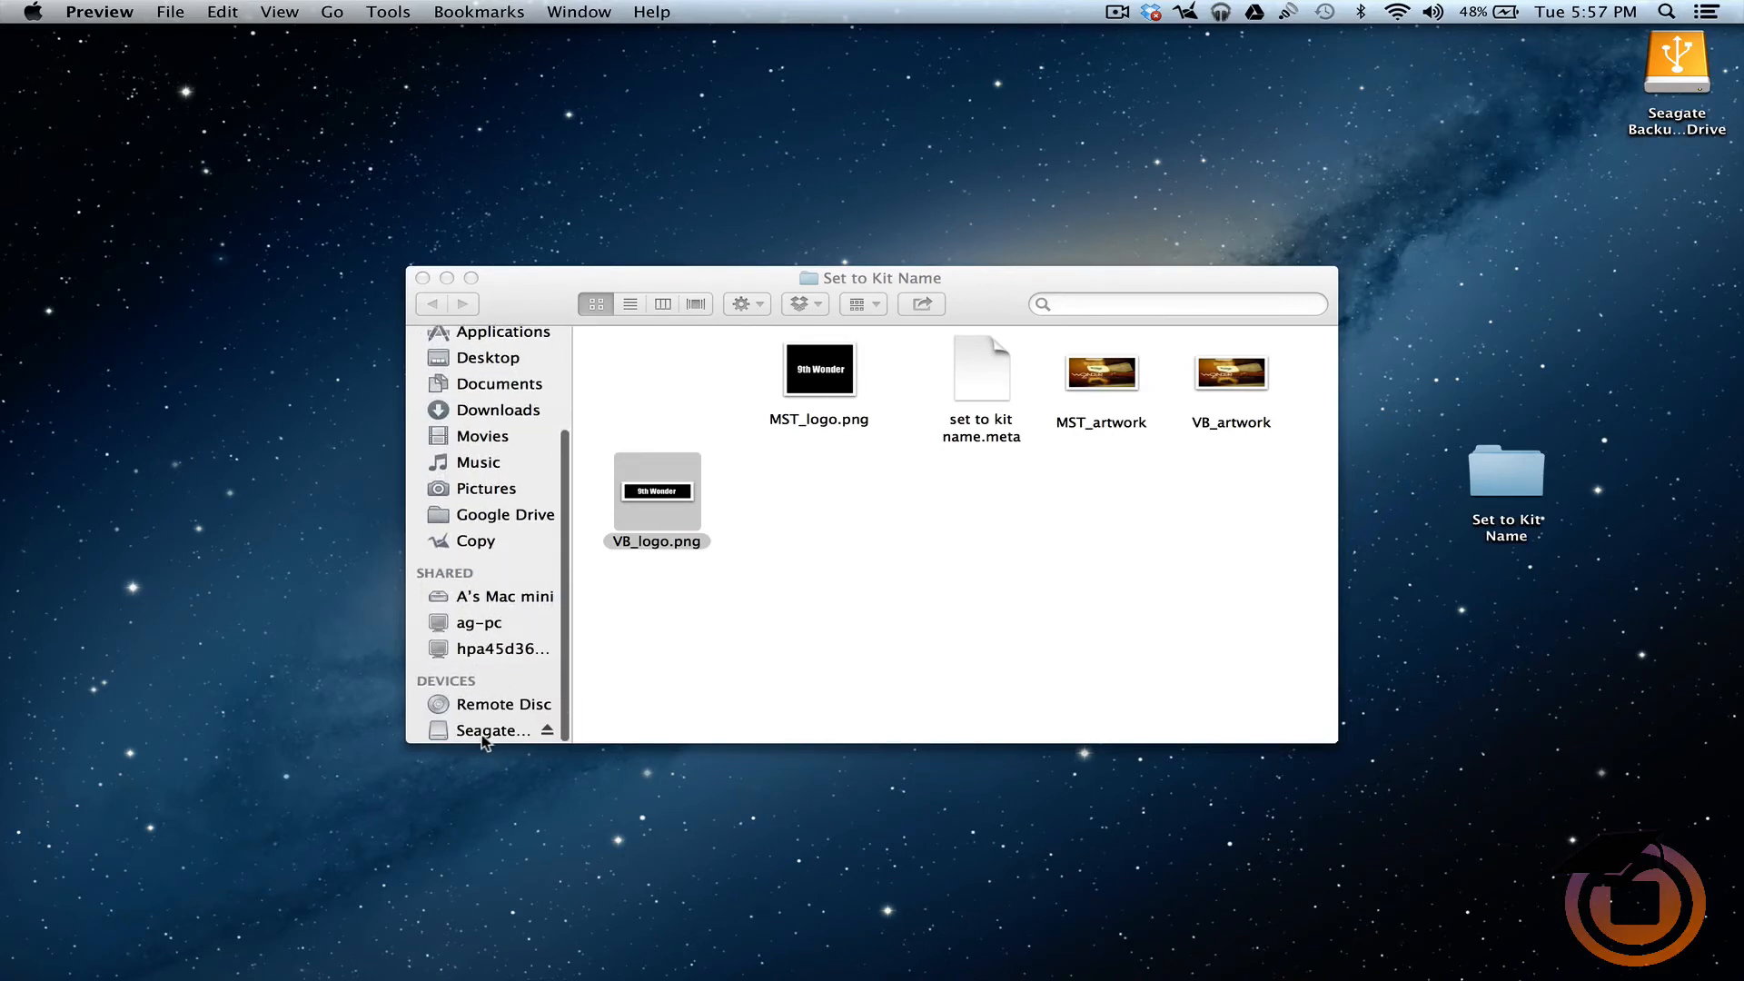
Browse the Seagate drive's AGgotDrums folder and select the 9th Wonder Drum Kit SP1200 folder.
{"action": "left_click", "coordinate": [488, 730]}
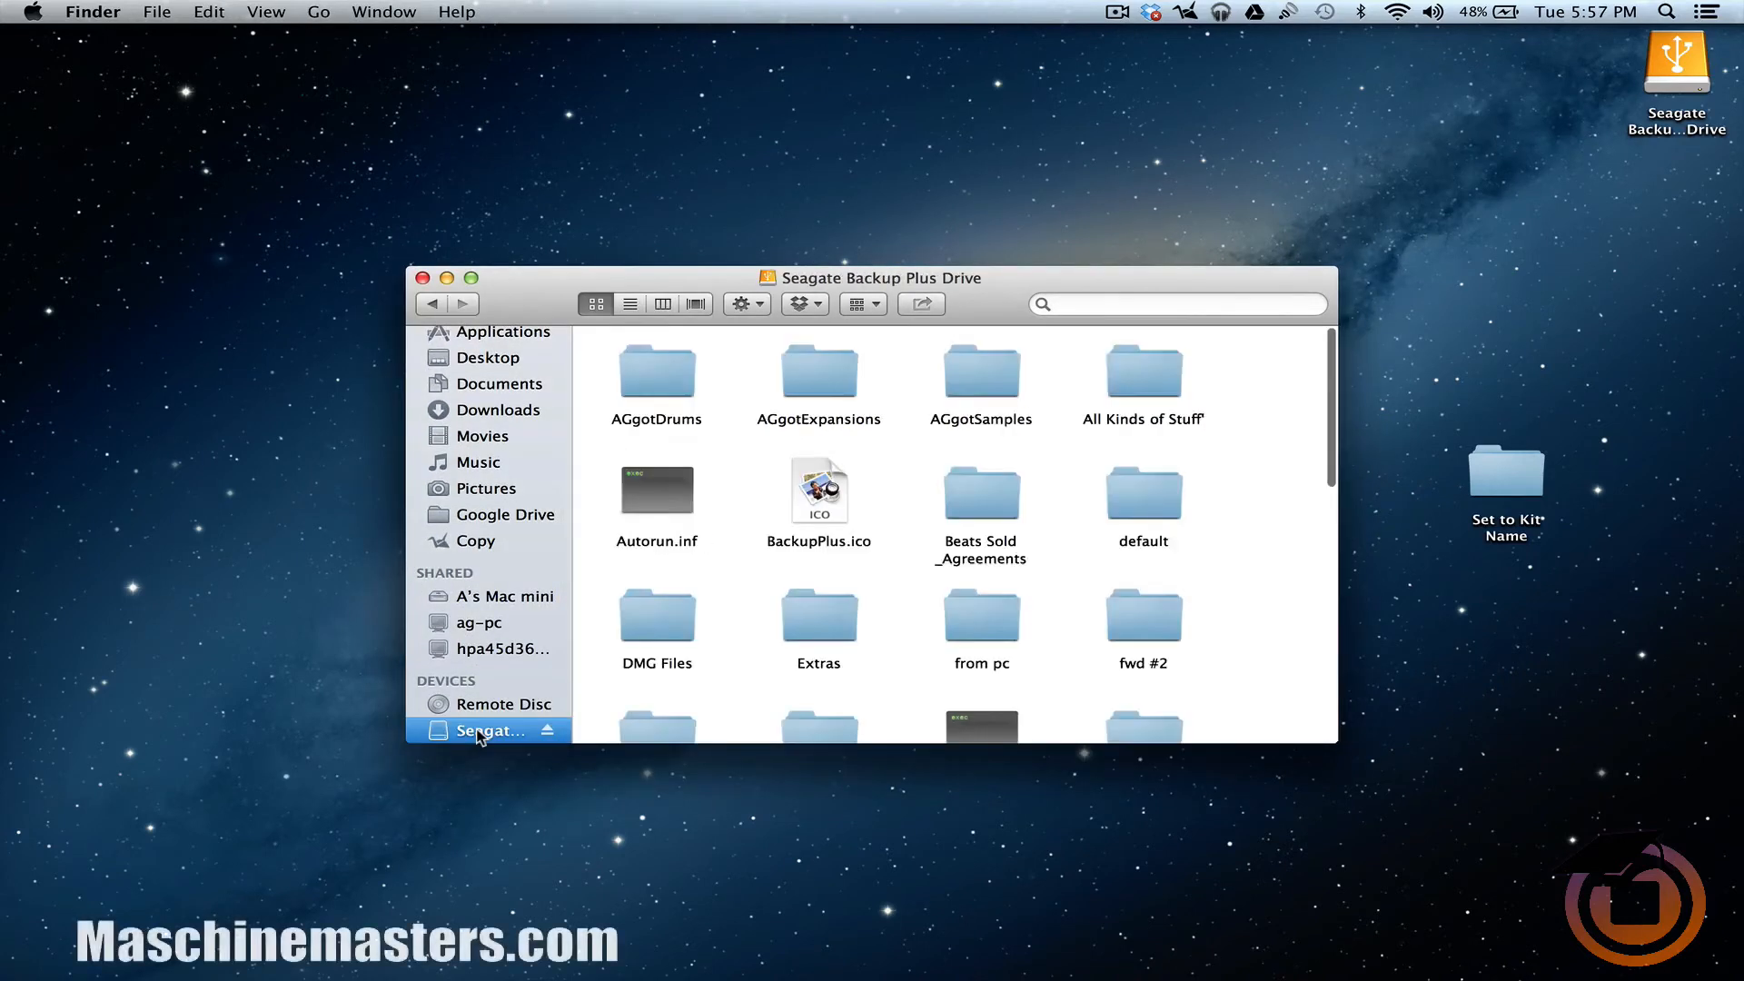
{"action": "double_click", "coordinate": [655, 378]}
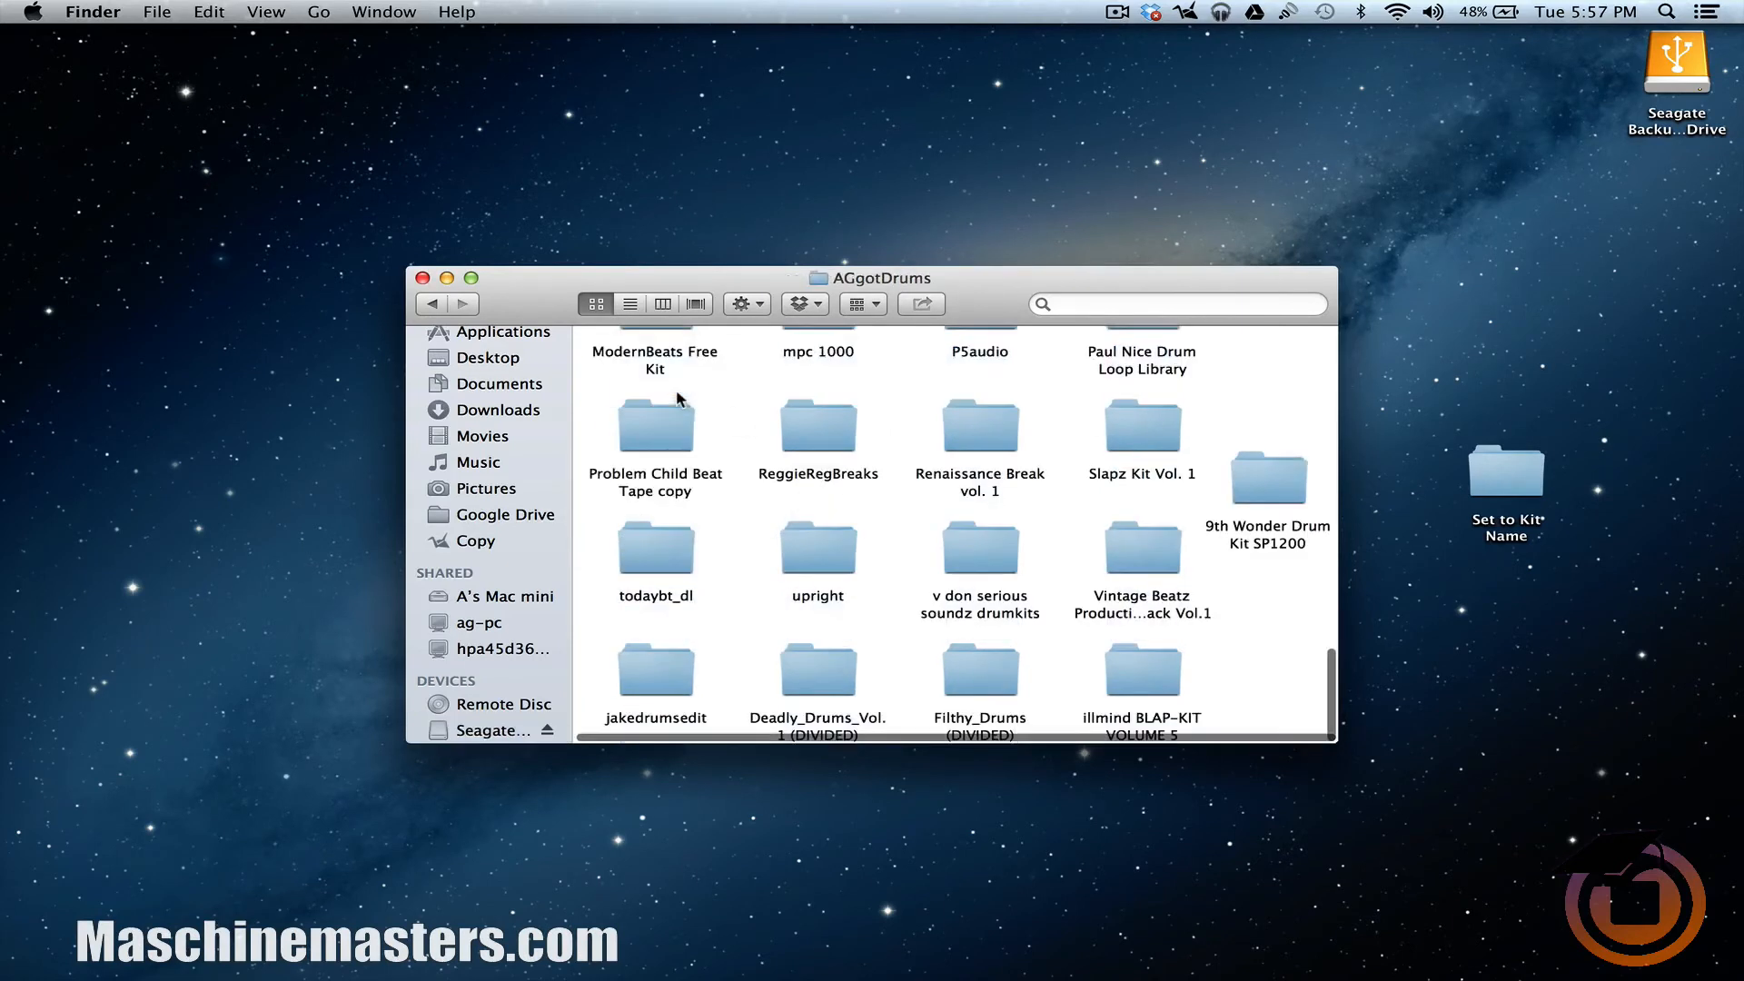
{"action": "mouse_move", "coordinate": [701, 434]}
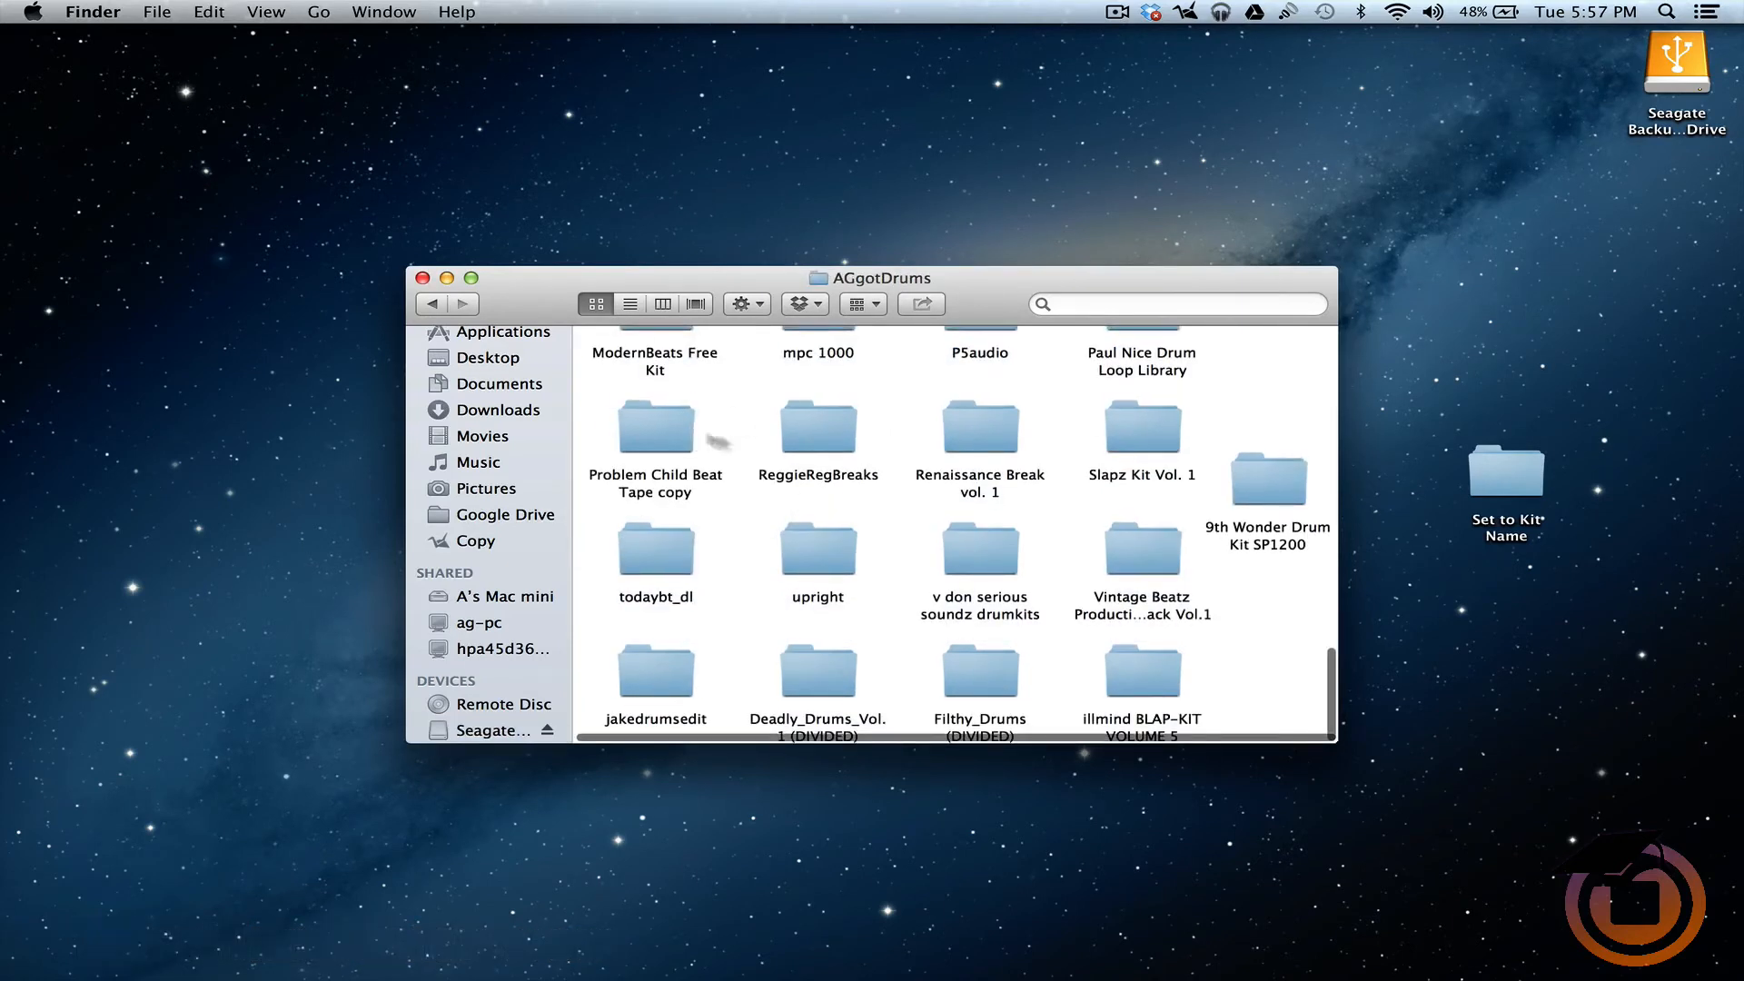
{"action": "left_click", "coordinate": [1266, 480]}
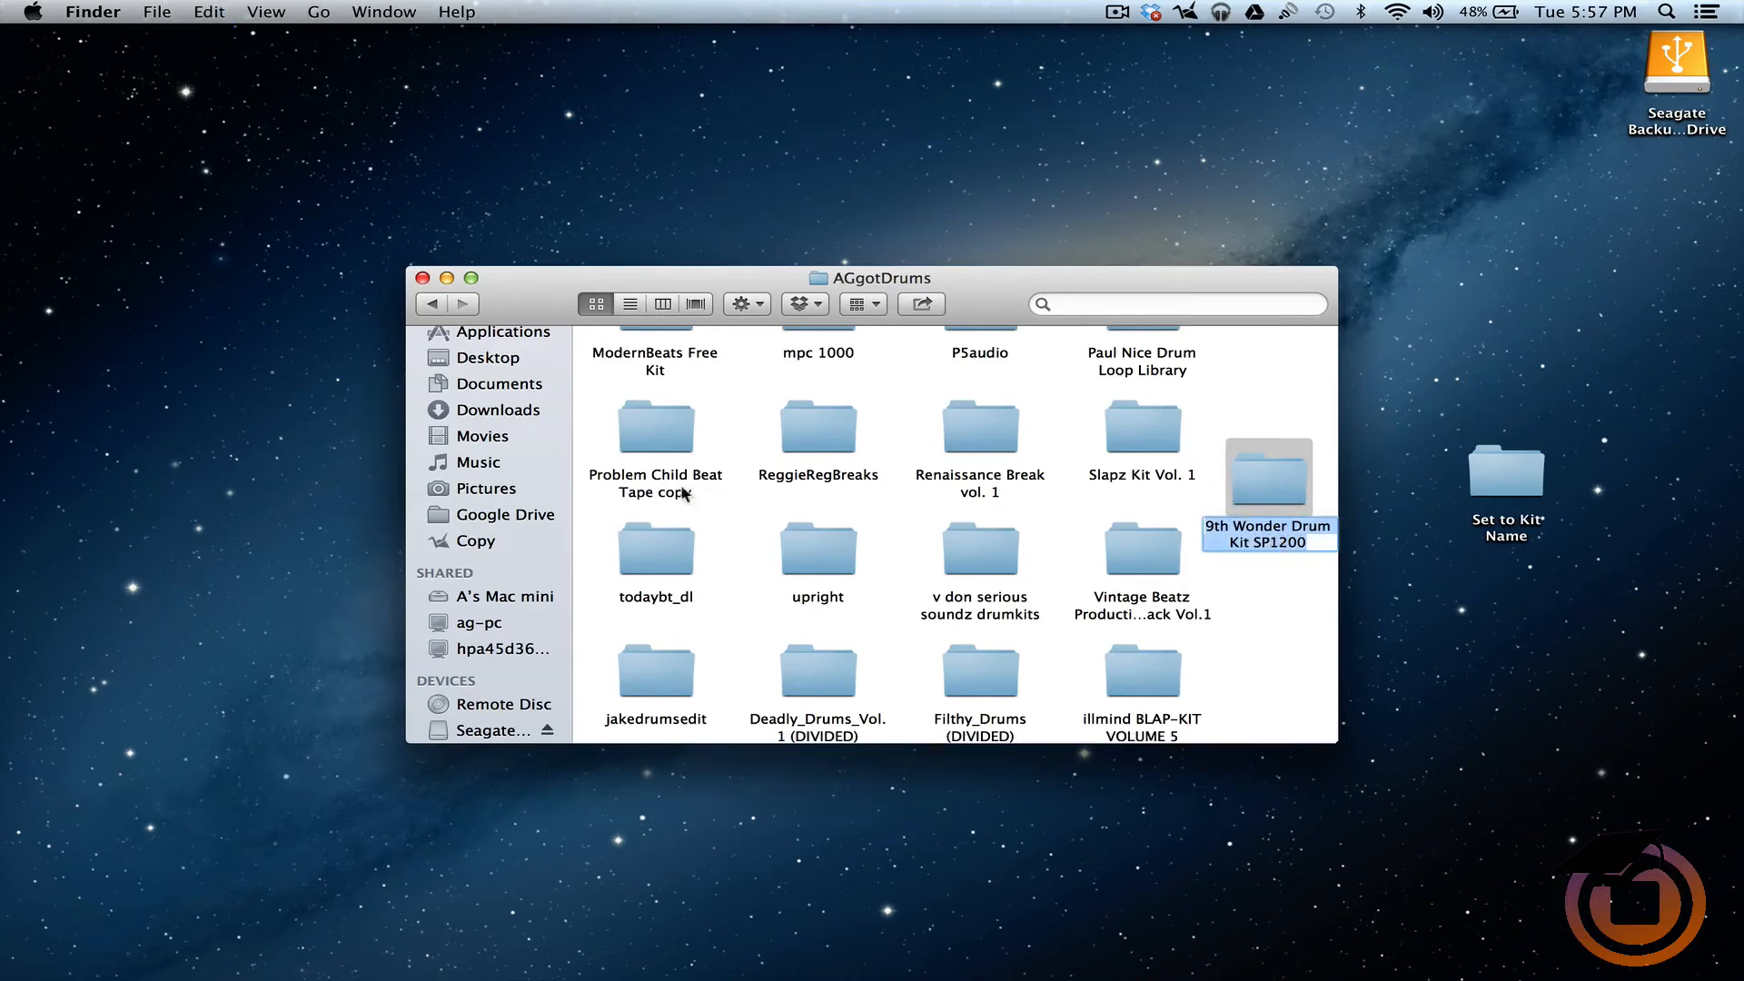
Rename the meta file in Set to Kit Name to 9th Wonder Drum Kit SP1200.meta.
{"action": "left_click", "coordinate": [432, 303]}
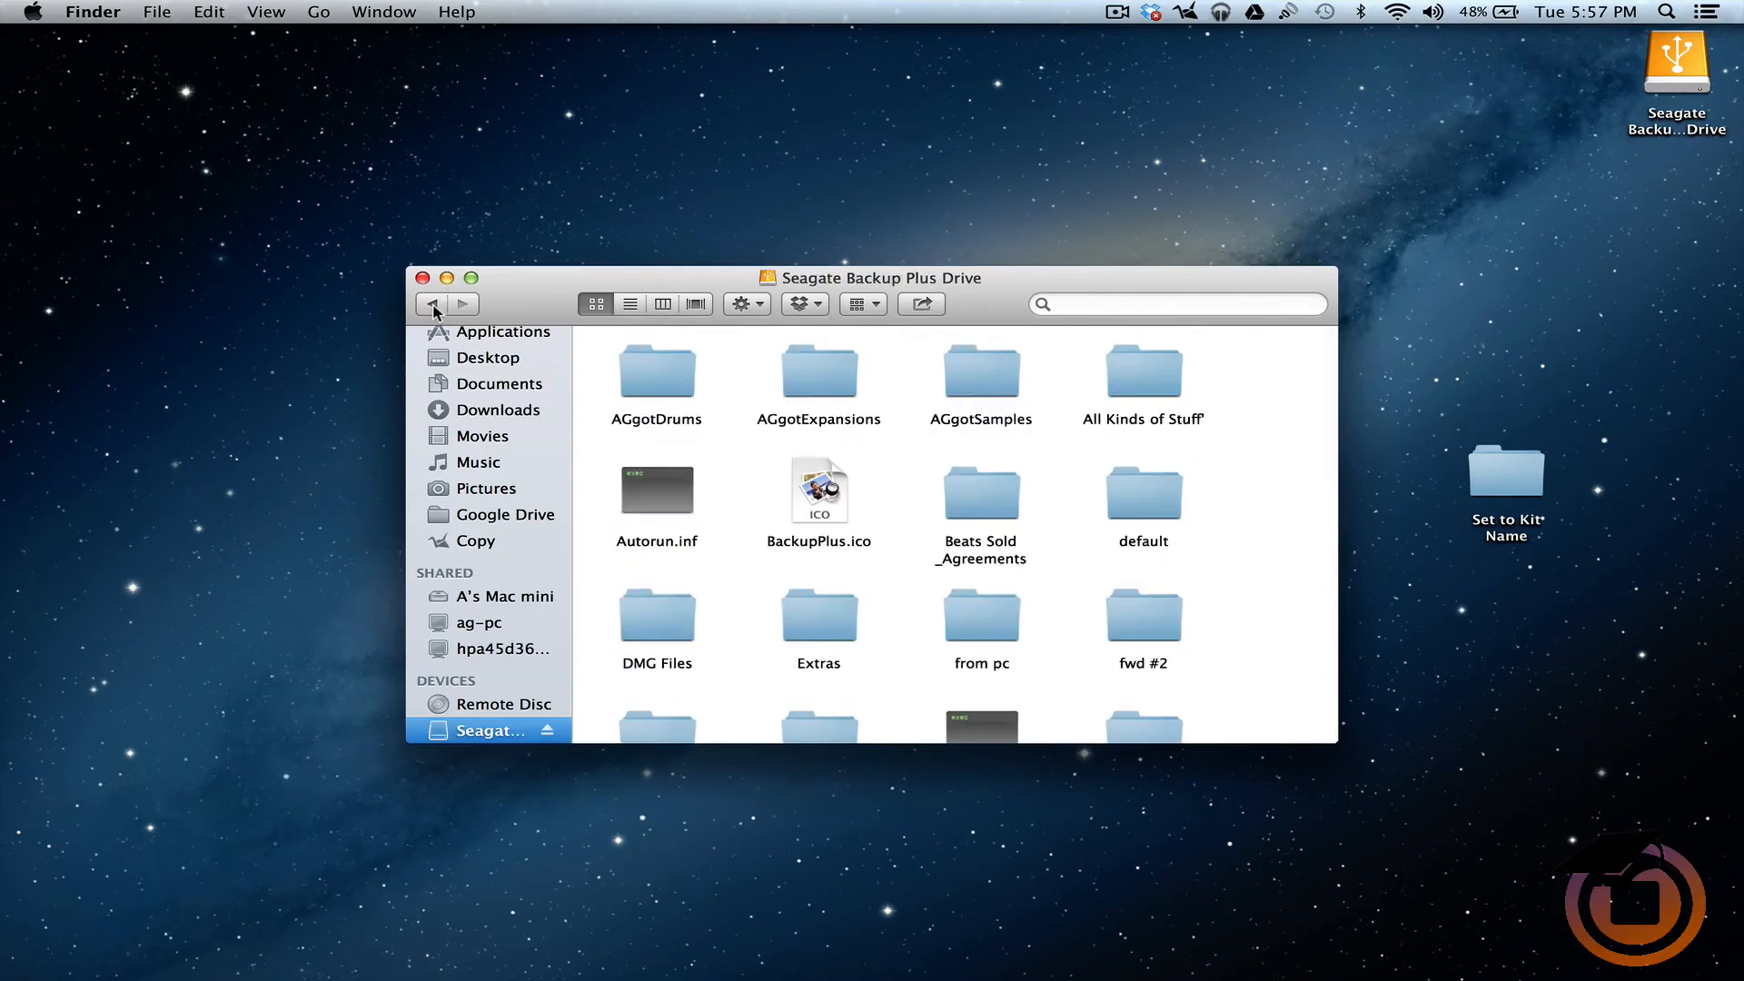
{"action": "double_click", "coordinate": [1506, 472]}
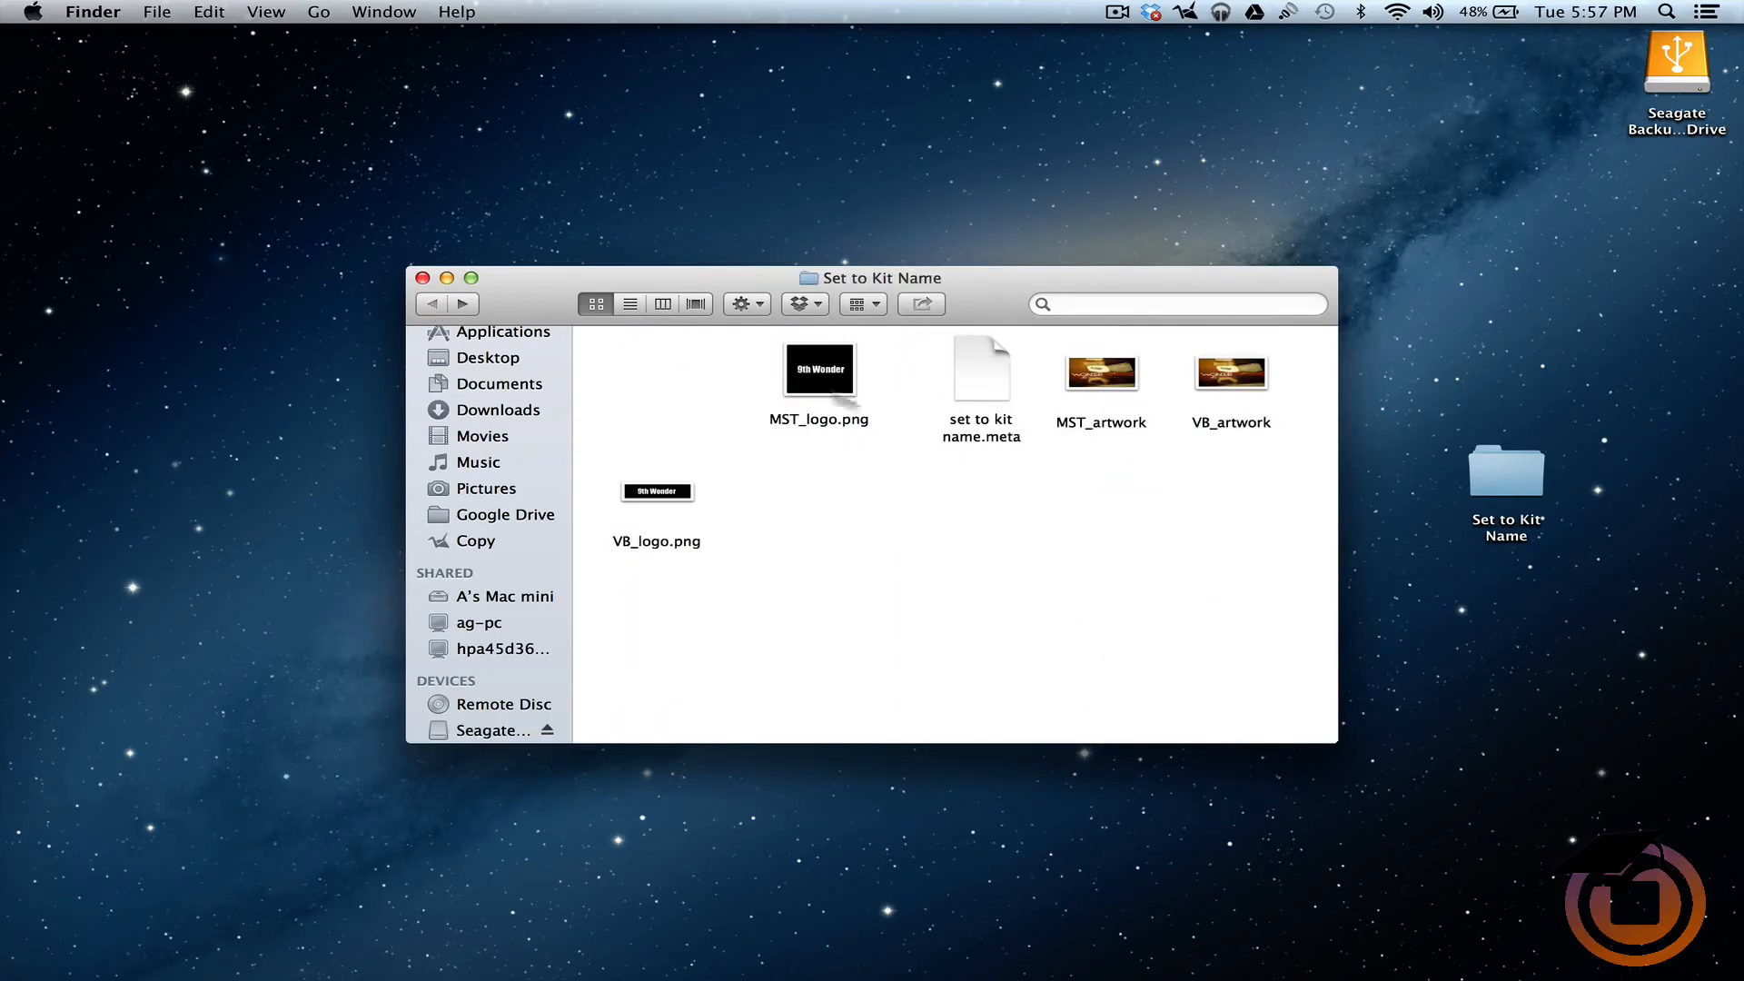
{"action": "left_click", "coordinate": [981, 368]}
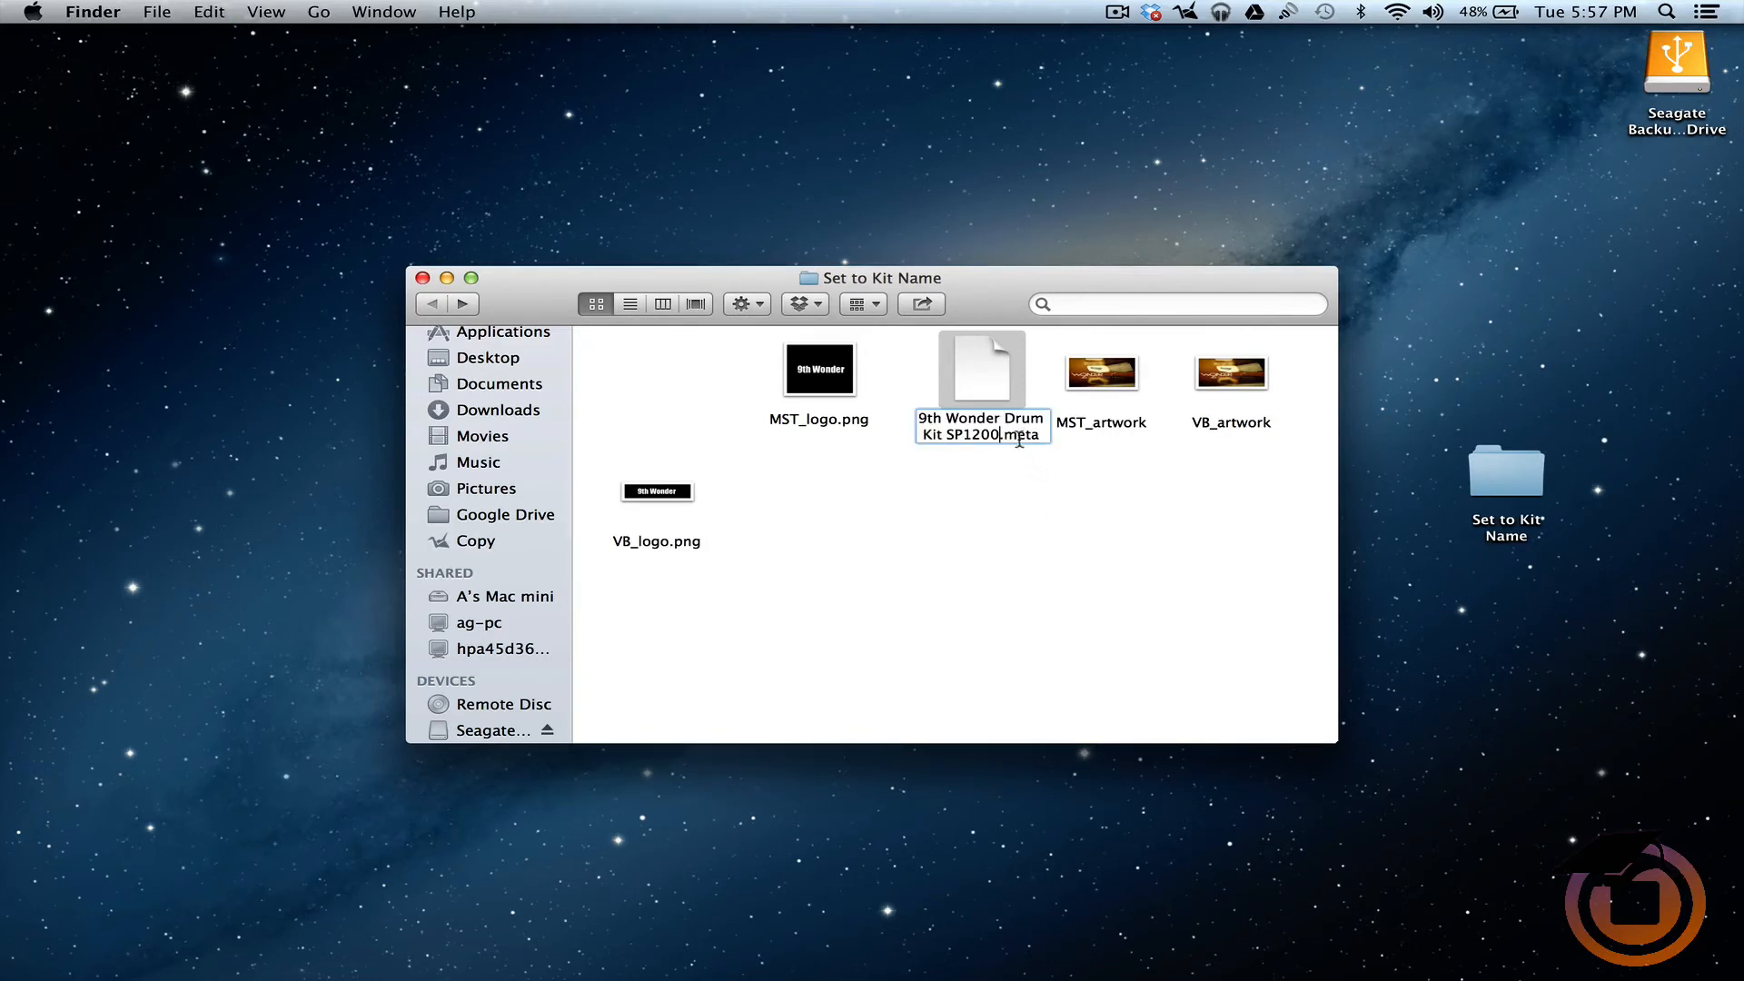
{"action": "mouse_move", "coordinate": [1006, 523]}
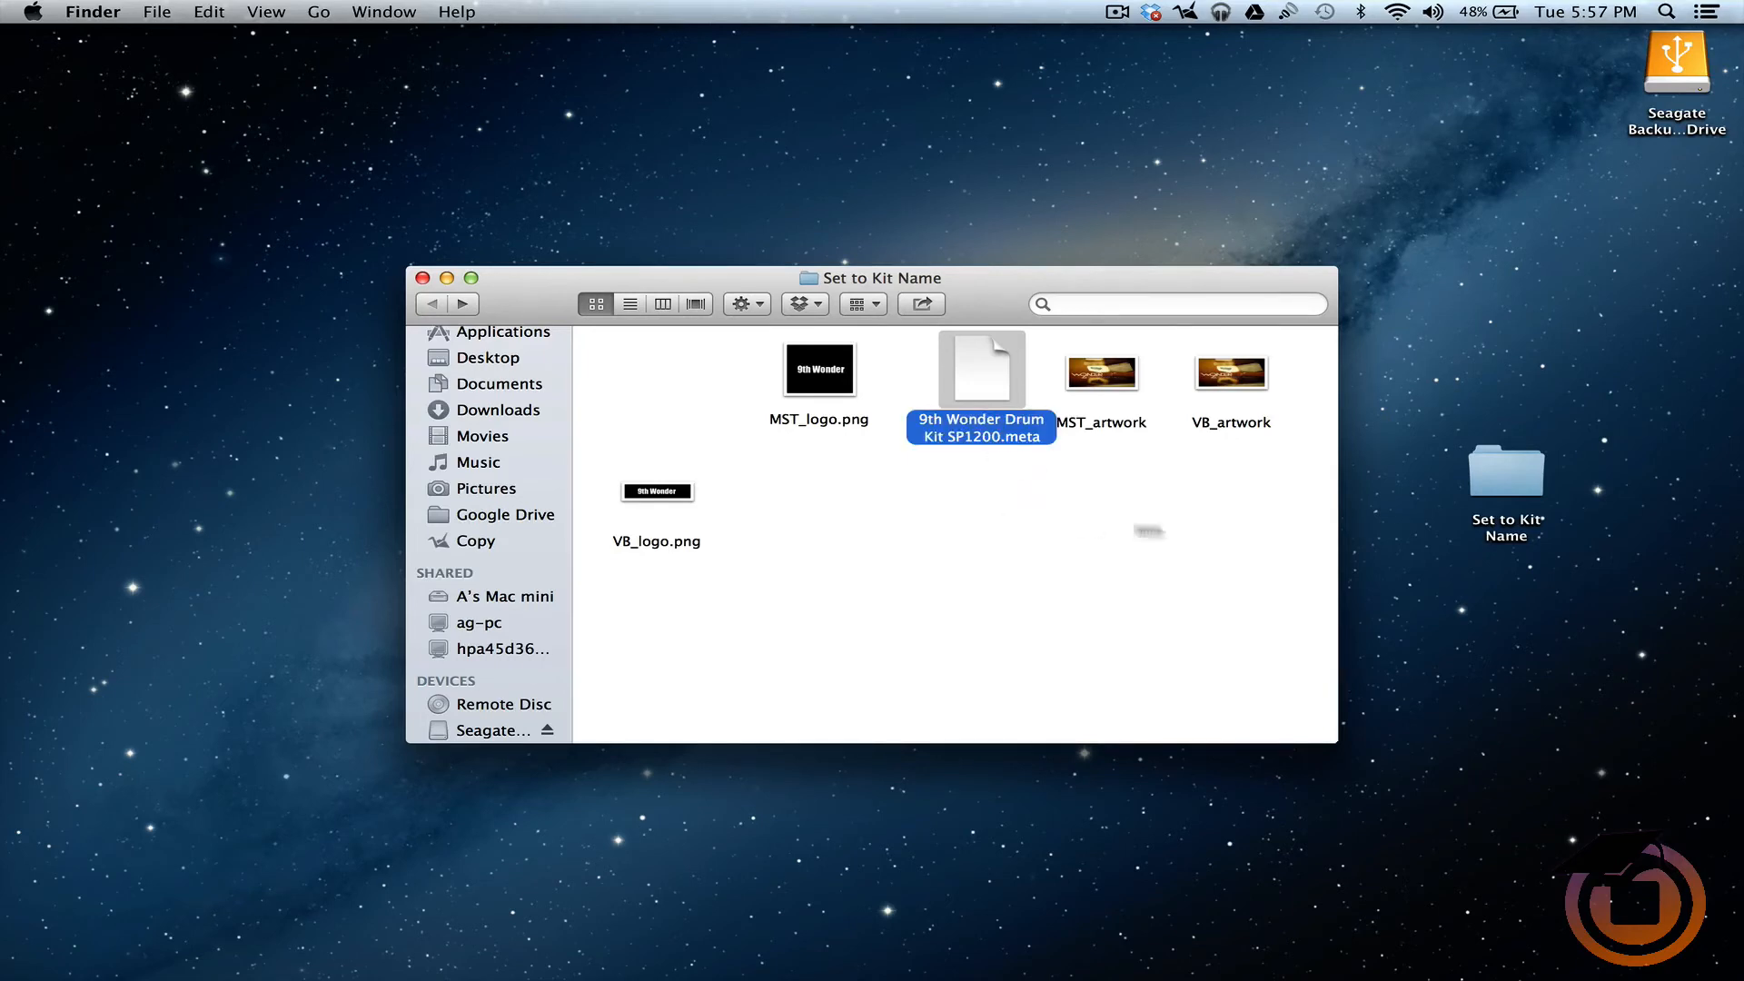
{"action": "left_click", "coordinate": [1089, 495]}
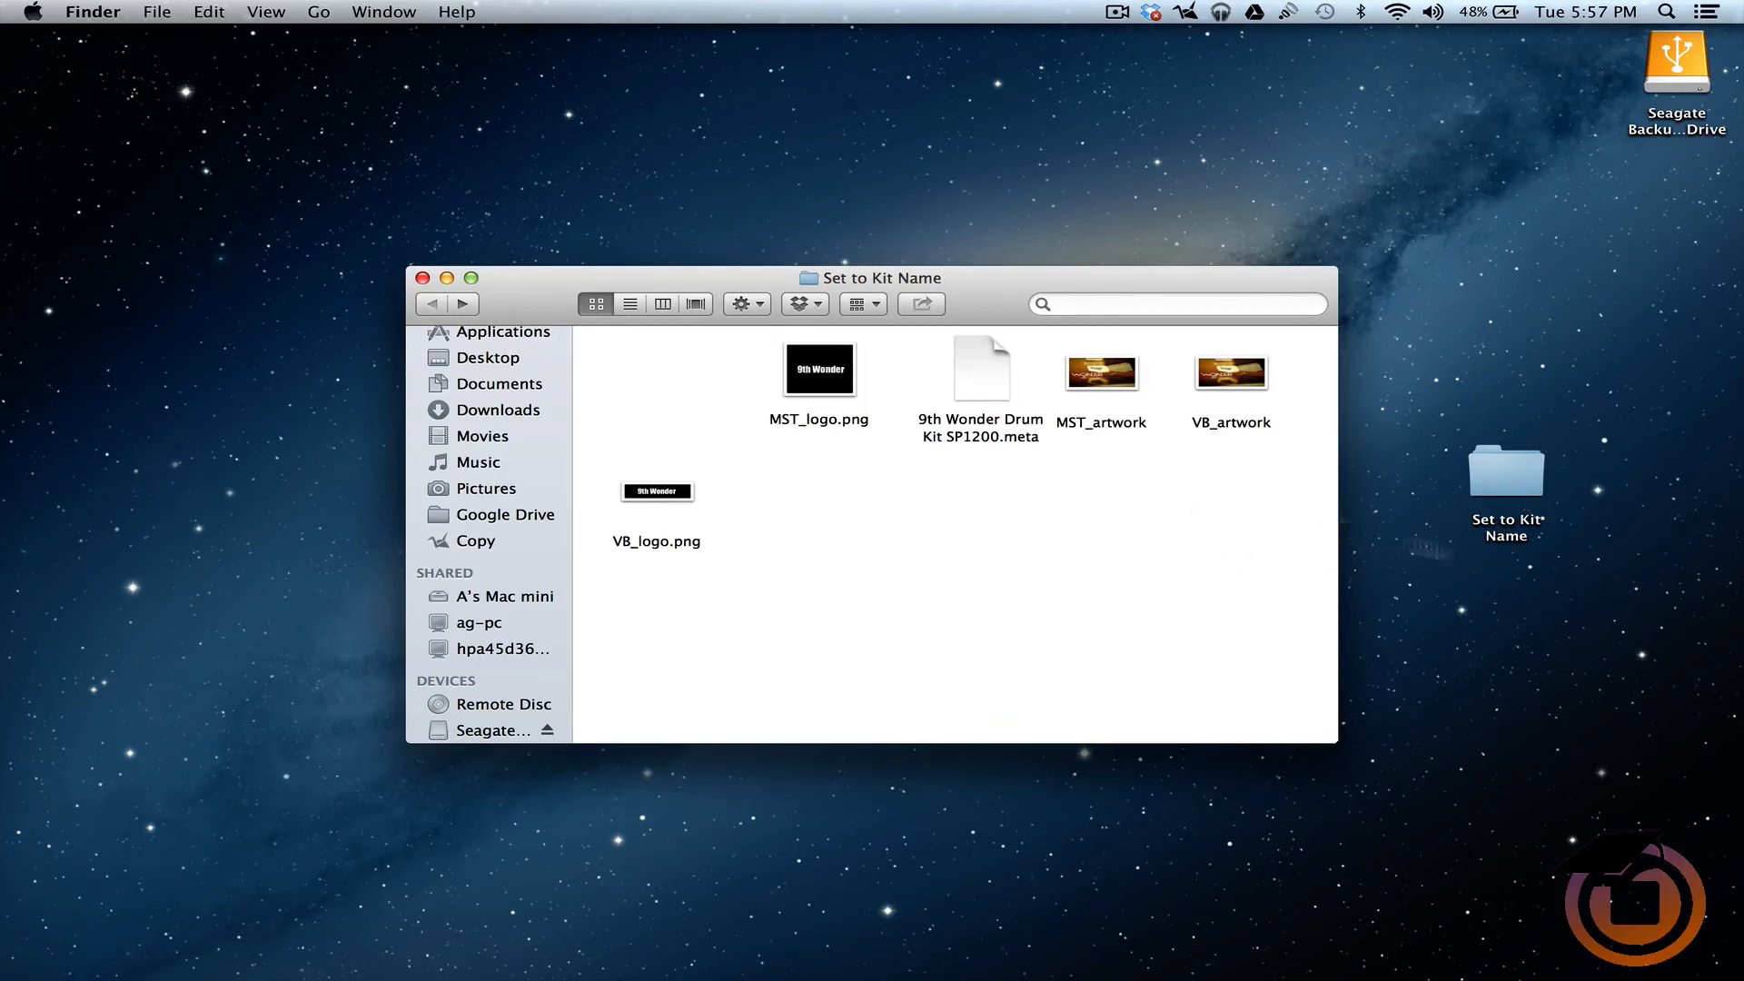
Rename the desktop Set to Kit Name folder to 9th Wonder Drum Kit SP1200.
{"action": "left_click", "coordinate": [423, 278]}
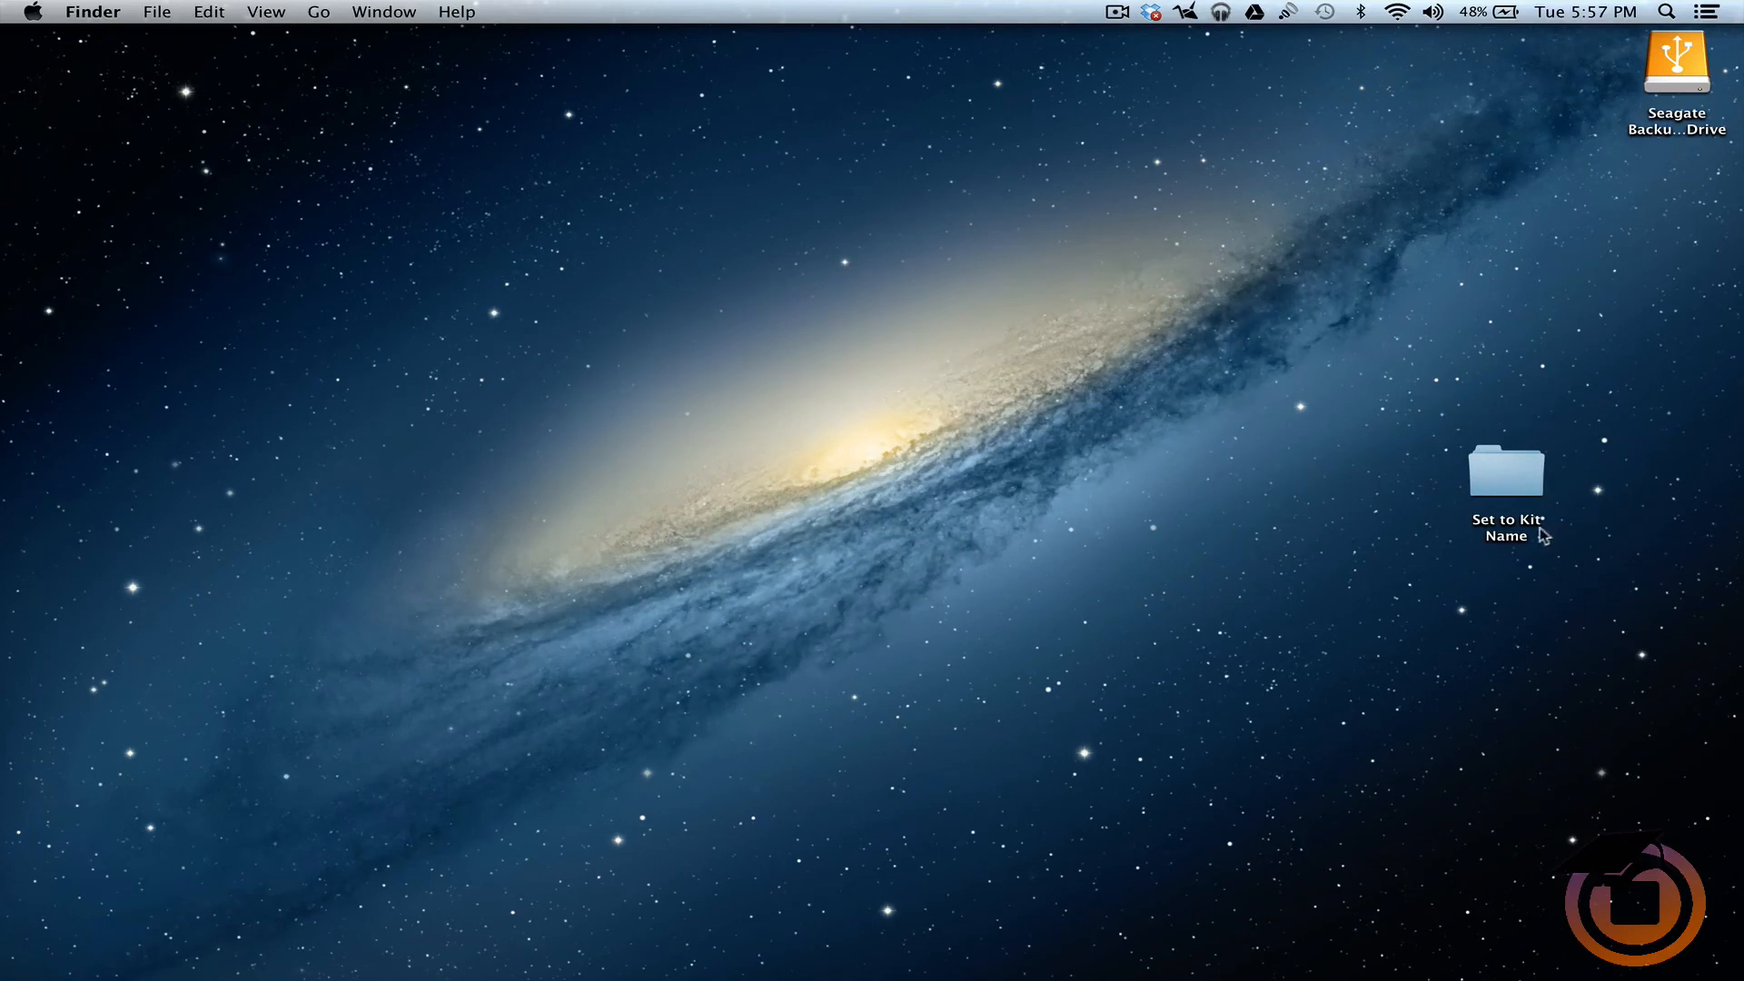
{"action": "mouse_move", "coordinate": [1502, 537]}
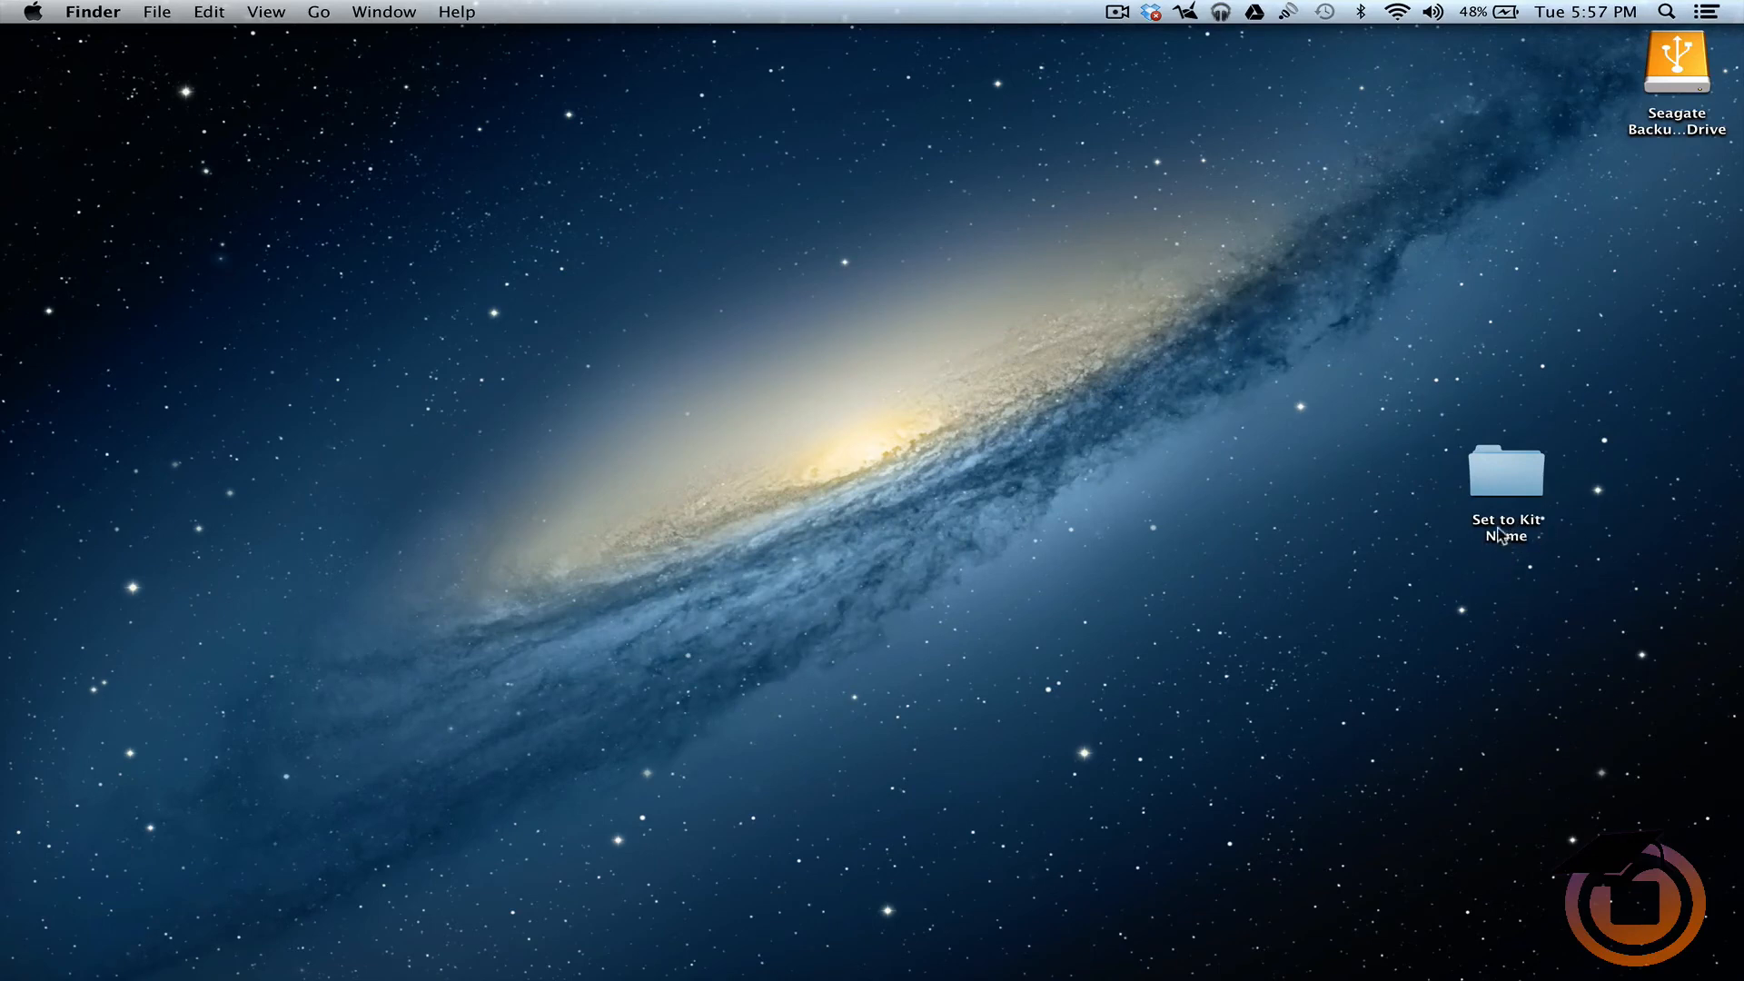
{"action": "left_click", "coordinate": [1504, 468]}
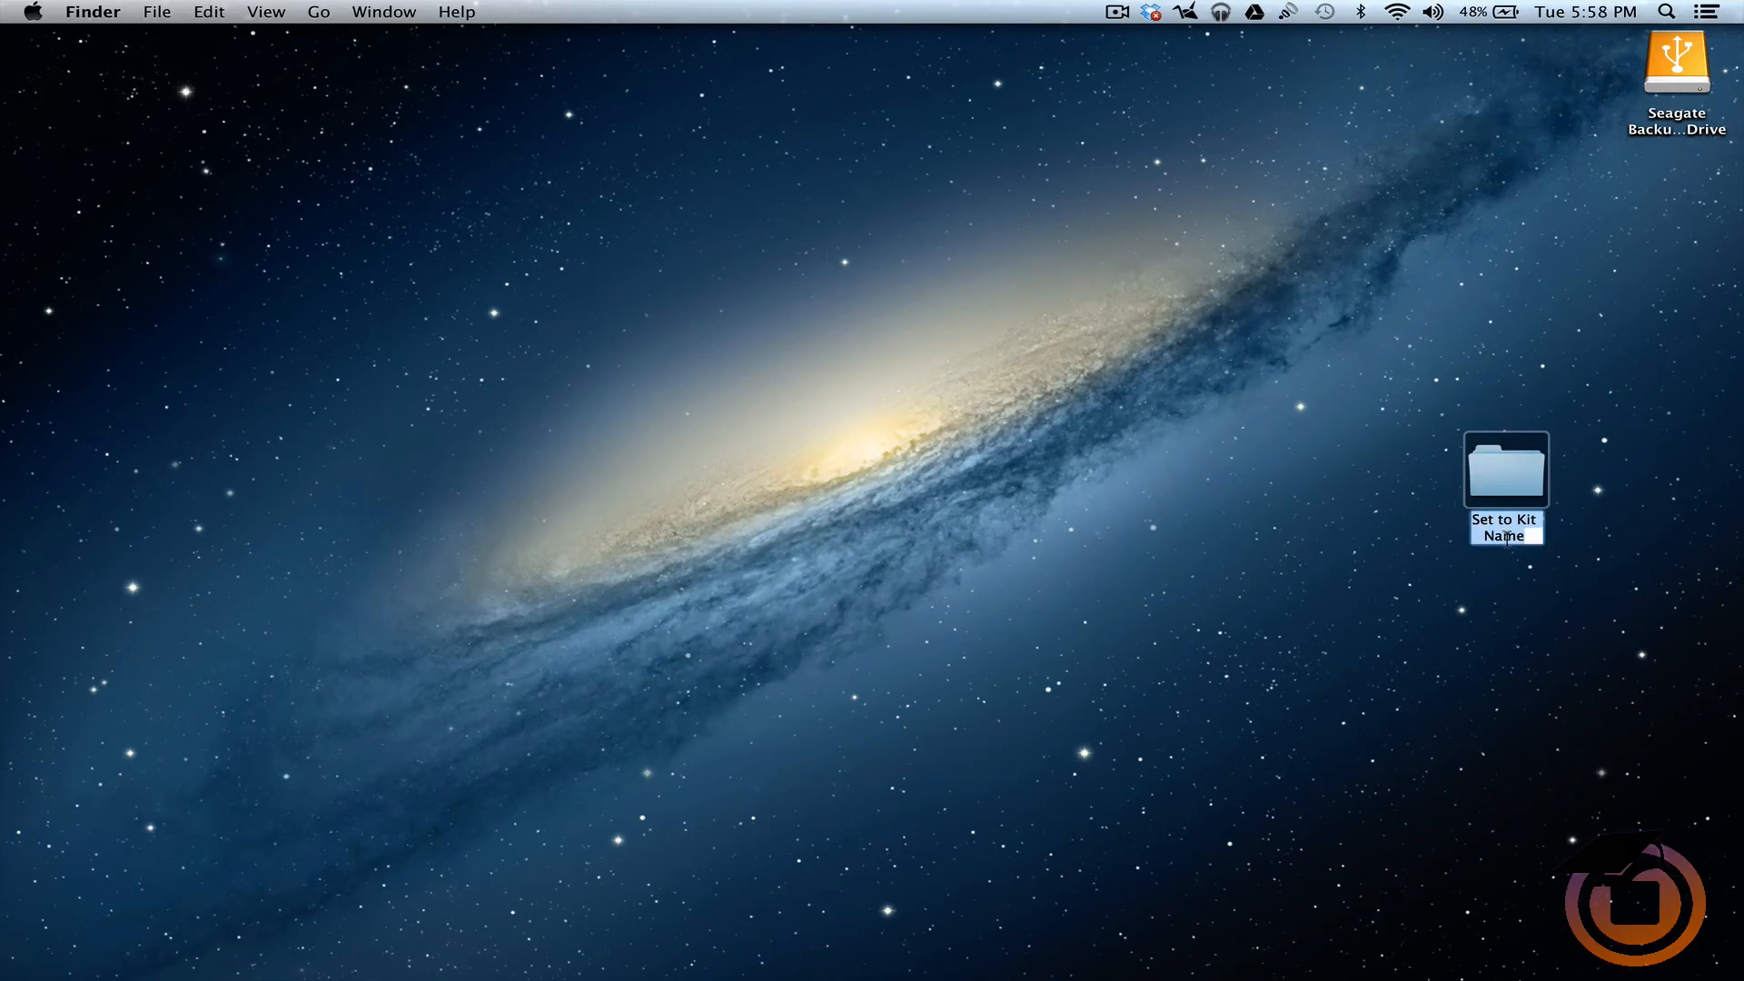
{"action": "type", "text": "9th Wonder Drum Kit SP1200"}
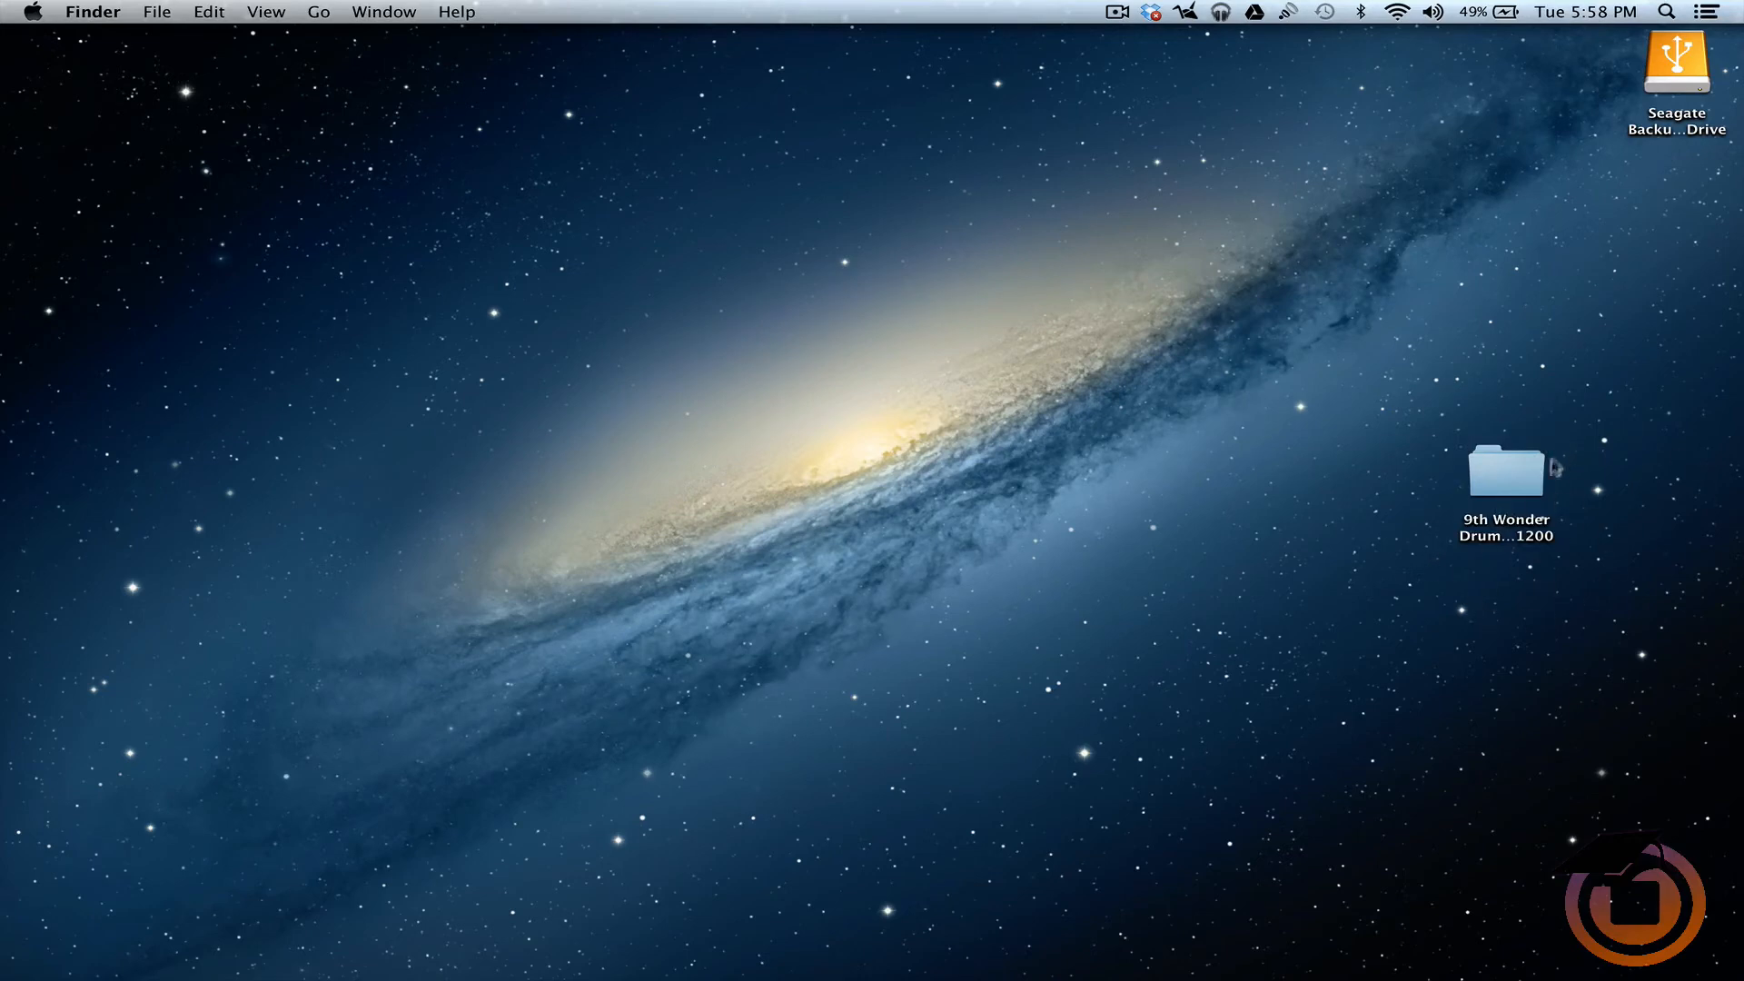
{"action": "mouse_move", "coordinate": [1520, 497]}
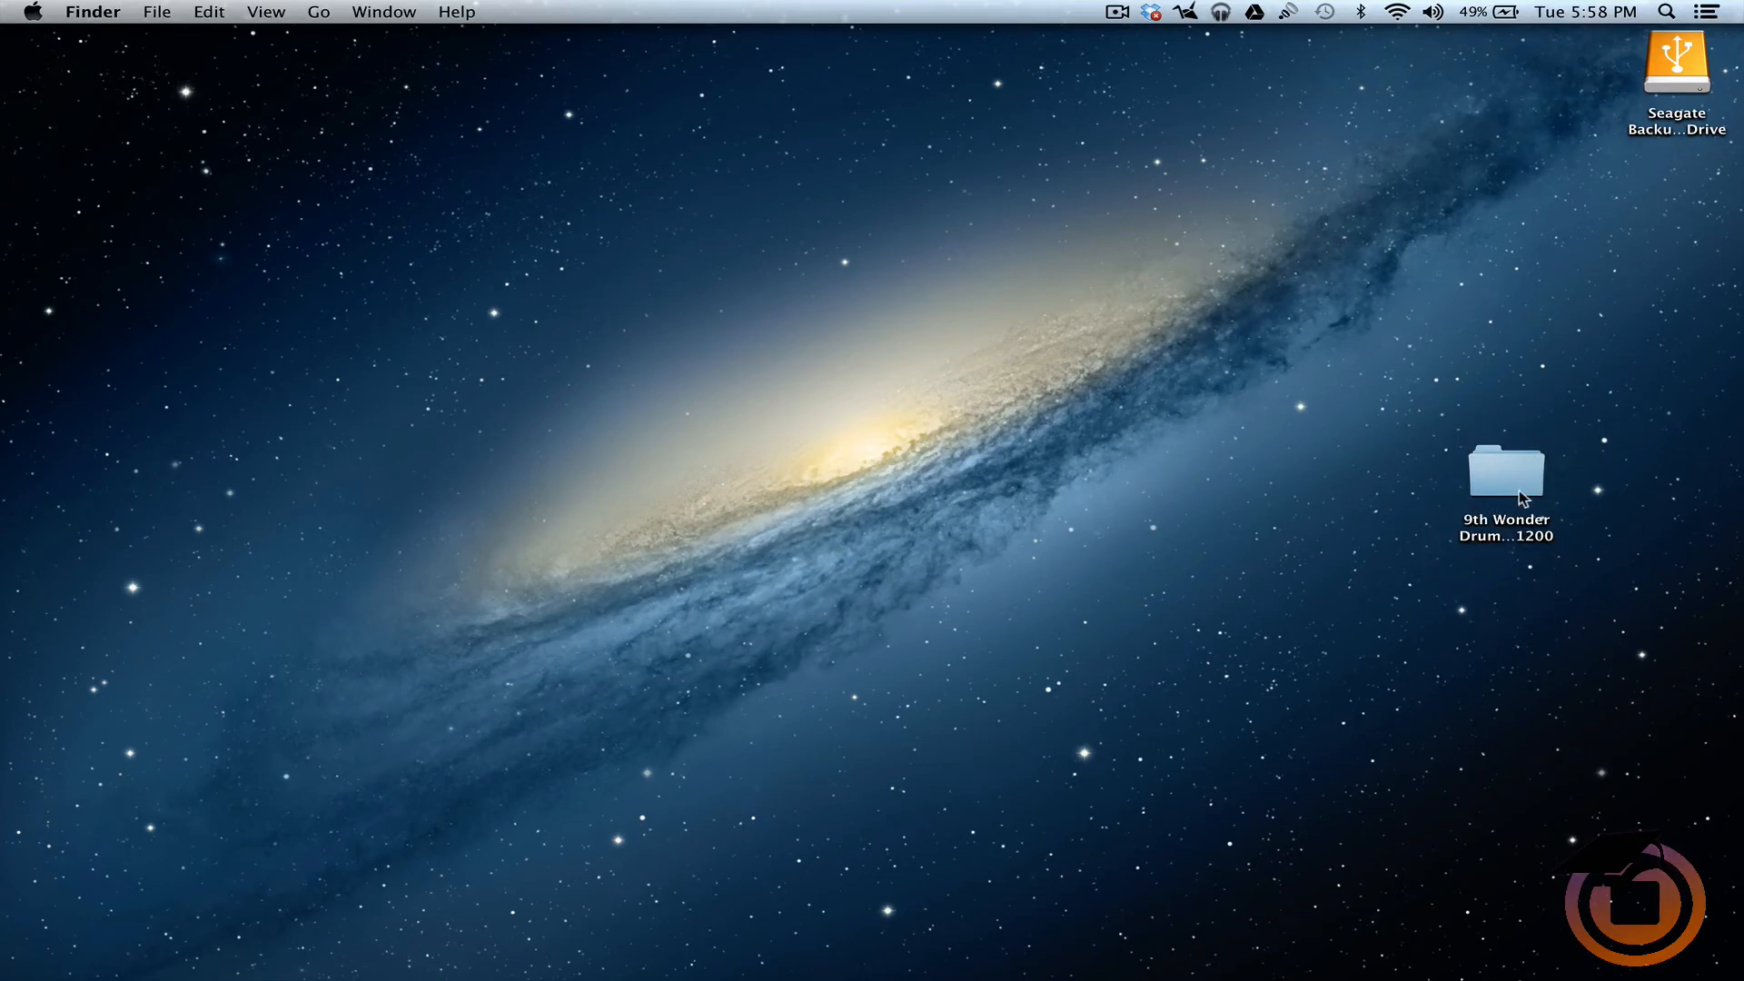
{"action": "mouse_move", "coordinate": [1002, 745]}
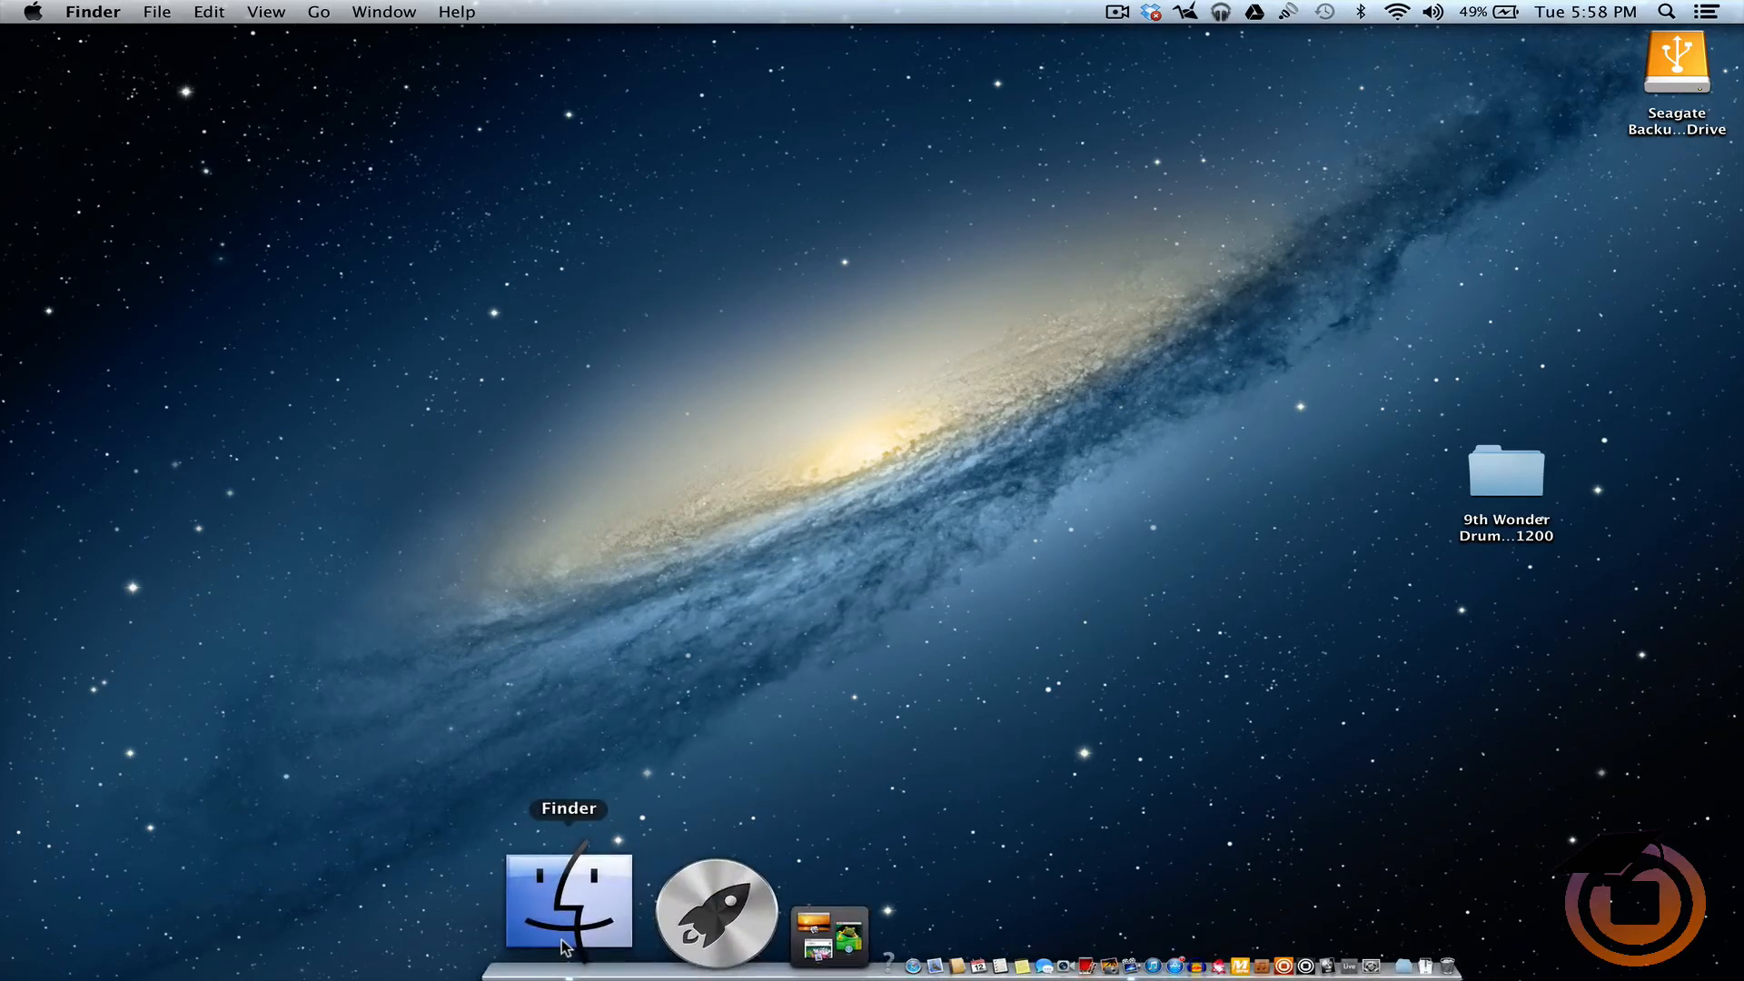
Search Finder for 'resources' and go into the NI Resources folder.
{"action": "left_click", "coordinate": [567, 901]}
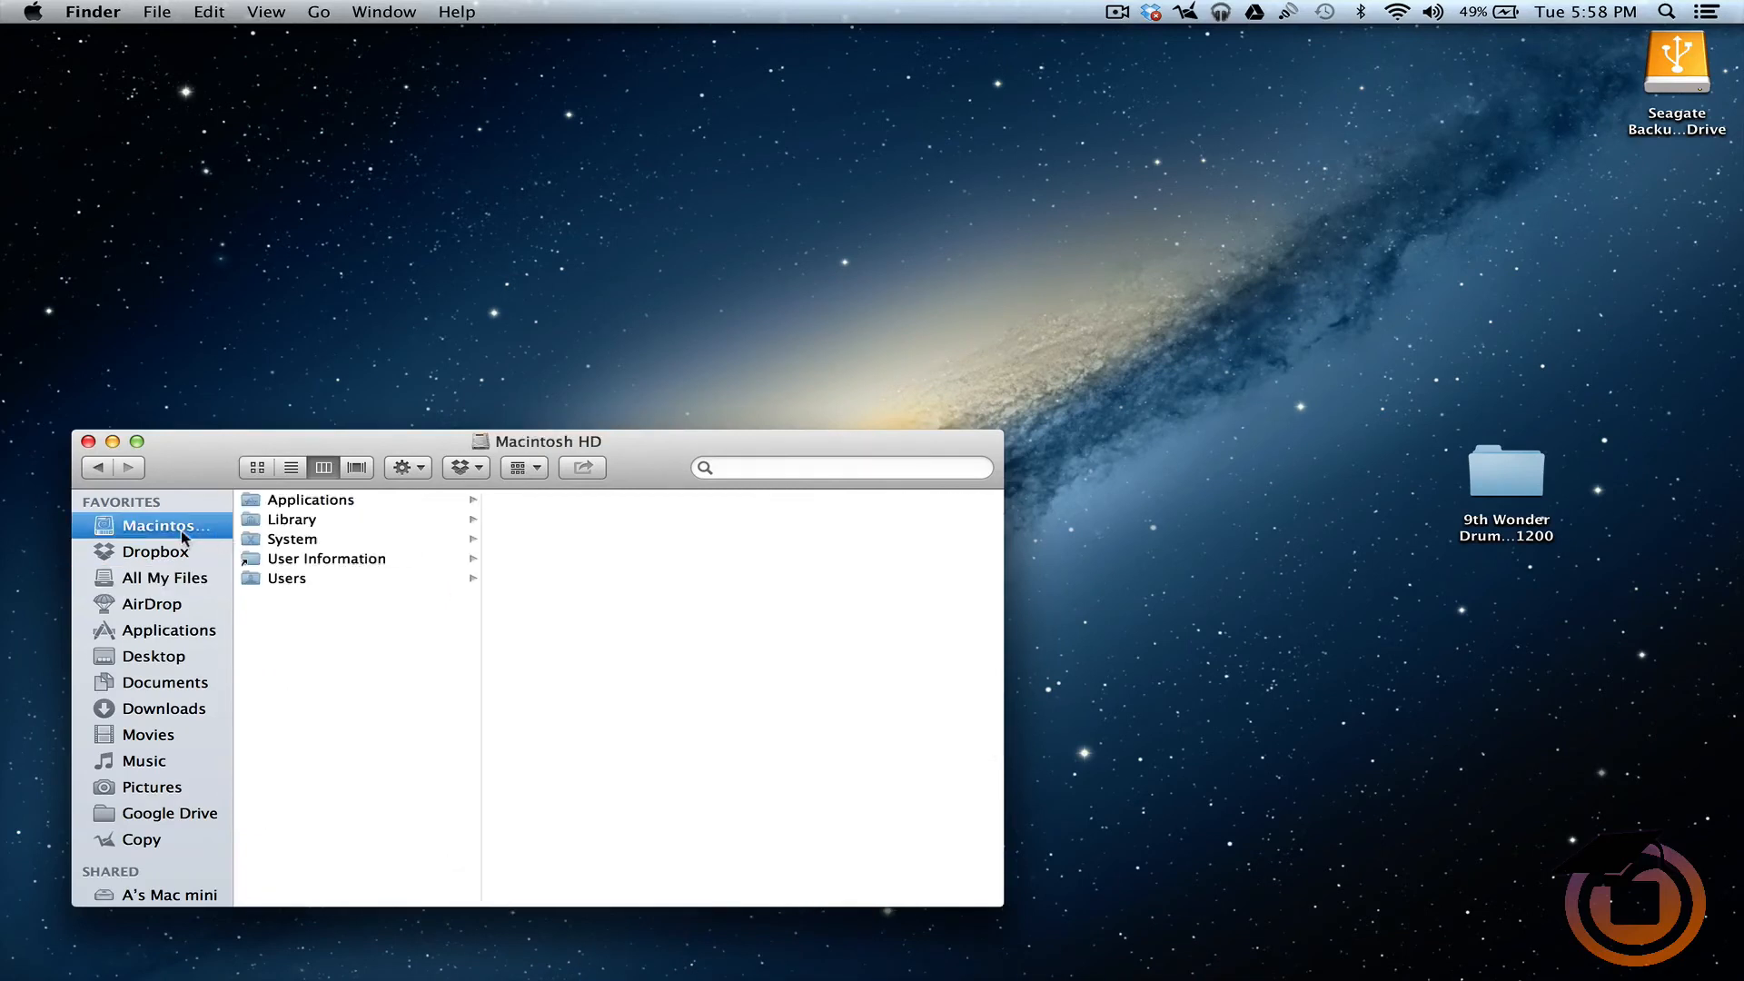
{"action": "mouse_move", "coordinate": [810, 453]}
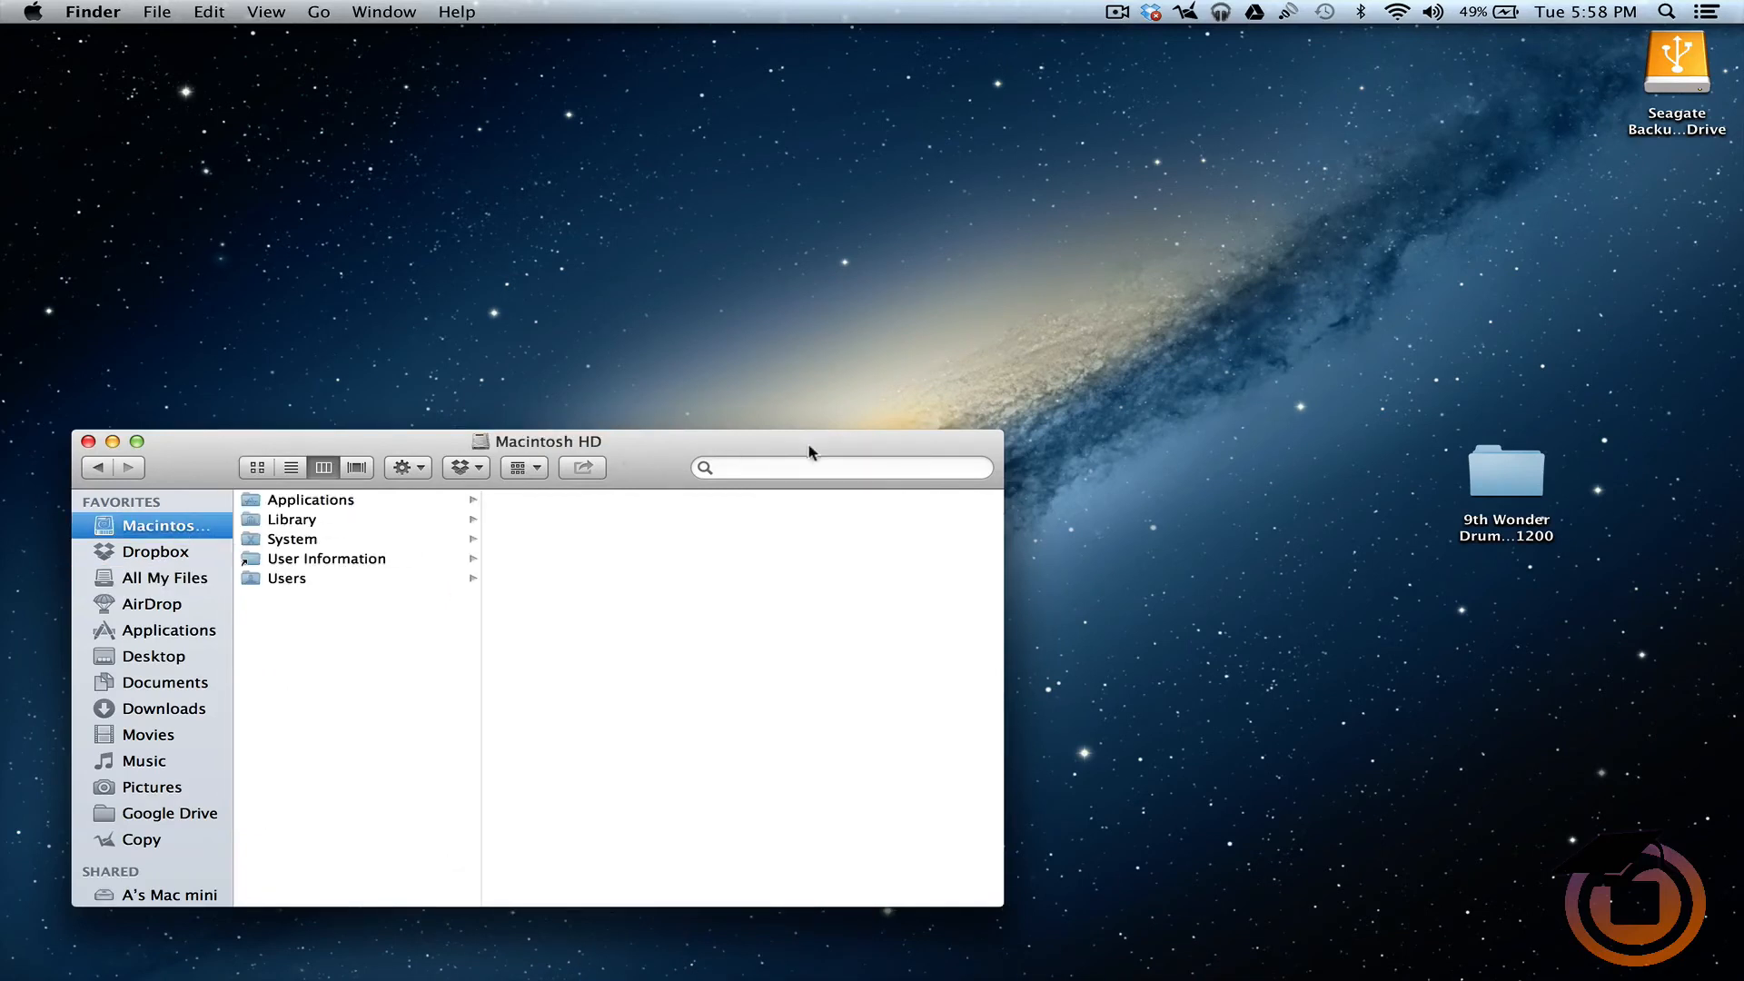
{"action": "type", "text": "rec"}
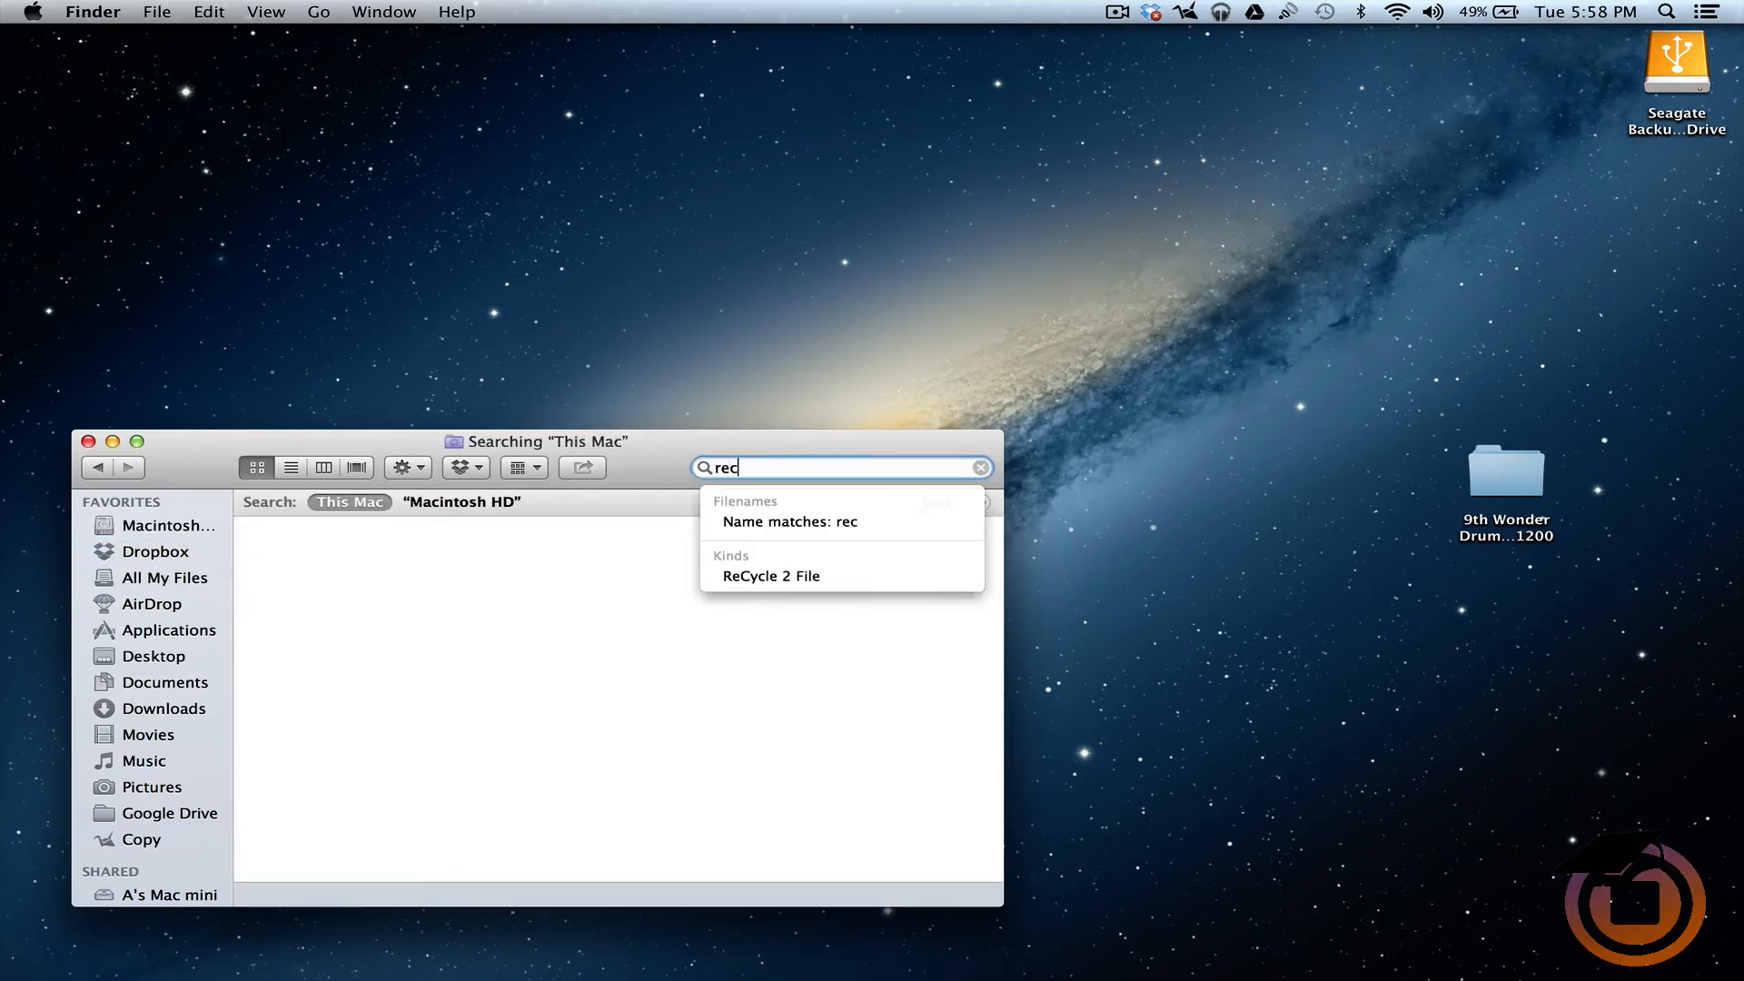
{"action": "type", "text": "ources"}
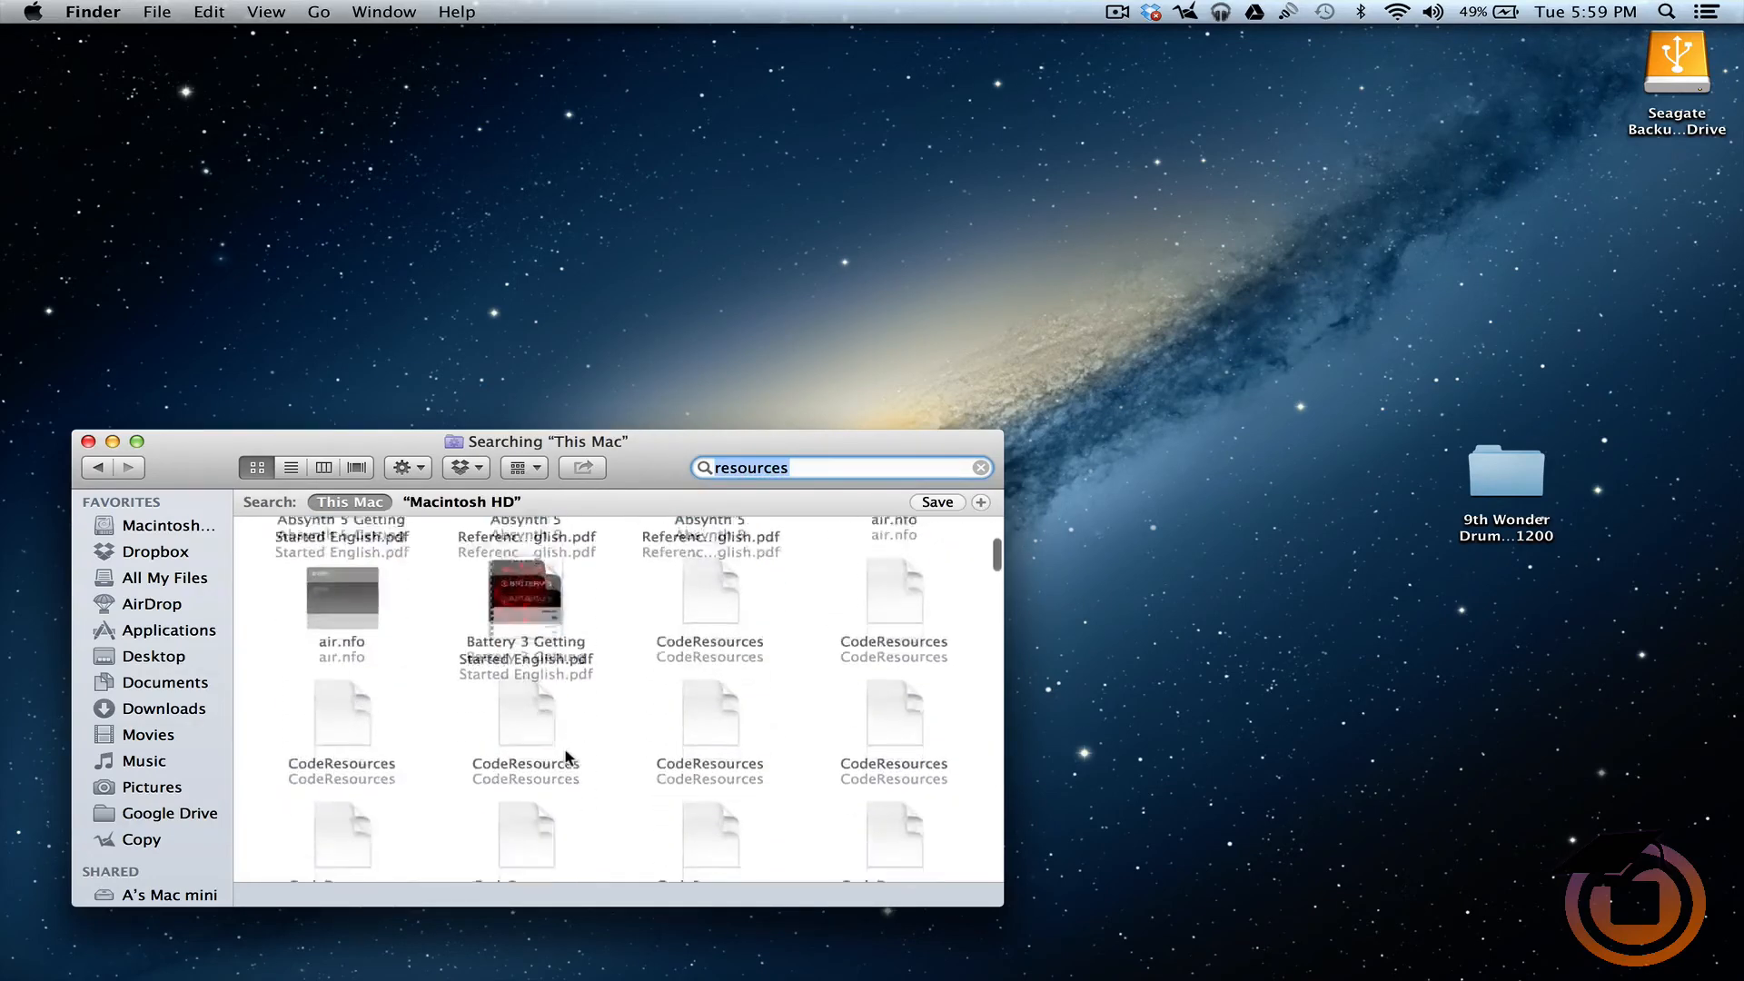
{"action": "scroll", "scroll_direction": "down", "scroll_amount": 3}
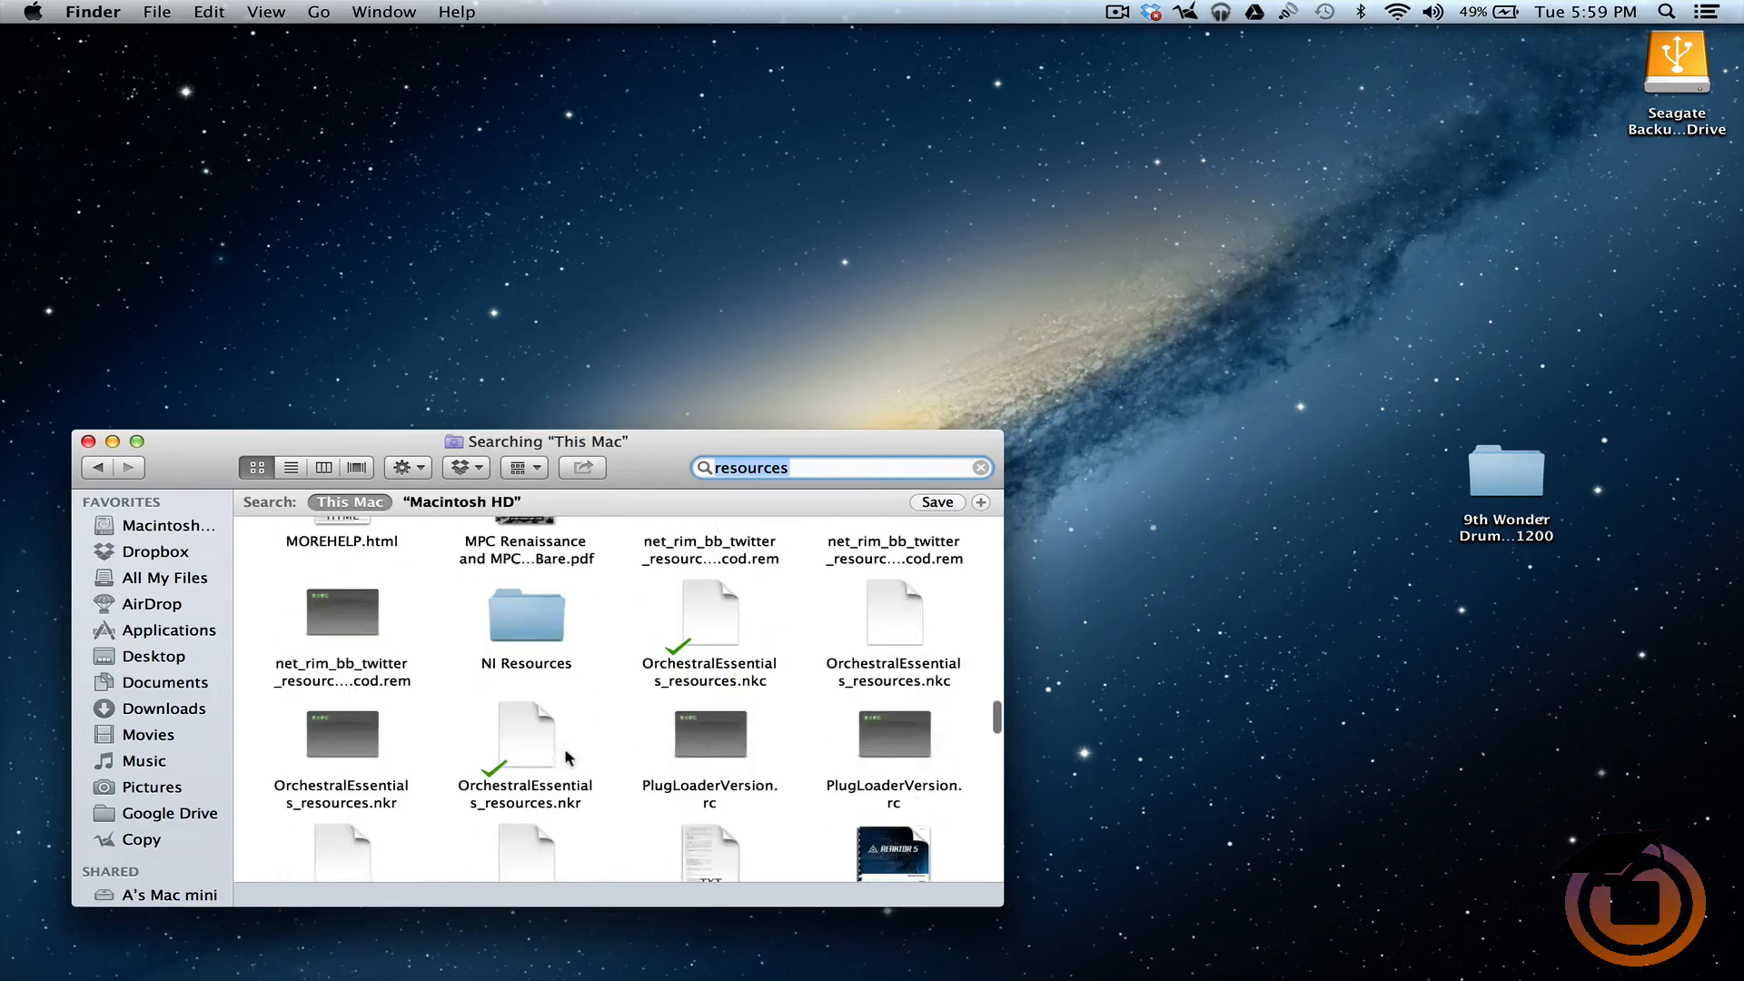
{"action": "mouse_move", "coordinate": [529, 643]}
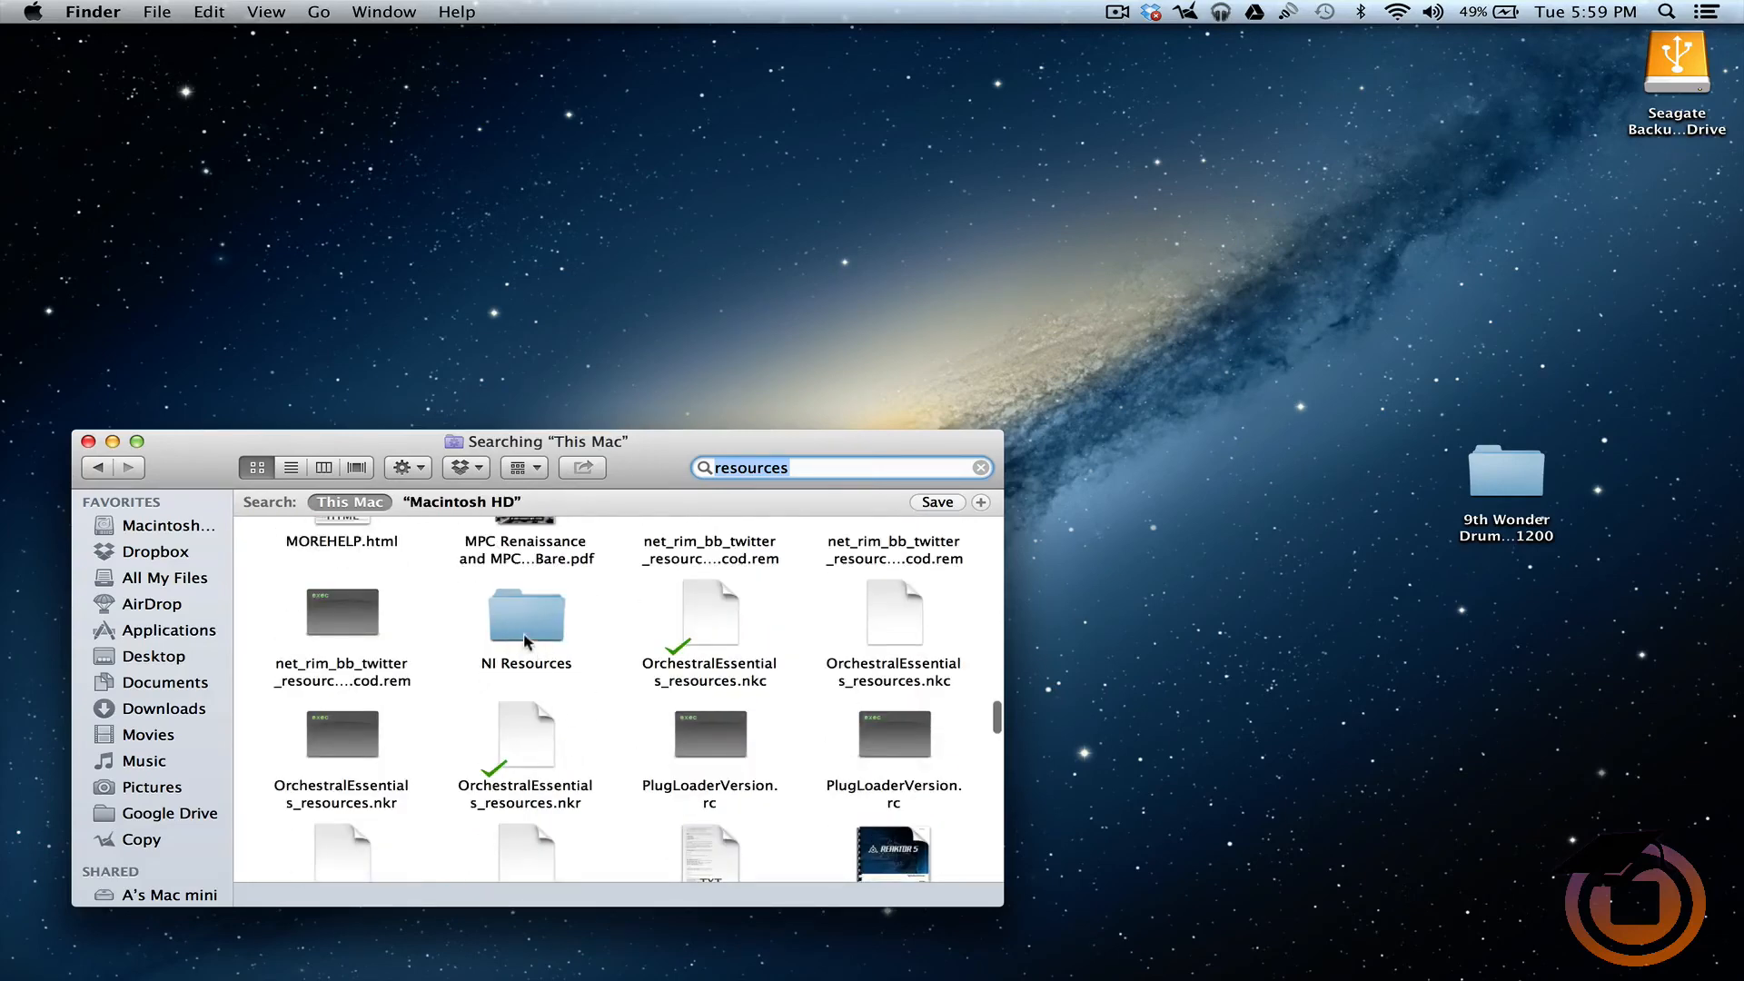
{"action": "left_click", "coordinate": [525, 612]}
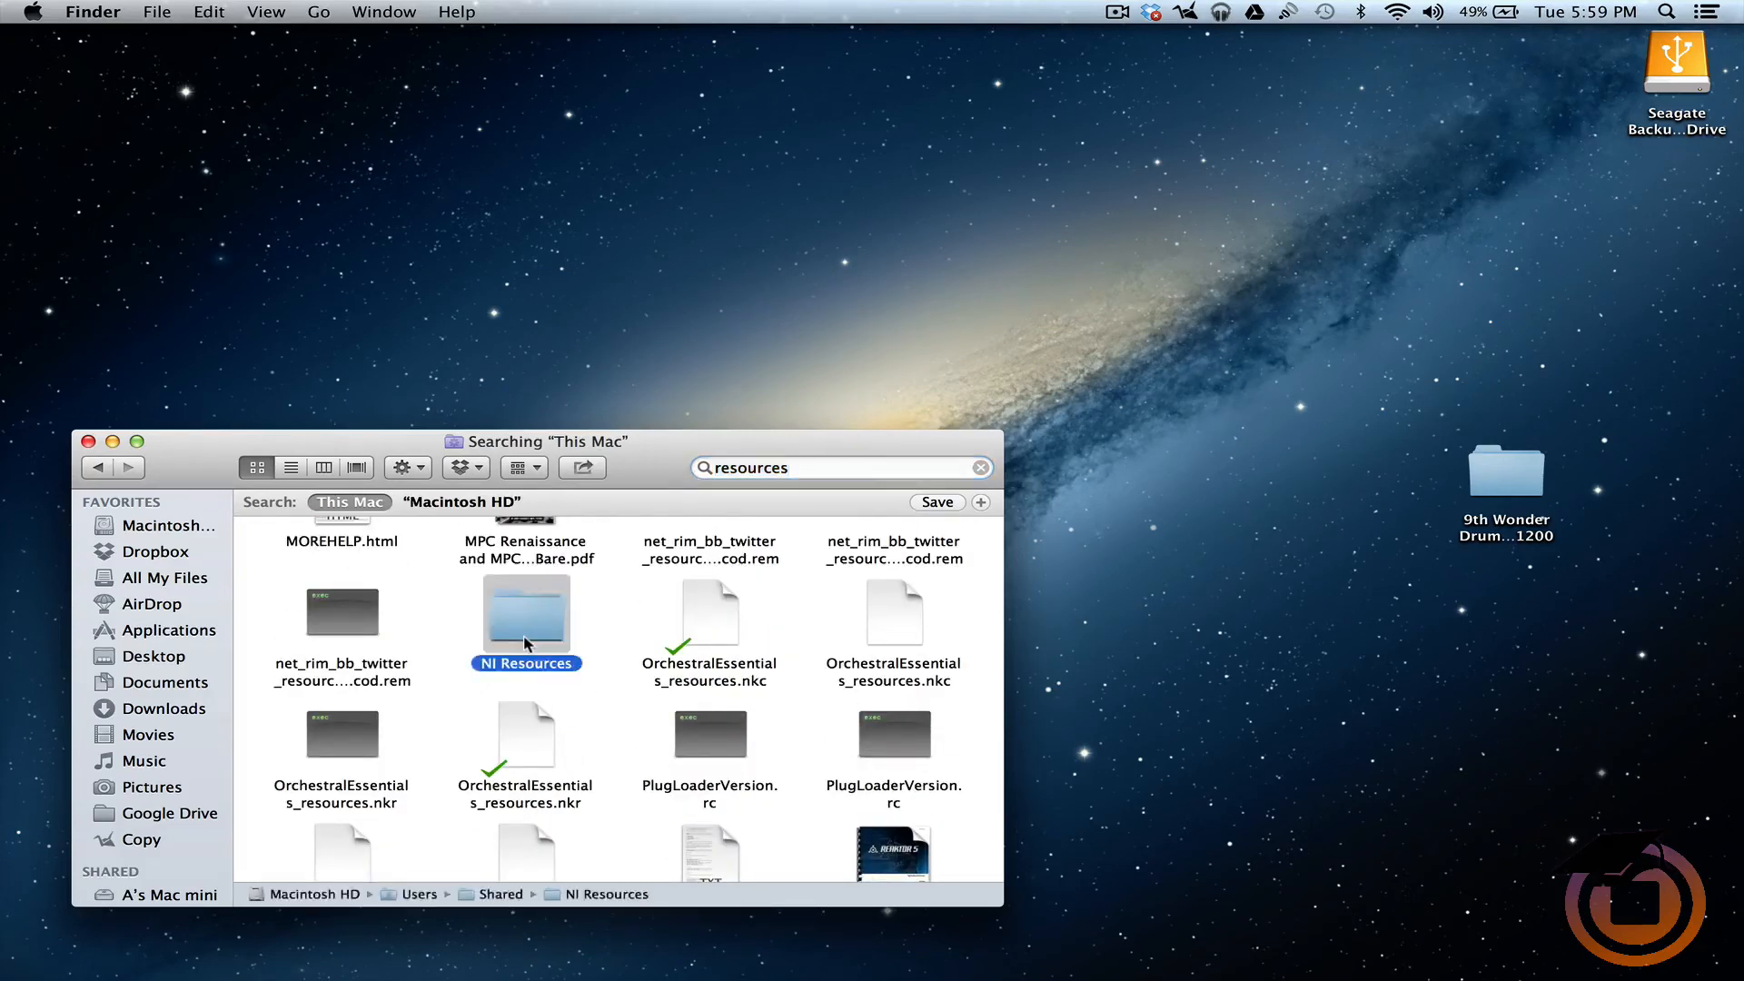
{"action": "double_click", "coordinate": [527, 612]}
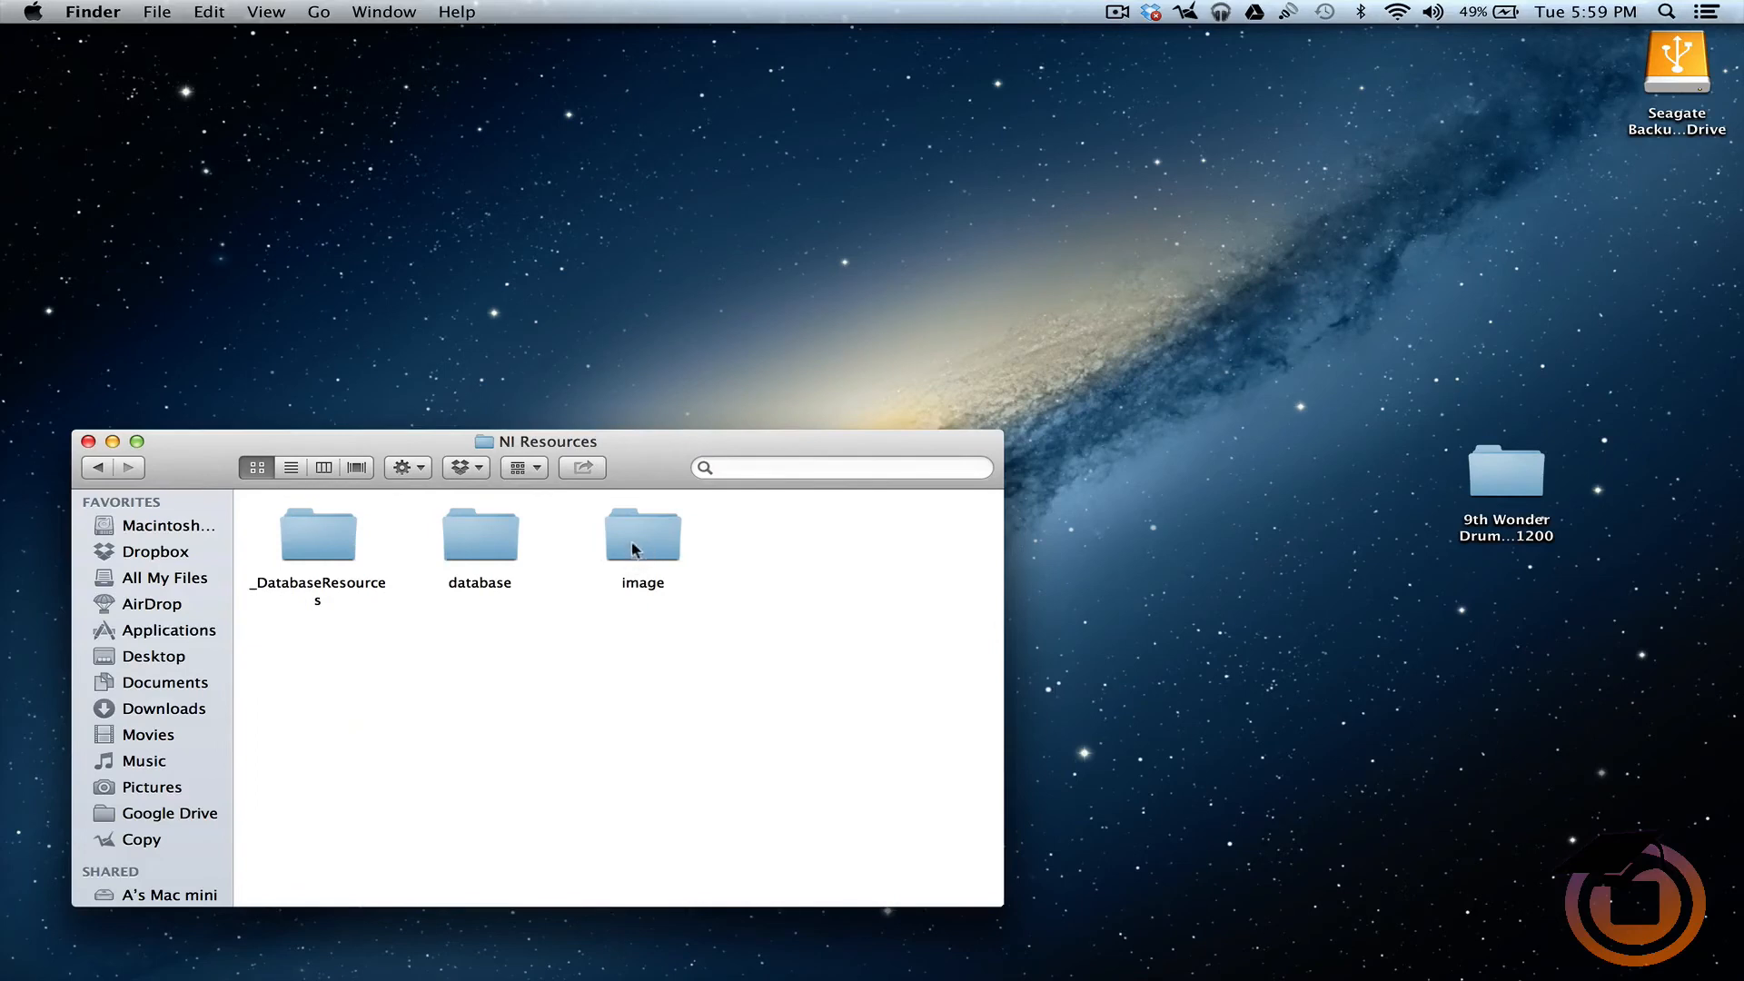
Copy the 9th Wonder Drum Kit SP1200 folder into the image folder and close the window.
{"action": "double_click", "coordinate": [642, 530]}
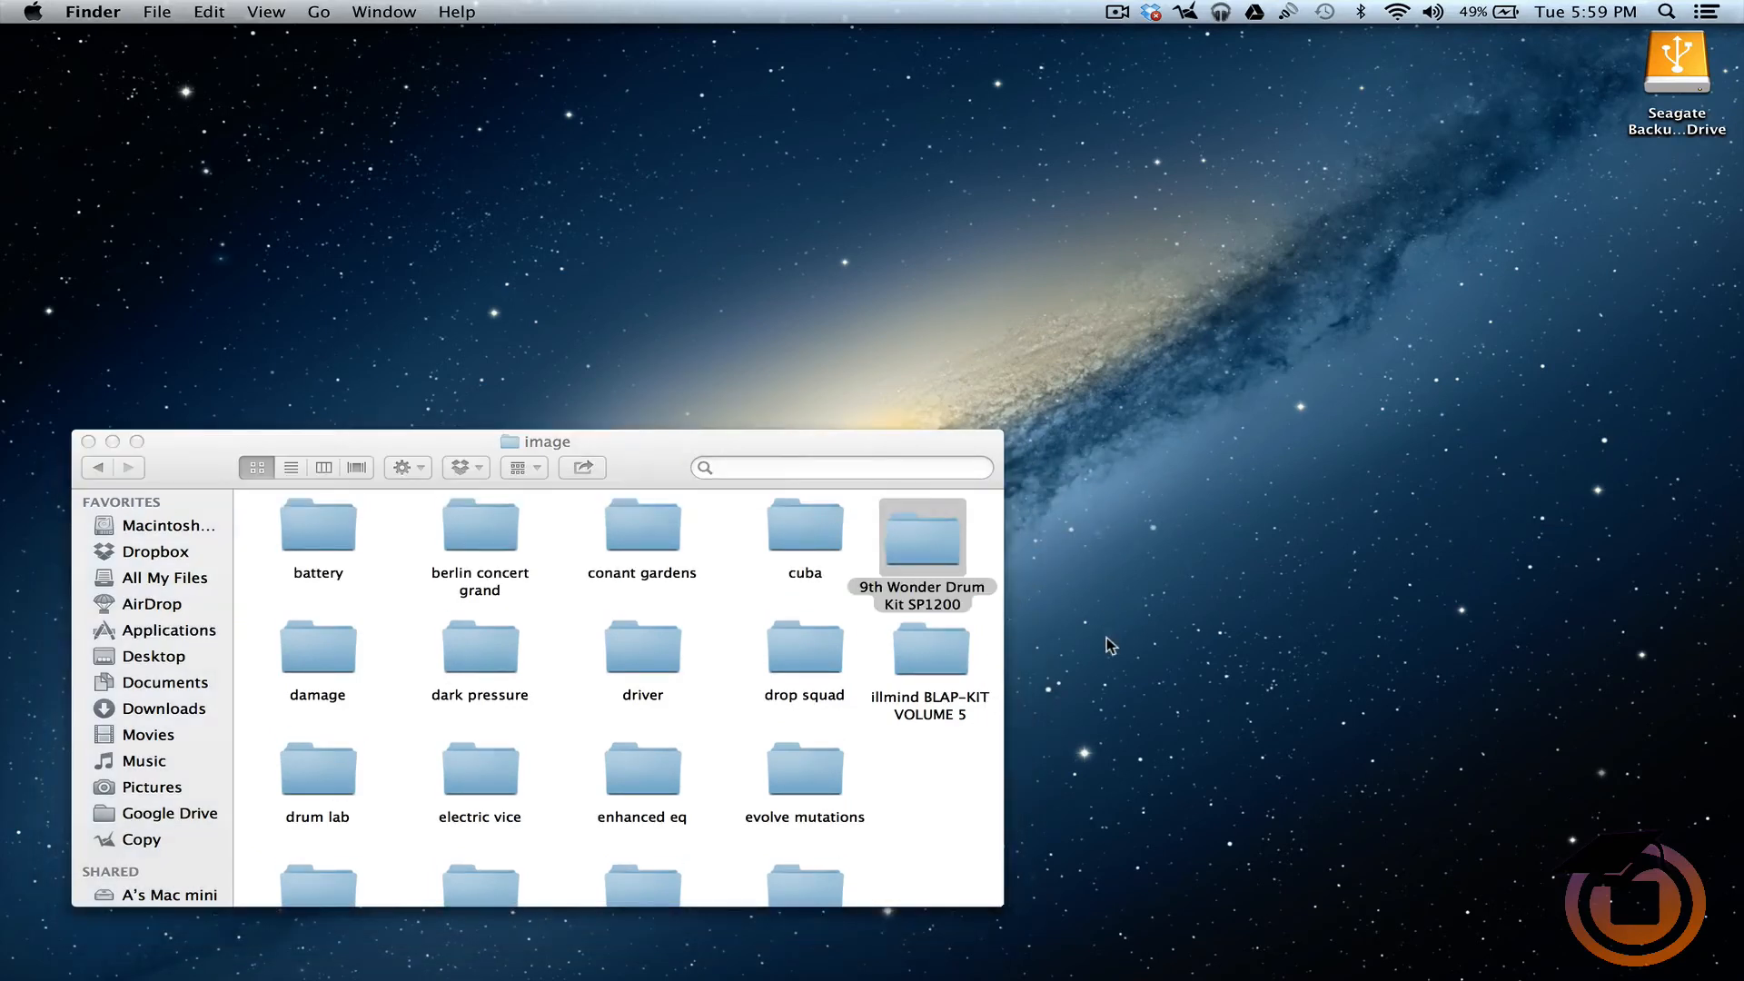
{"action": "mouse_move", "coordinate": [80, 458]}
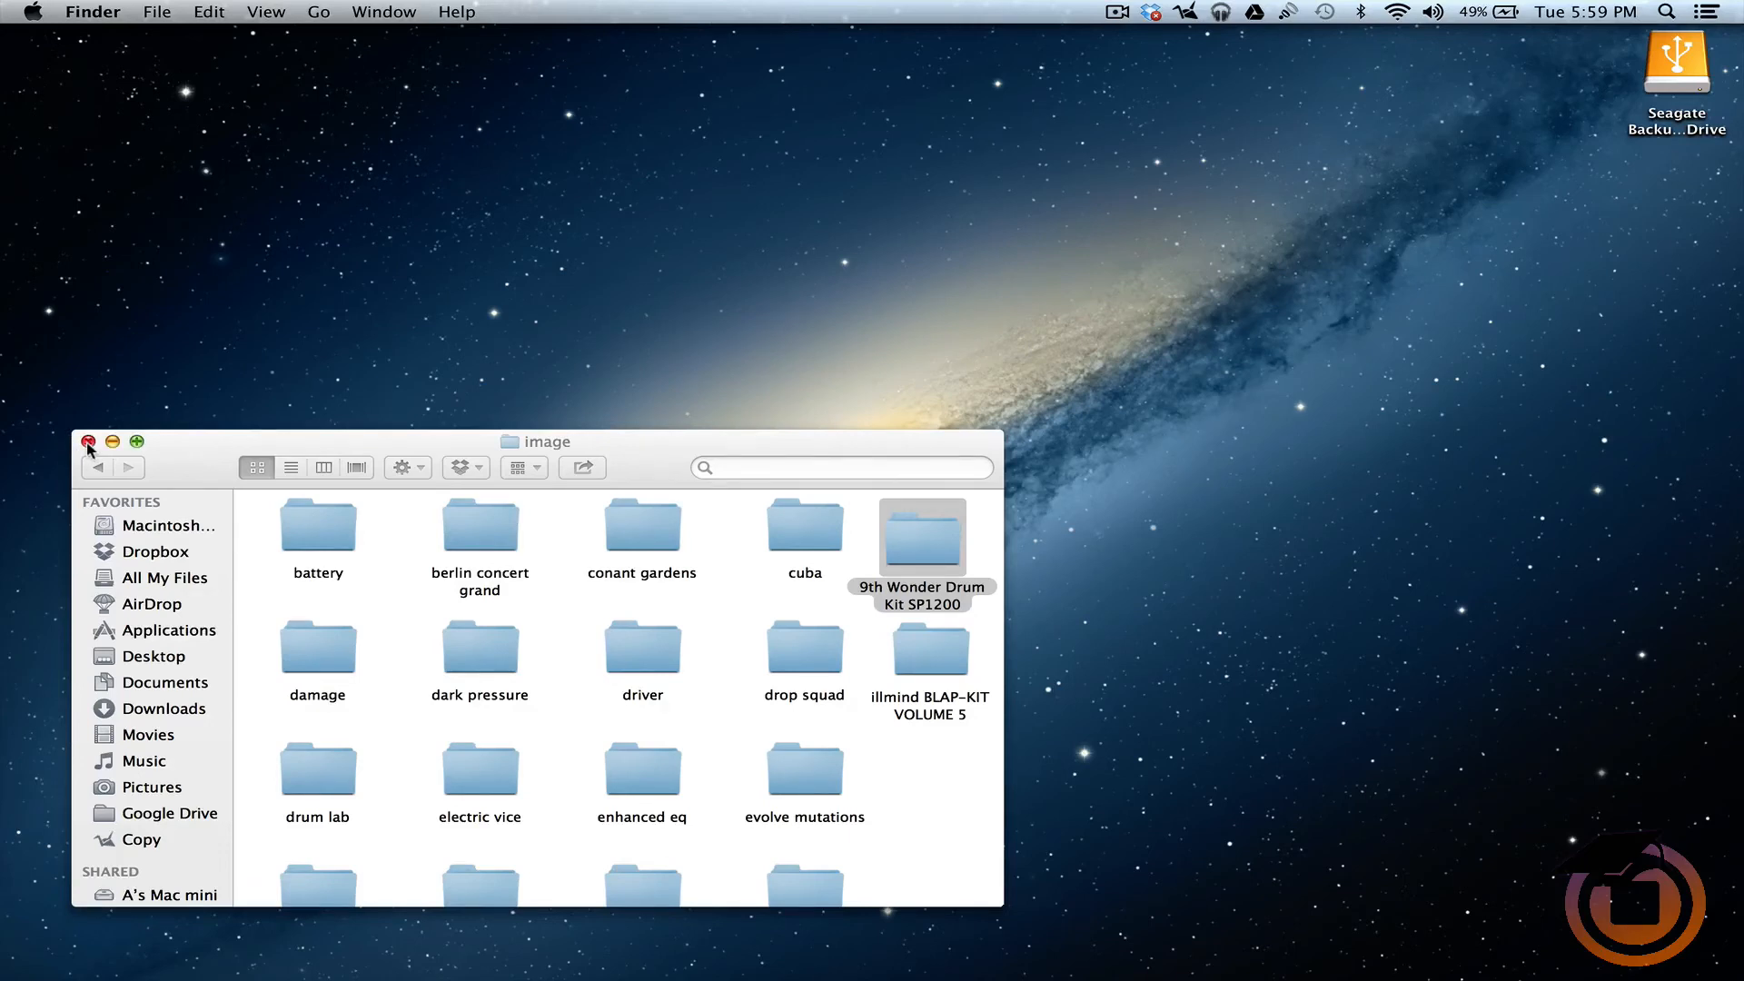
{"action": "left_click", "coordinate": [87, 441]}
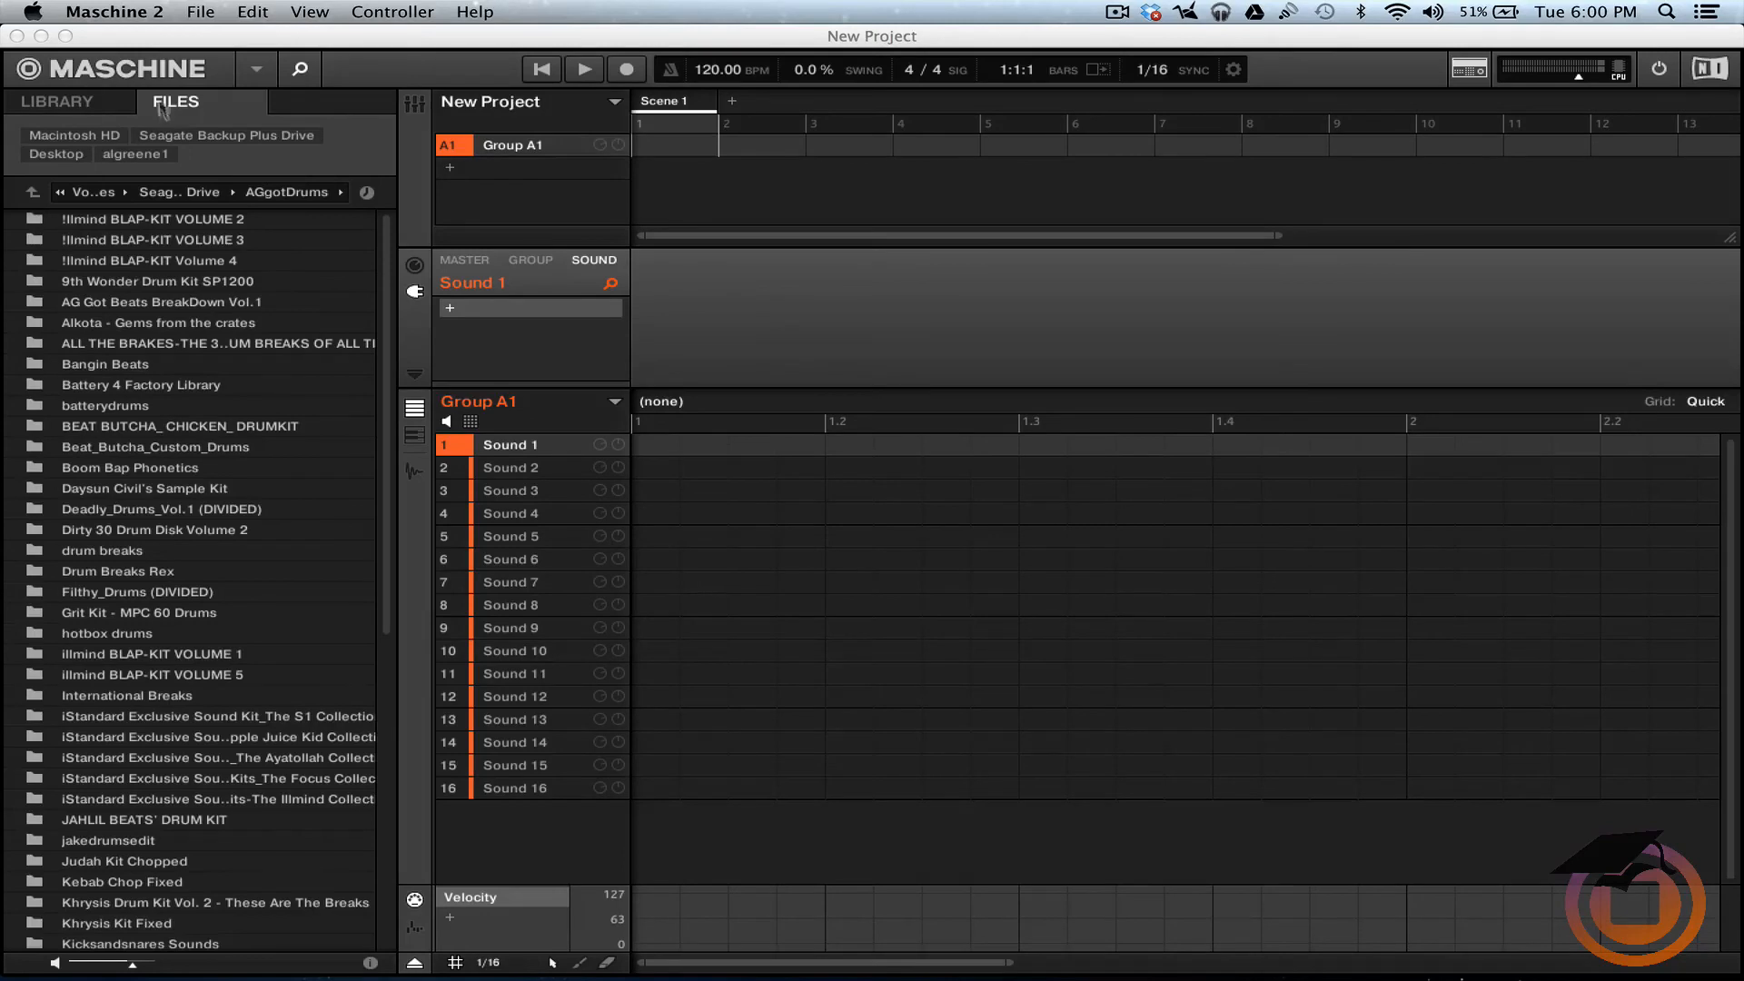
Rescan the 9th Wonder Drum Kit SP1200 user library location in Library preferences, then close them.
{"action": "left_click", "coordinate": [114, 13]}
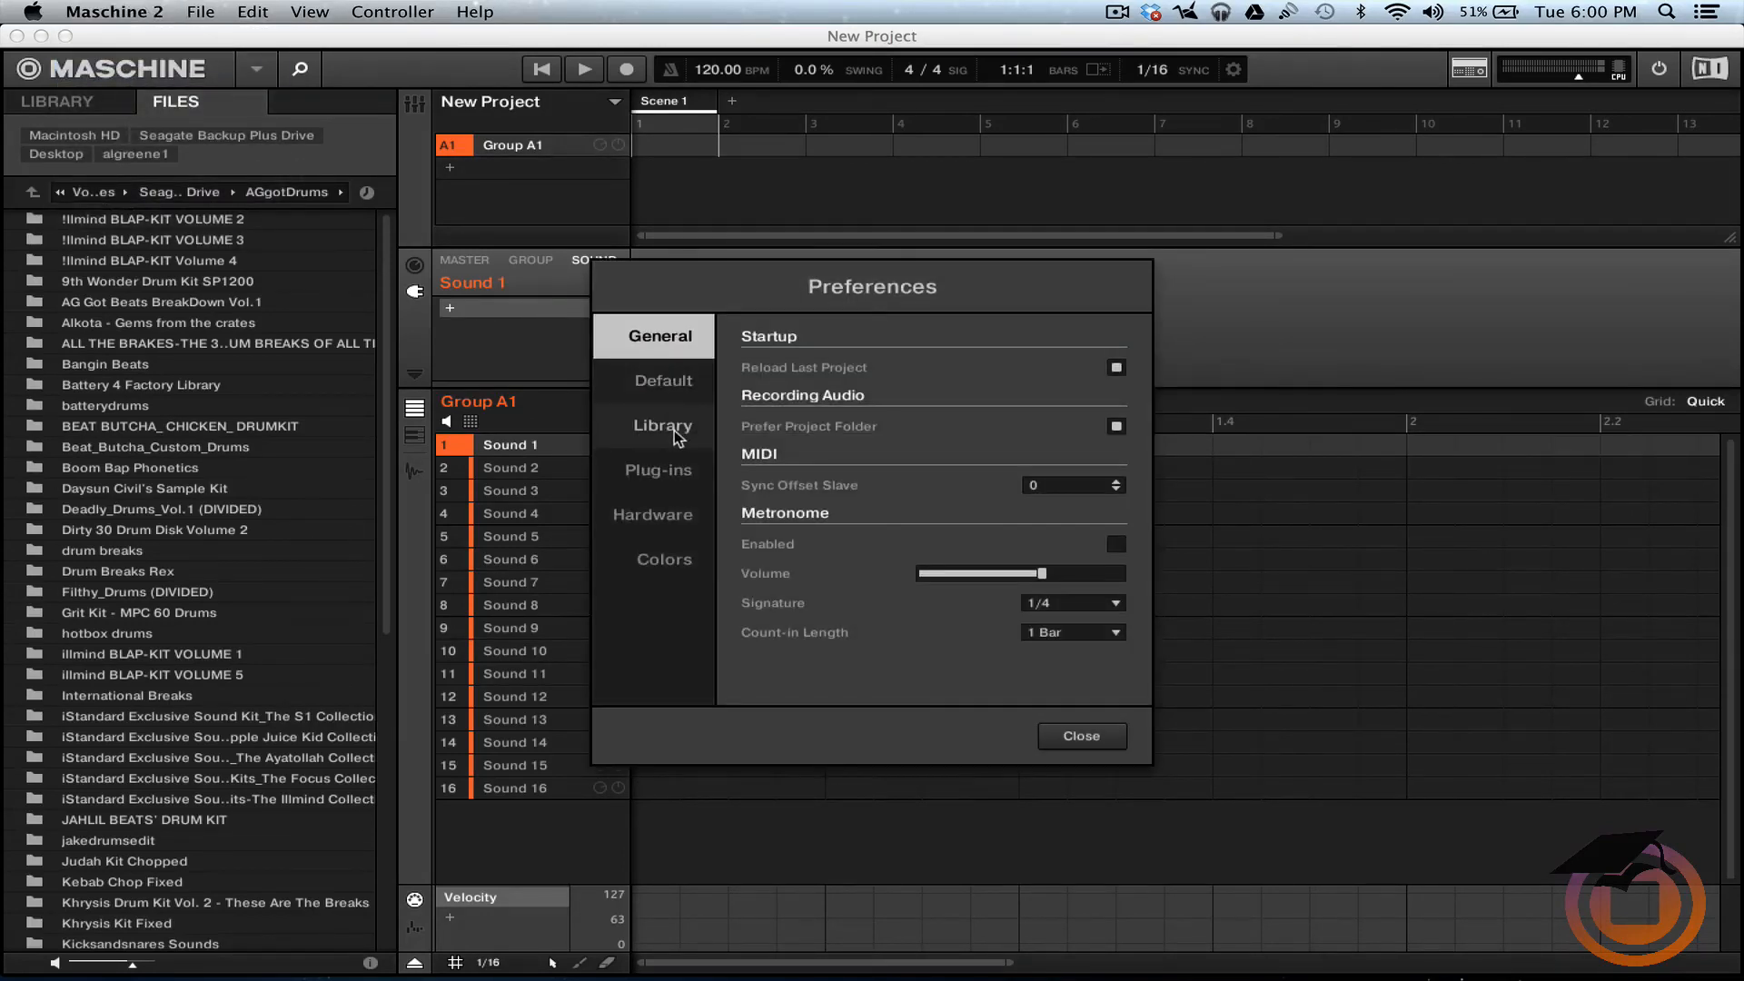
{"action": "left_click", "coordinate": [662, 425]}
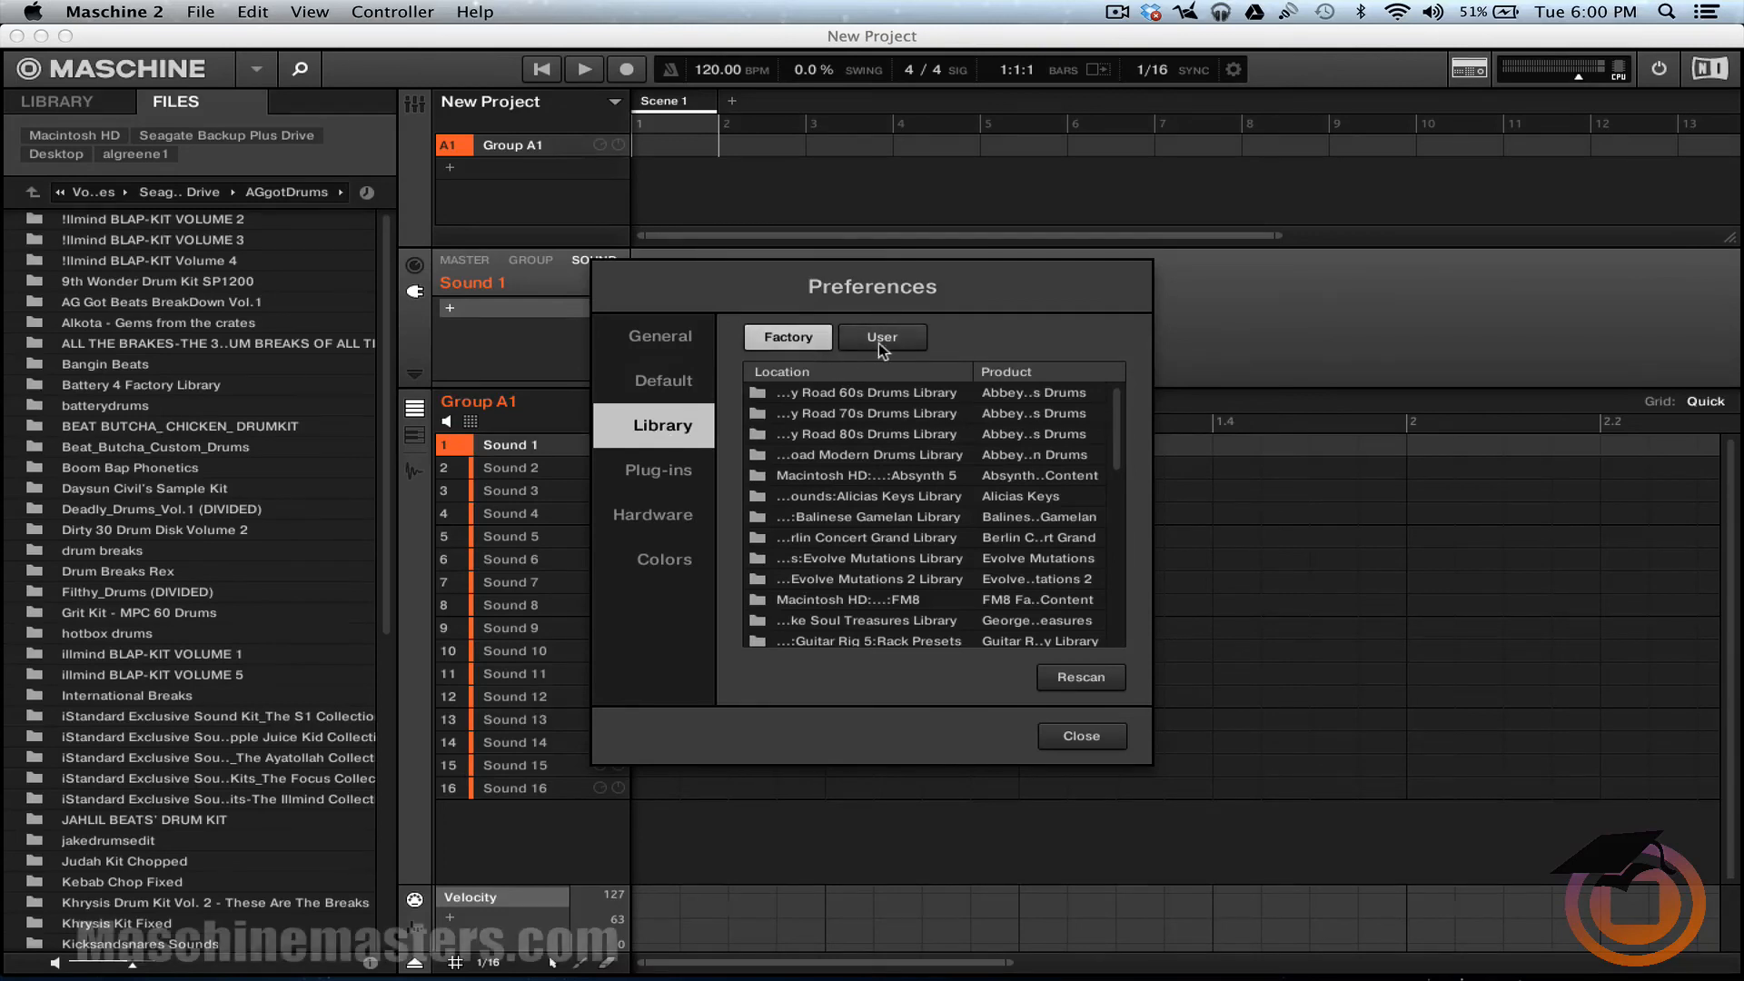
{"action": "left_click", "coordinate": [880, 337]}
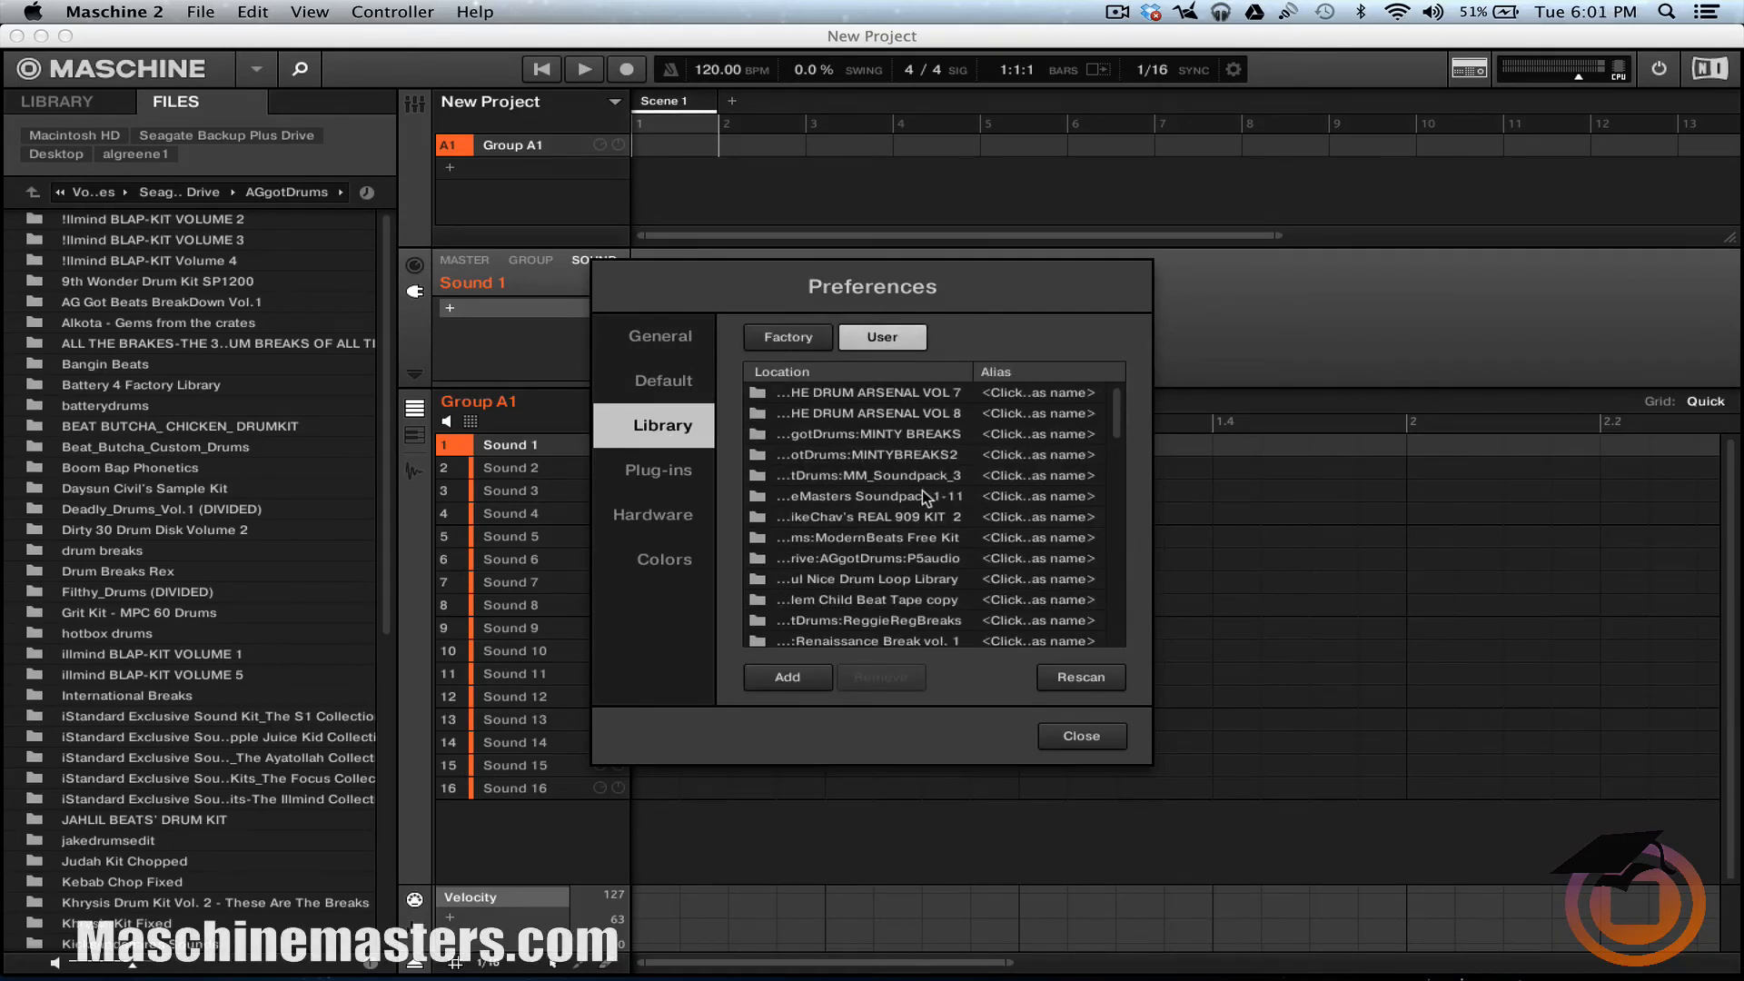
{"action": "scroll", "scroll_direction": "down", "scroll_amount": 3}
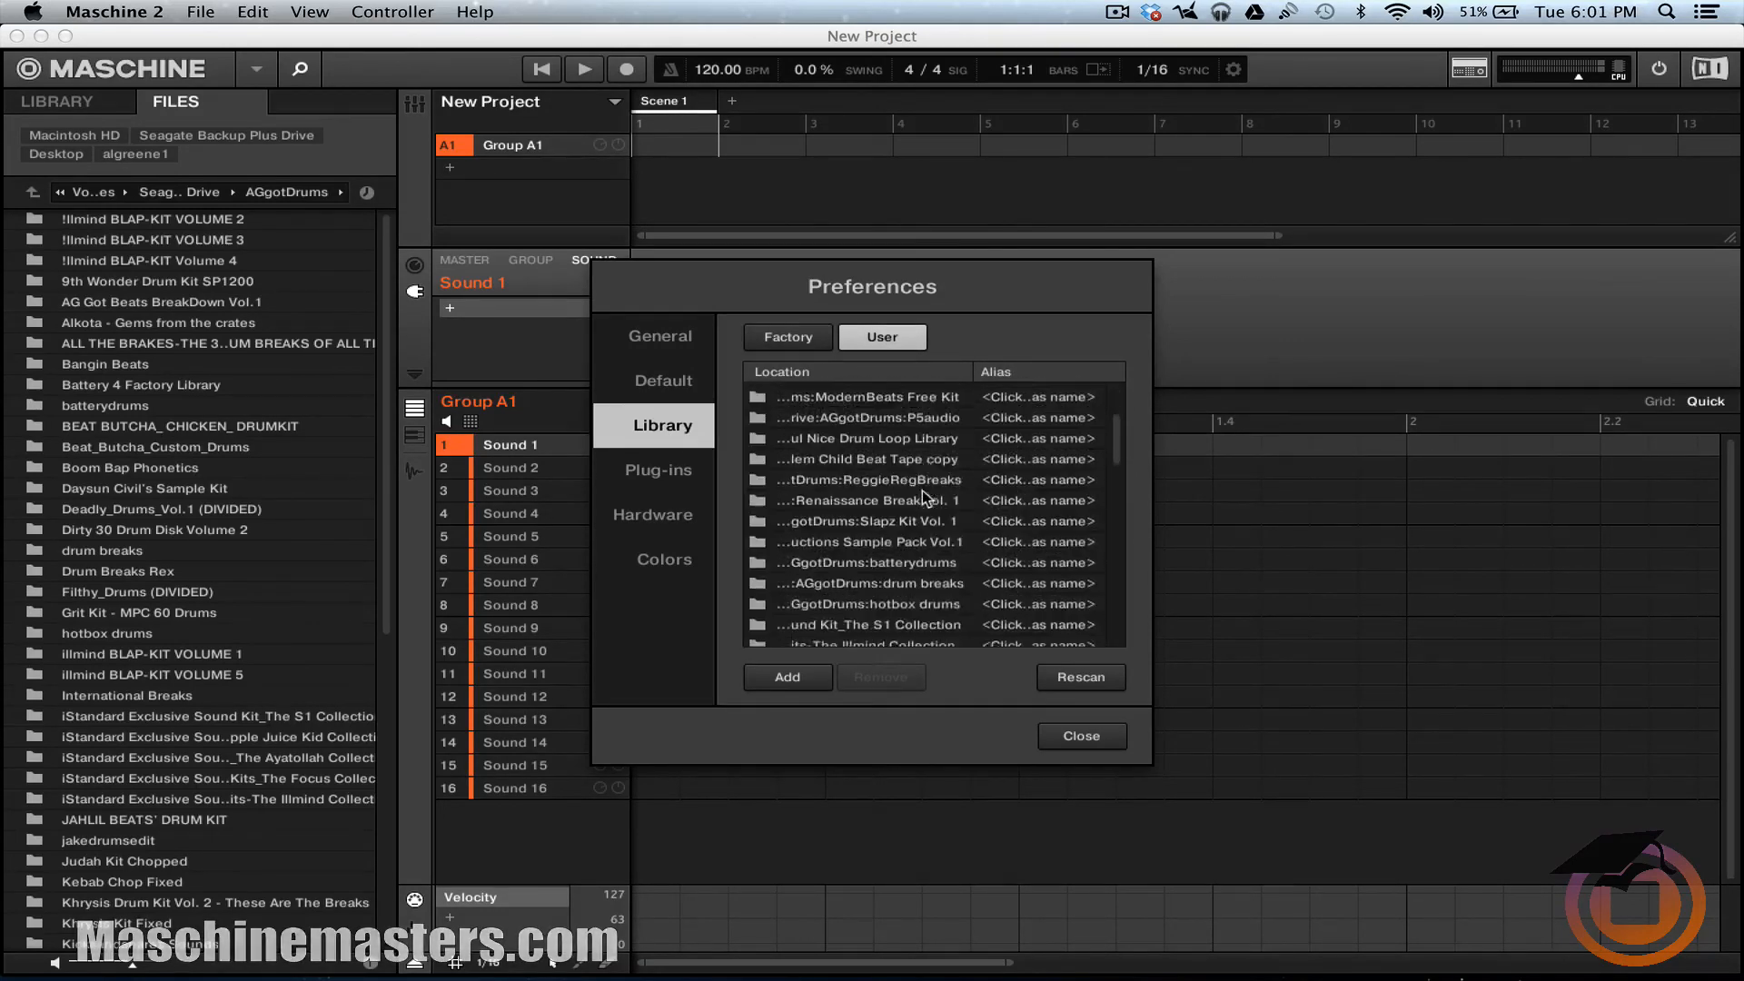
{"action": "scroll", "scroll_direction": "down", "scroll_amount": 3}
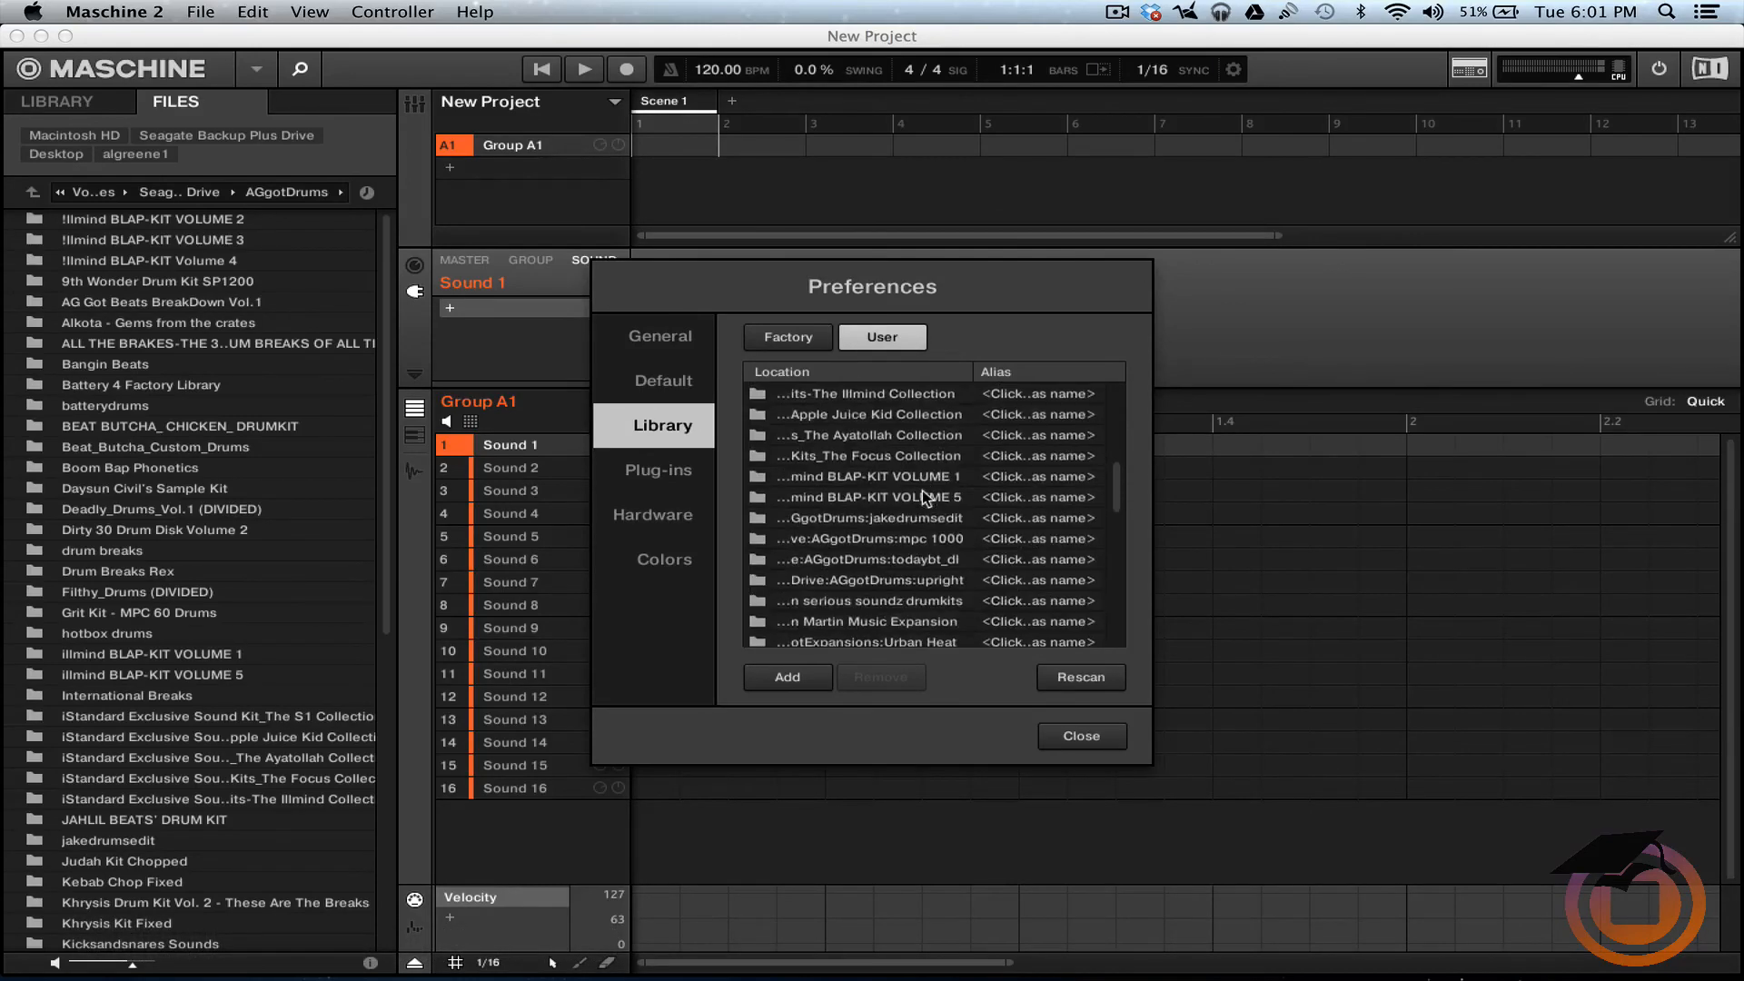
{"action": "scroll", "scroll_direction": "down", "scroll_amount": 3}
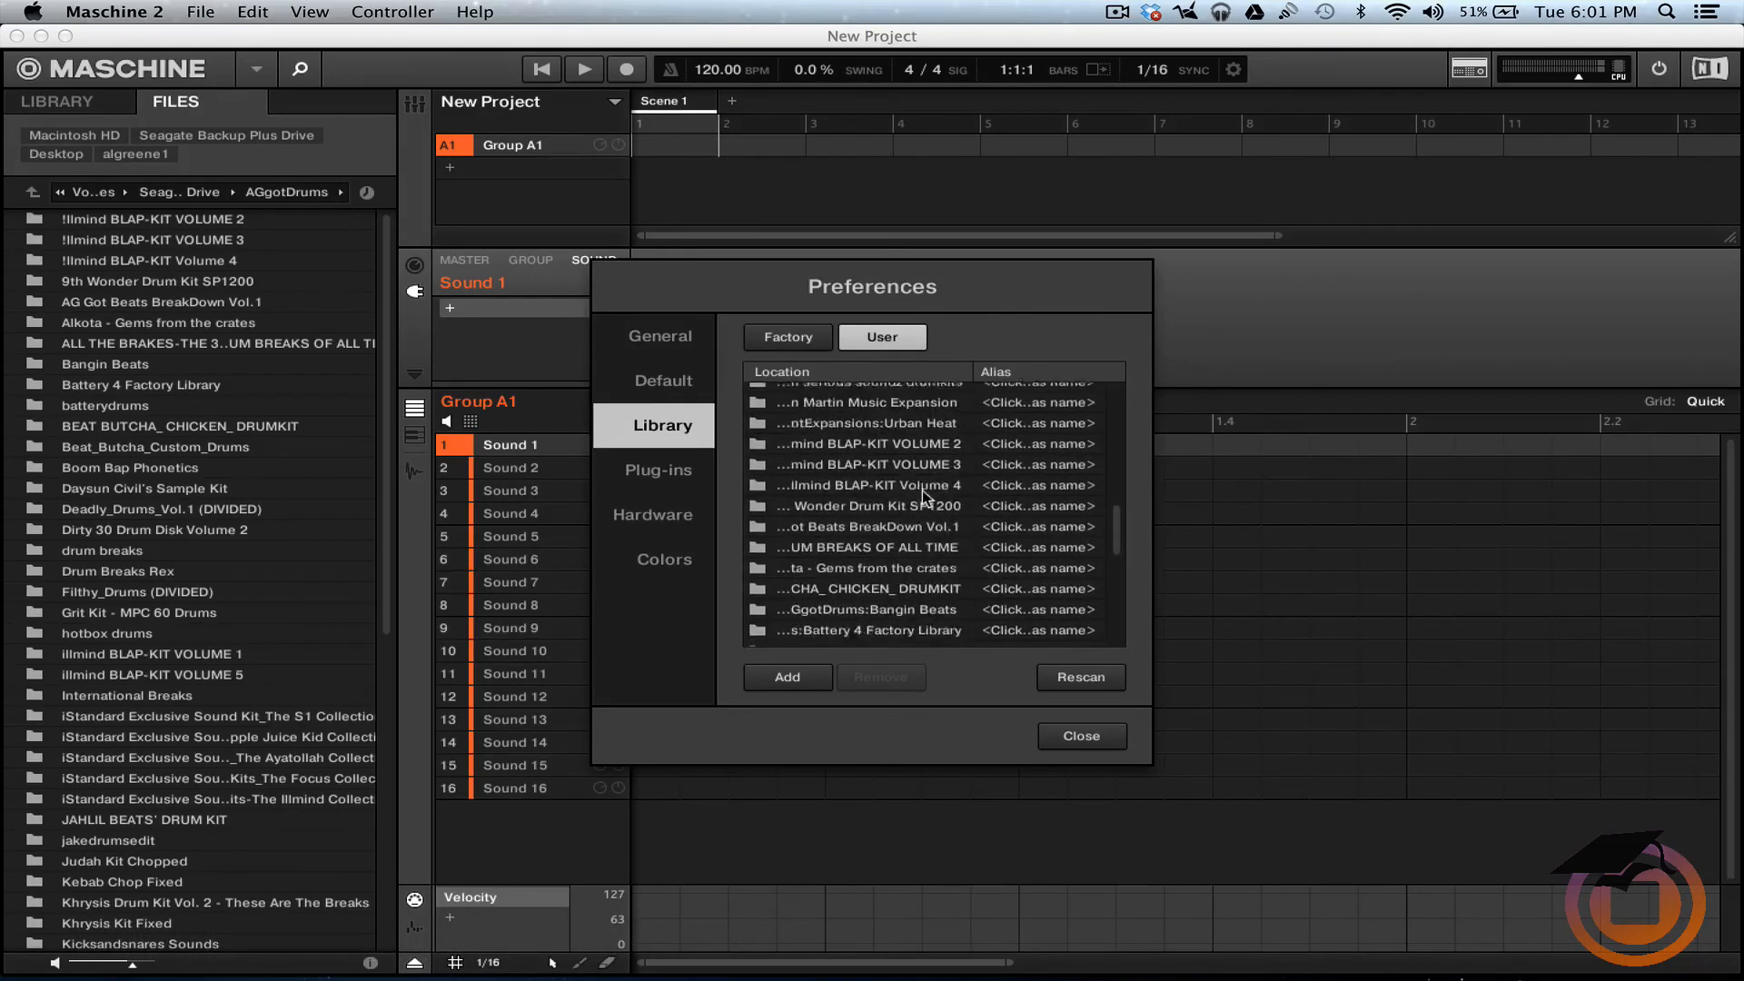
{"action": "left_click", "coordinate": [870, 425]}
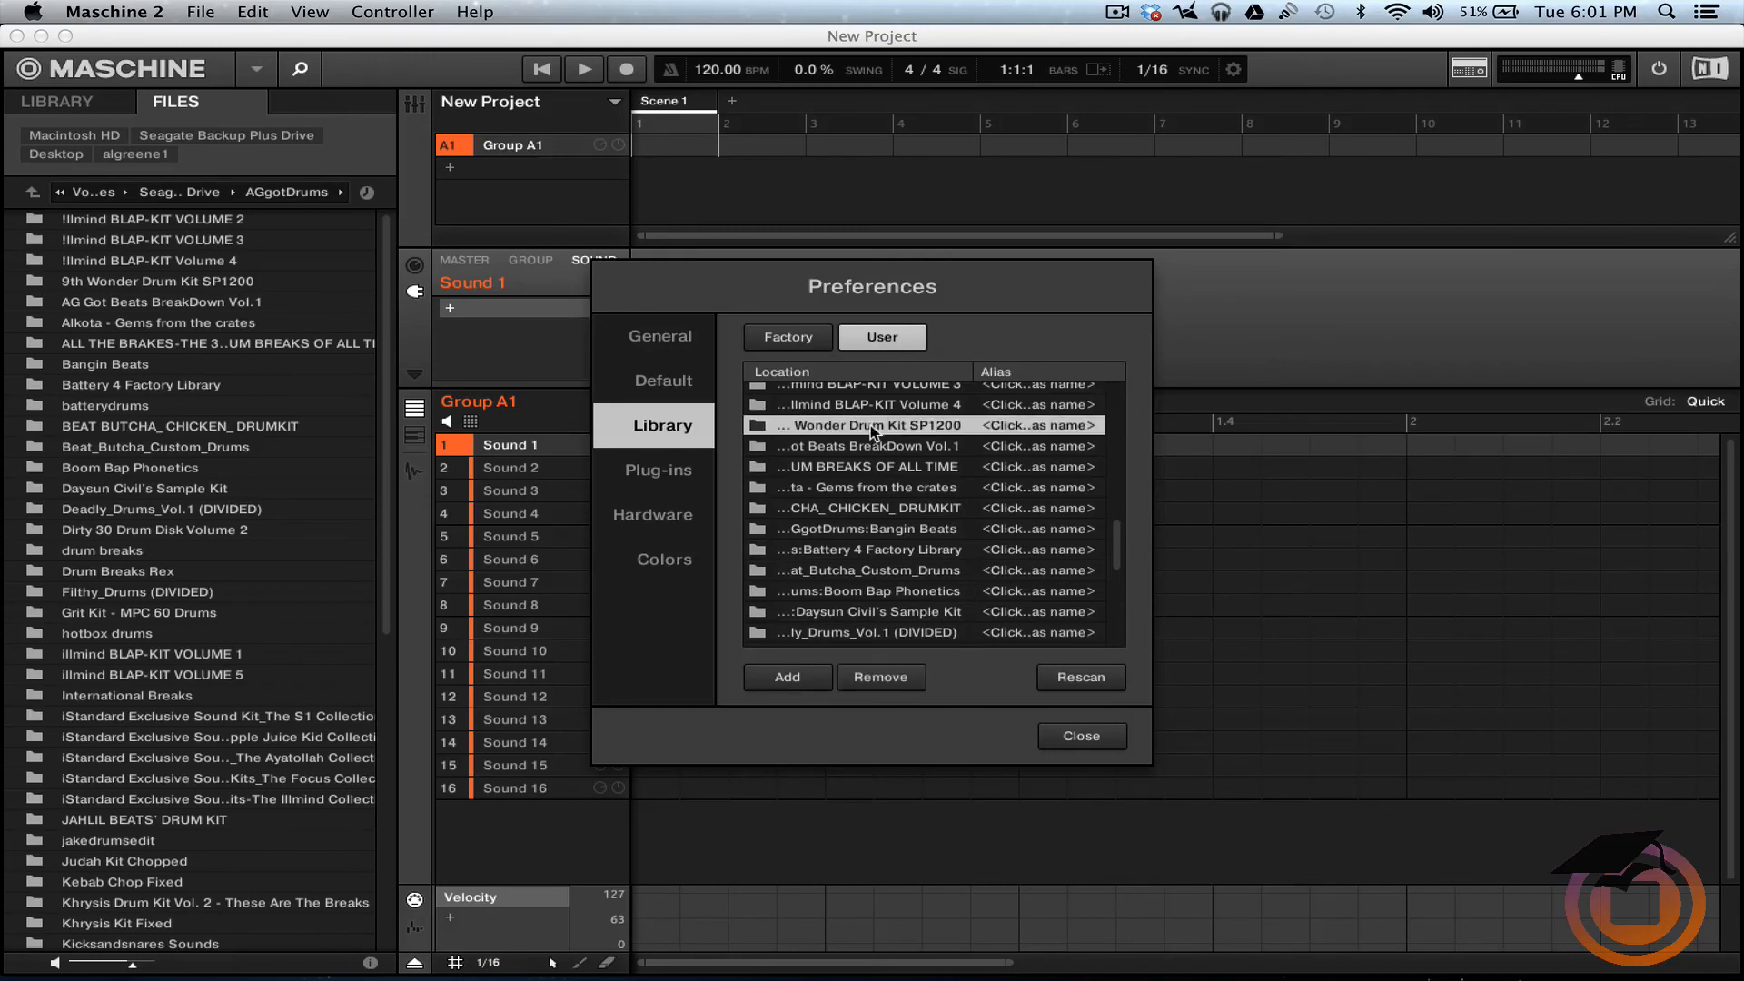
{"action": "mouse_move", "coordinate": [1075, 683]}
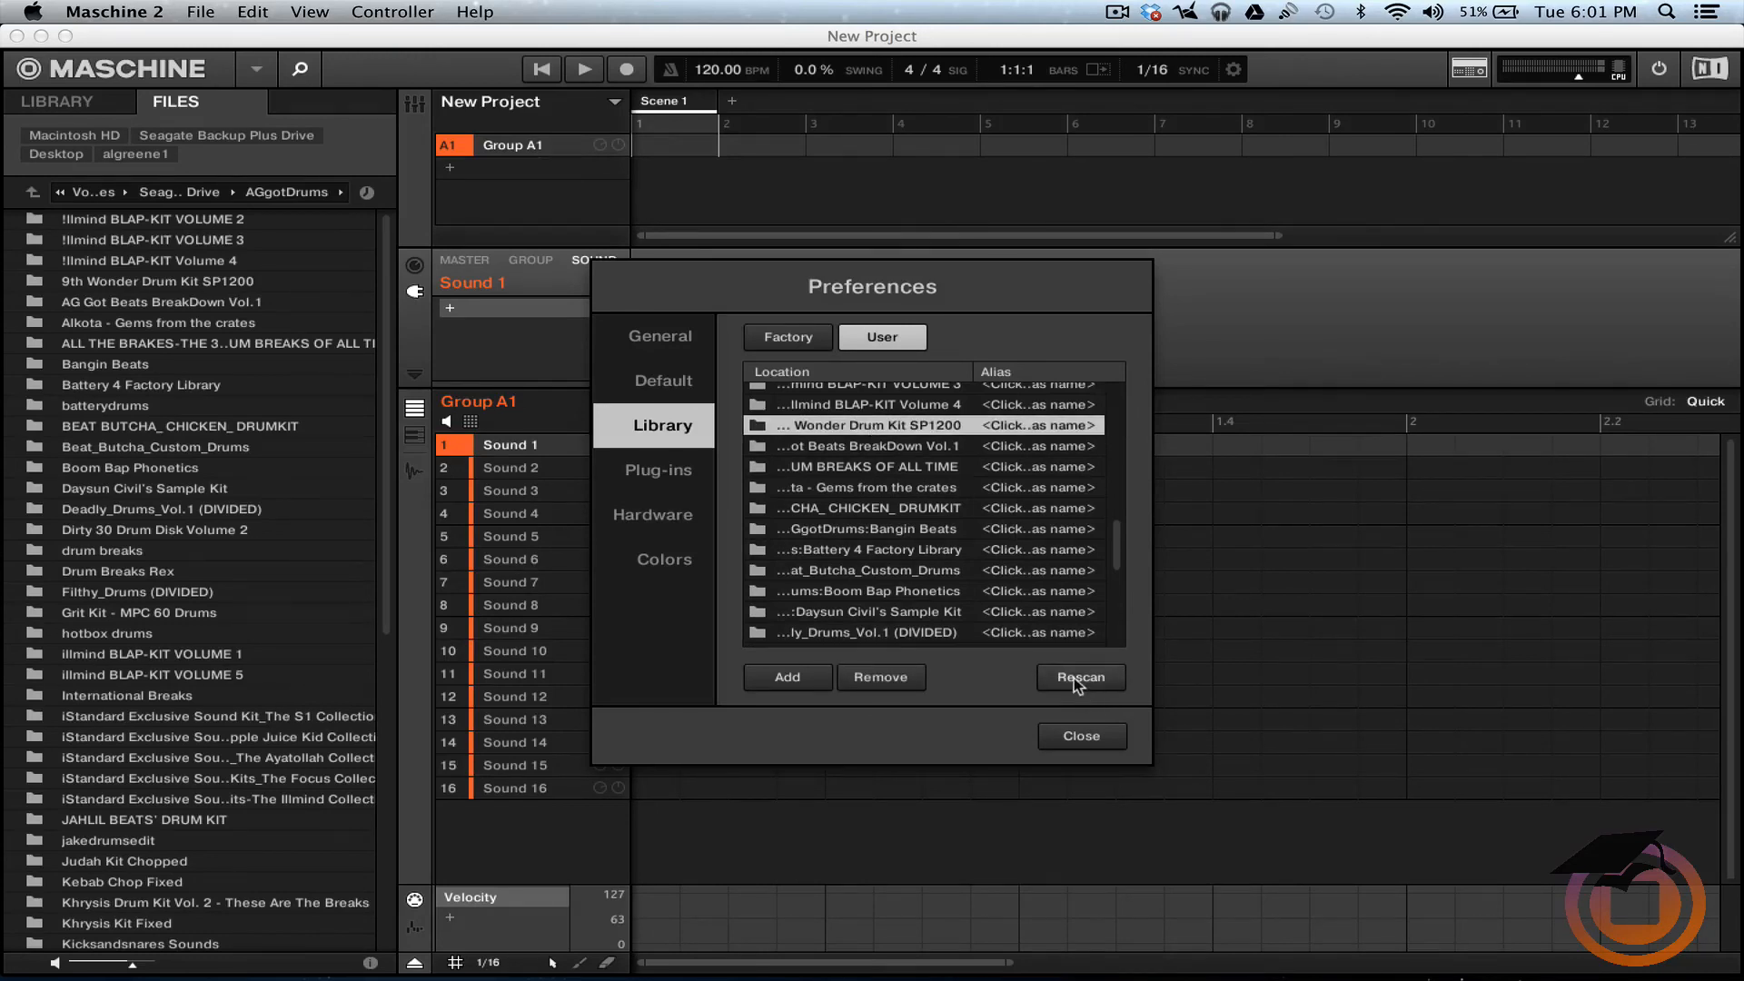
{"action": "mouse_move", "coordinate": [1079, 736]}
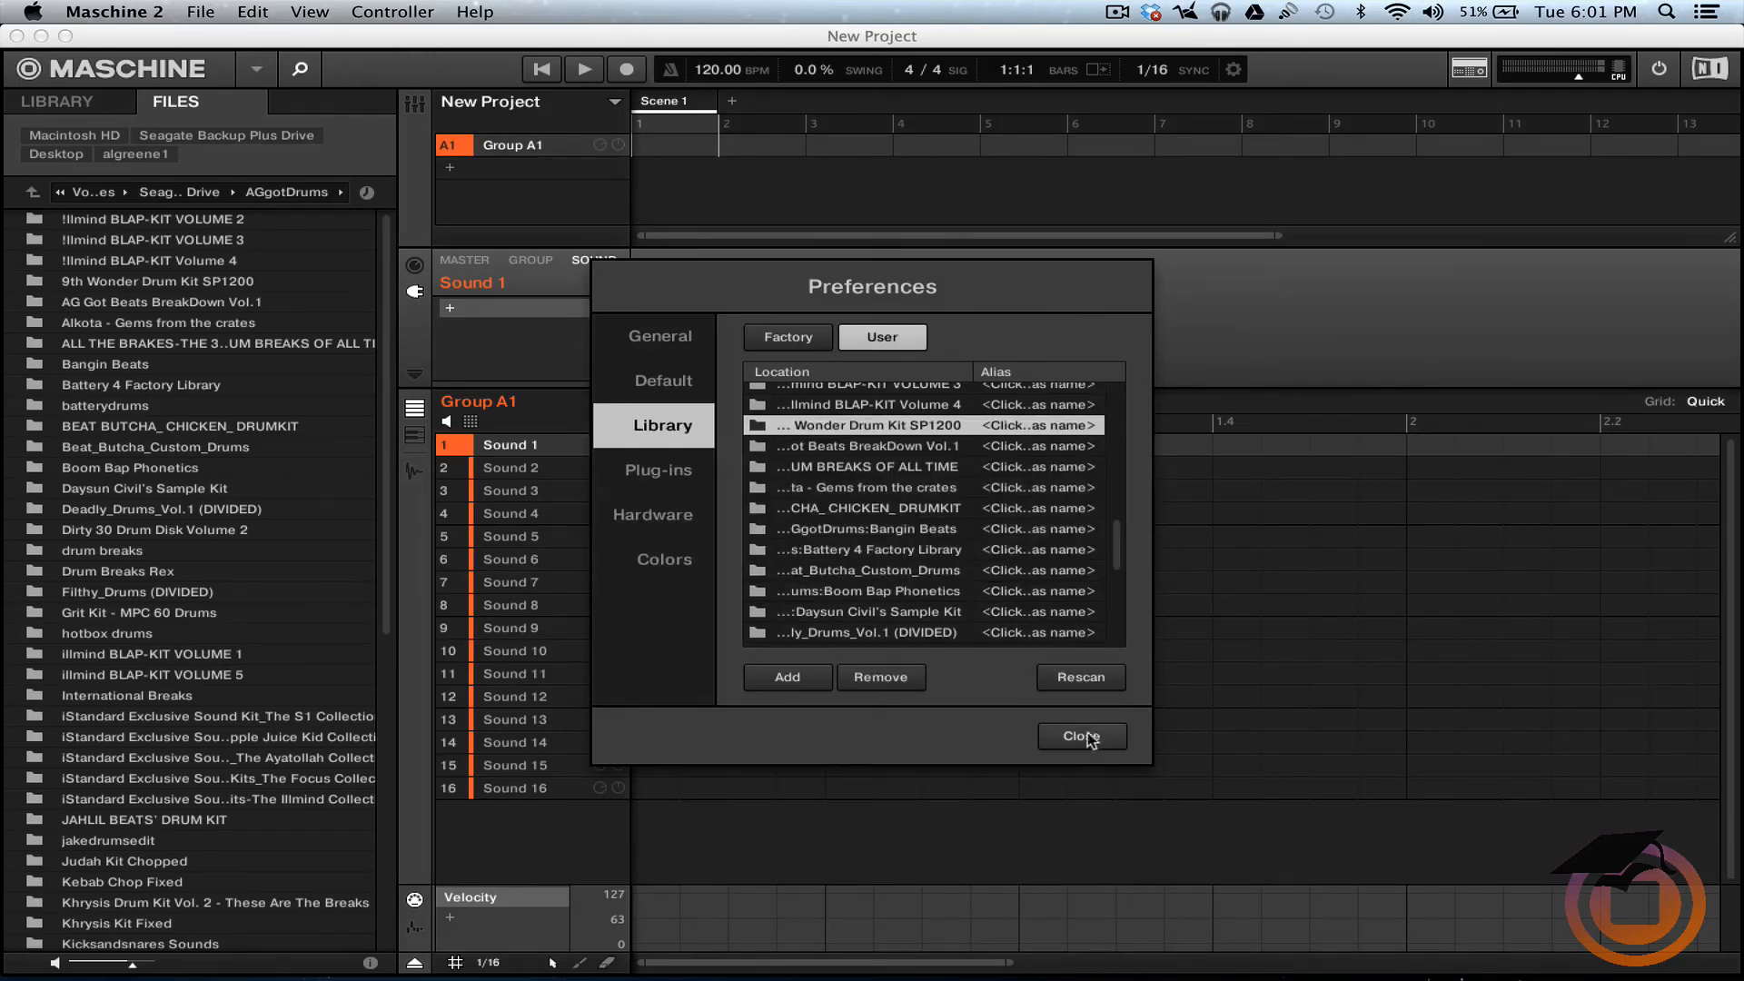
{"action": "left_click", "coordinate": [1079, 735]}
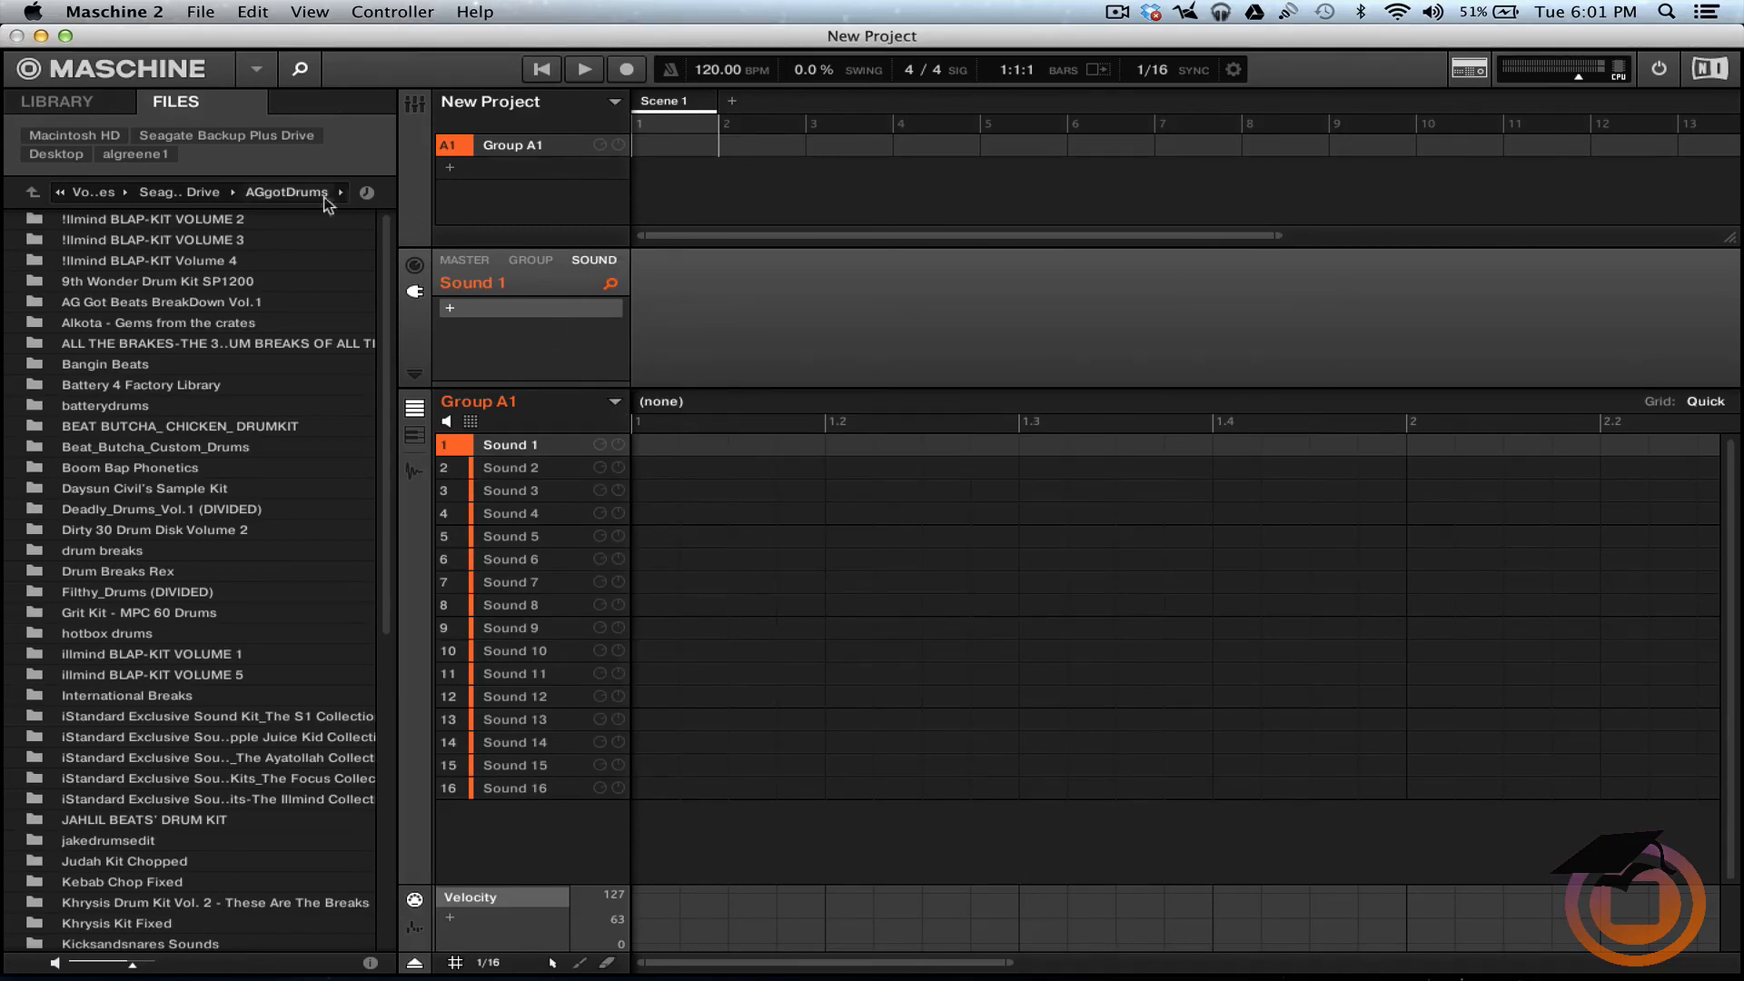
{"action": "mouse_move", "coordinate": [251, 135]}
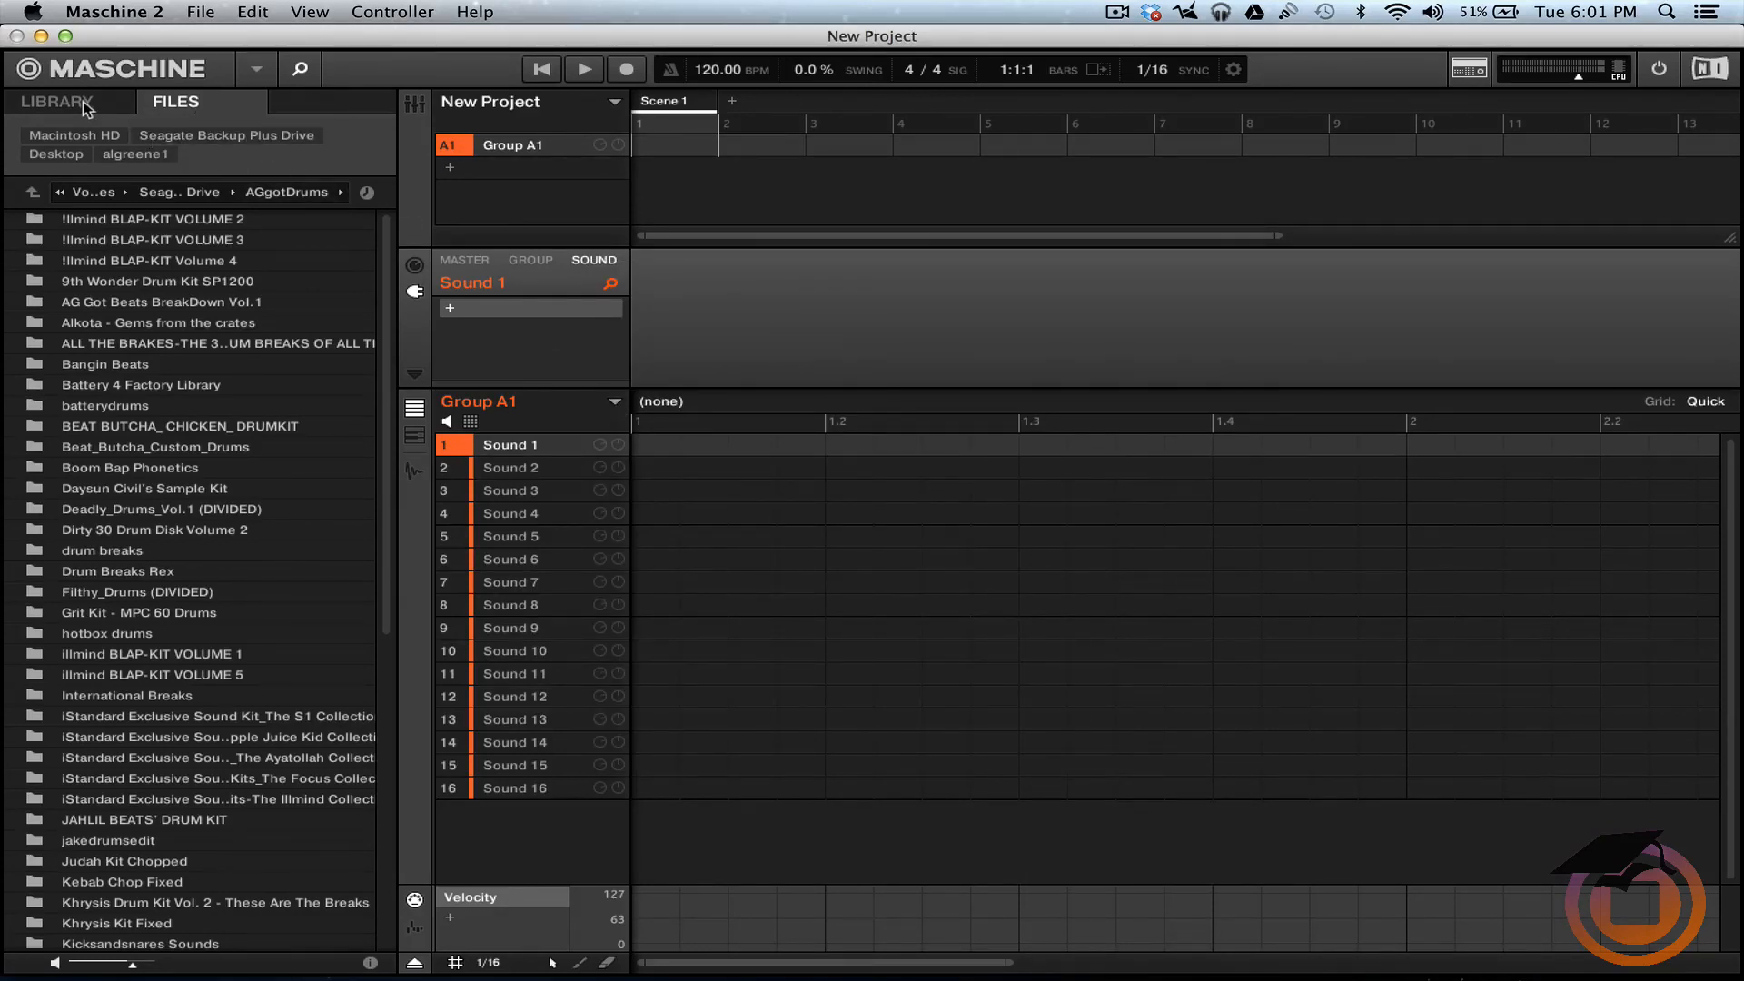
Switch the Maschine browser to the LIBRARY view listing all samples.
{"action": "left_click", "coordinate": [53, 102]}
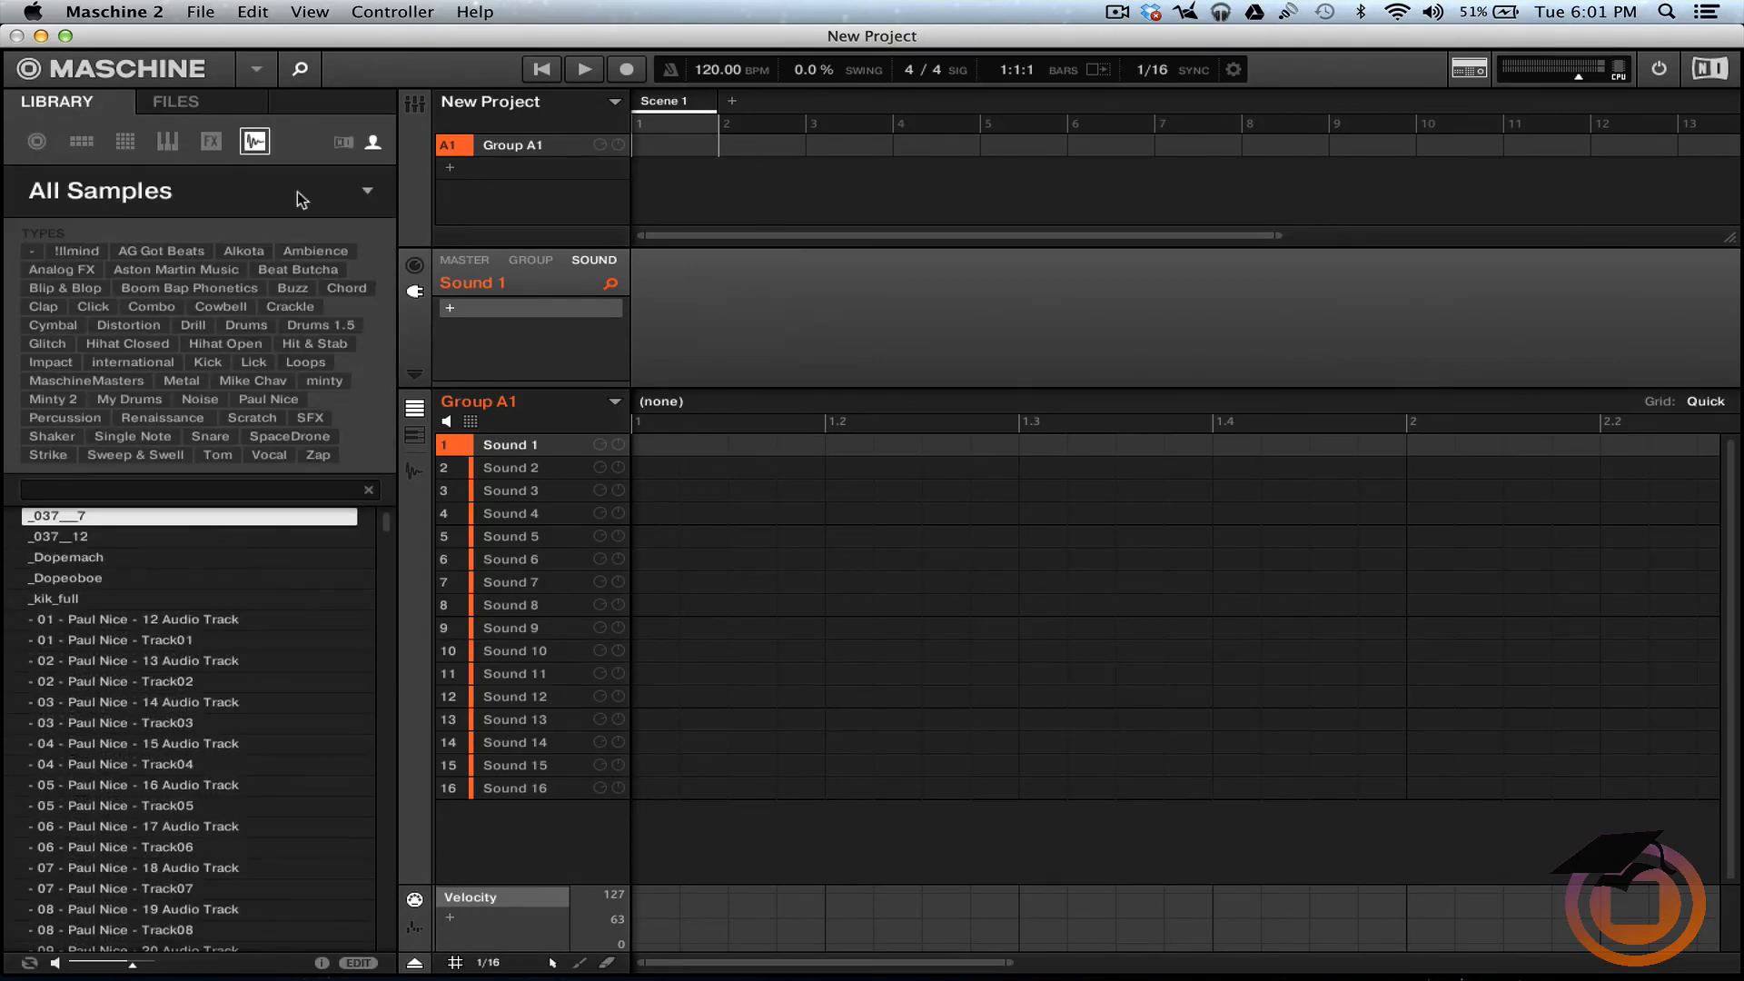
{"action": "mouse_move", "coordinate": [369, 156]}
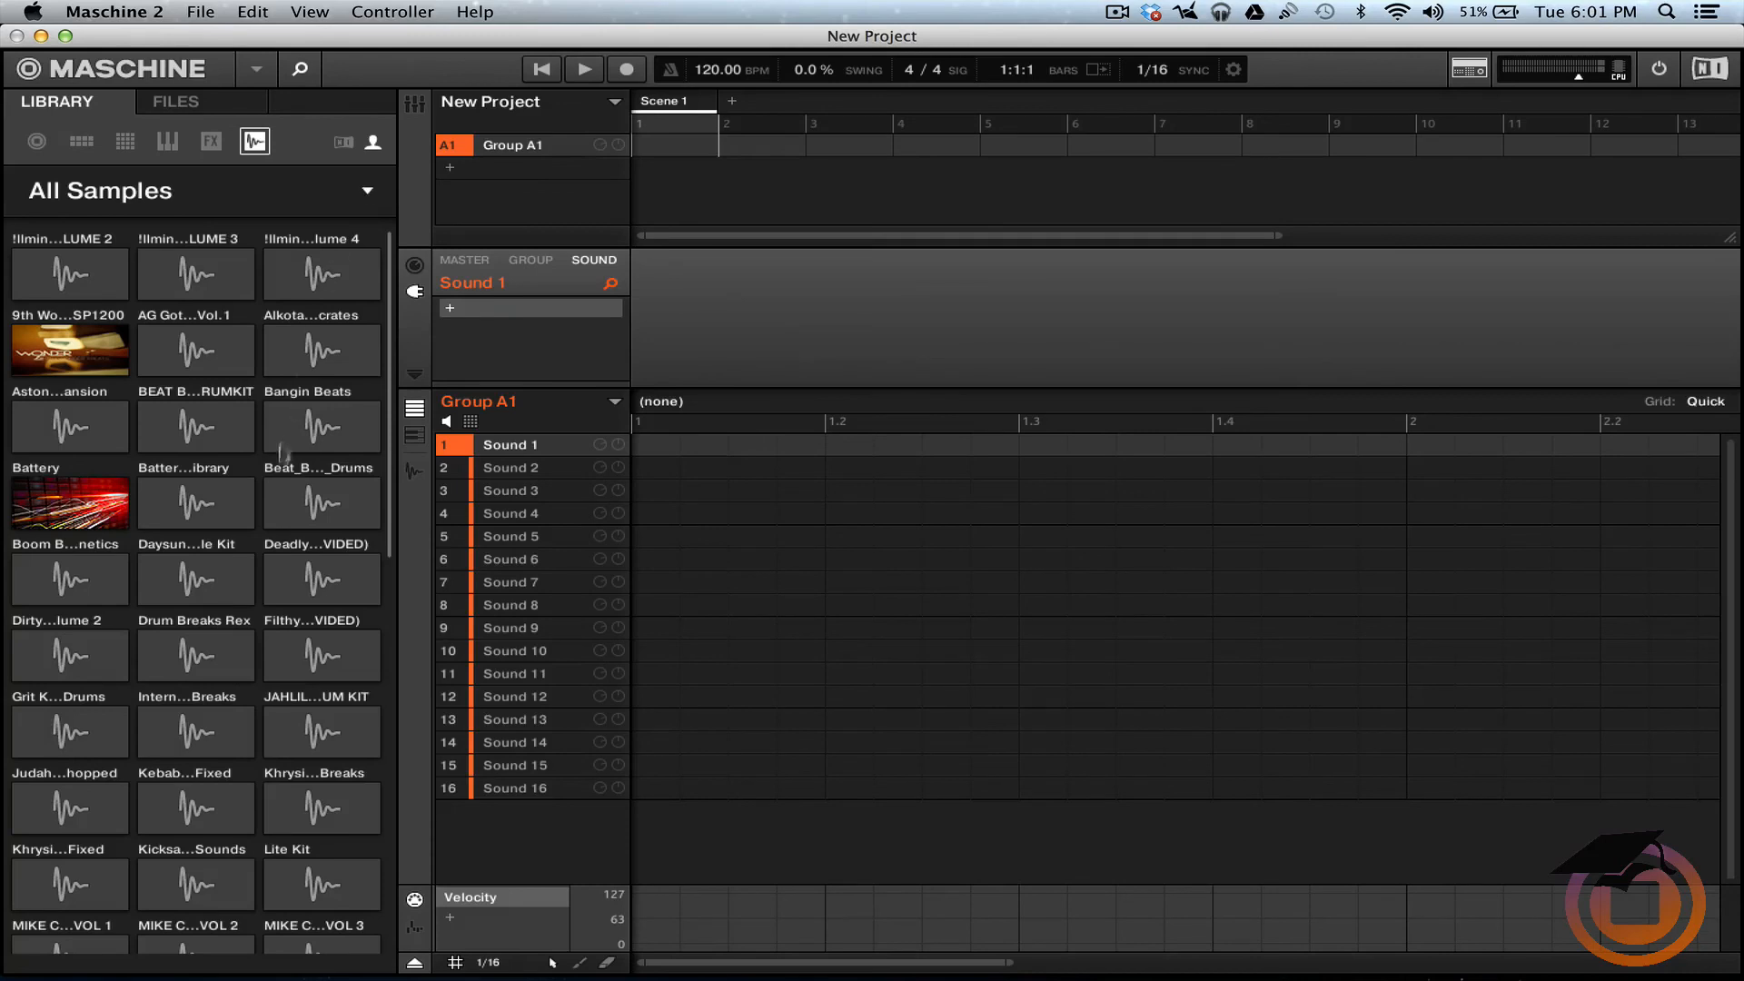
{"action": "mouse_move", "coordinate": [80, 378]}
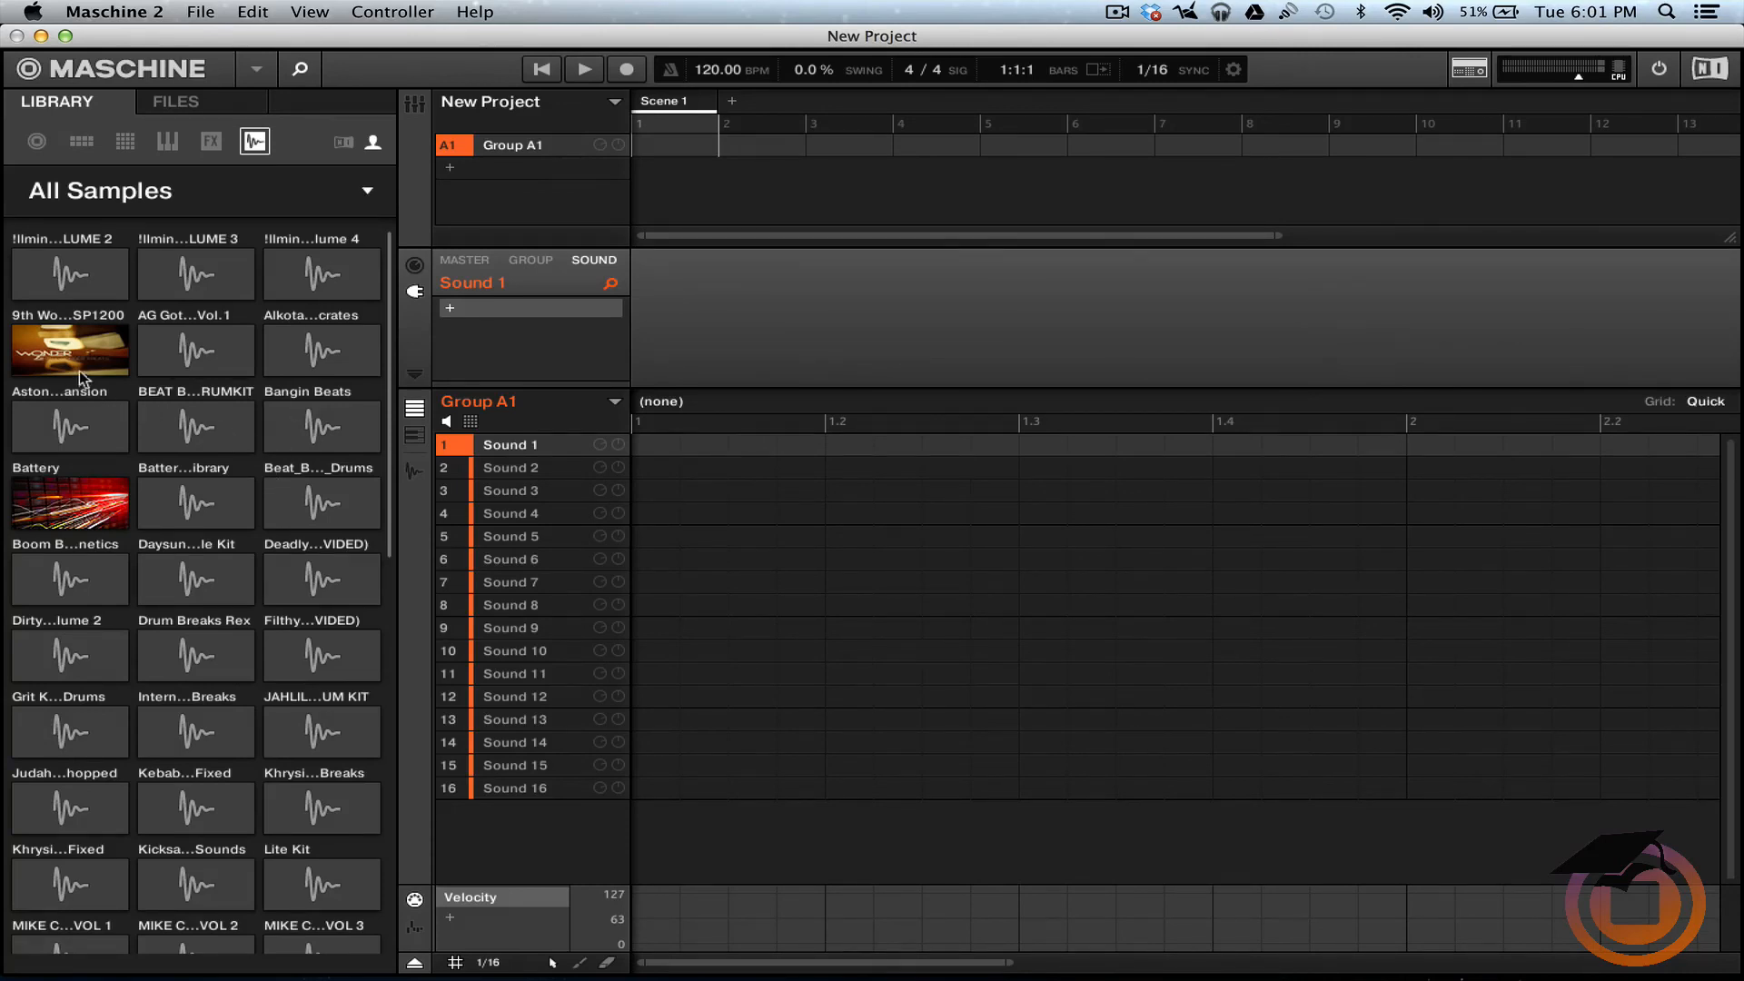
{"action": "mouse_move", "coordinate": [85, 374]}
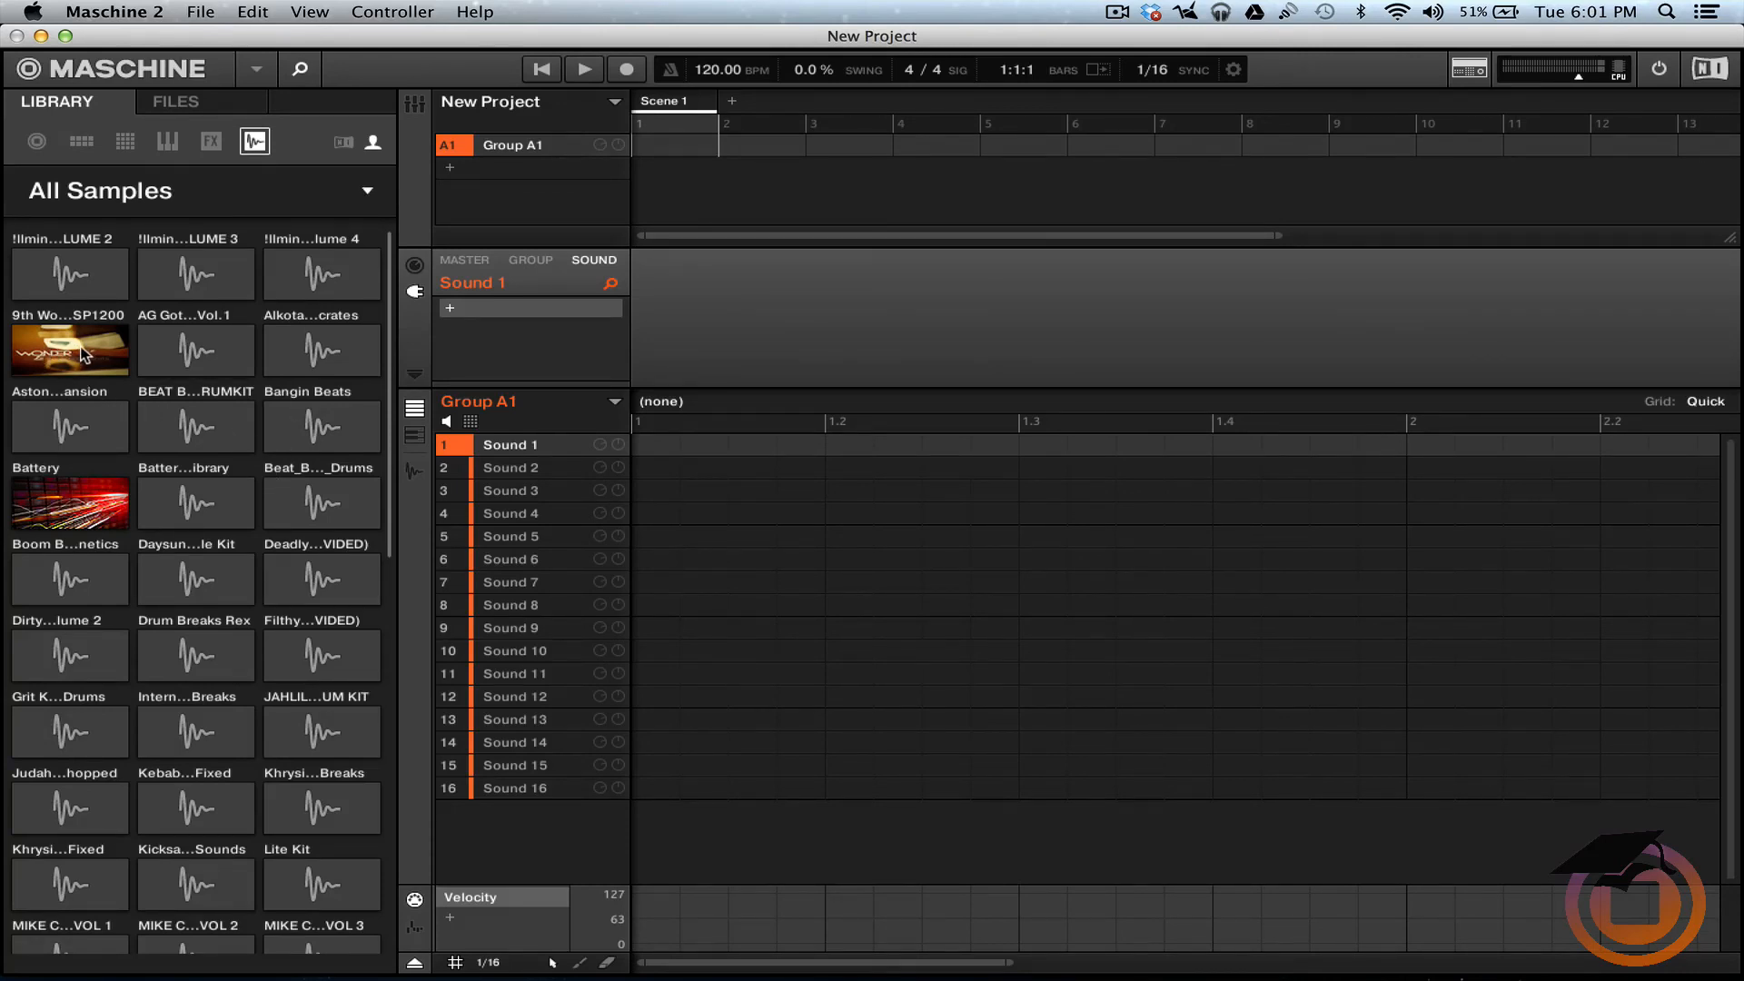
{"action": "mouse_move", "coordinate": [189, 381]}
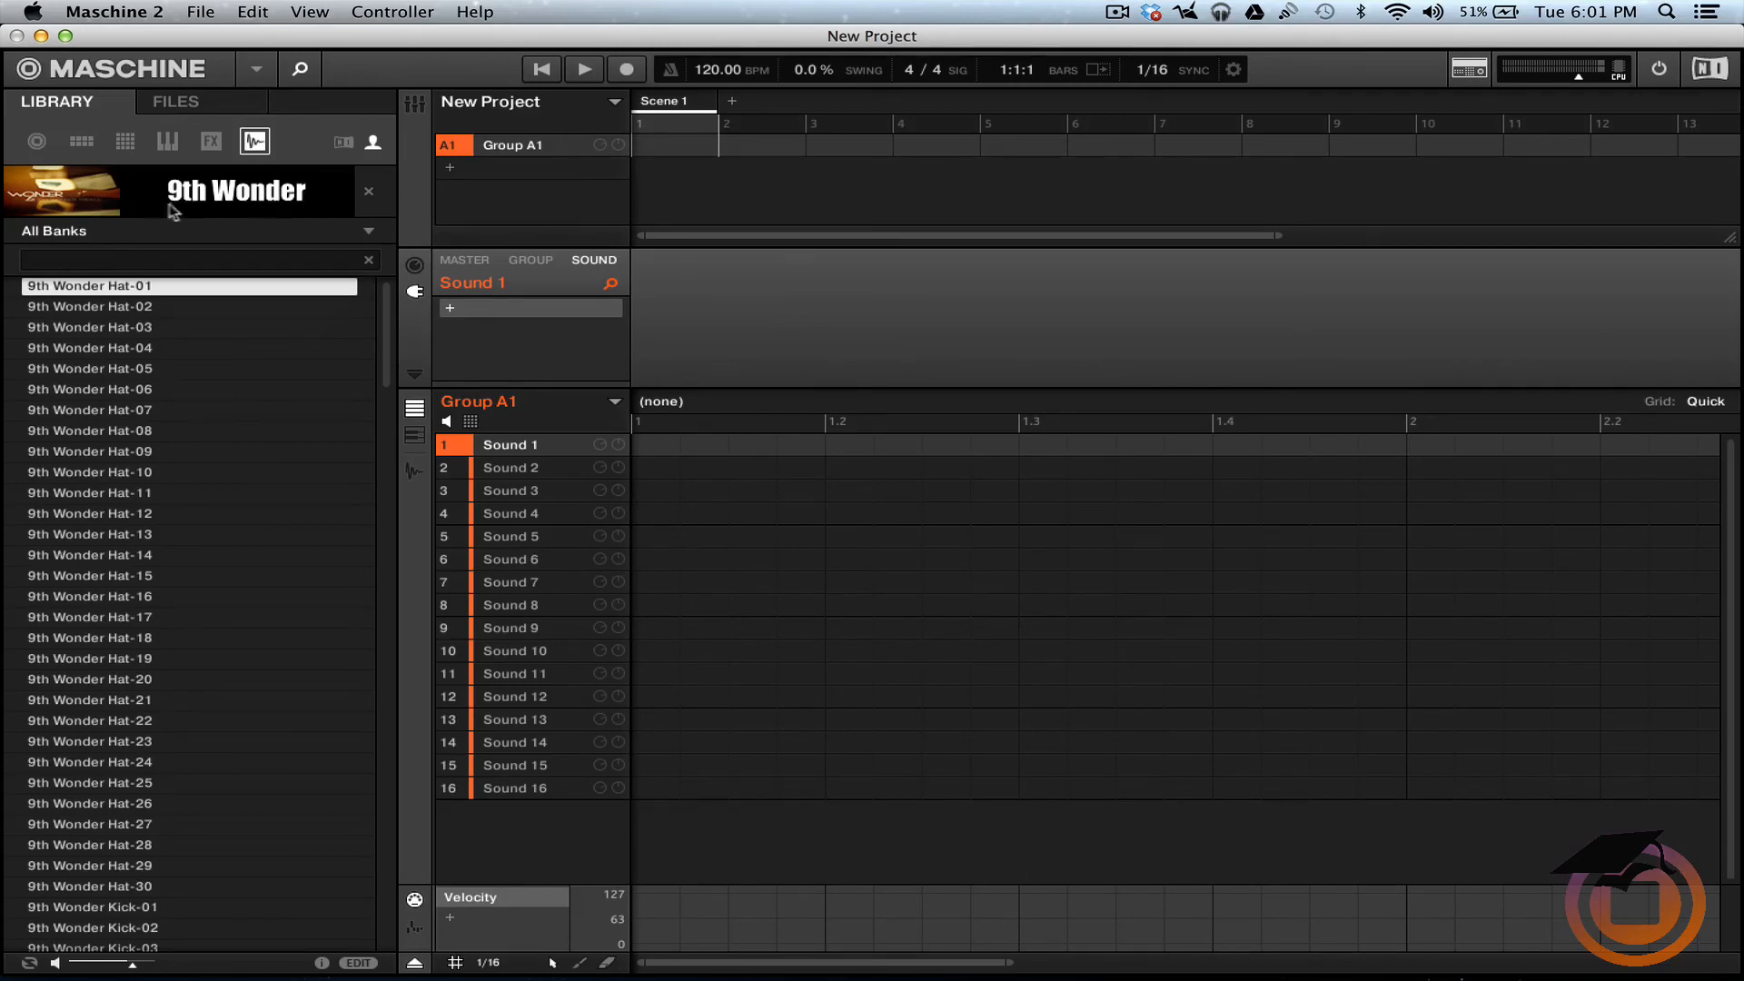
{"action": "mouse_move", "coordinate": [256, 200]}
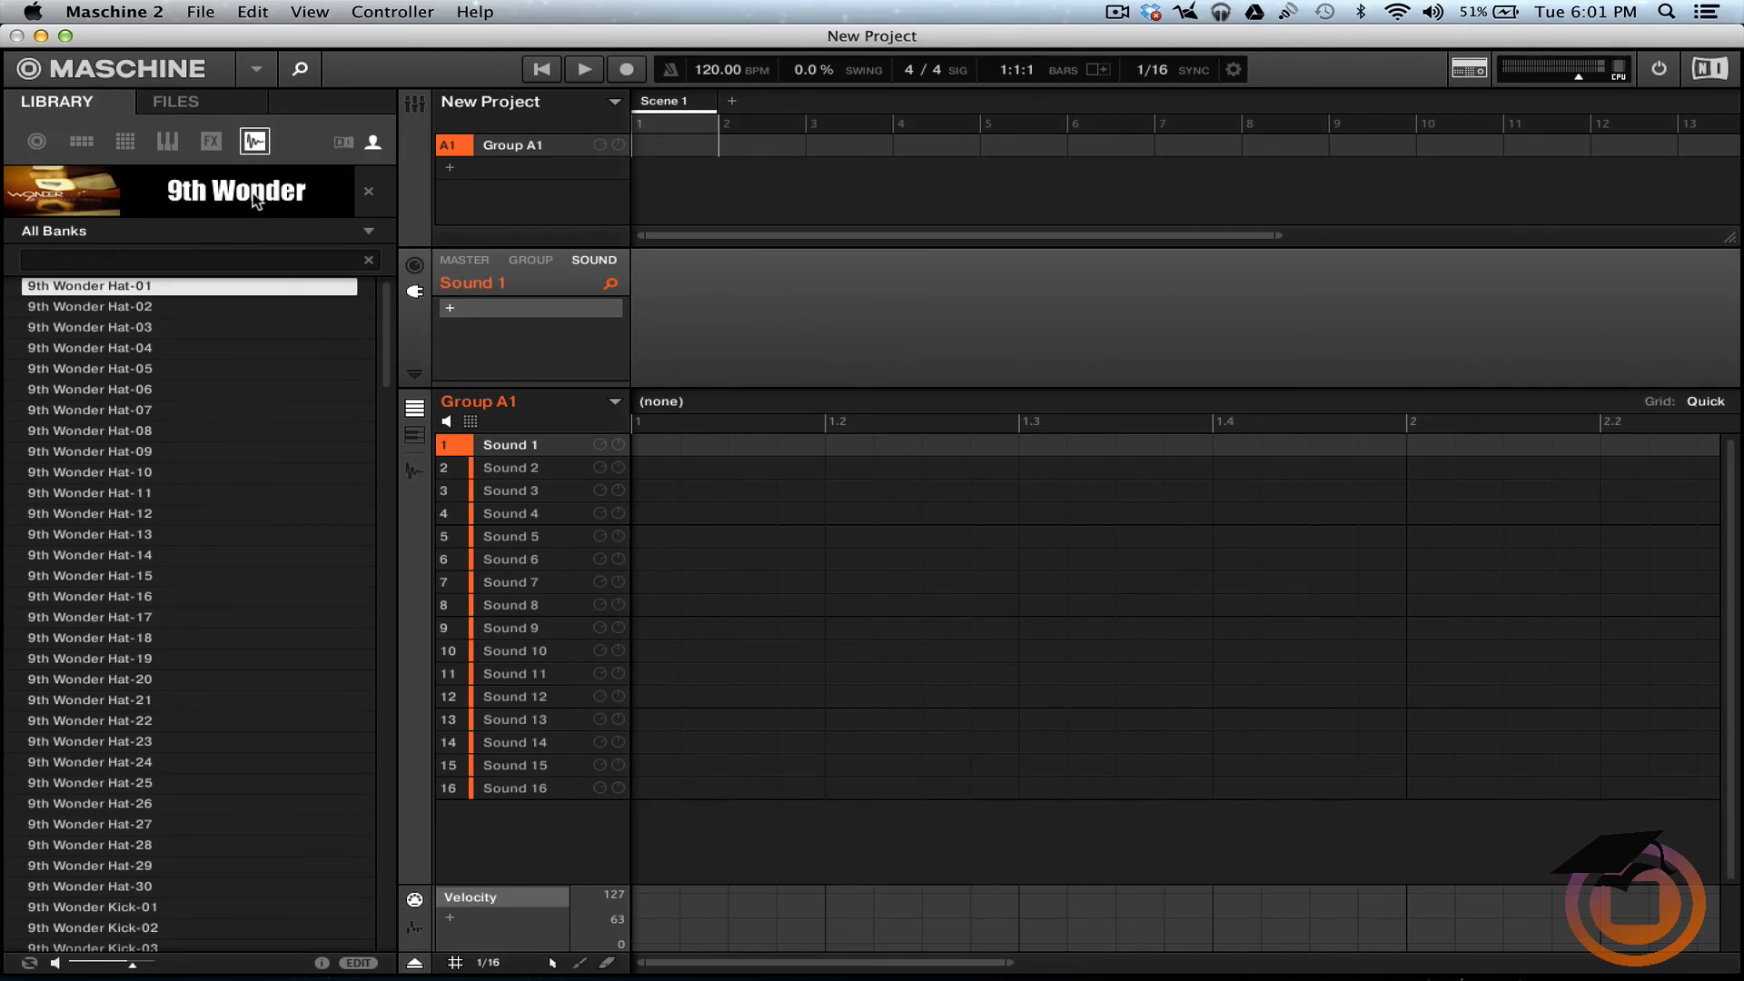